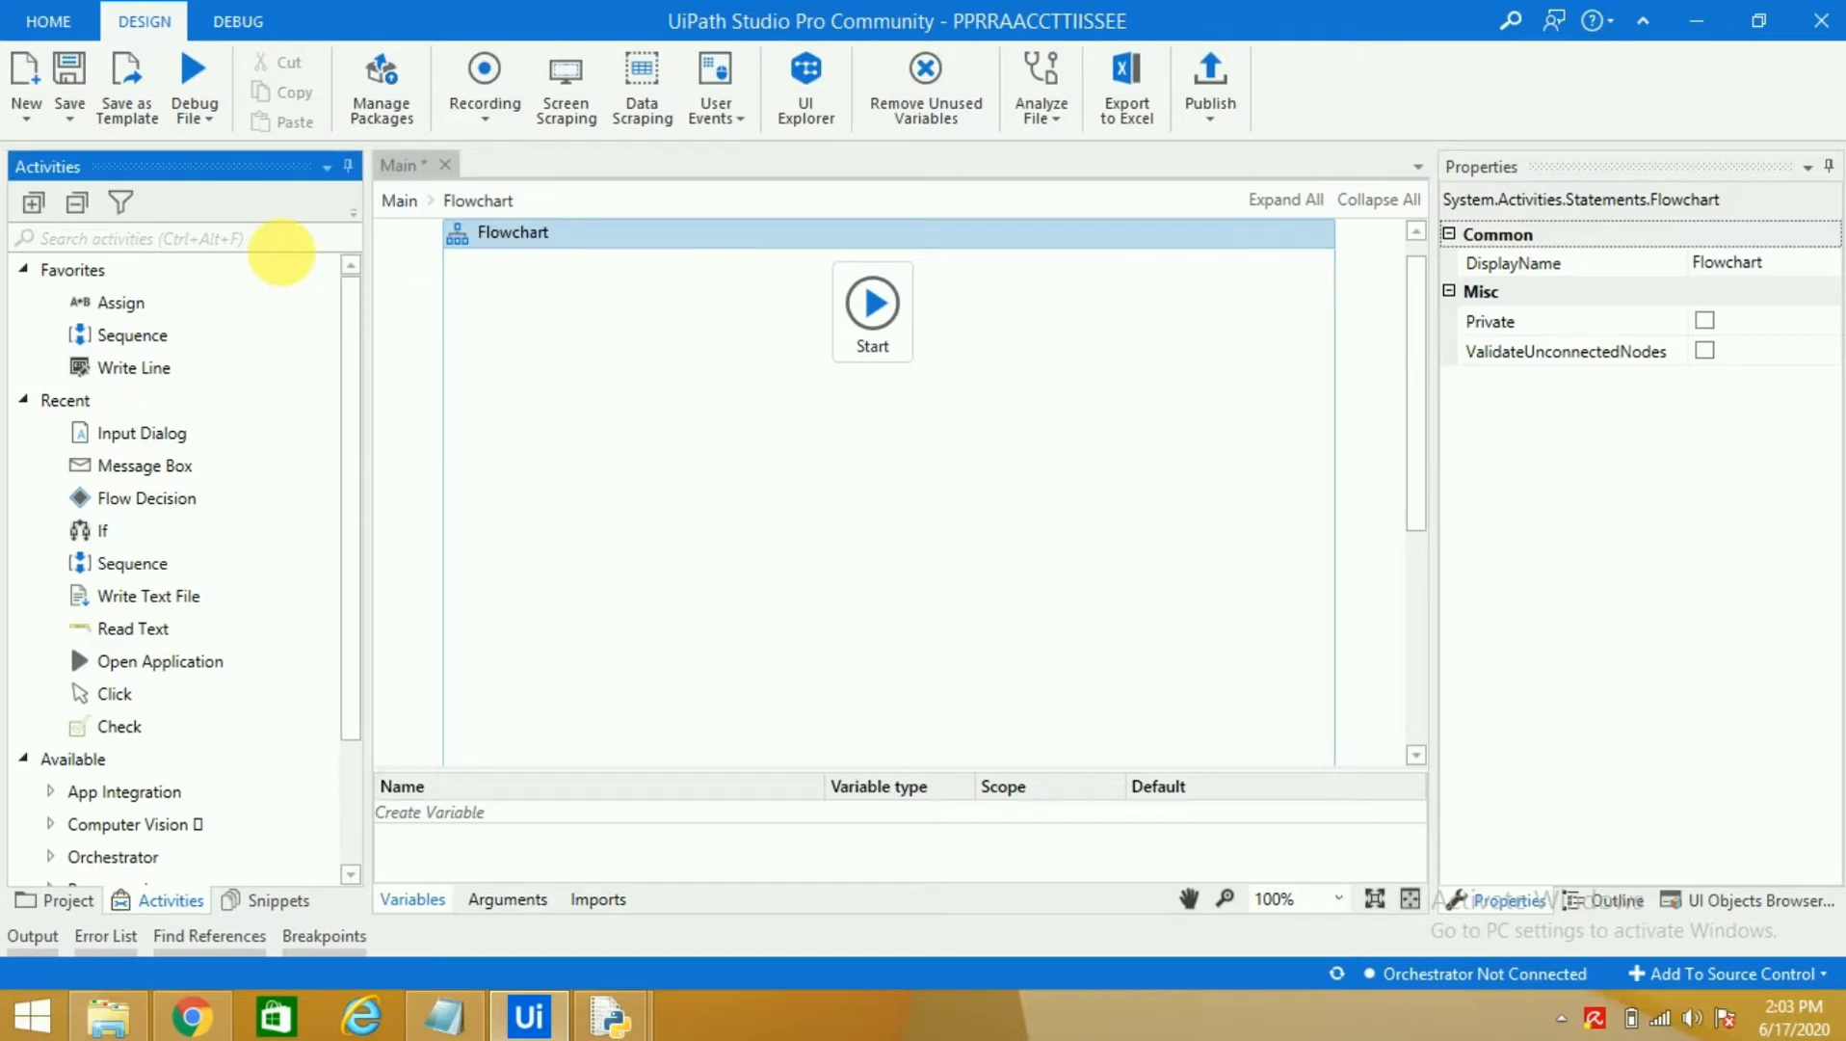
# Step: Filter the Activities panel to 'input' to find the Input Dialog activity
pyautogui.write('input')
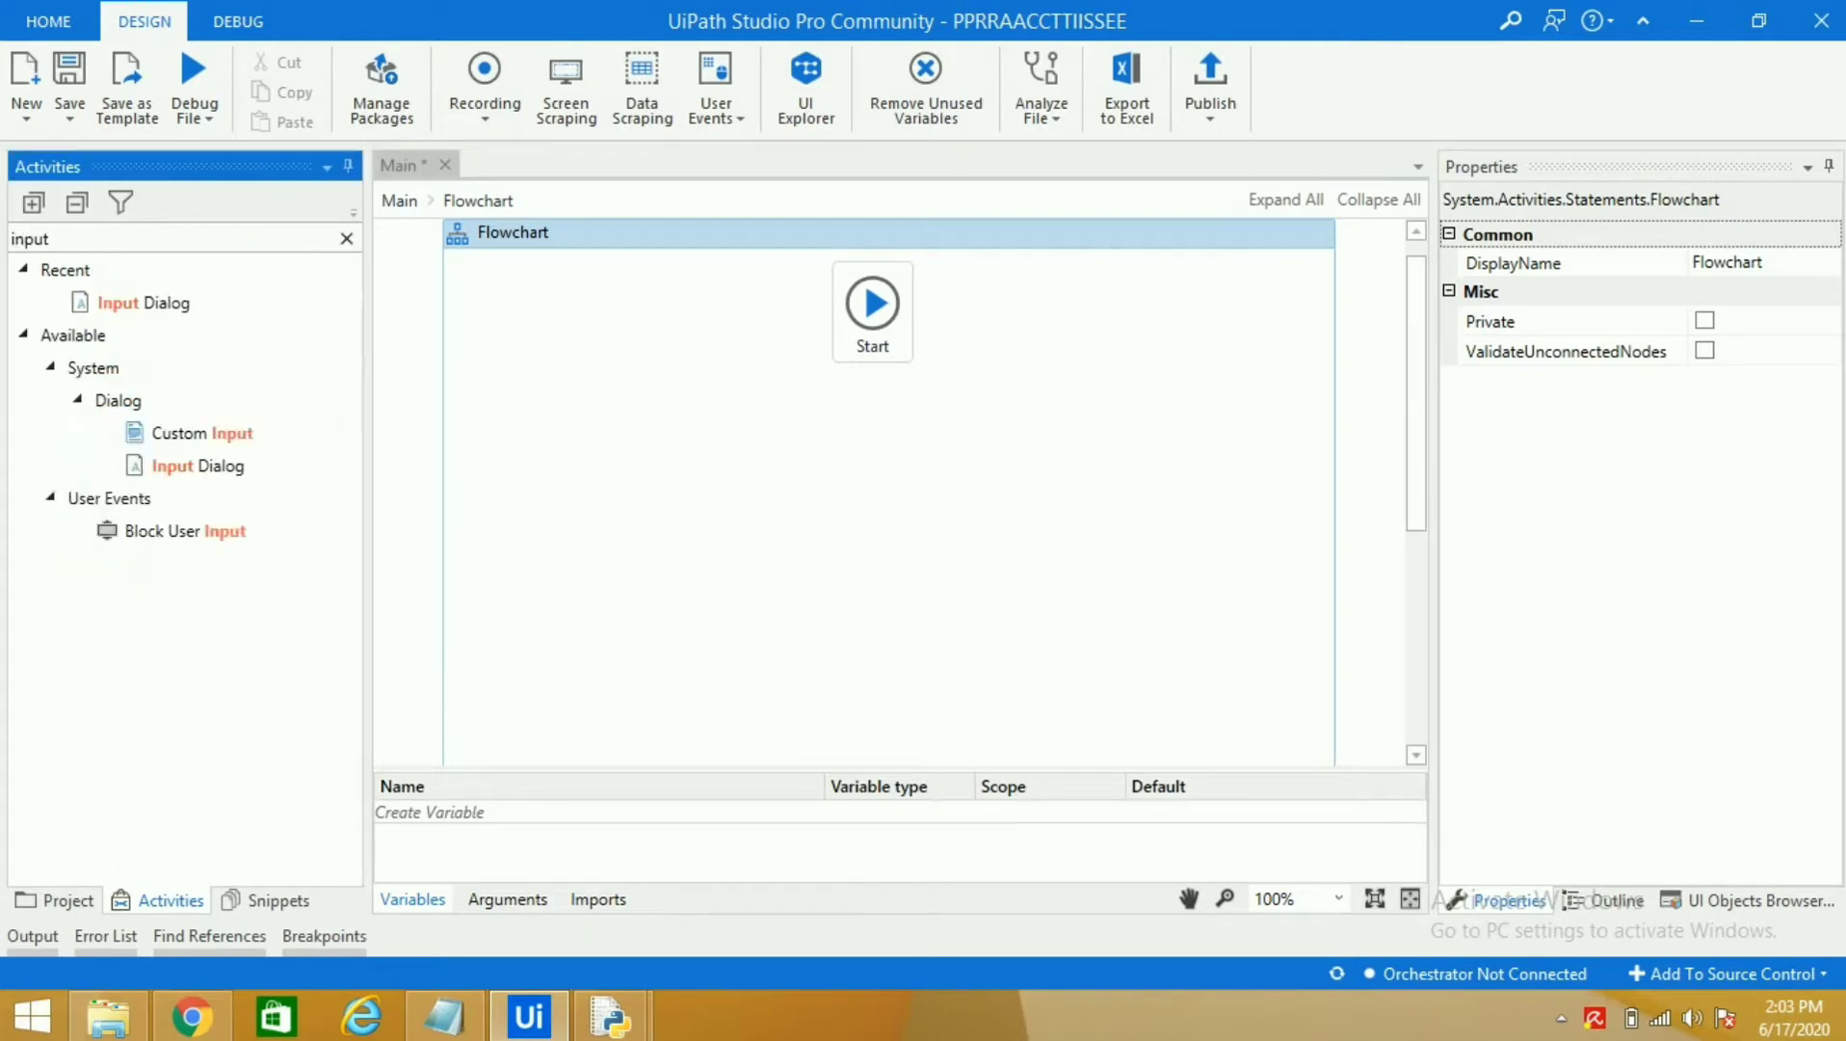
pyautogui.moveTo(140, 303)
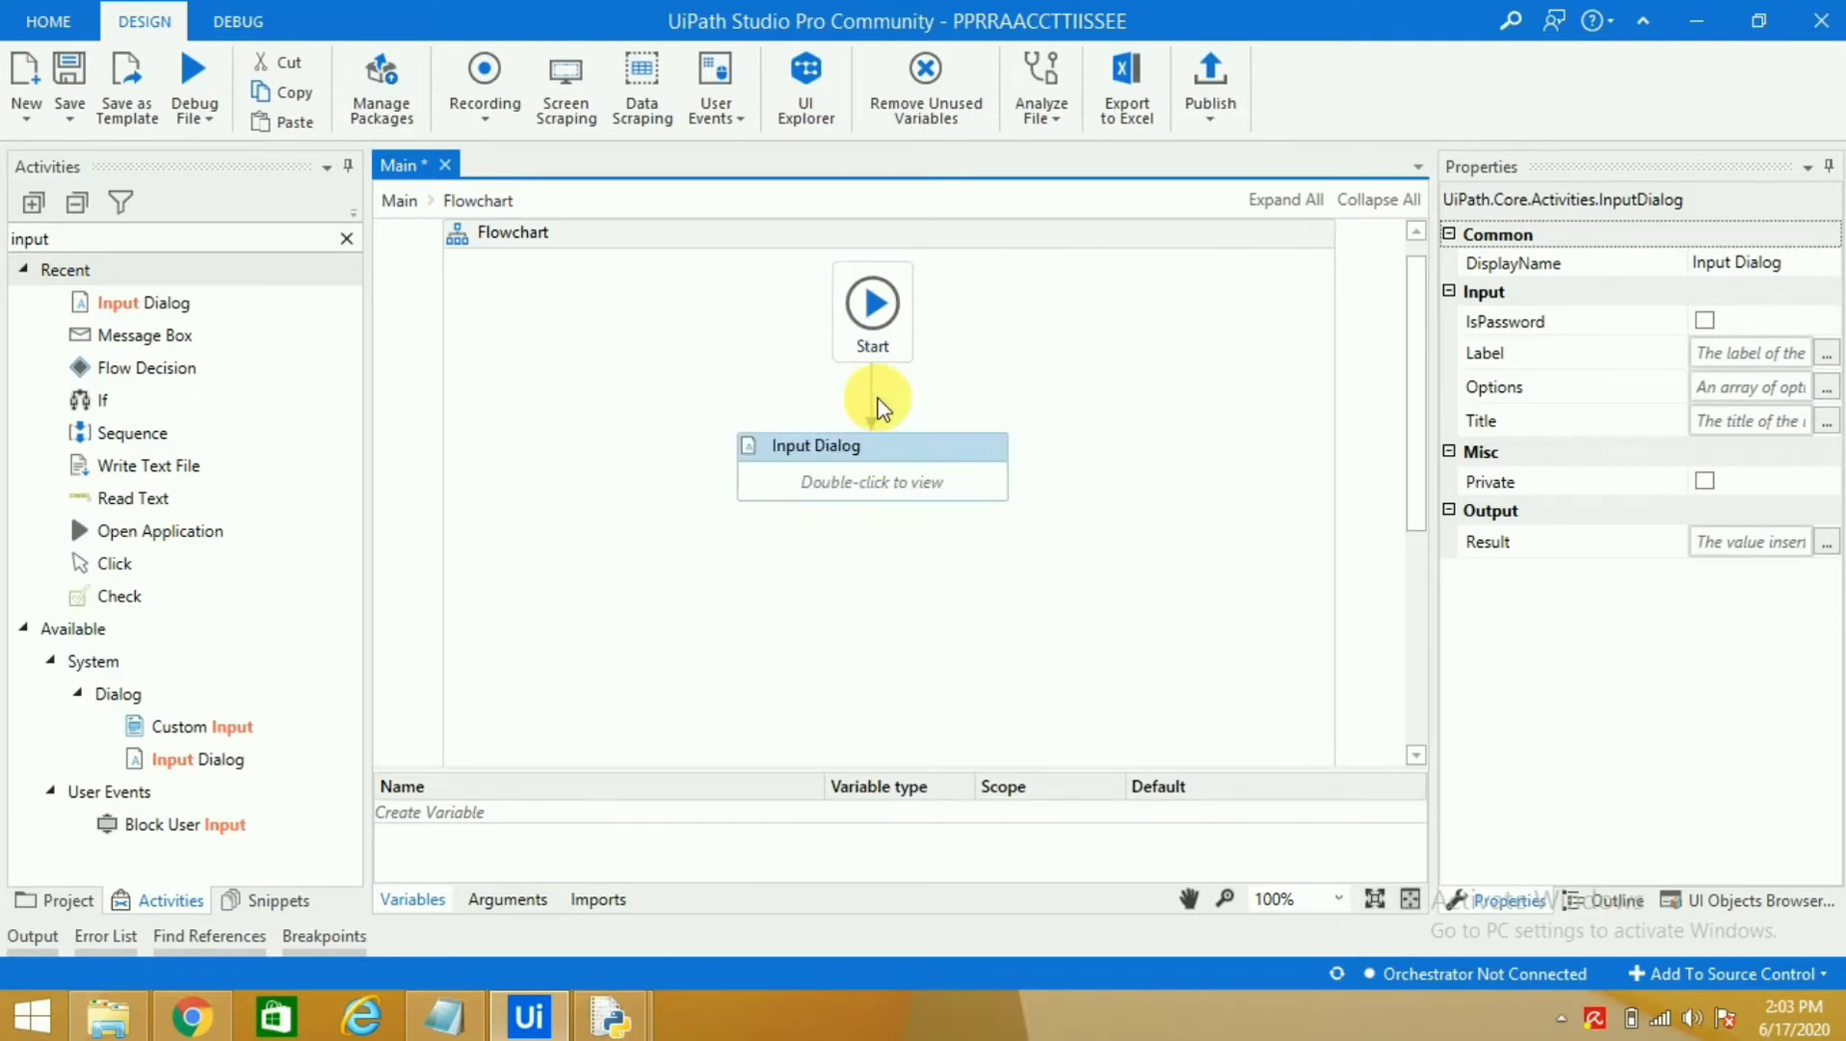
pyautogui.moveTo(869, 453)
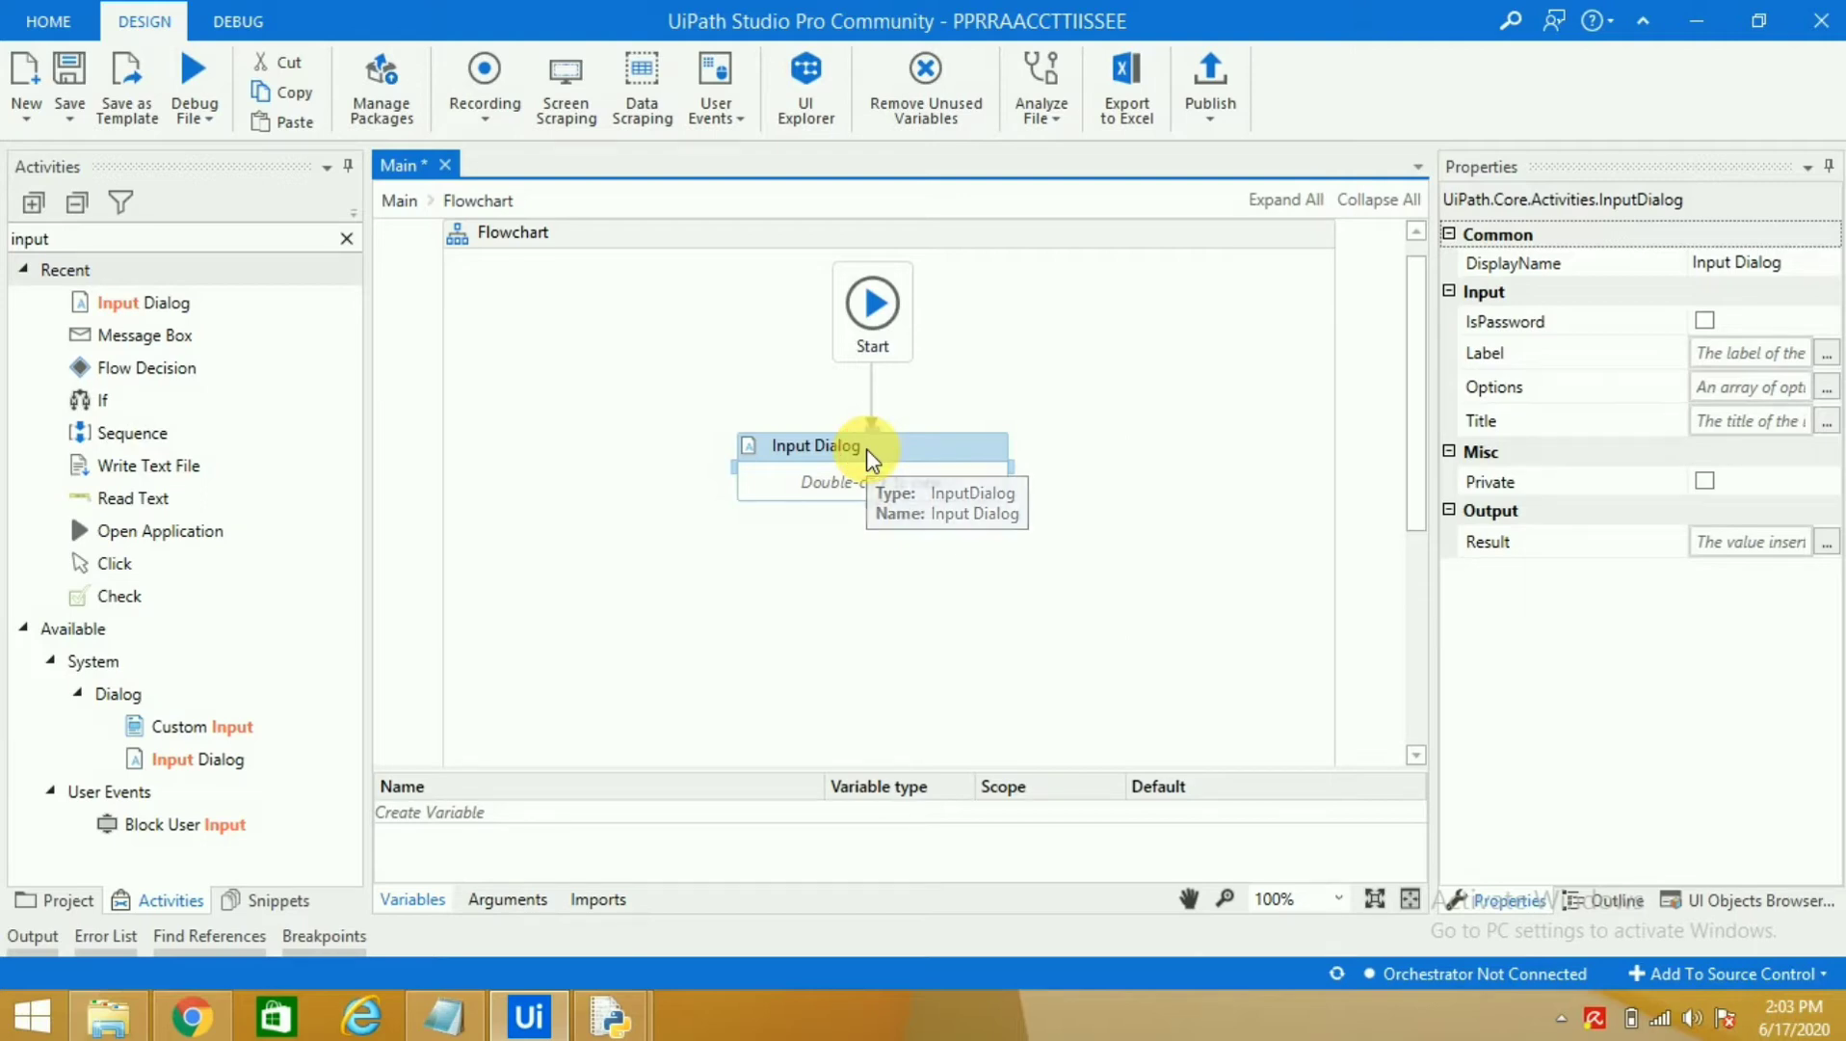
# Step: Set the Input Dialog title to "Even or Odd" and label to "Please enter the number"
pyautogui.doubleClick(871, 445)
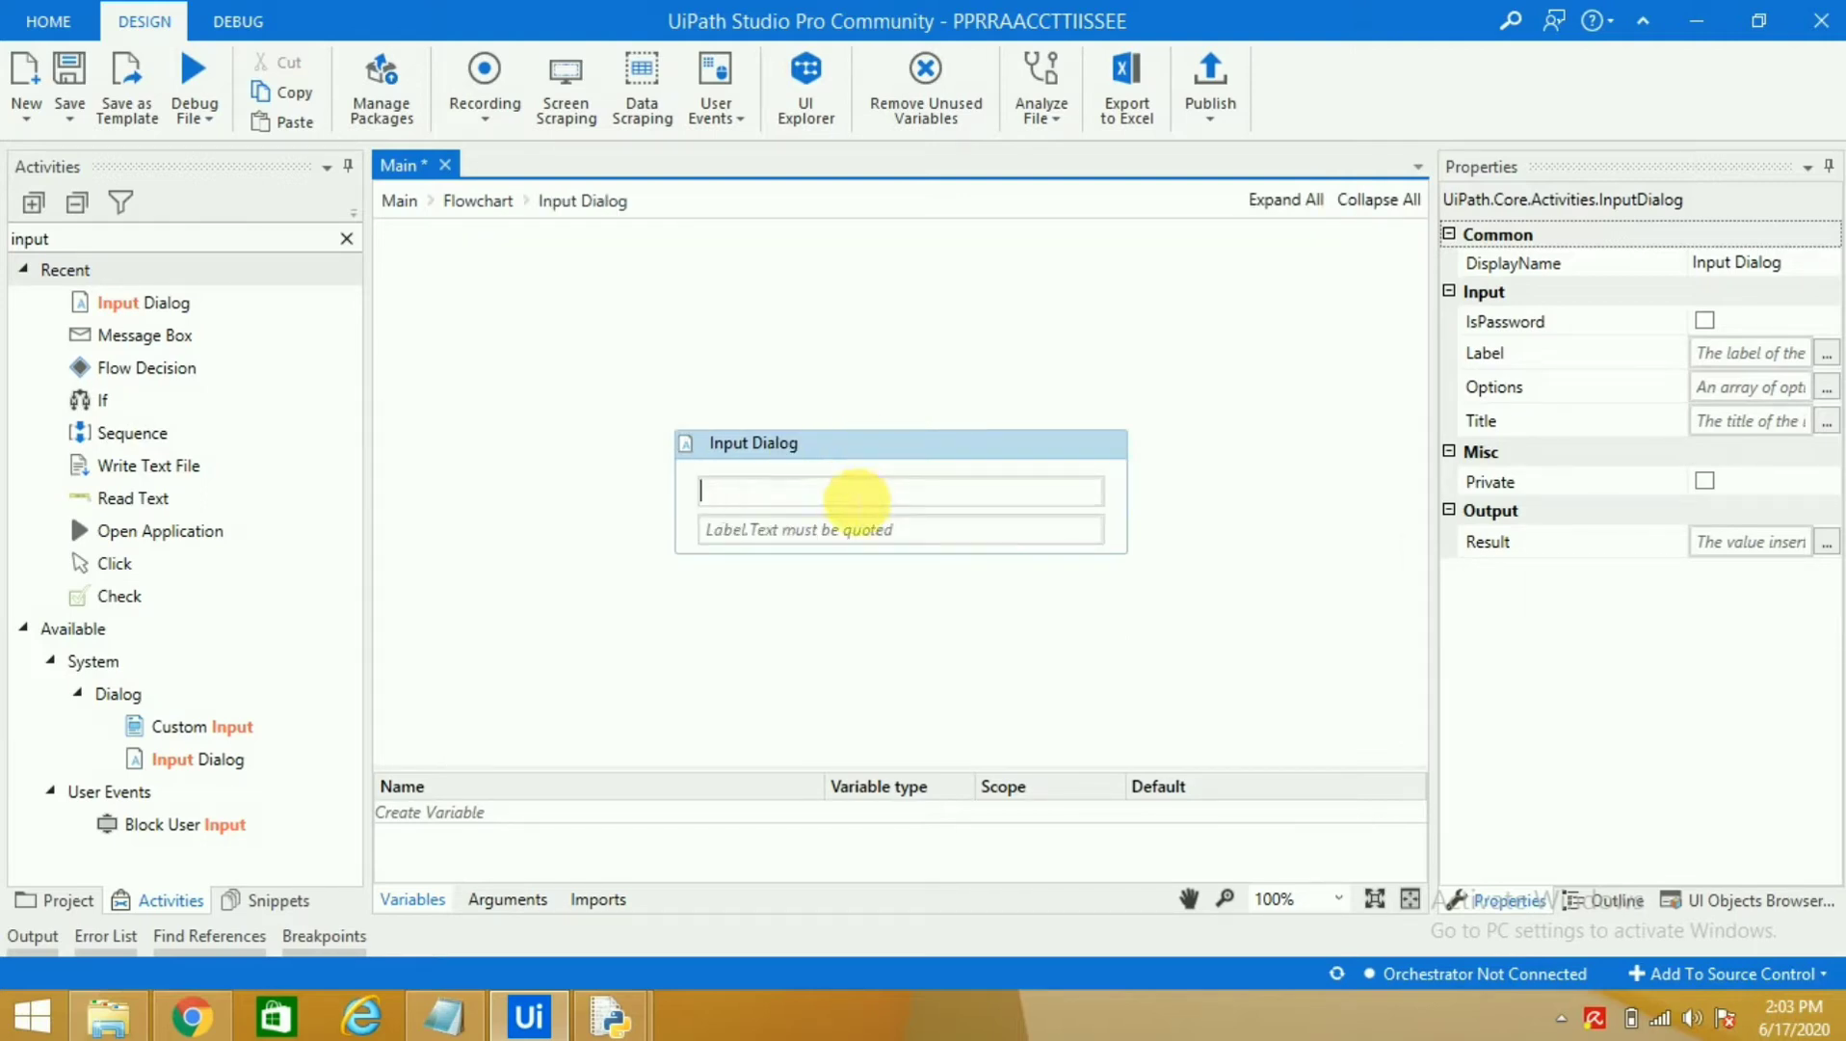
pyautogui.moveTo(865, 530)
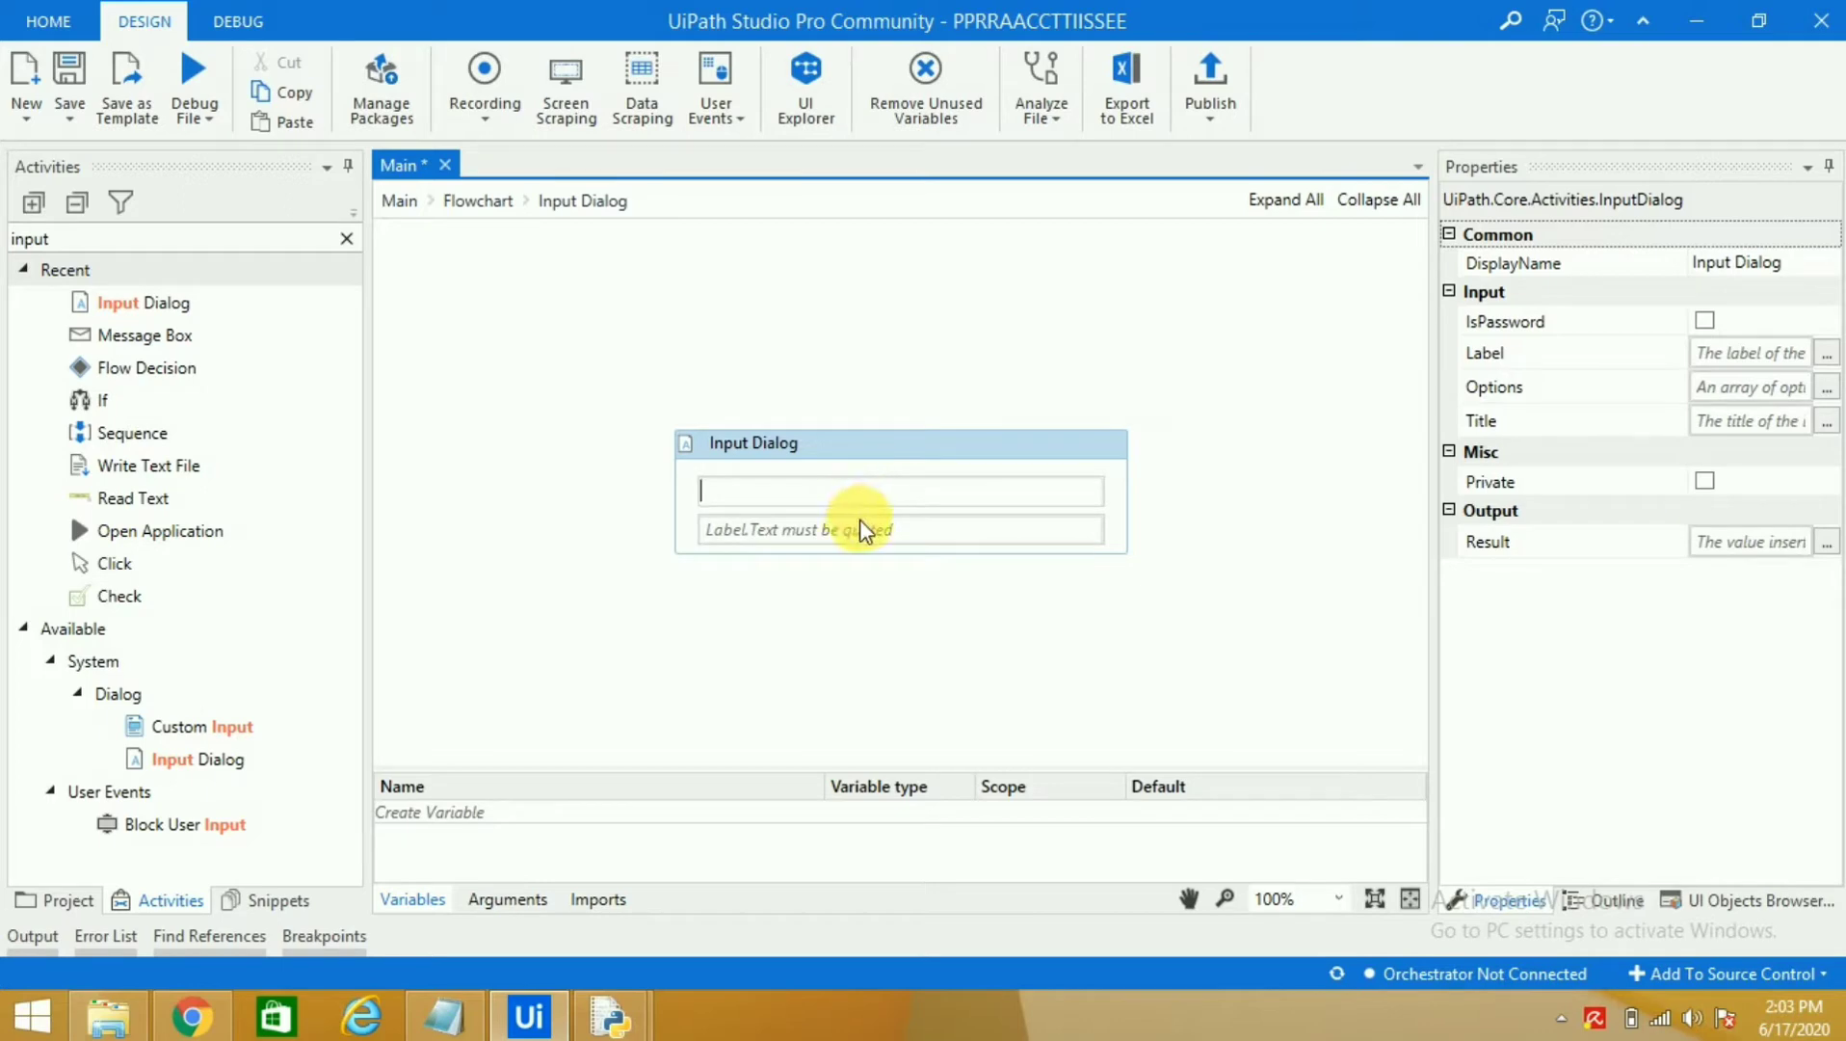
pyautogui.moveTo(888, 496)
pyautogui.write('"')
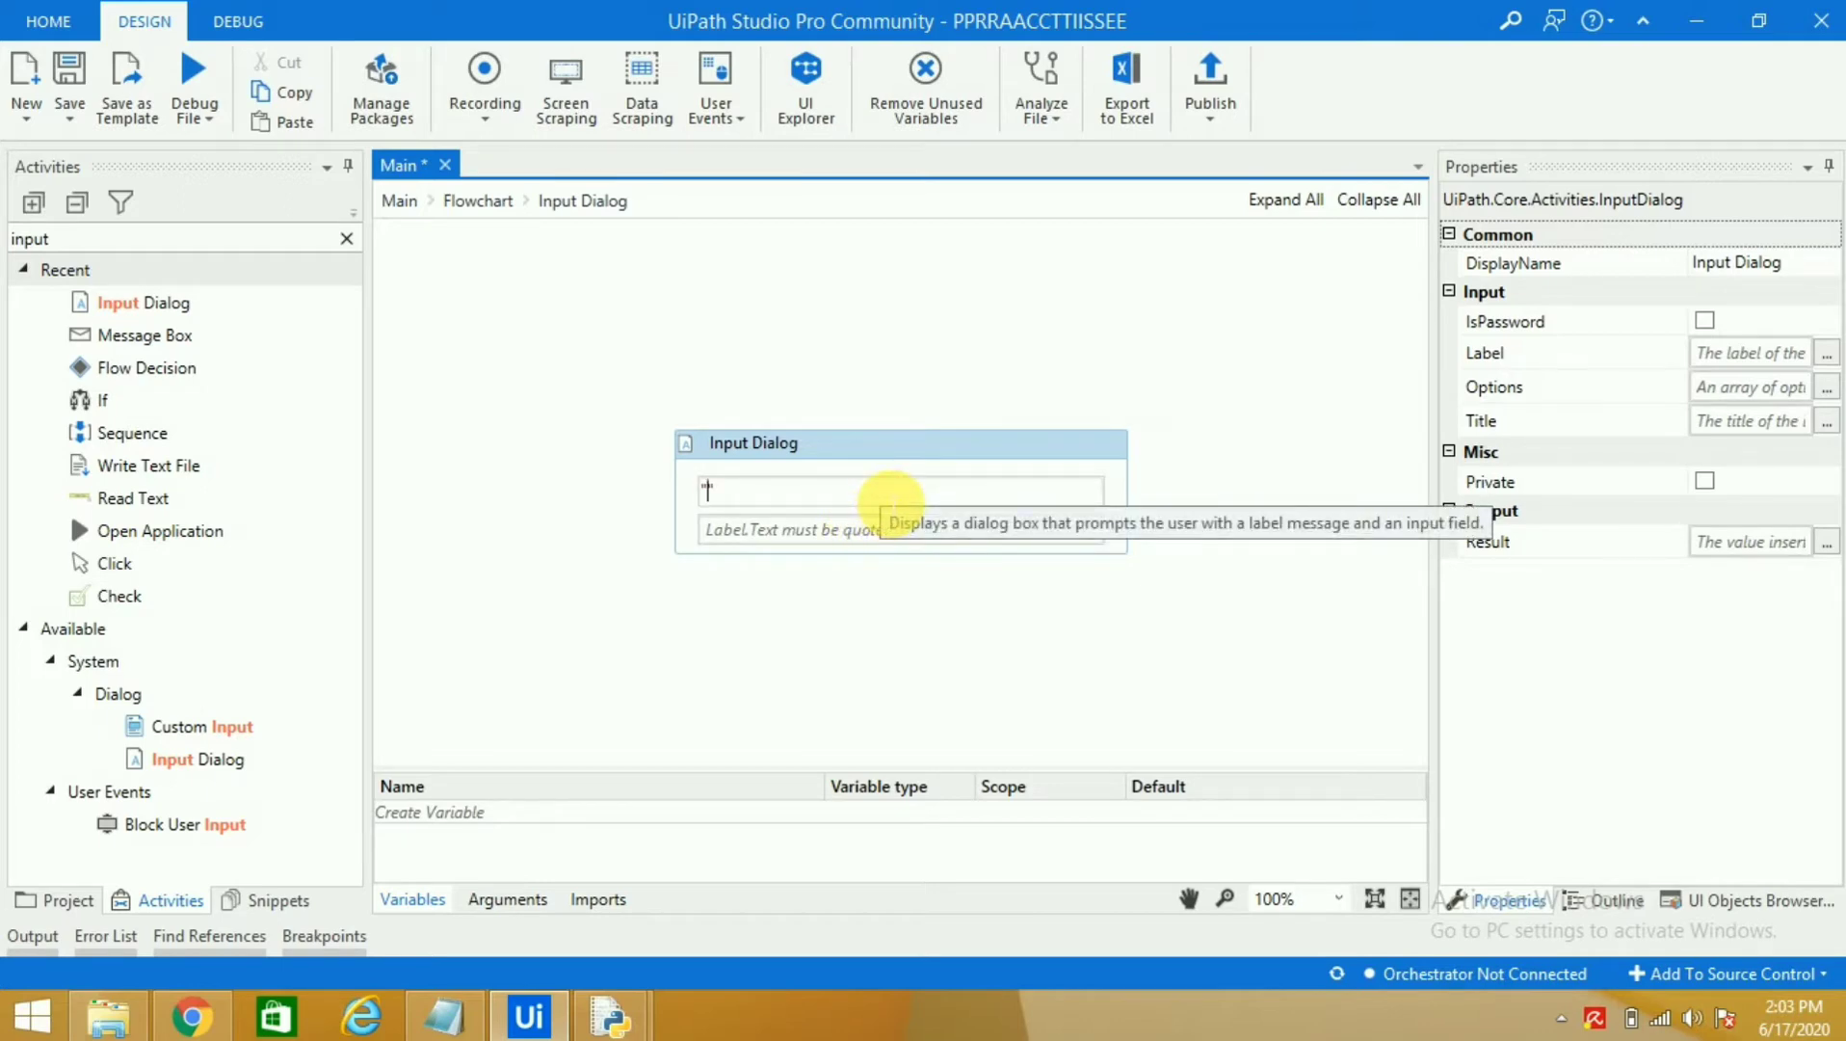
pyautogui.write('Even o')
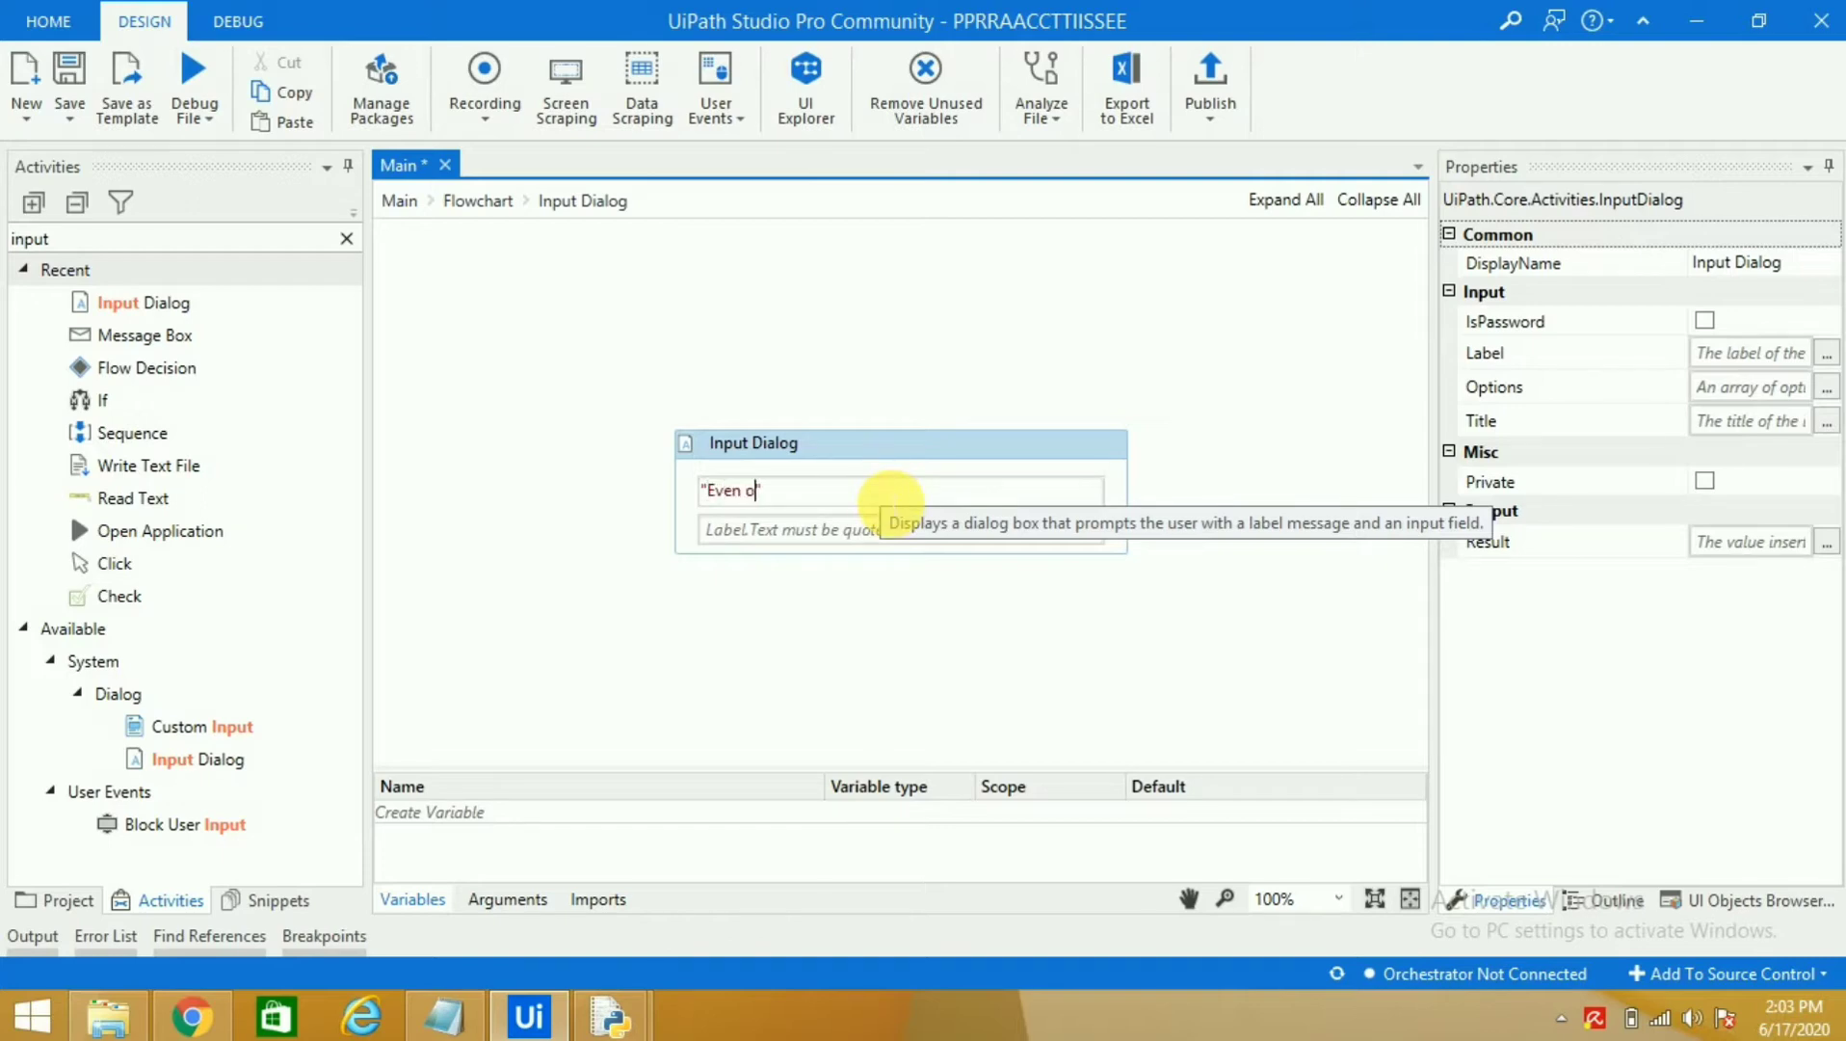
pyautogui.write('r Odd"')
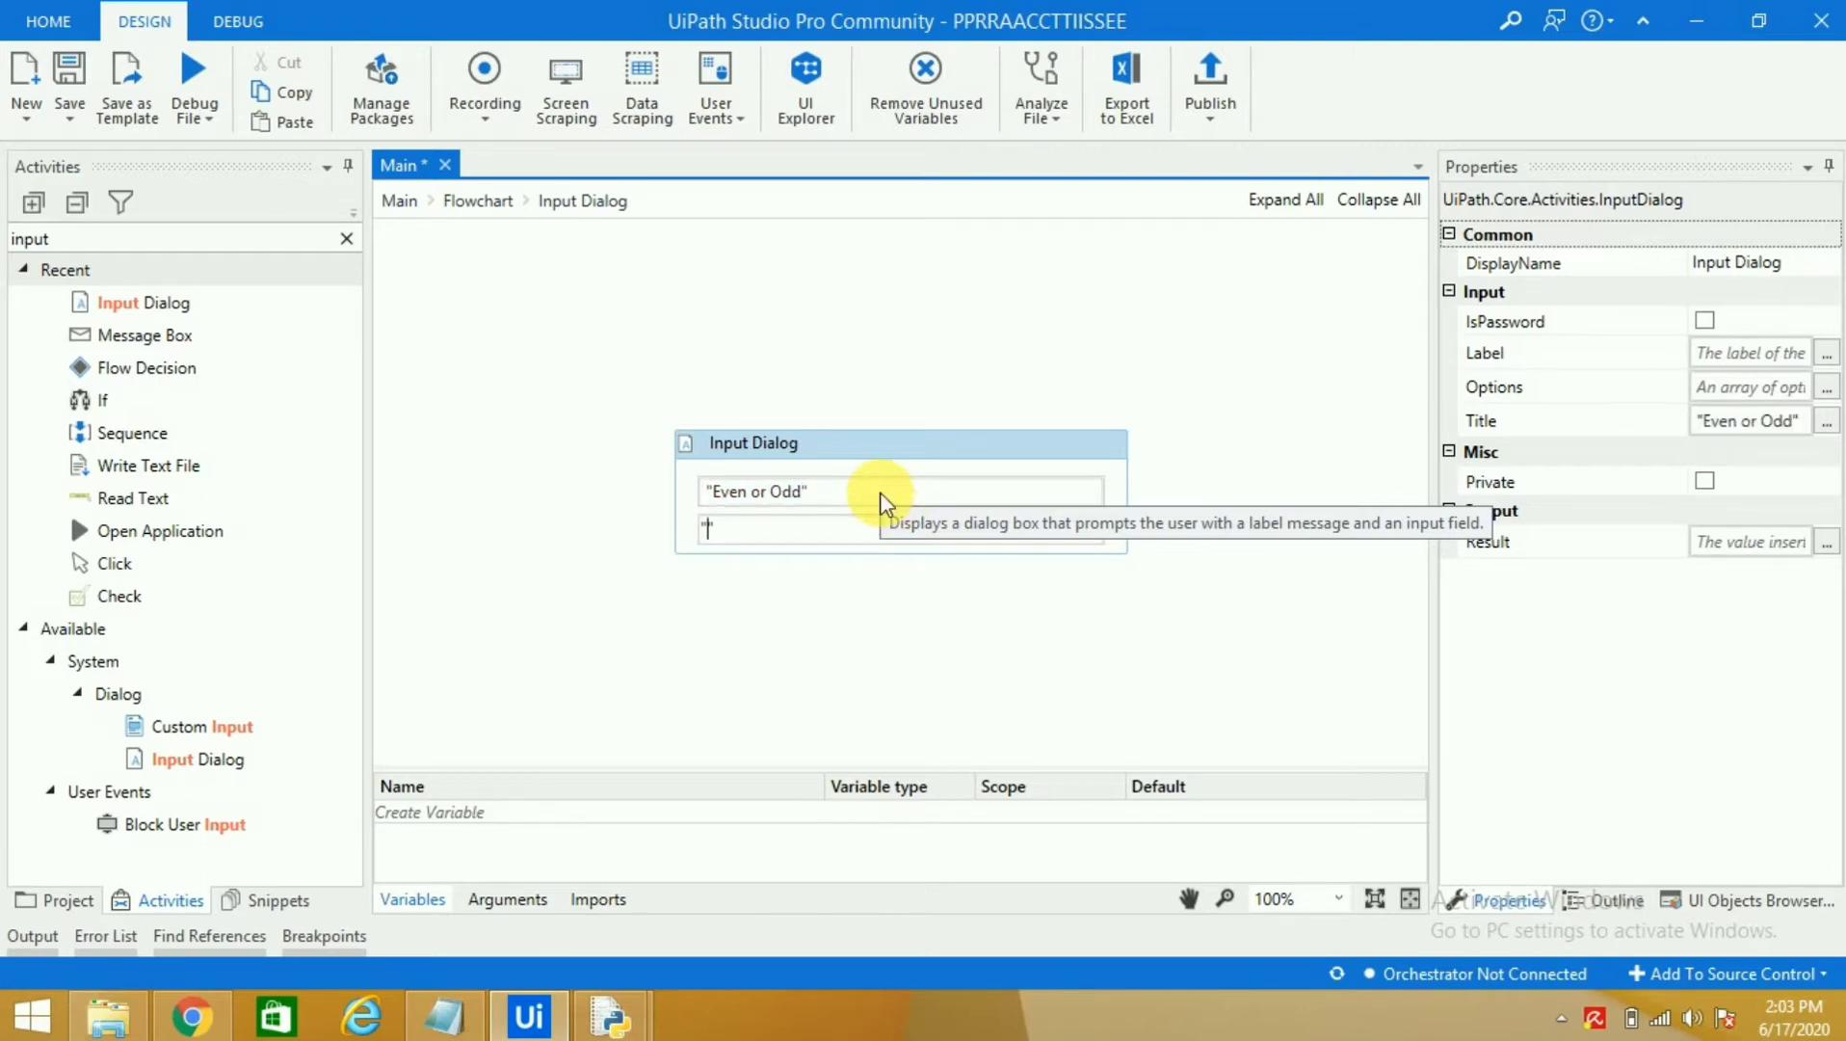
pyautogui.write('"Please"')
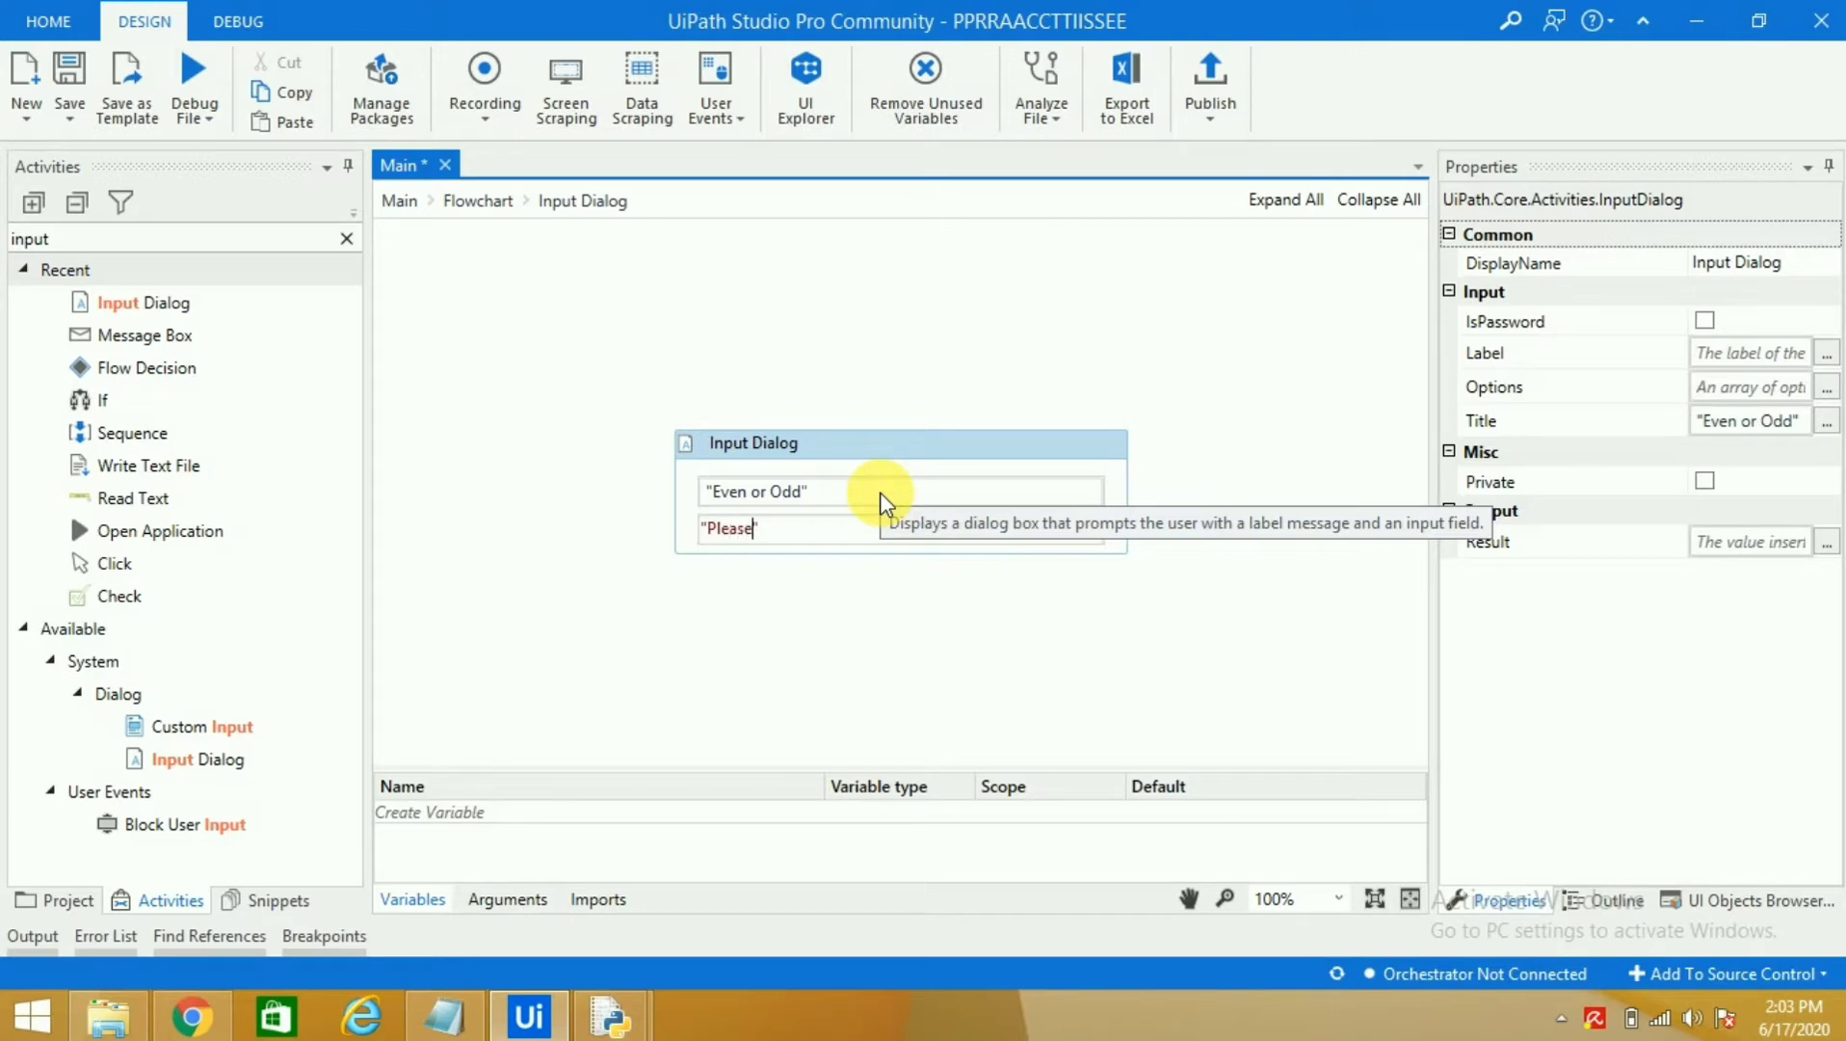
pyautogui.write('ente')
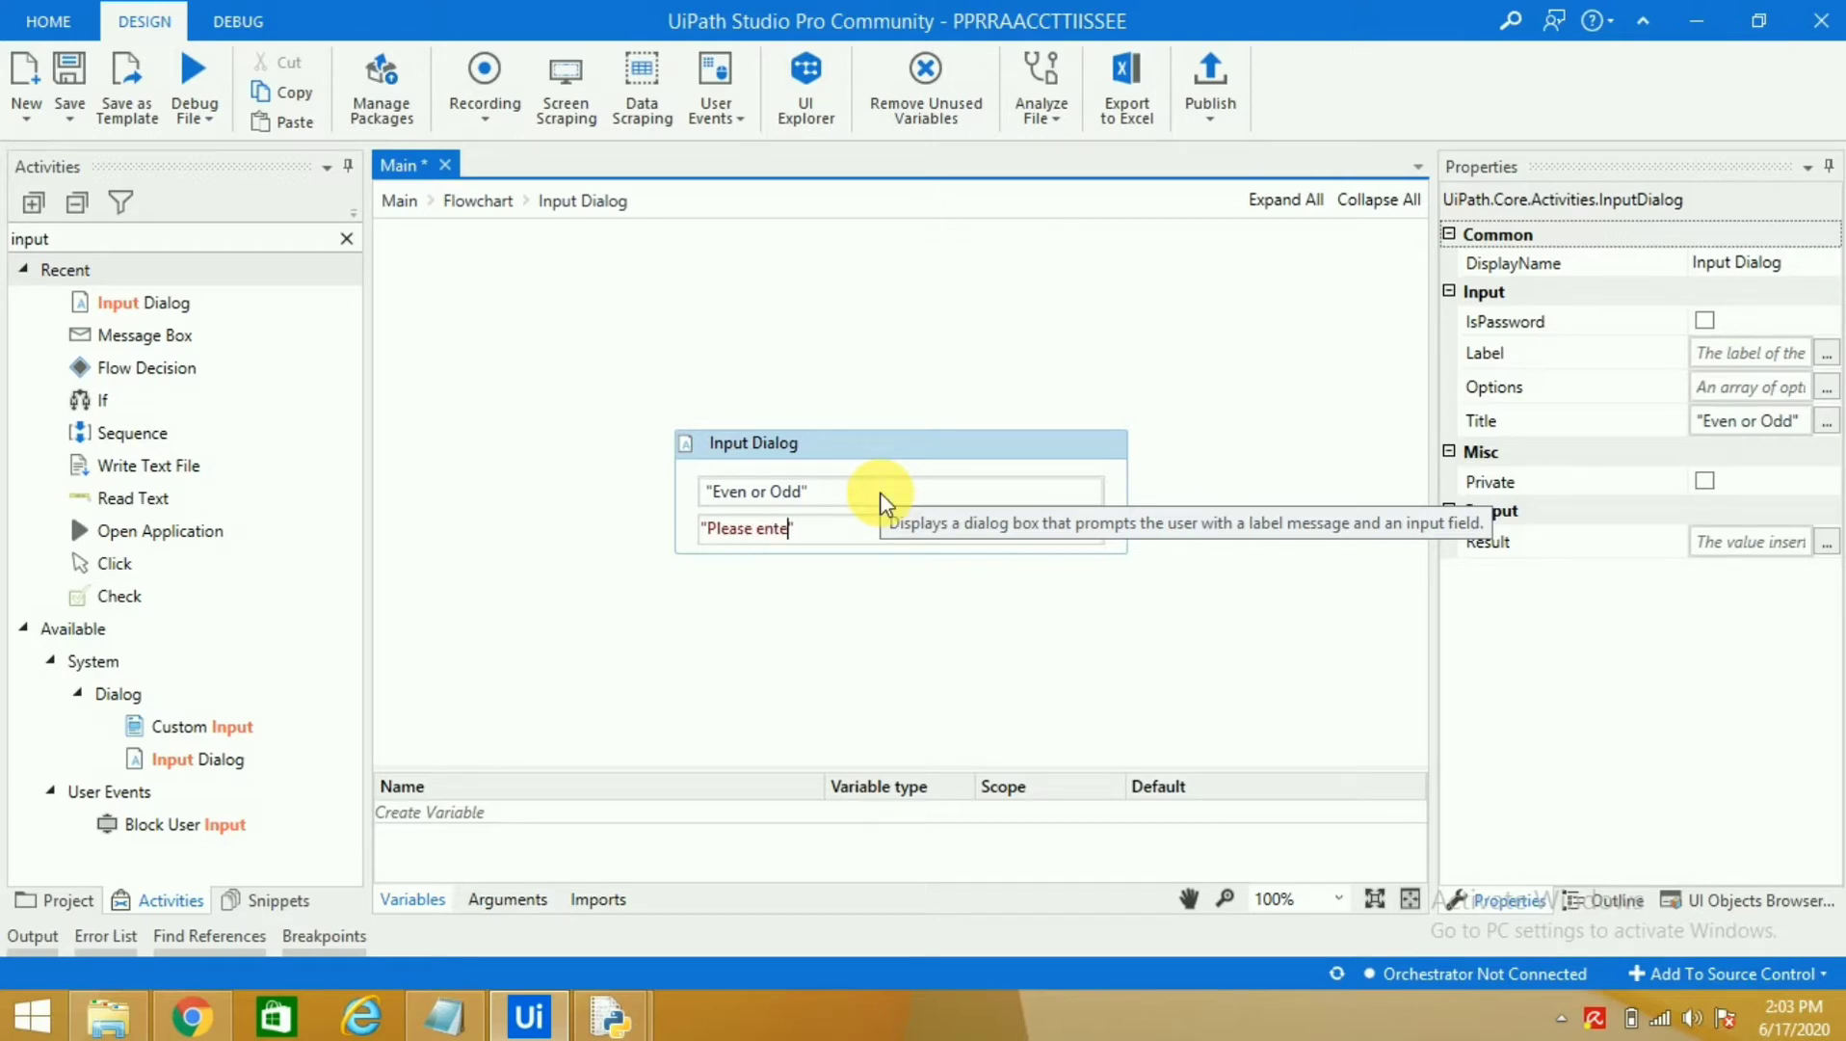
pyautogui.write(';')
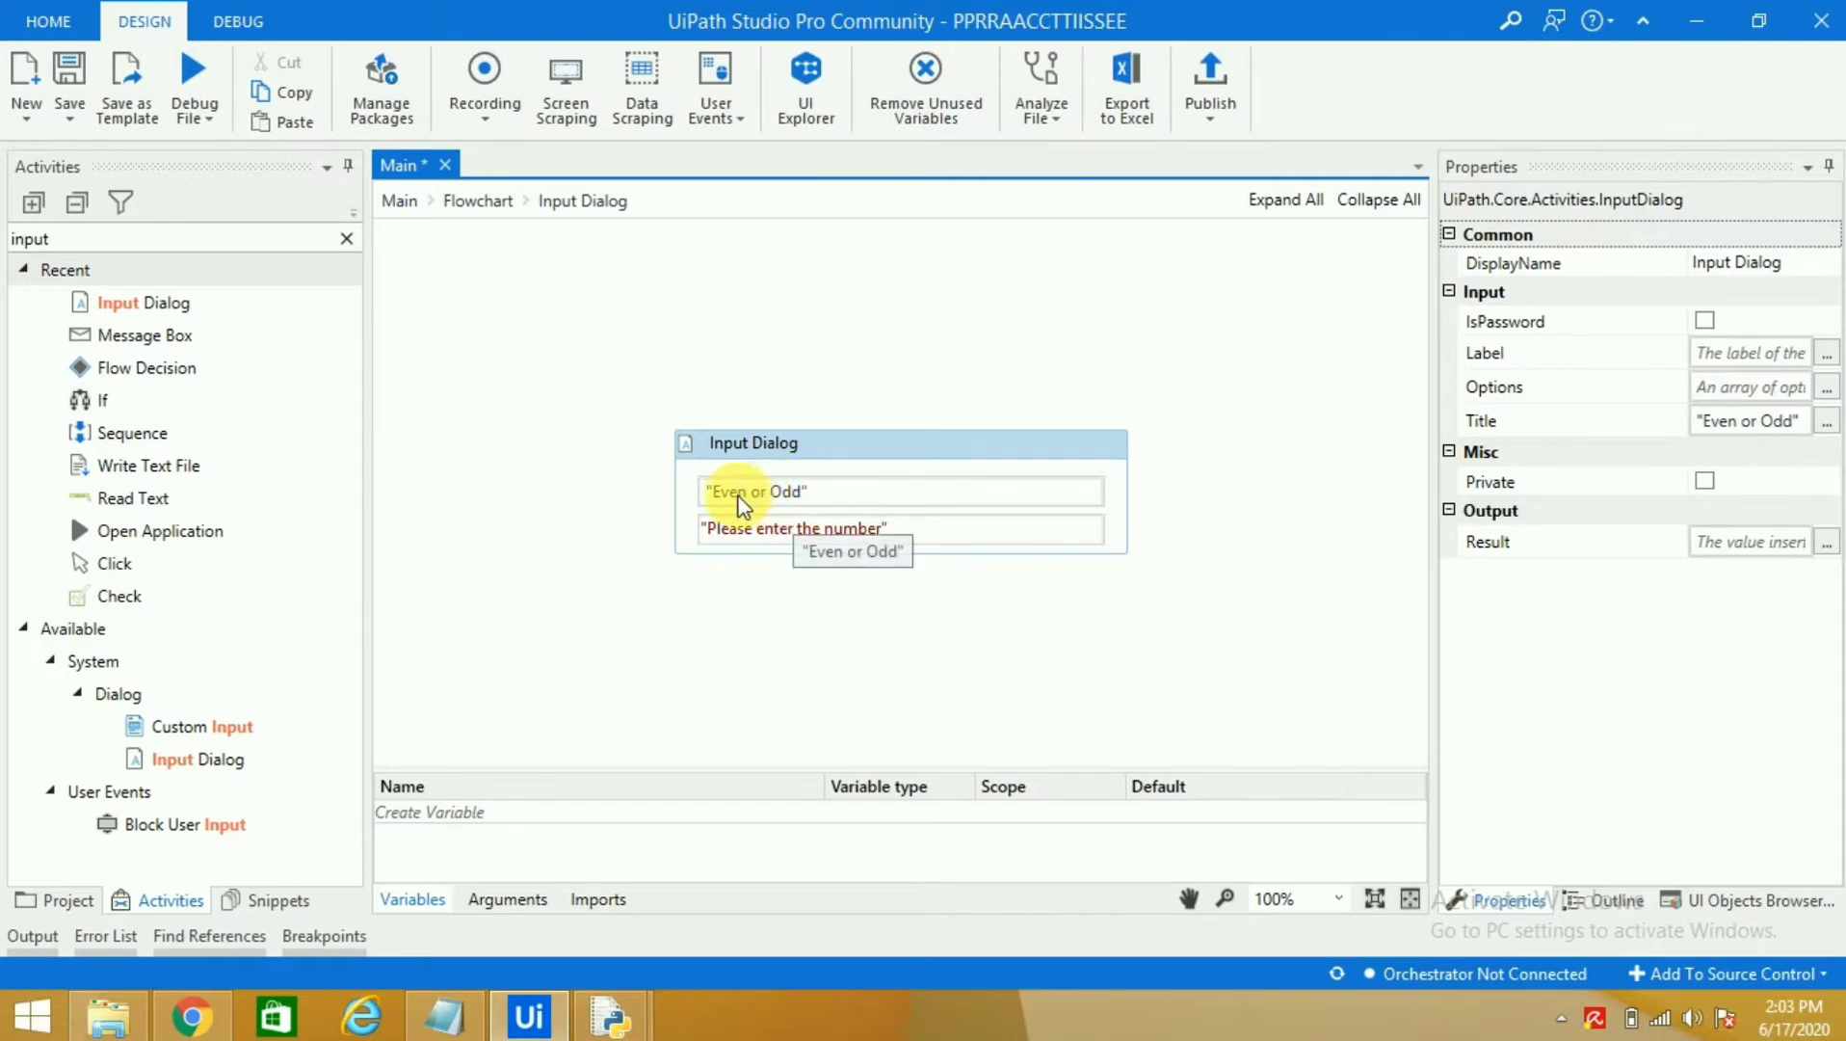
pyautogui.moveTo(794, 528)
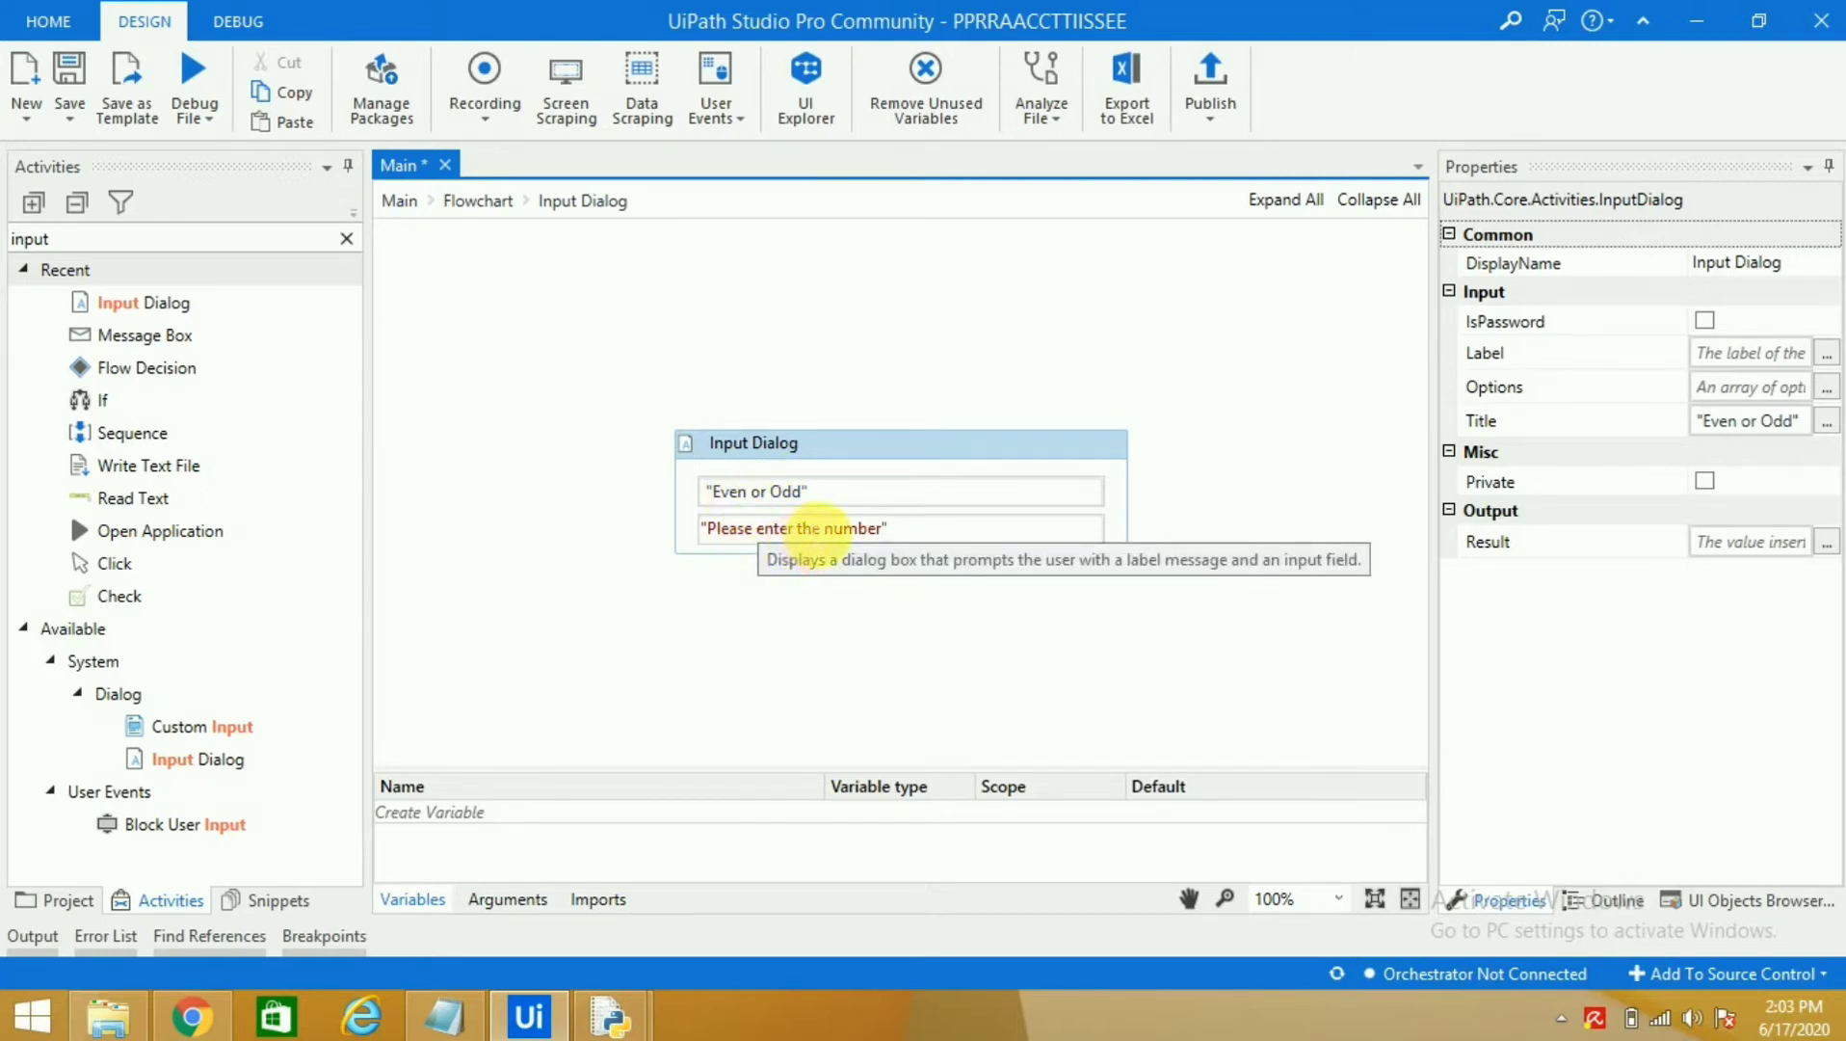
pyautogui.moveTo(910, 524)
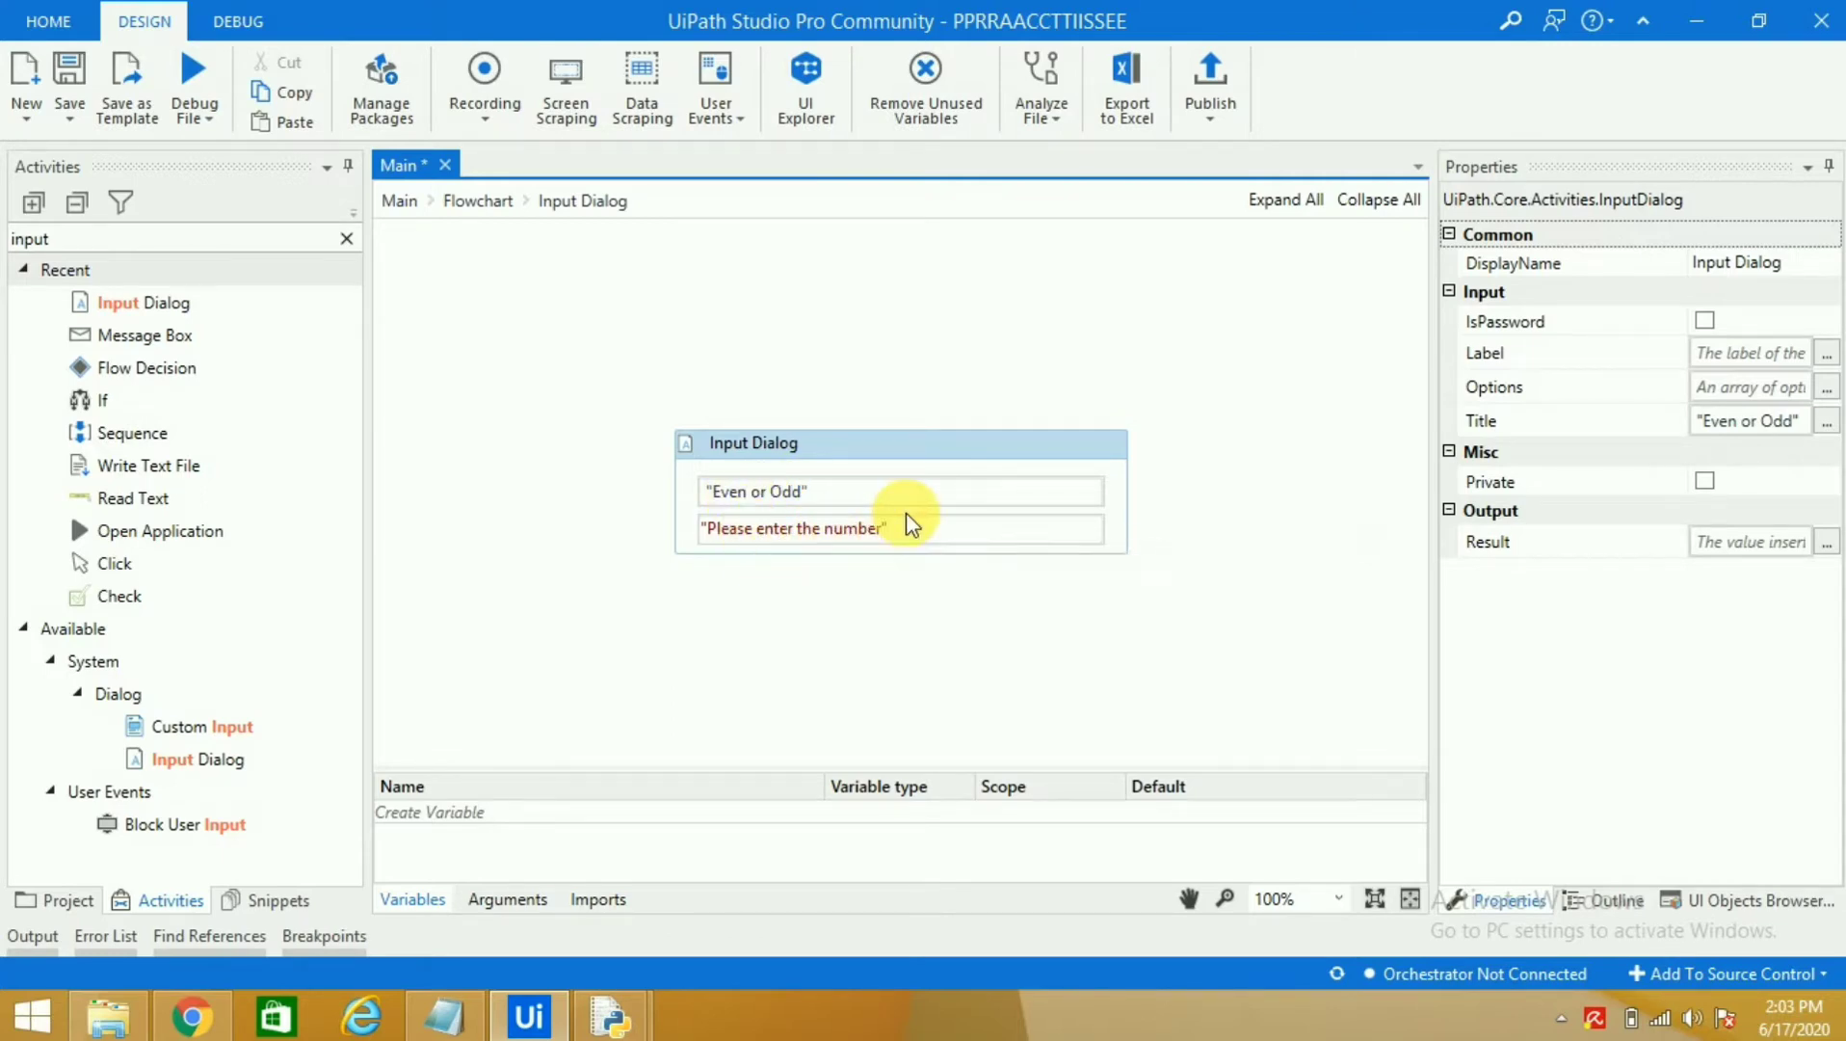
pyautogui.moveTo(794, 559)
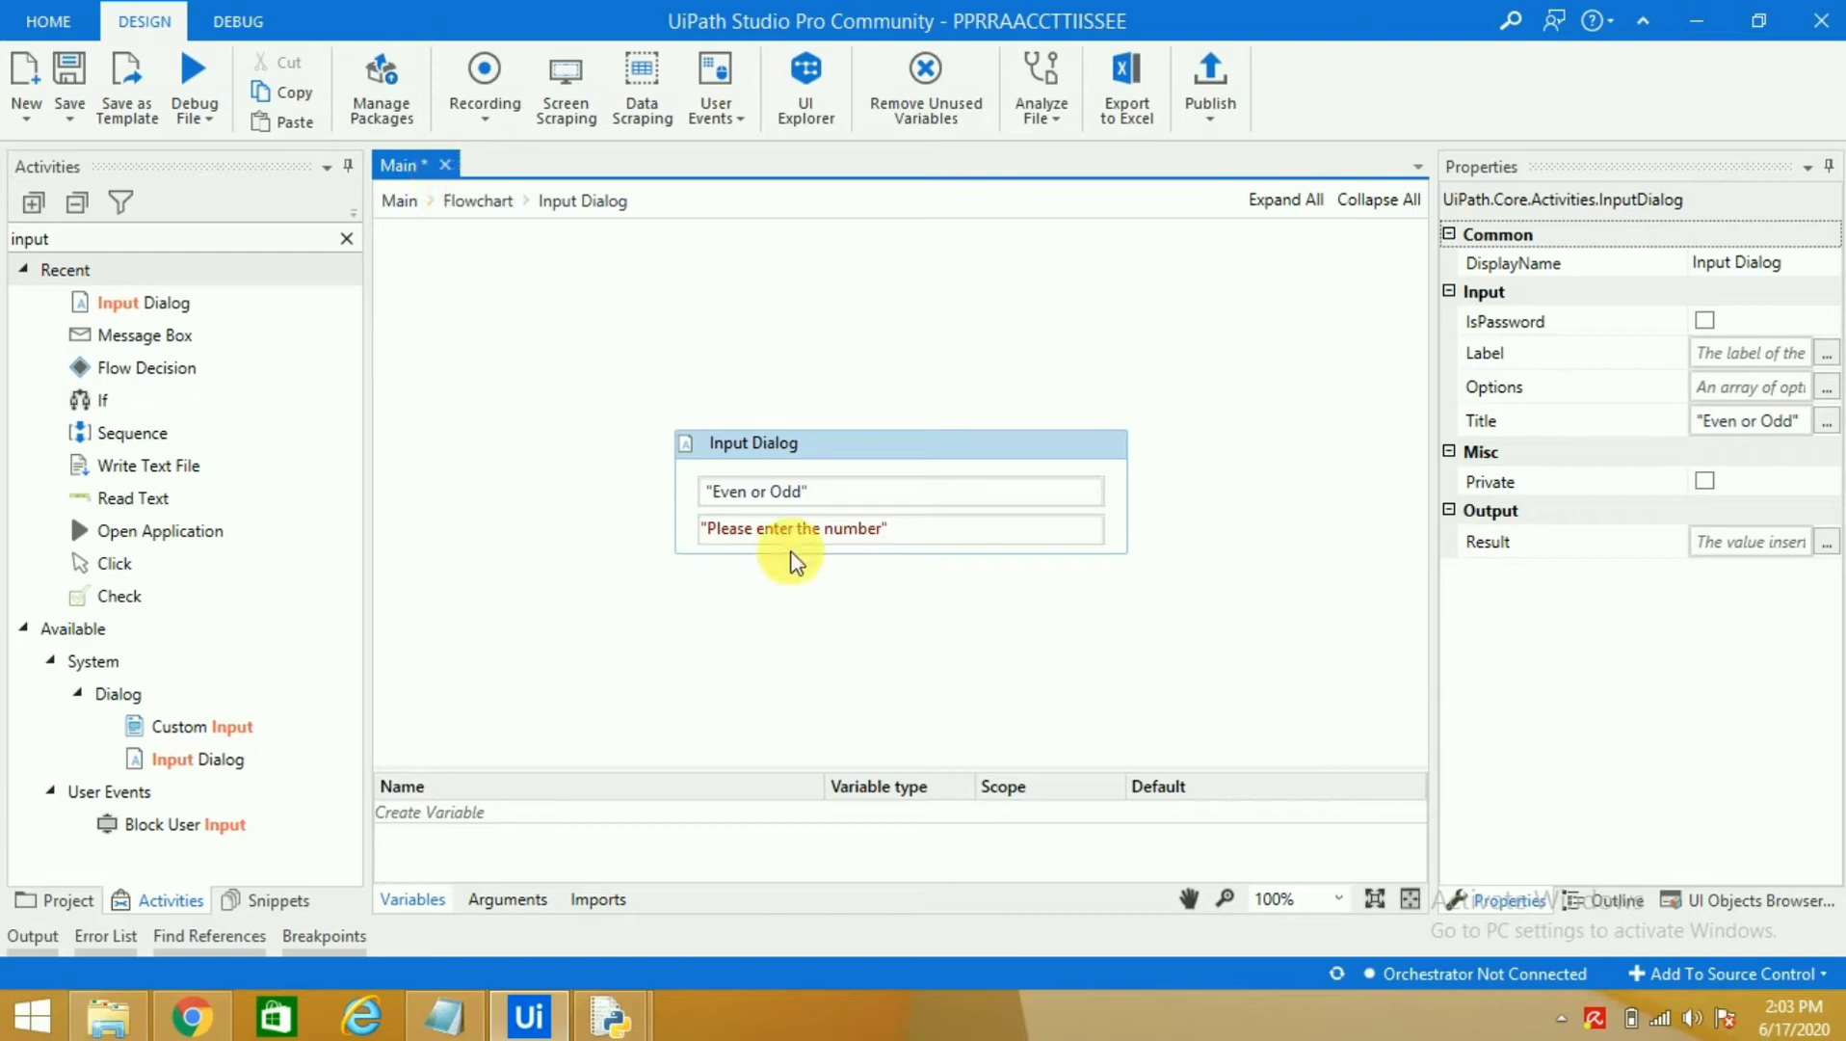
pyautogui.moveTo(1645, 459)
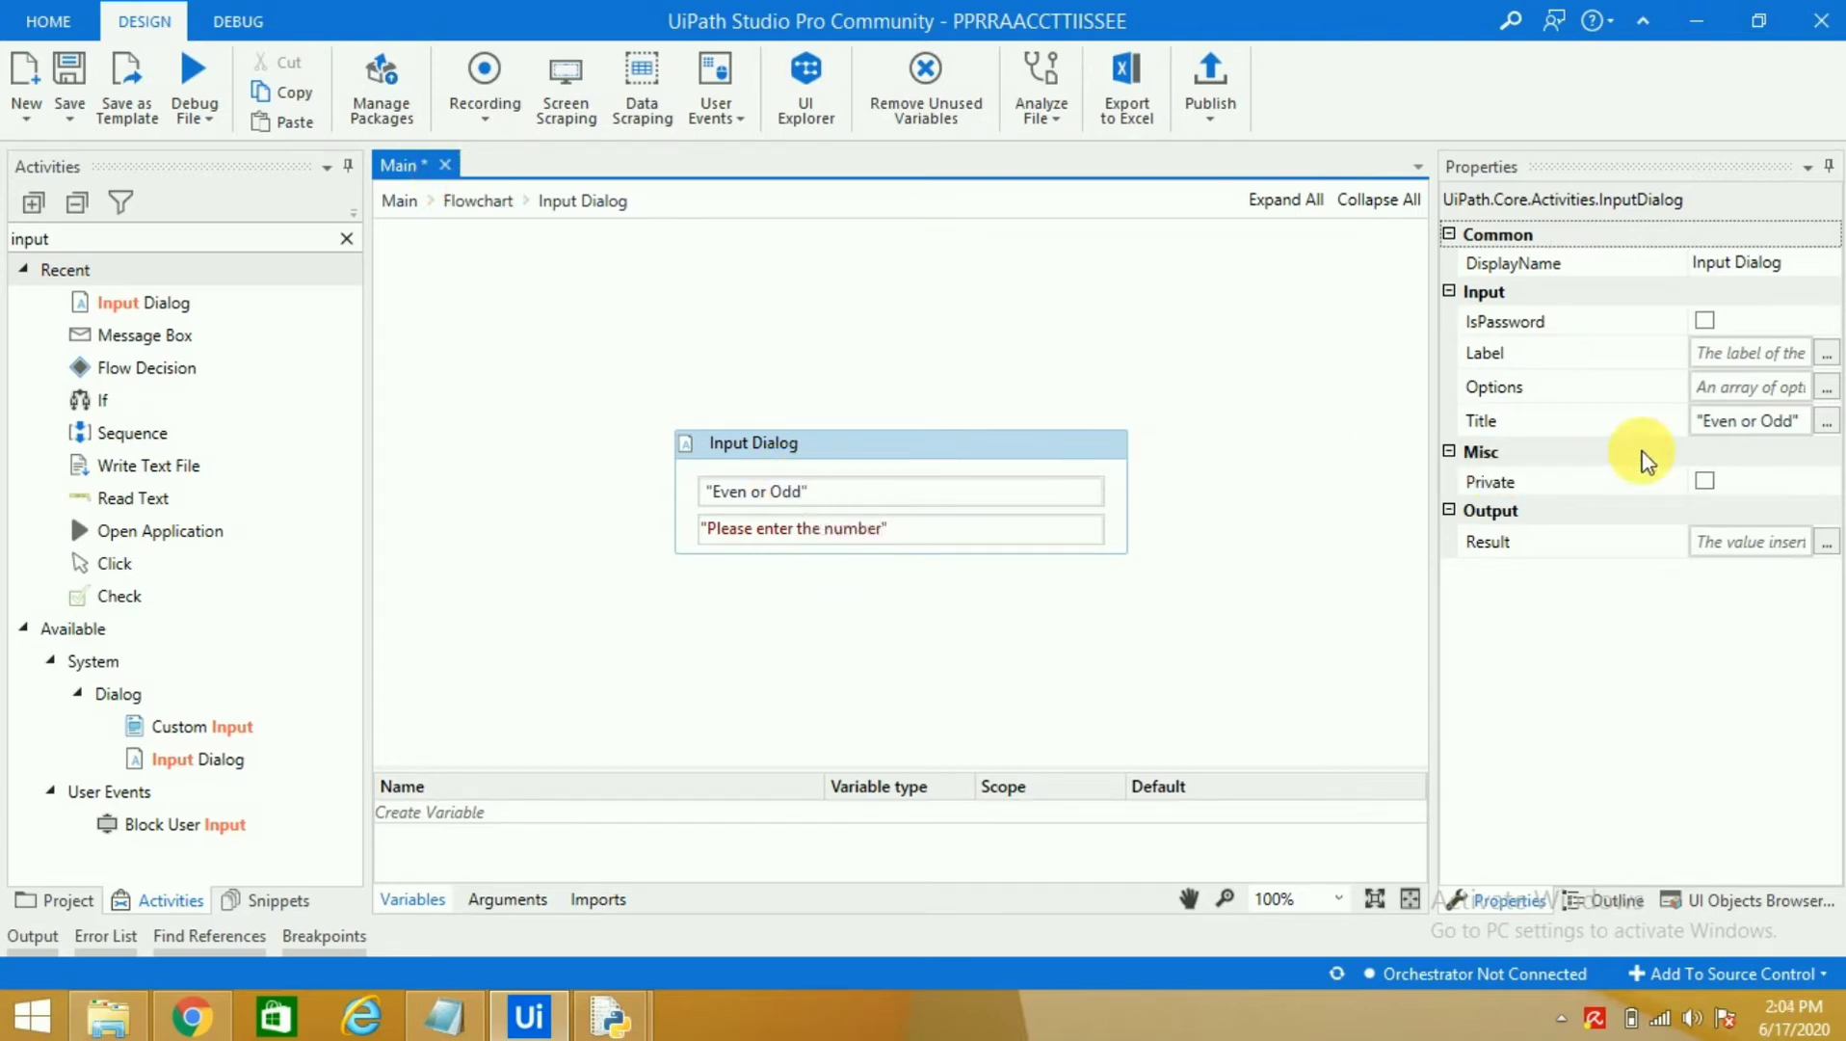
pyautogui.moveTo(1191, 561)
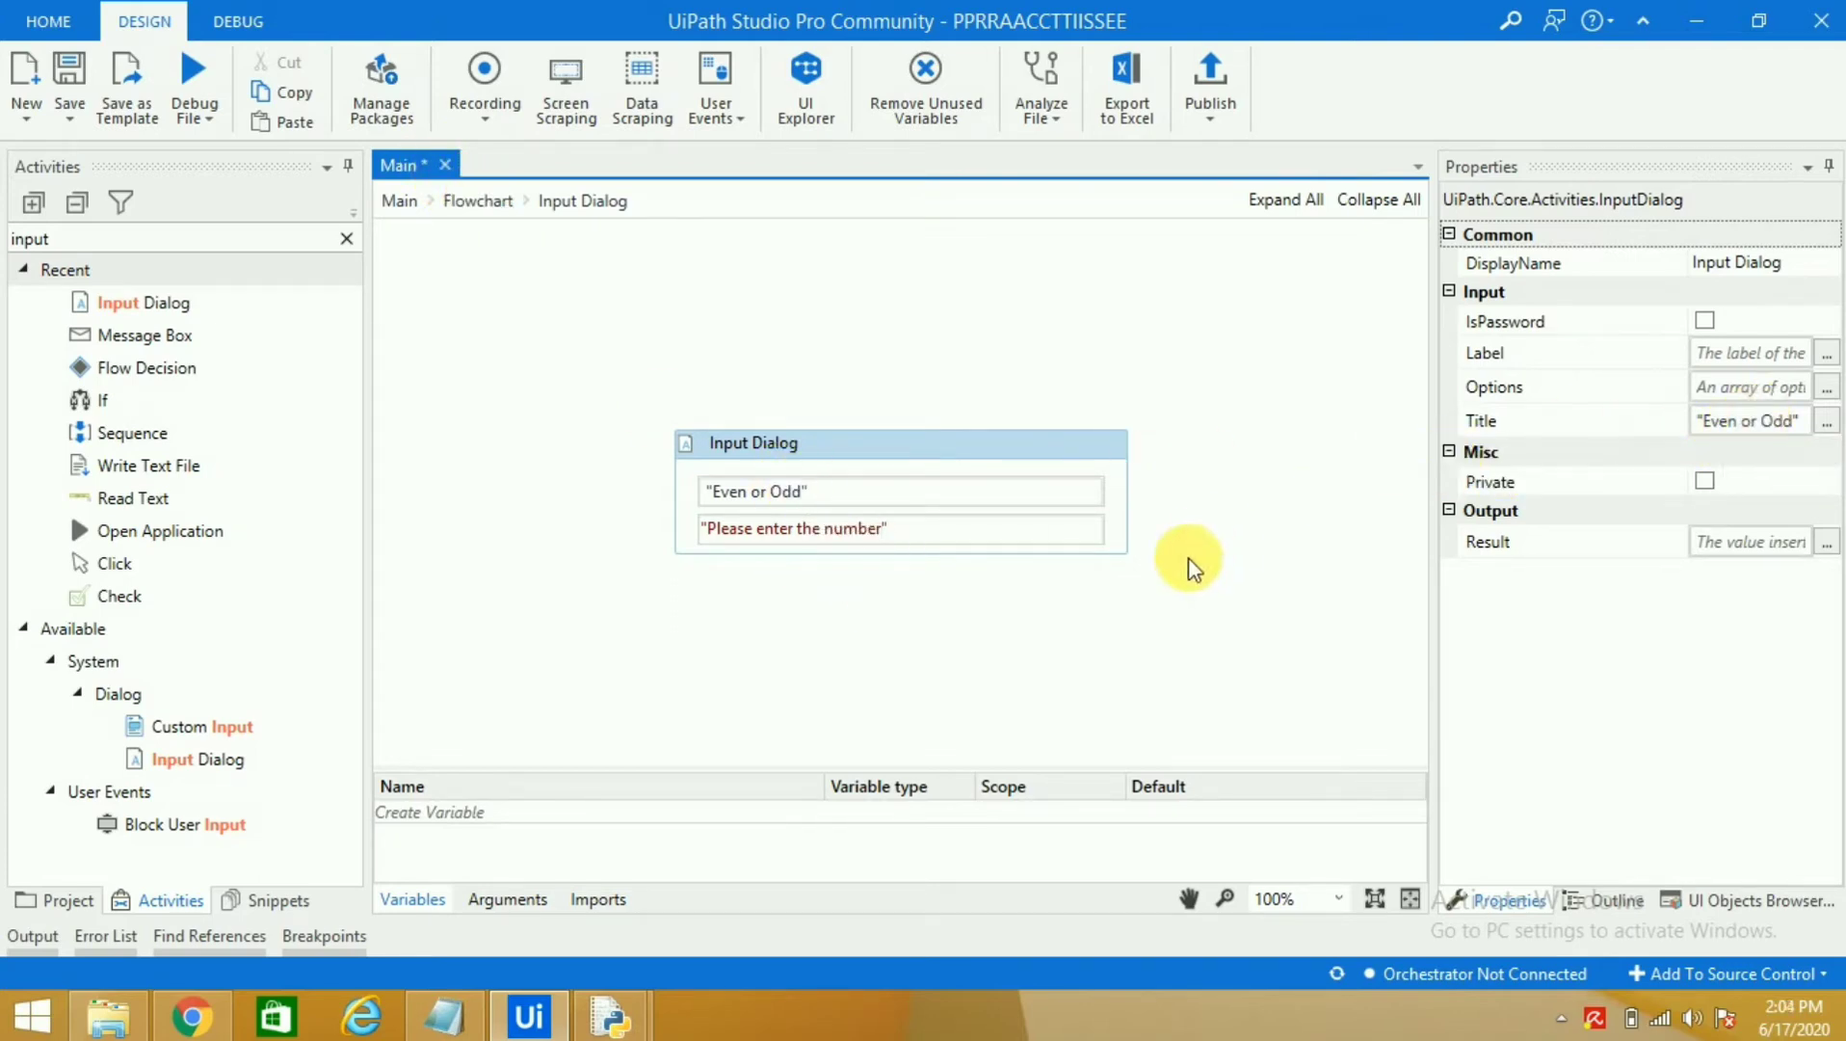
pyautogui.click(900, 528)
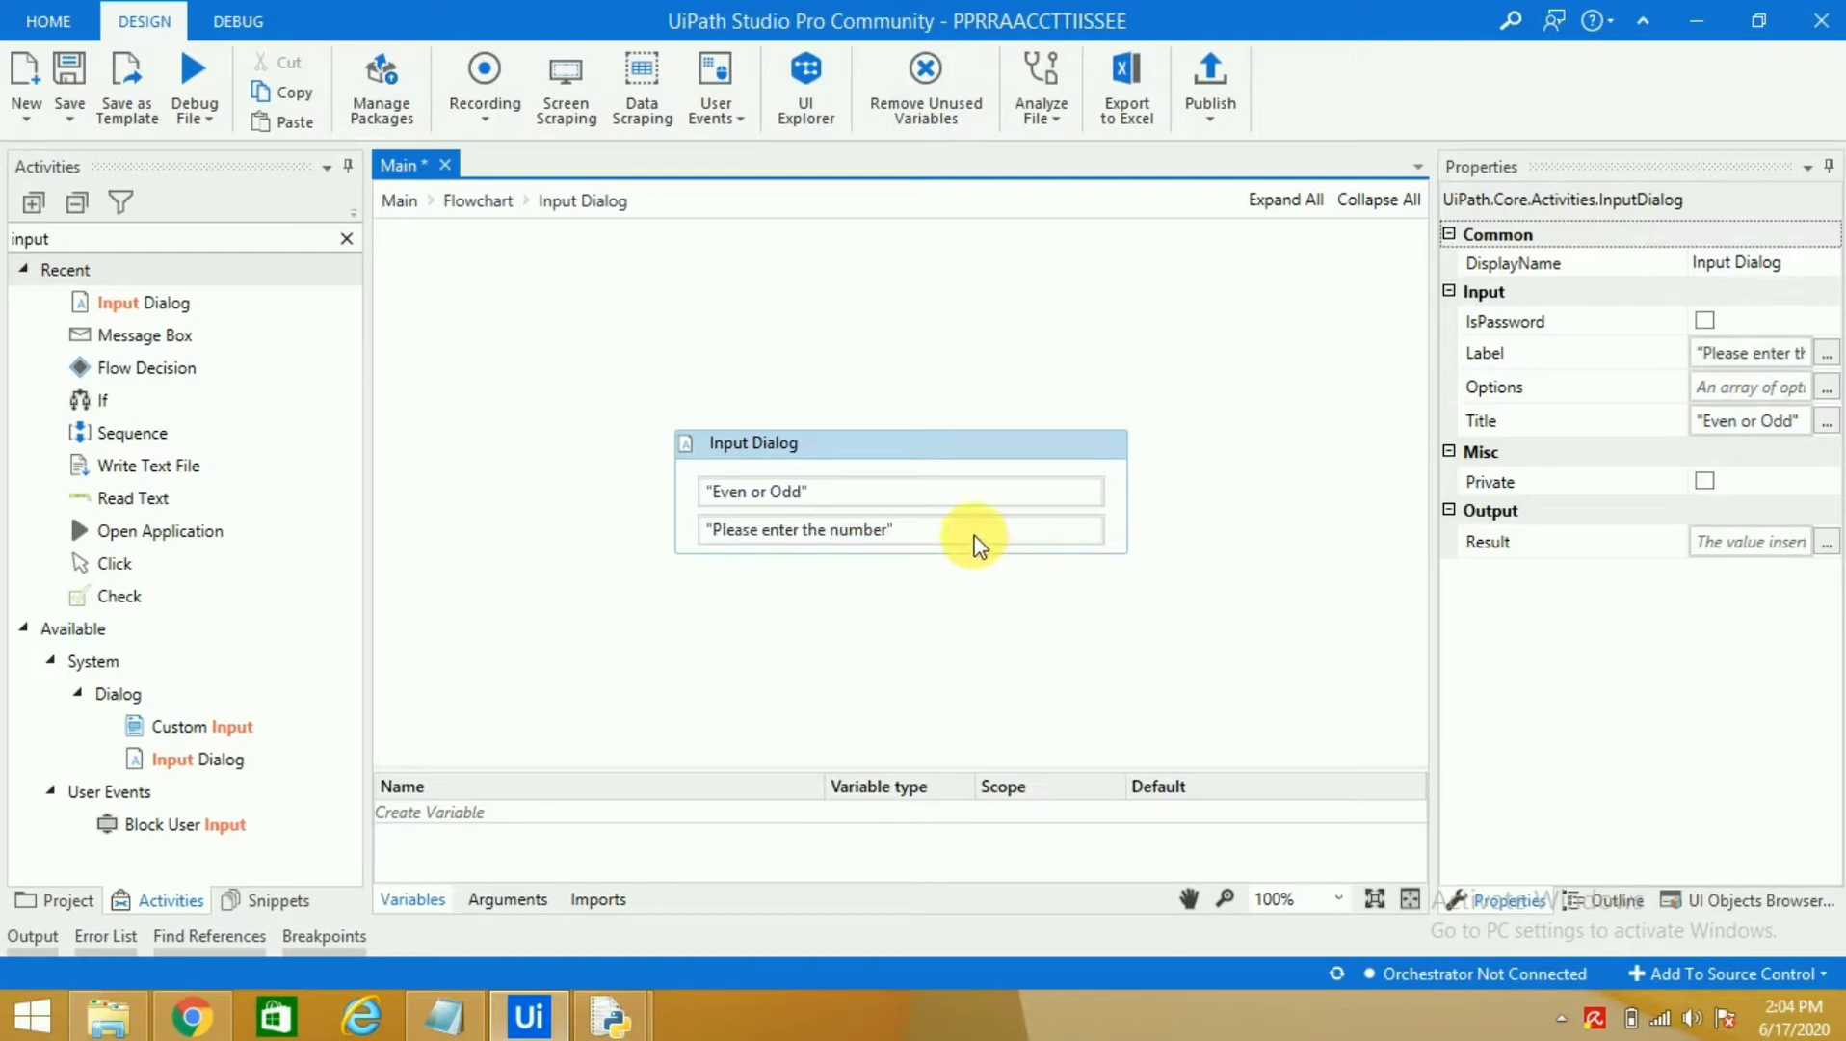
pyautogui.moveTo(1173, 528)
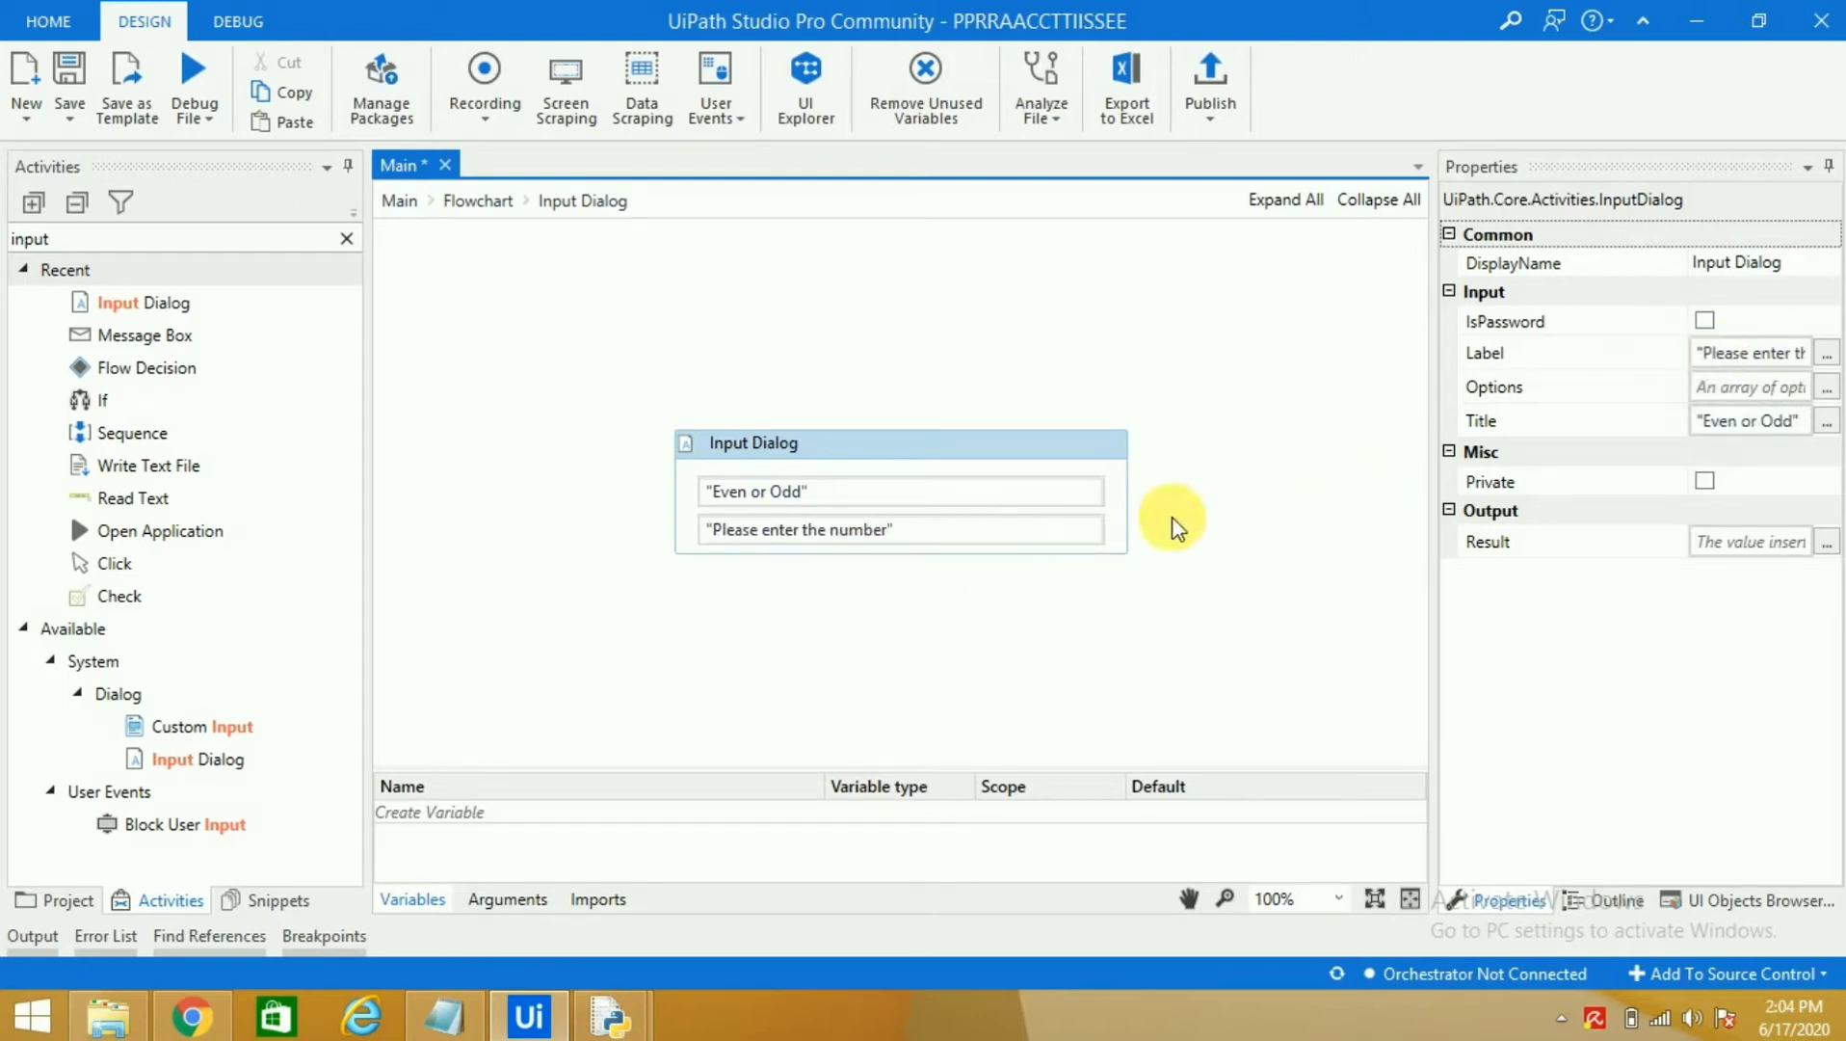
pyautogui.moveTo(954, 491)
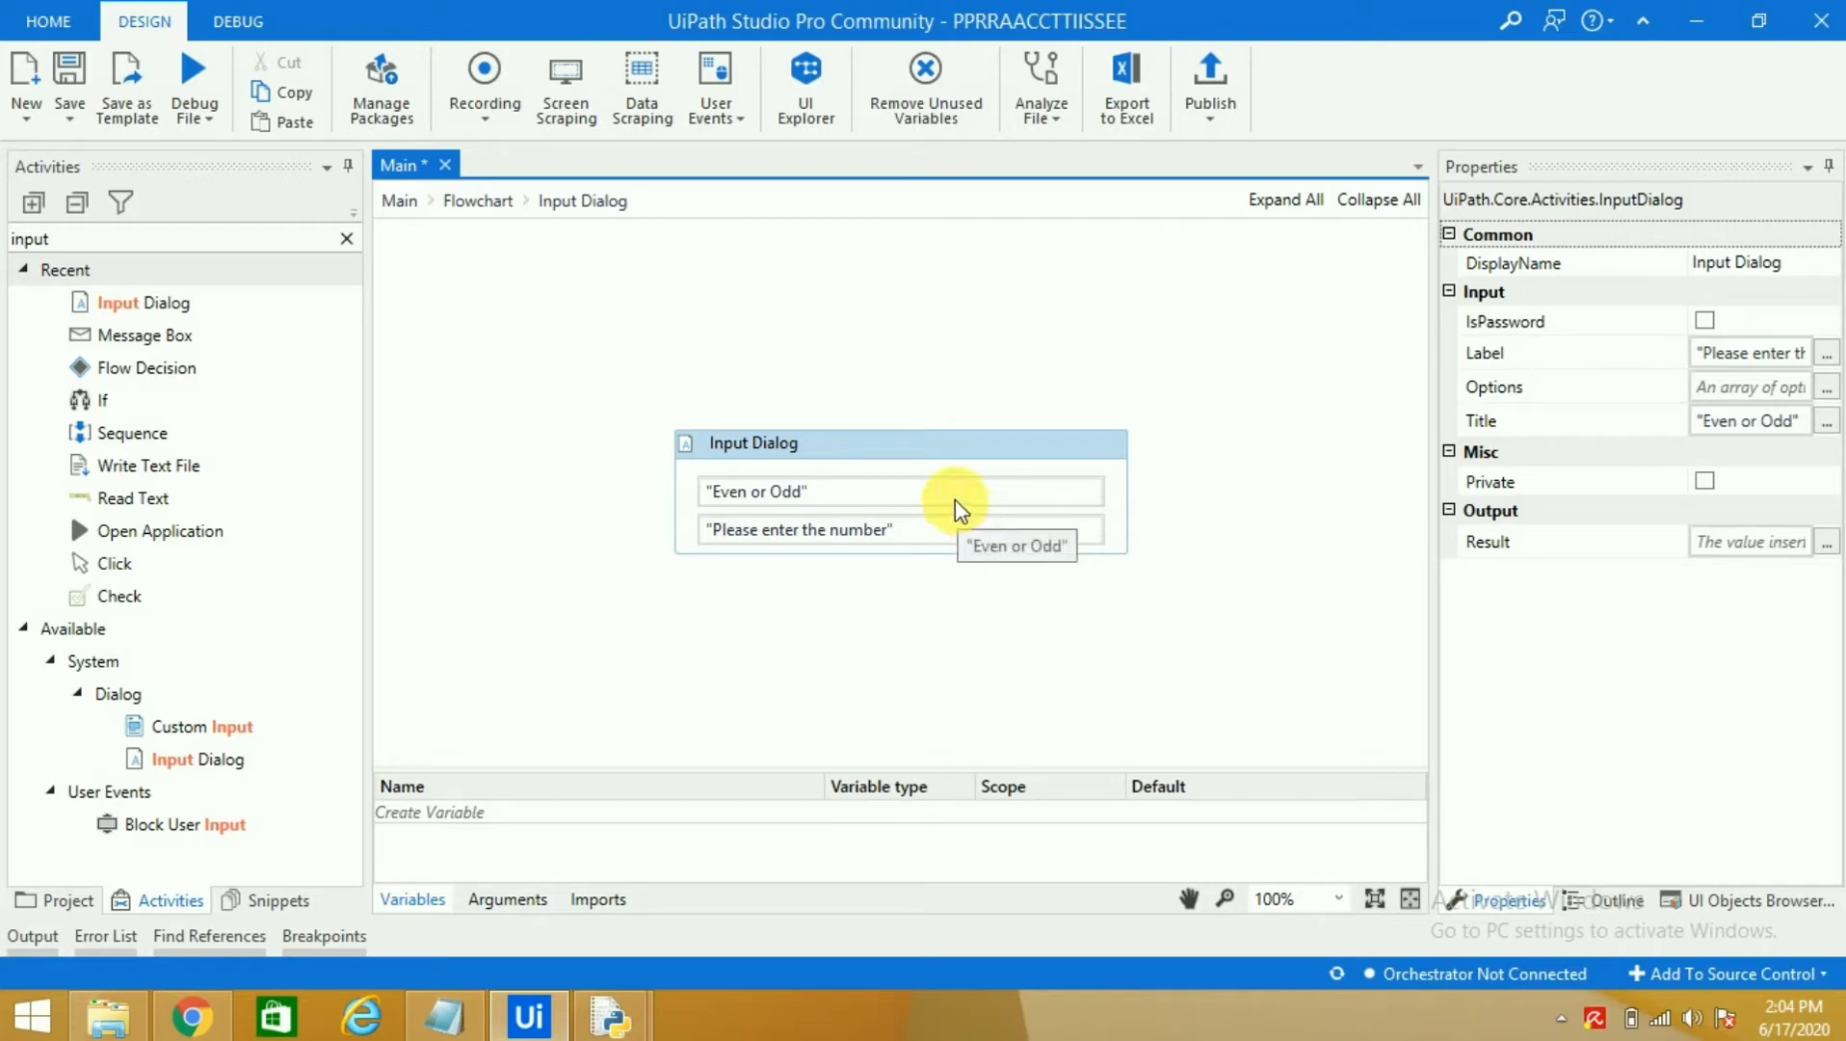
pyautogui.moveTo(900, 503)
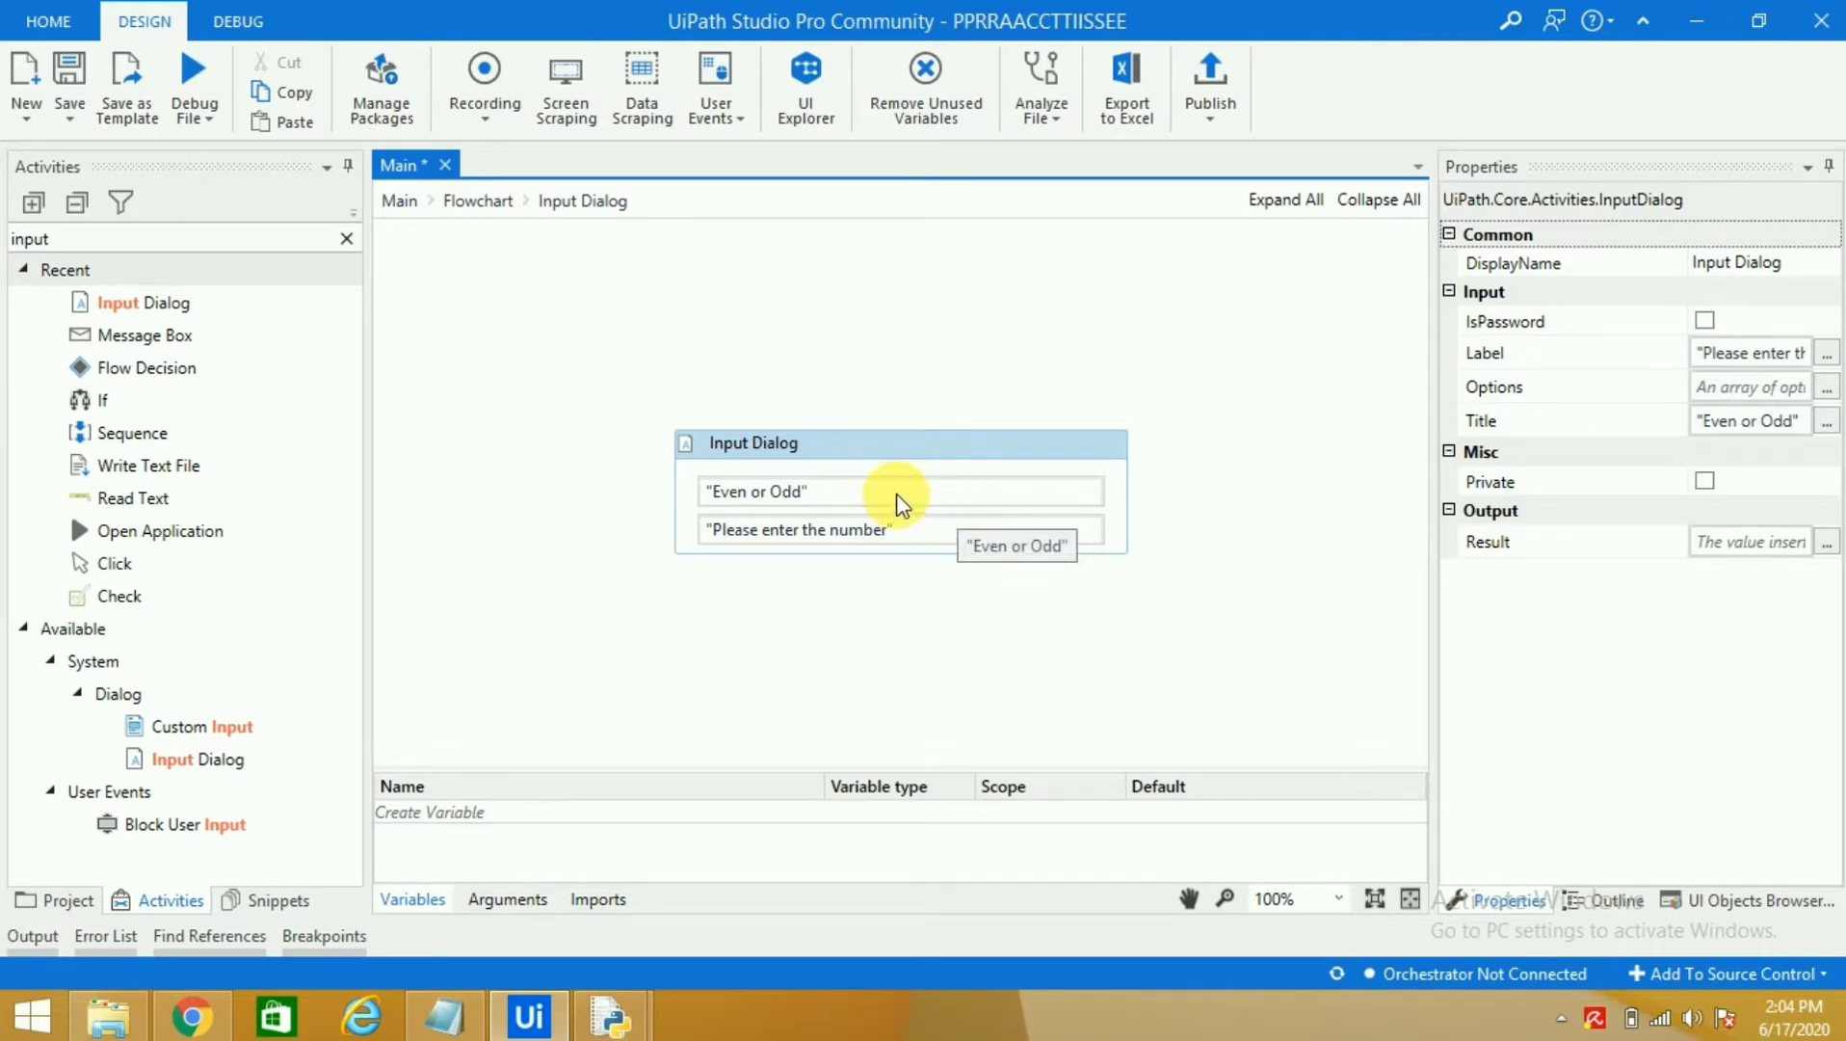
pyautogui.moveTo(894, 543)
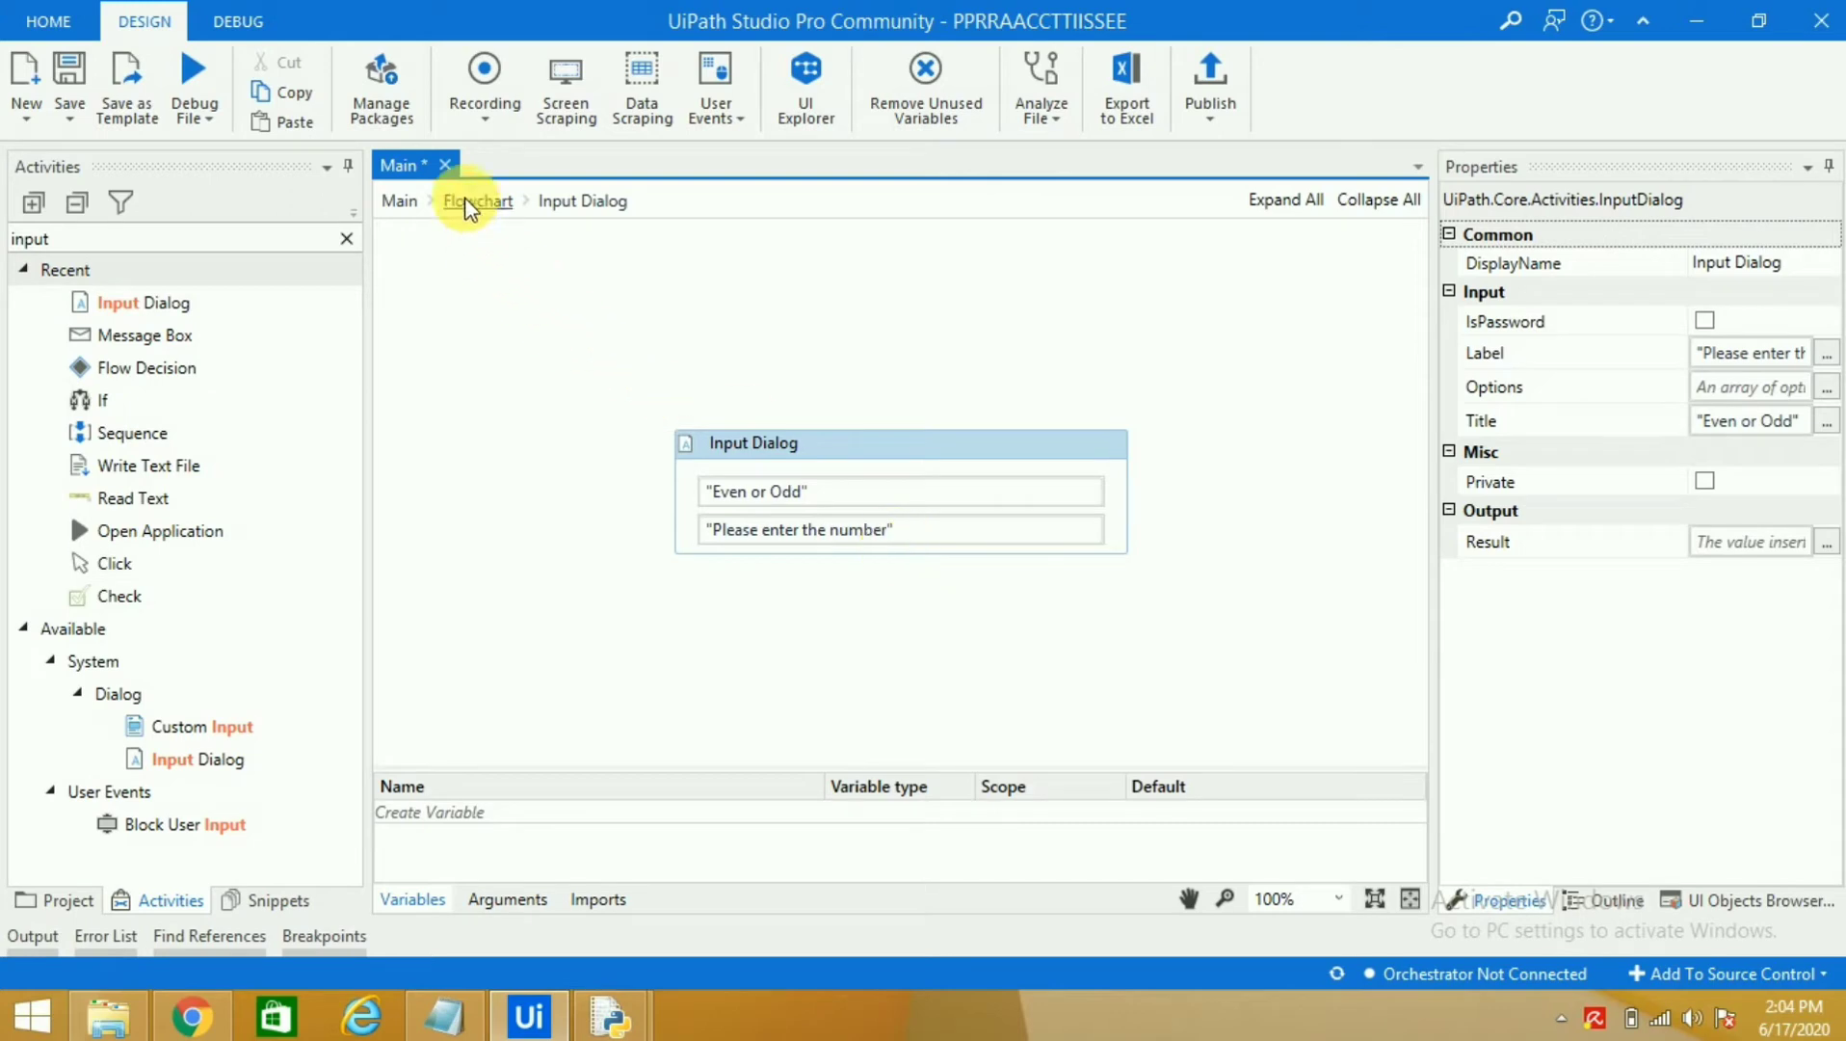
# Step: Back on the flowchart, find Flow Decision via 'flow' and place it after the Input Dialog
pyautogui.click(476, 201)
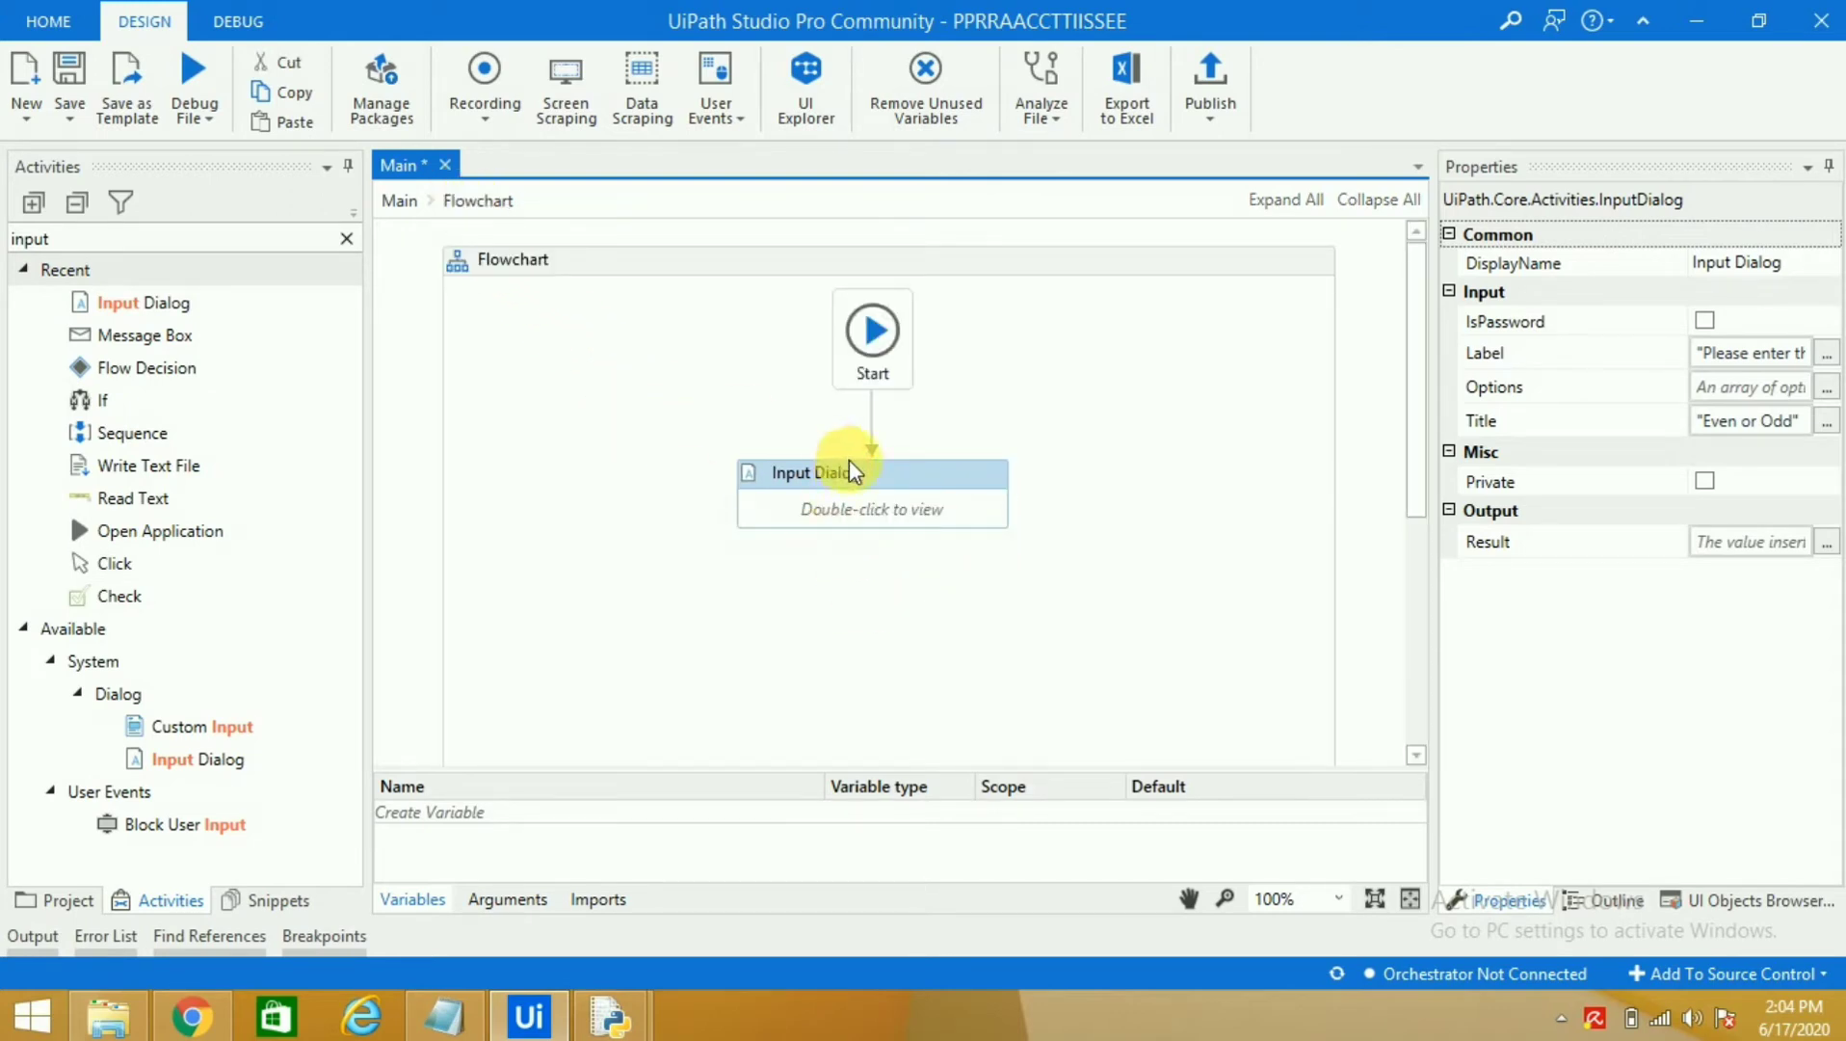
pyautogui.moveTo(858, 474)
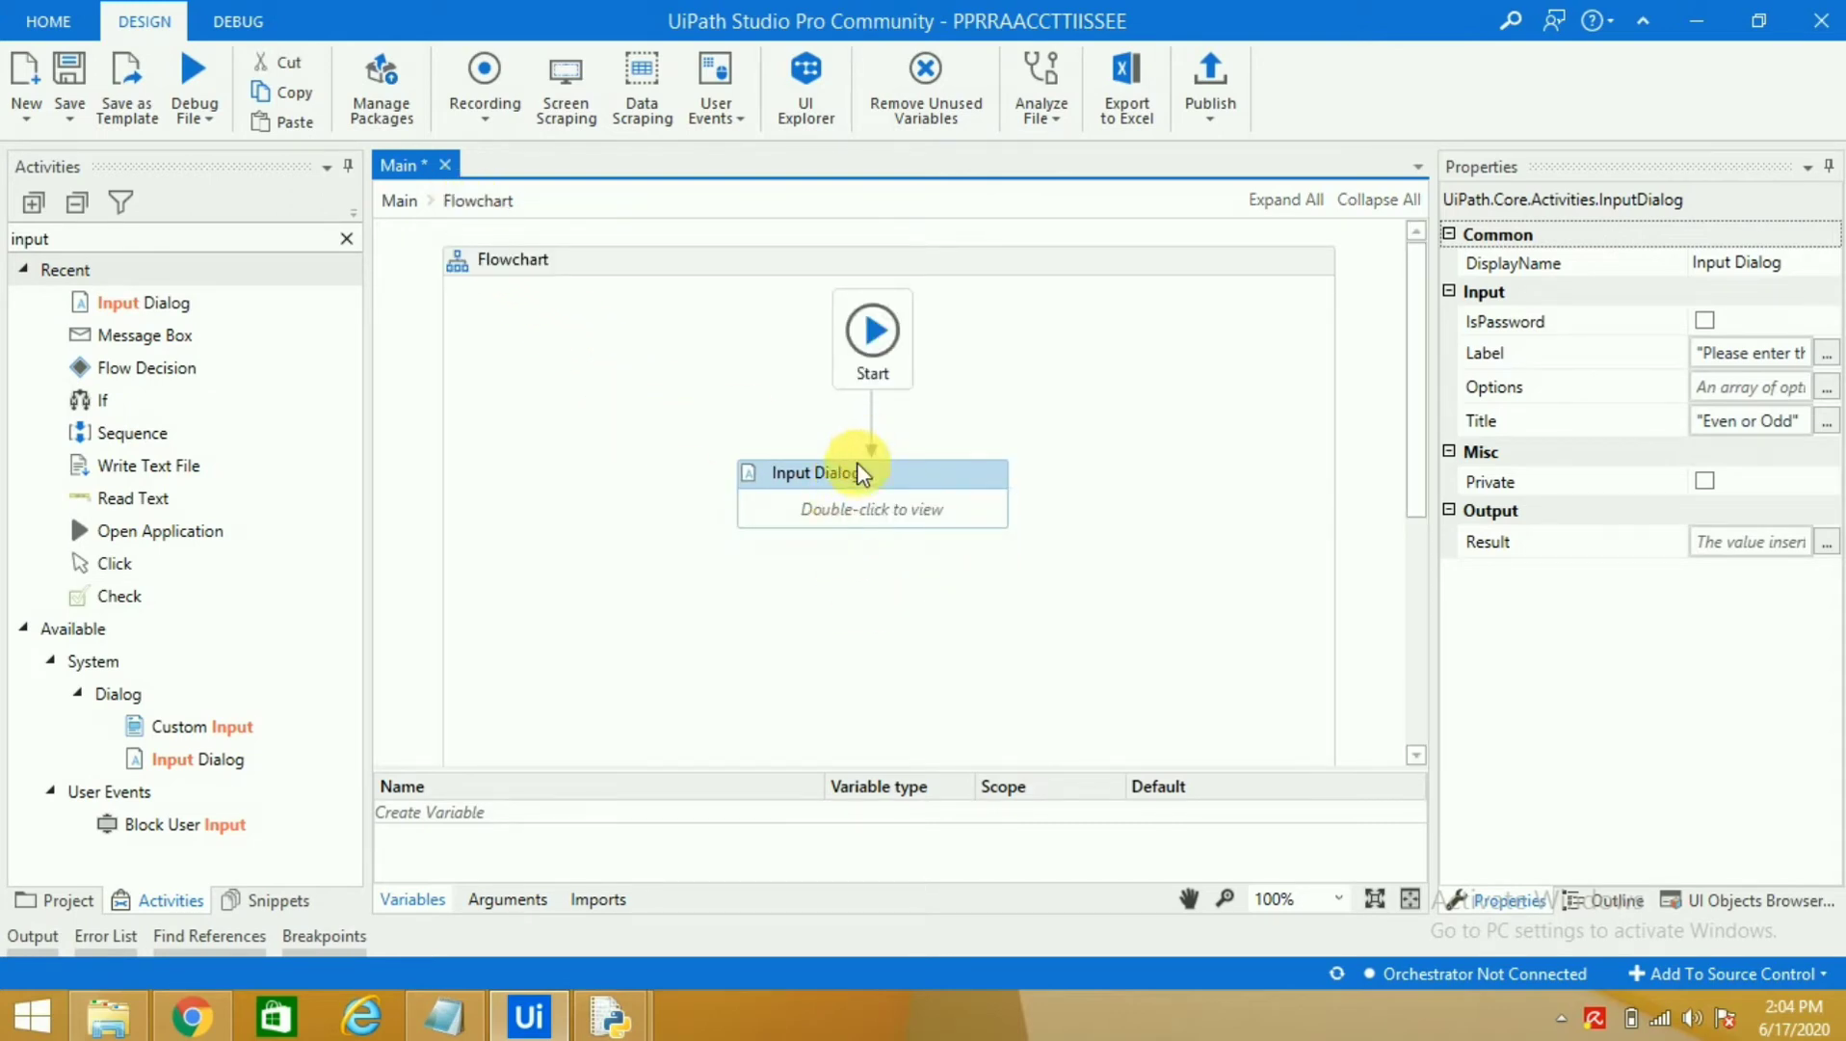
pyautogui.moveTo(877, 482)
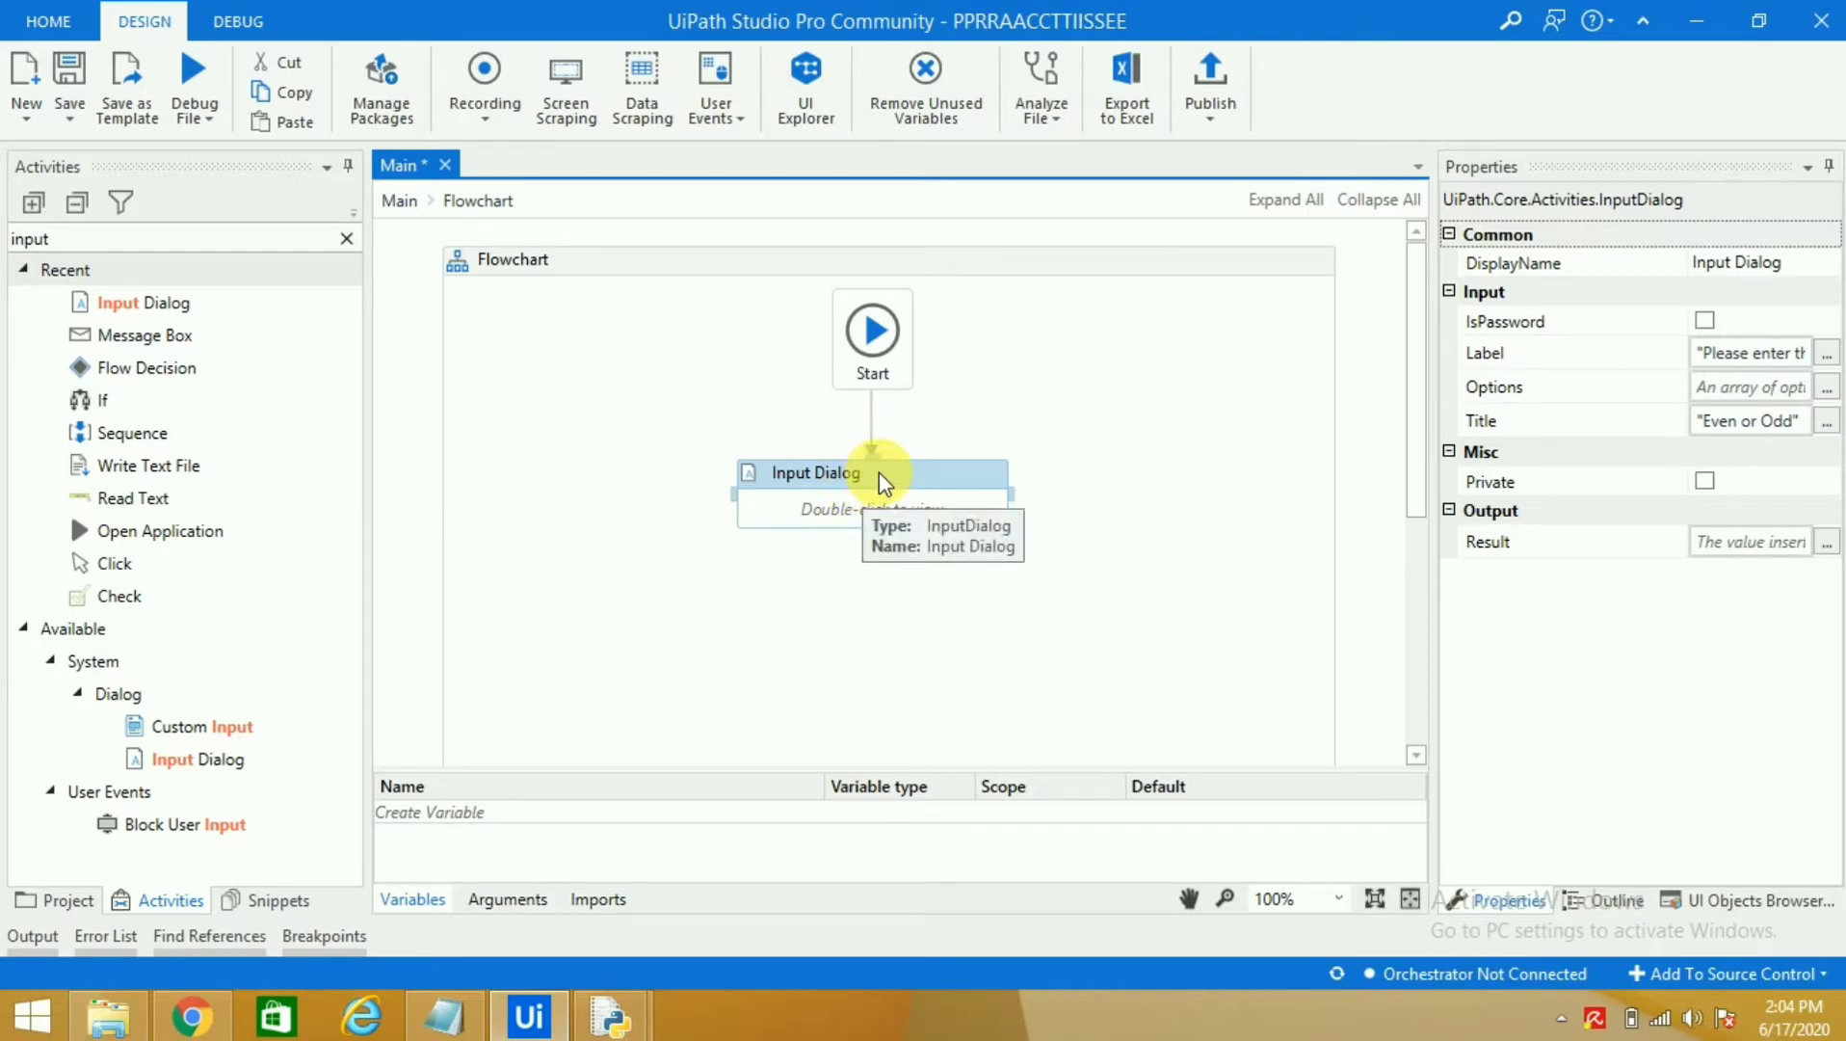
pyautogui.moveTo(686, 437)
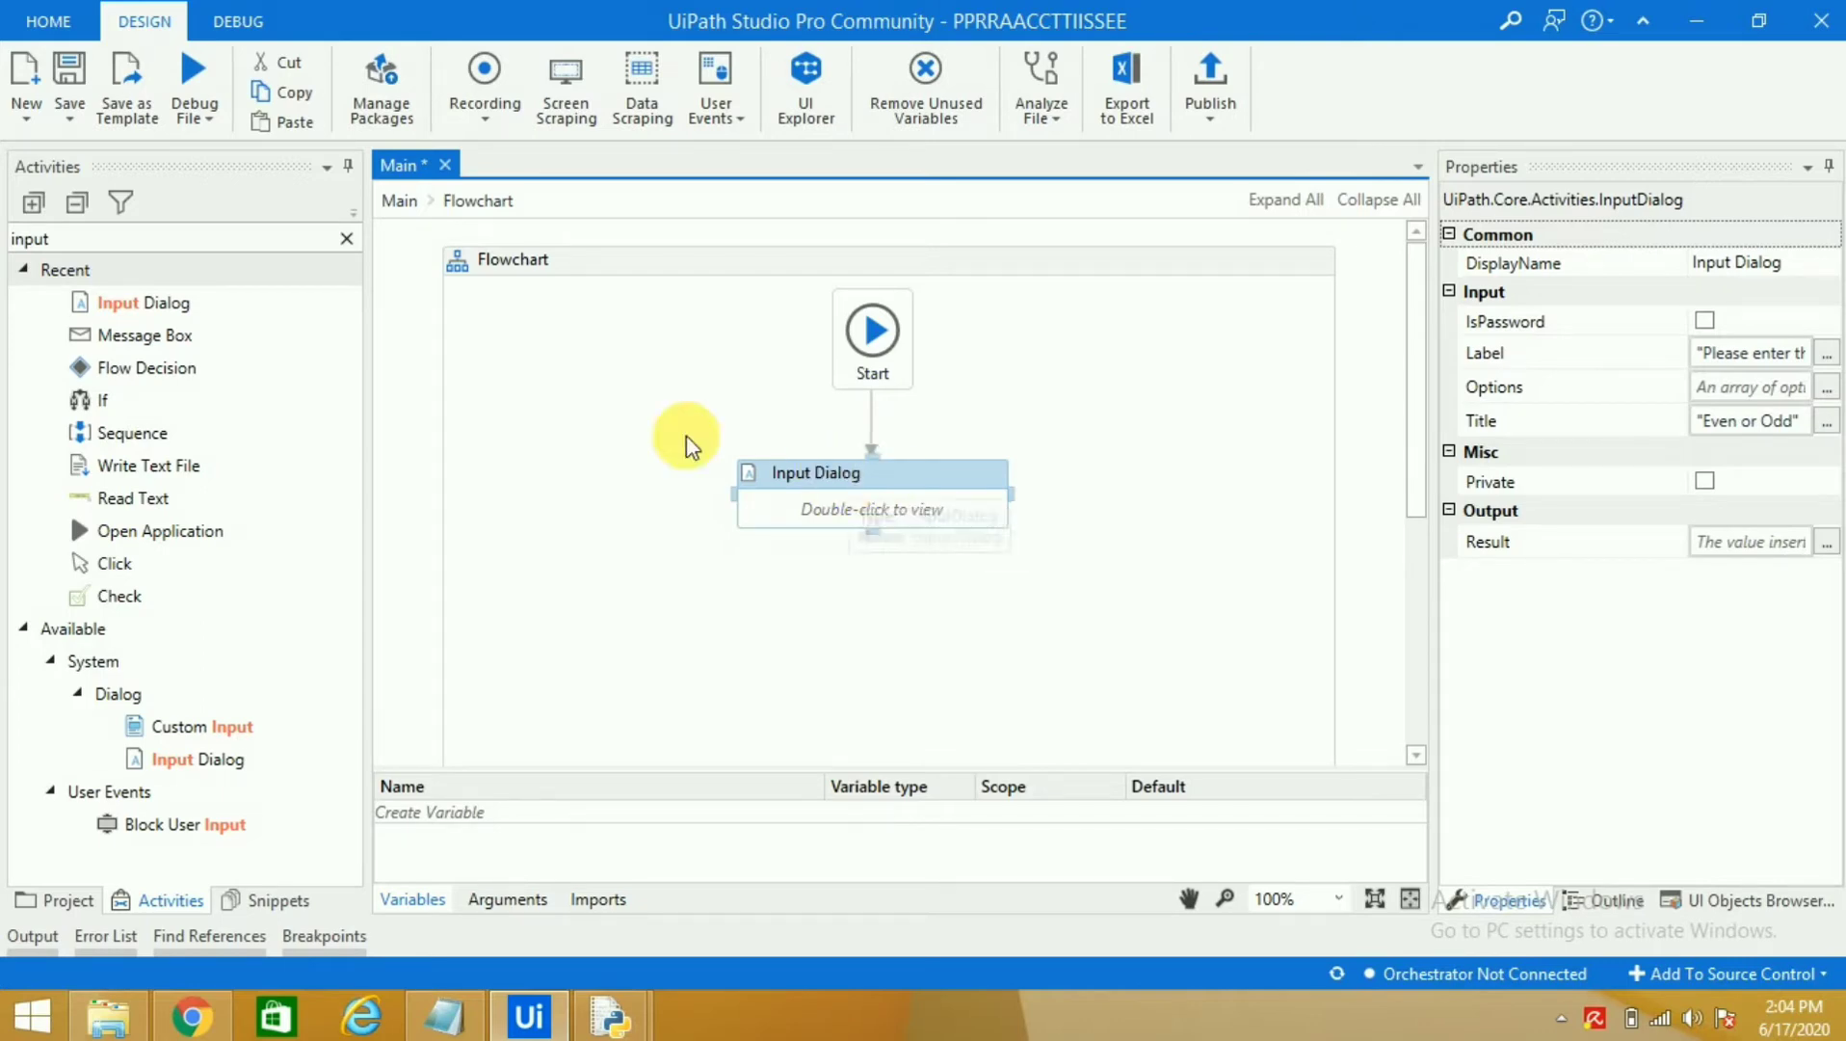
pyautogui.moveTo(528, 374)
pyautogui.write('f')
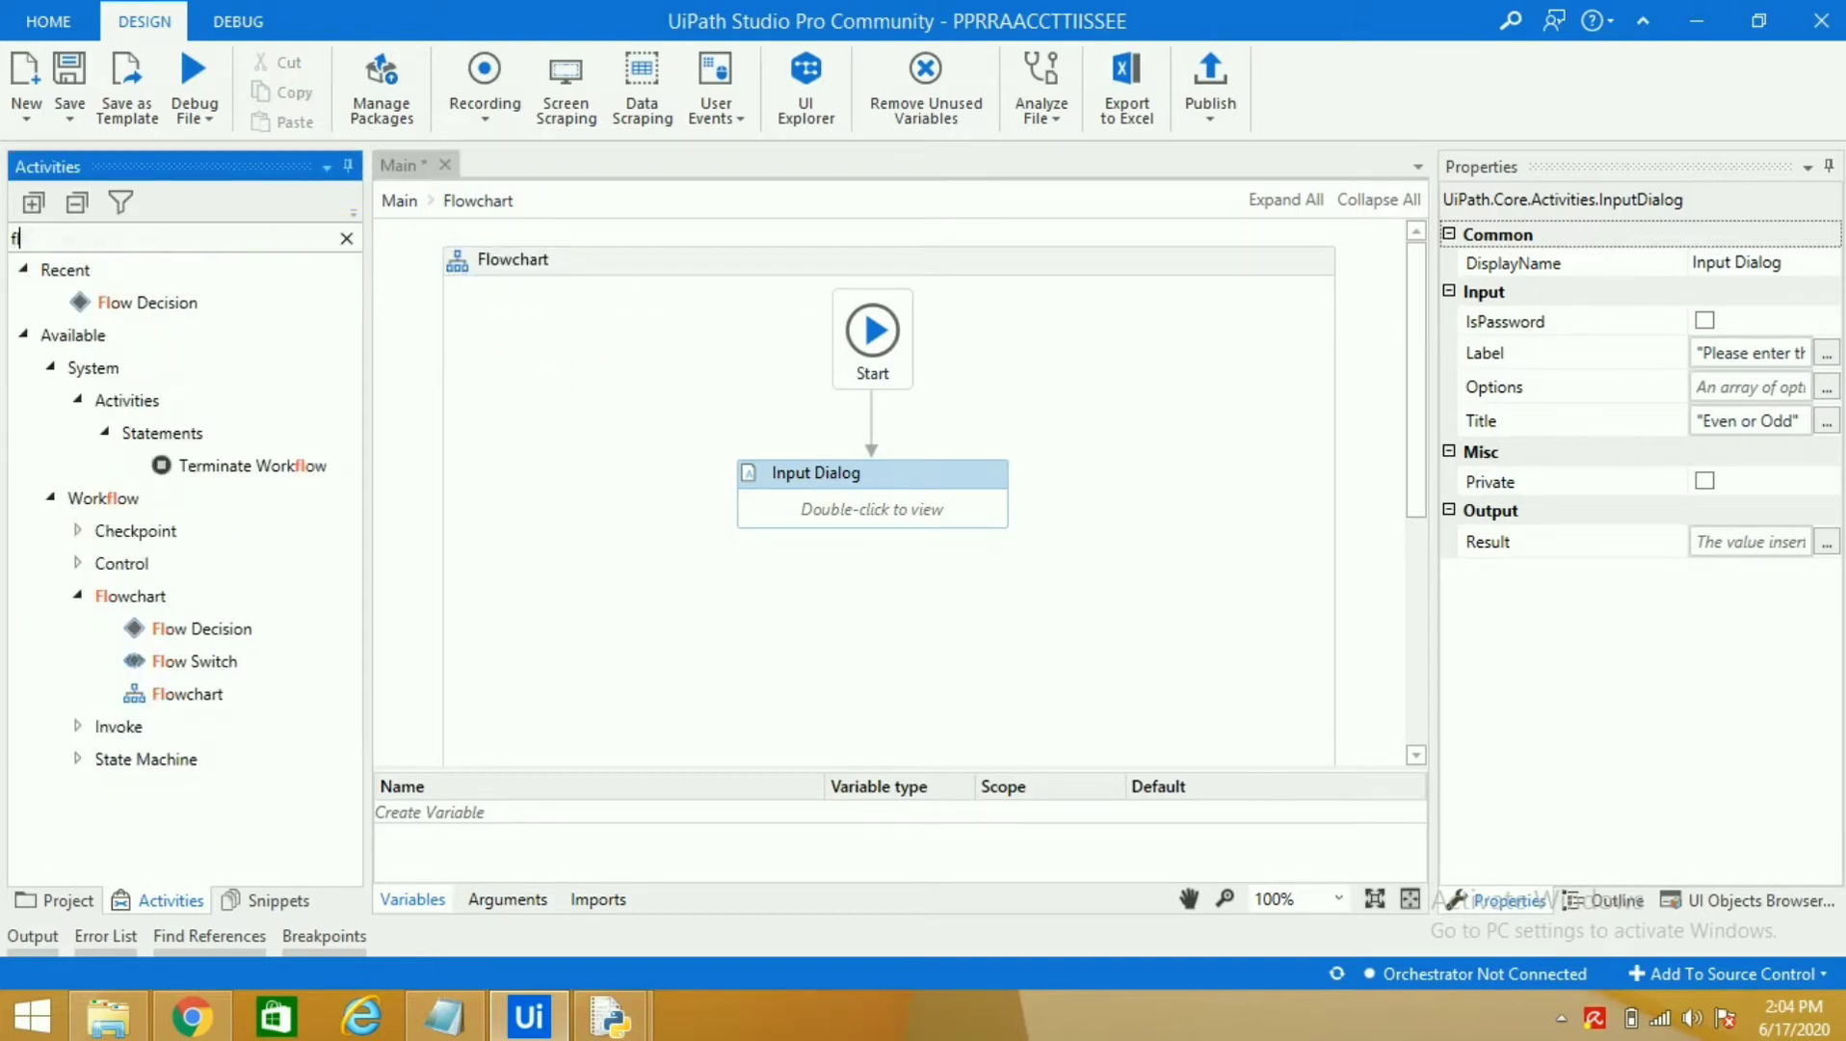
pyautogui.write('low')
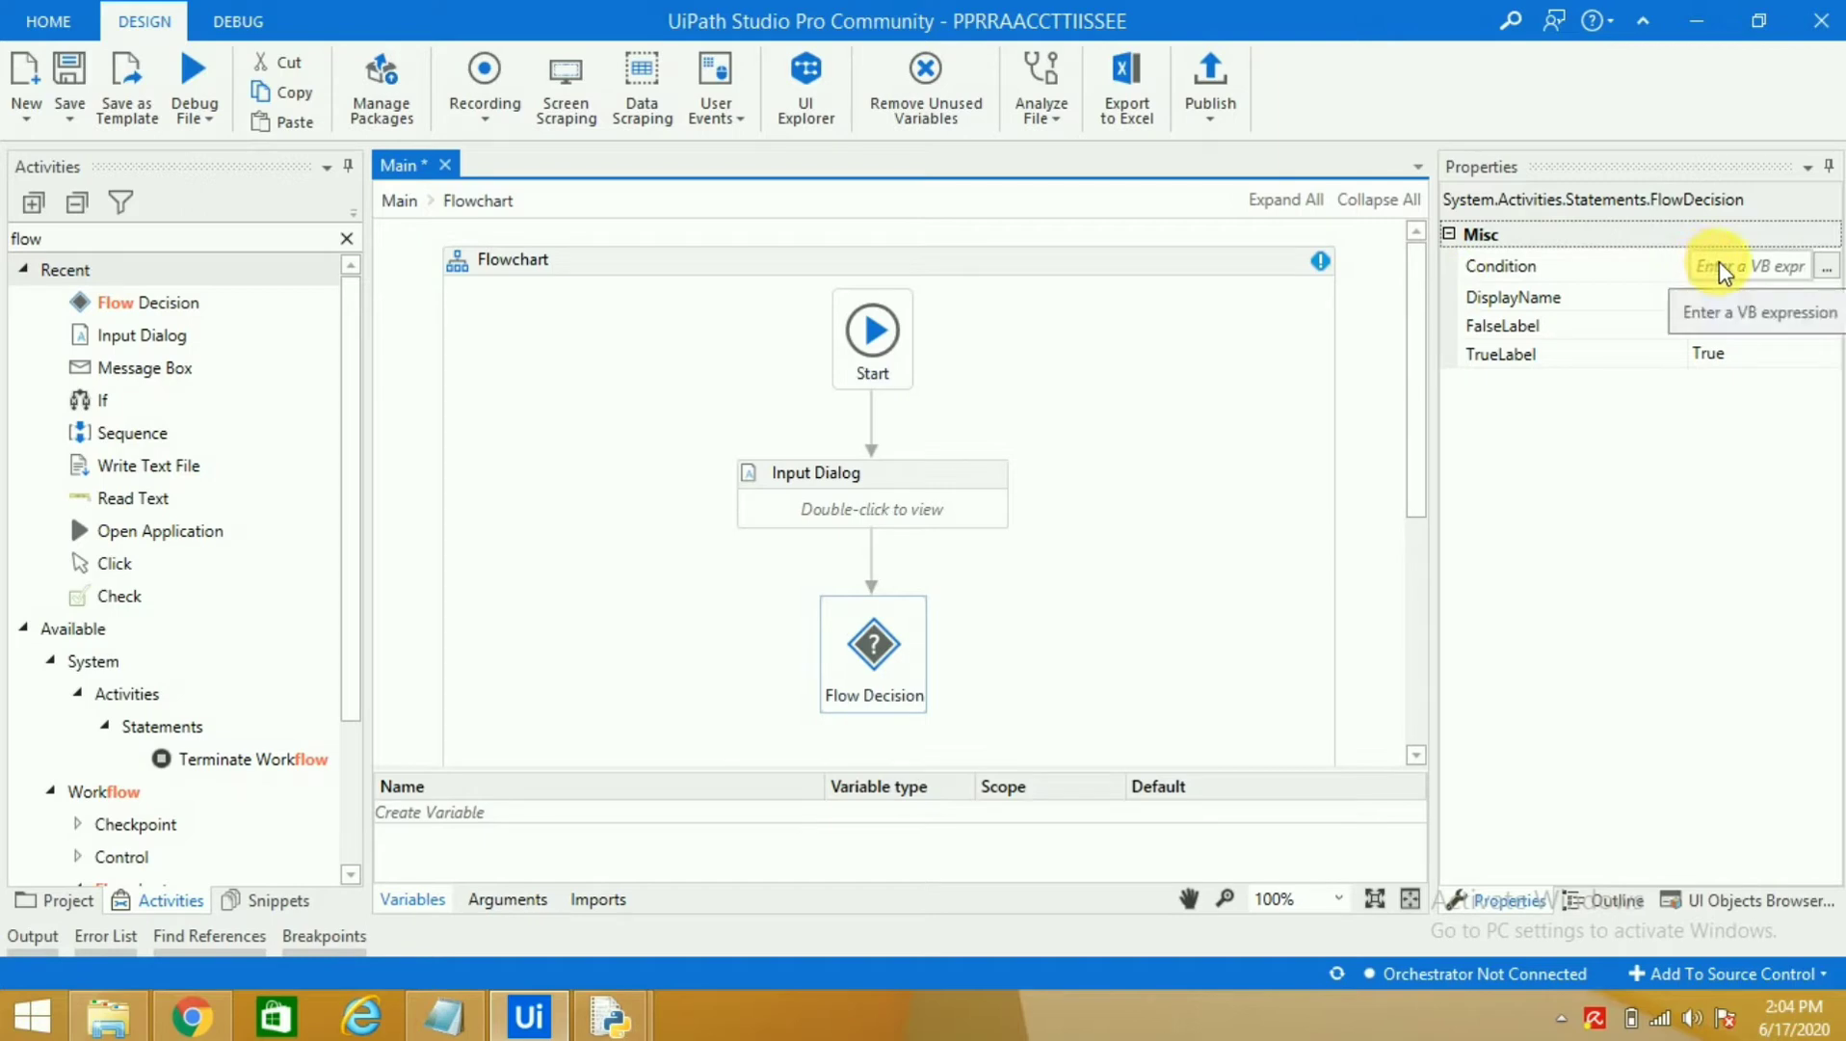
pyautogui.click(1748, 264)
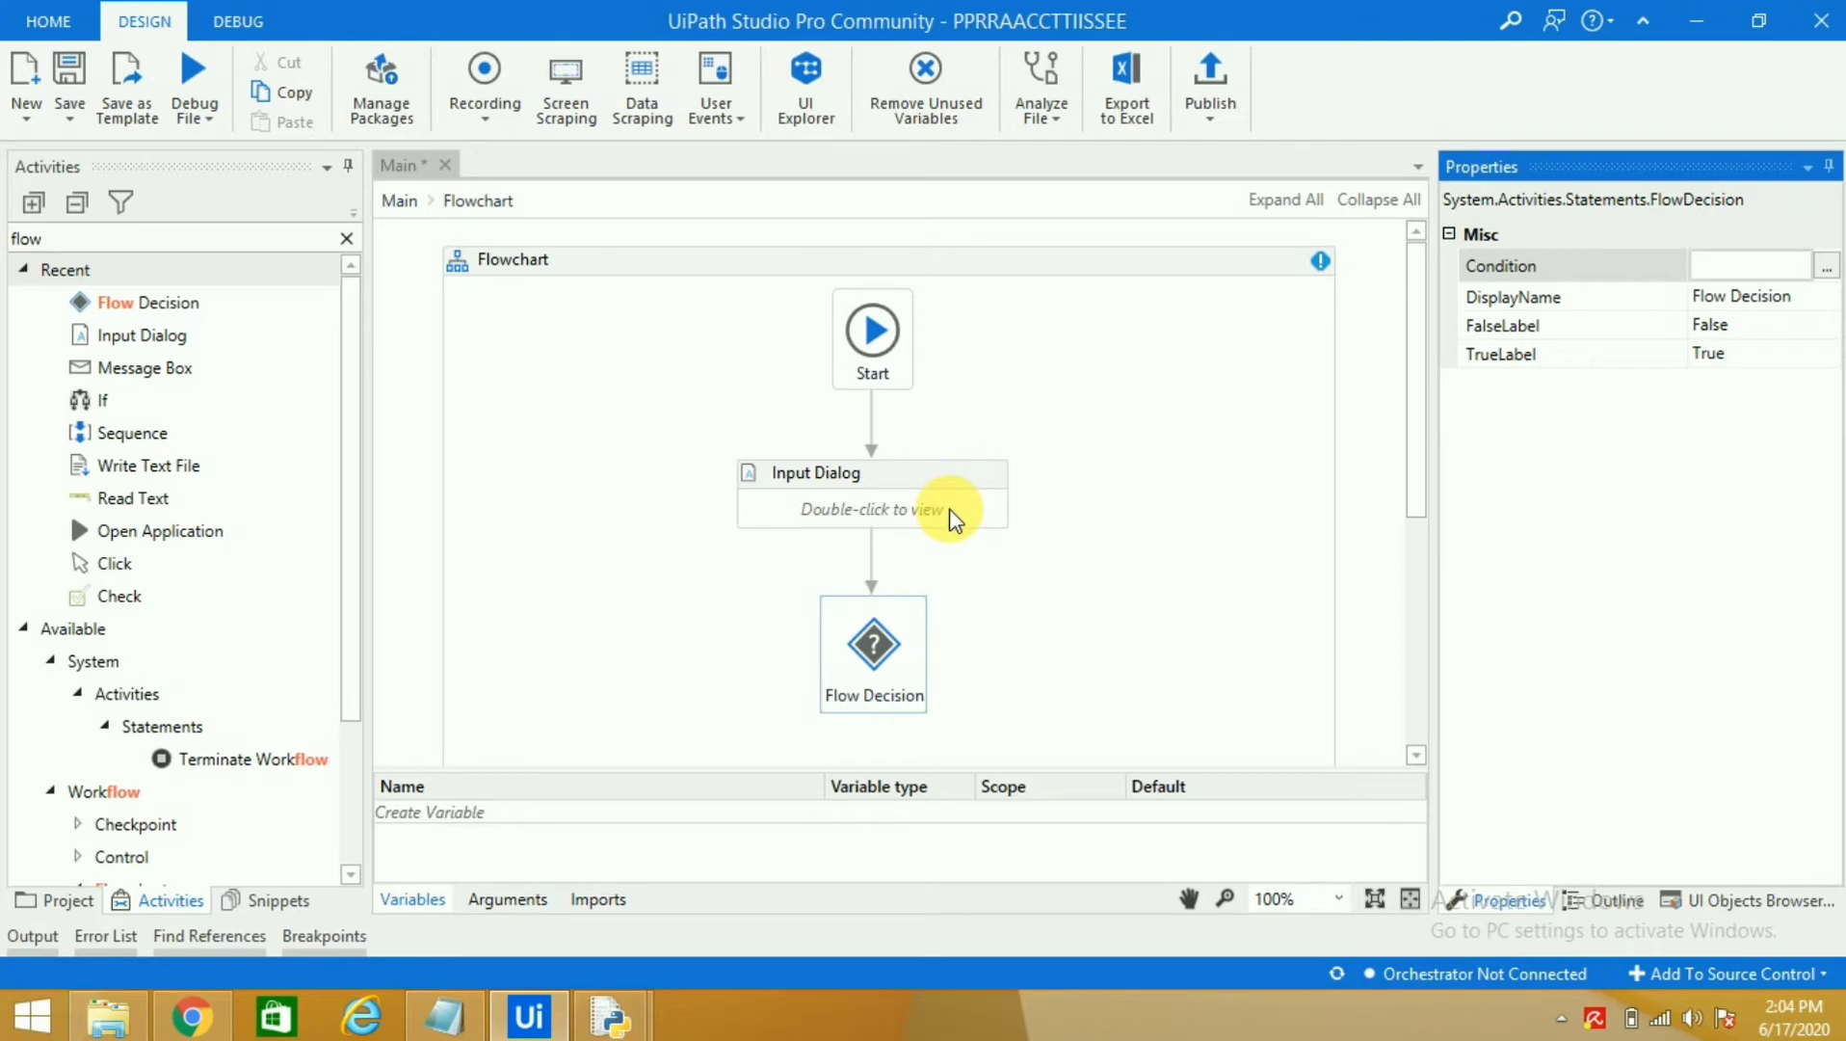
# Step: Store the Input Dialog result in a new variable named Number, then show the flowchart
pyautogui.doubleClick(871, 507)
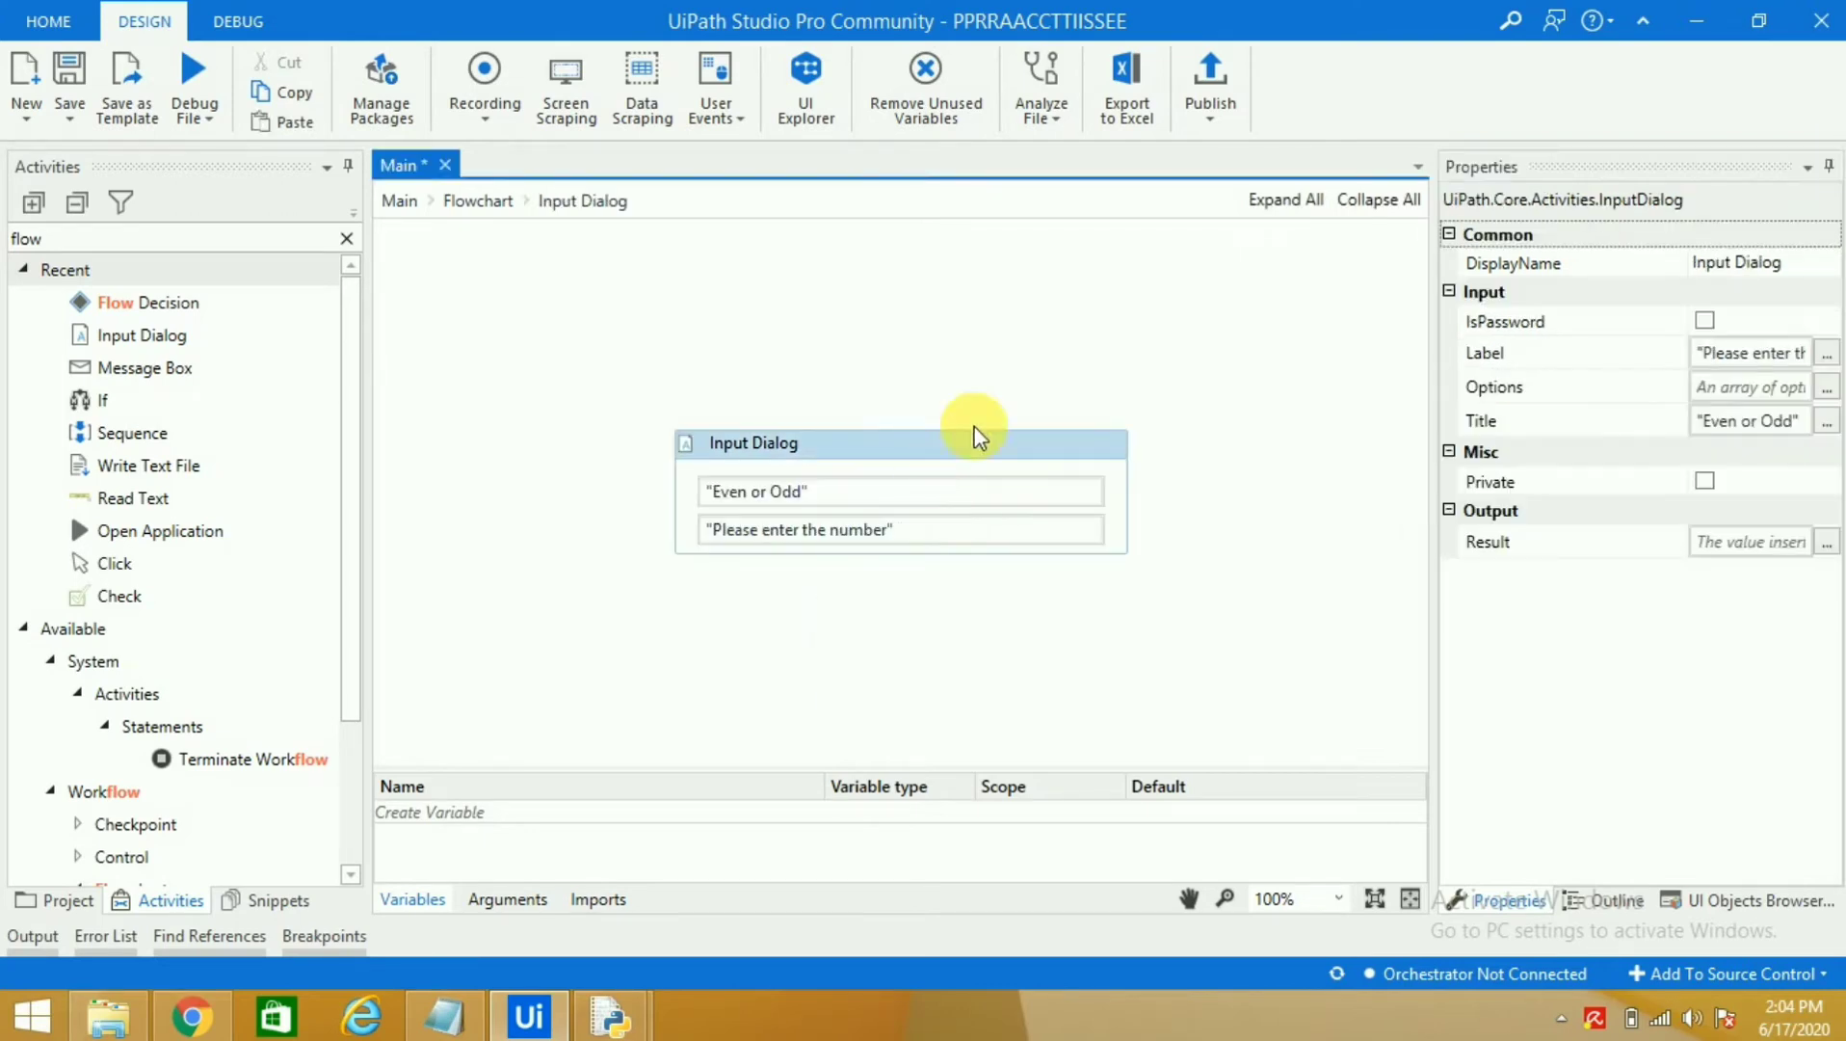
pyautogui.moveTo(942, 424)
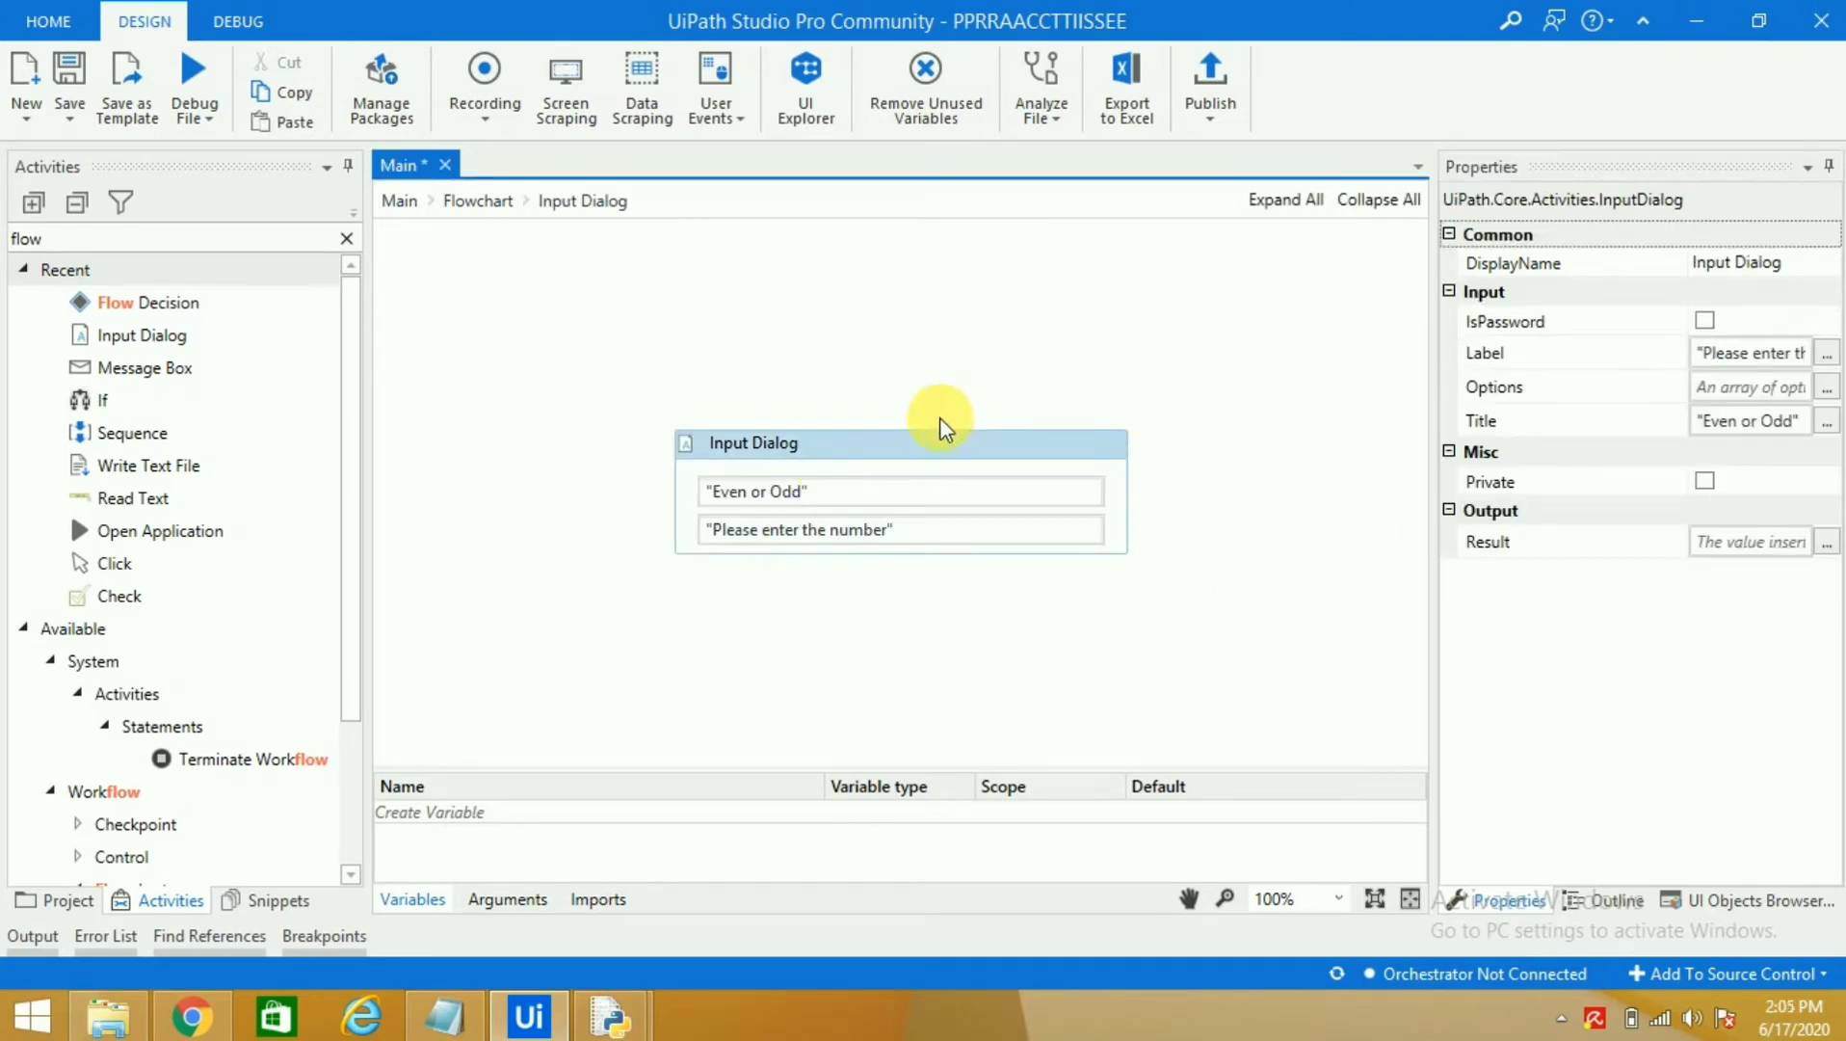
pyautogui.moveTo(948, 453)
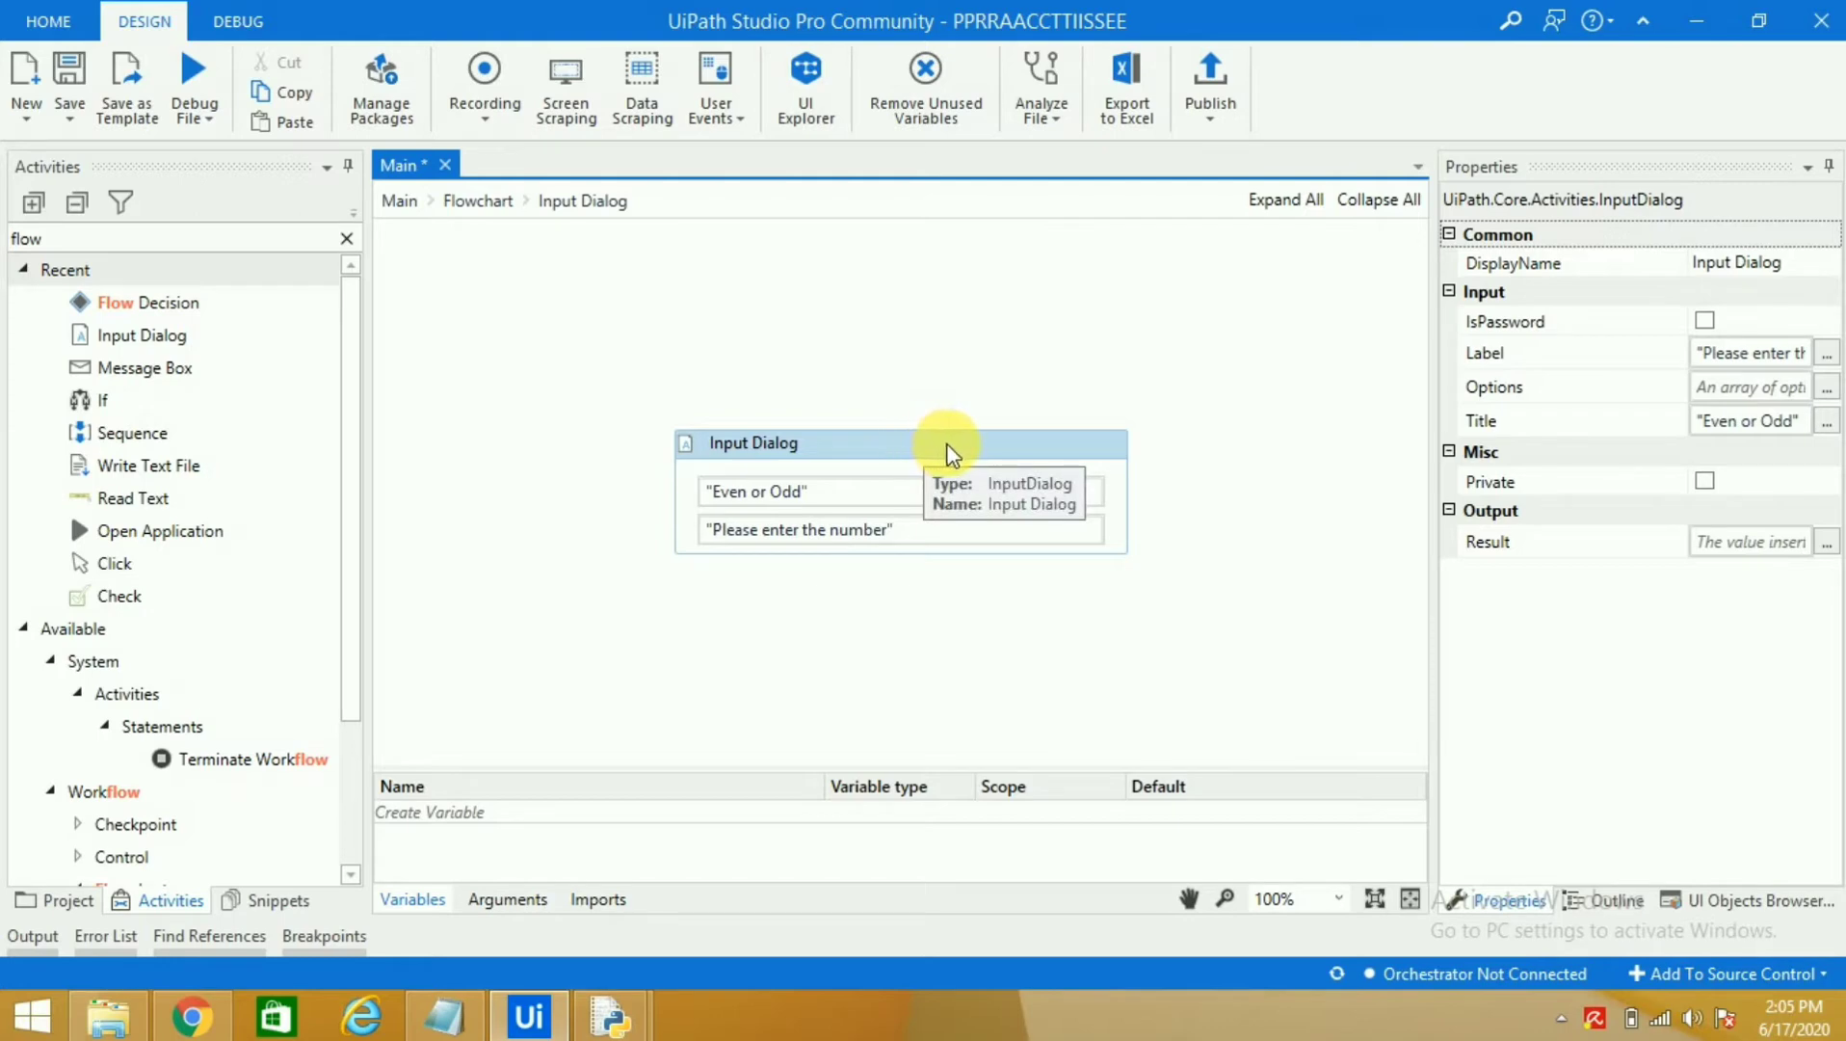
pyautogui.moveTo(974, 455)
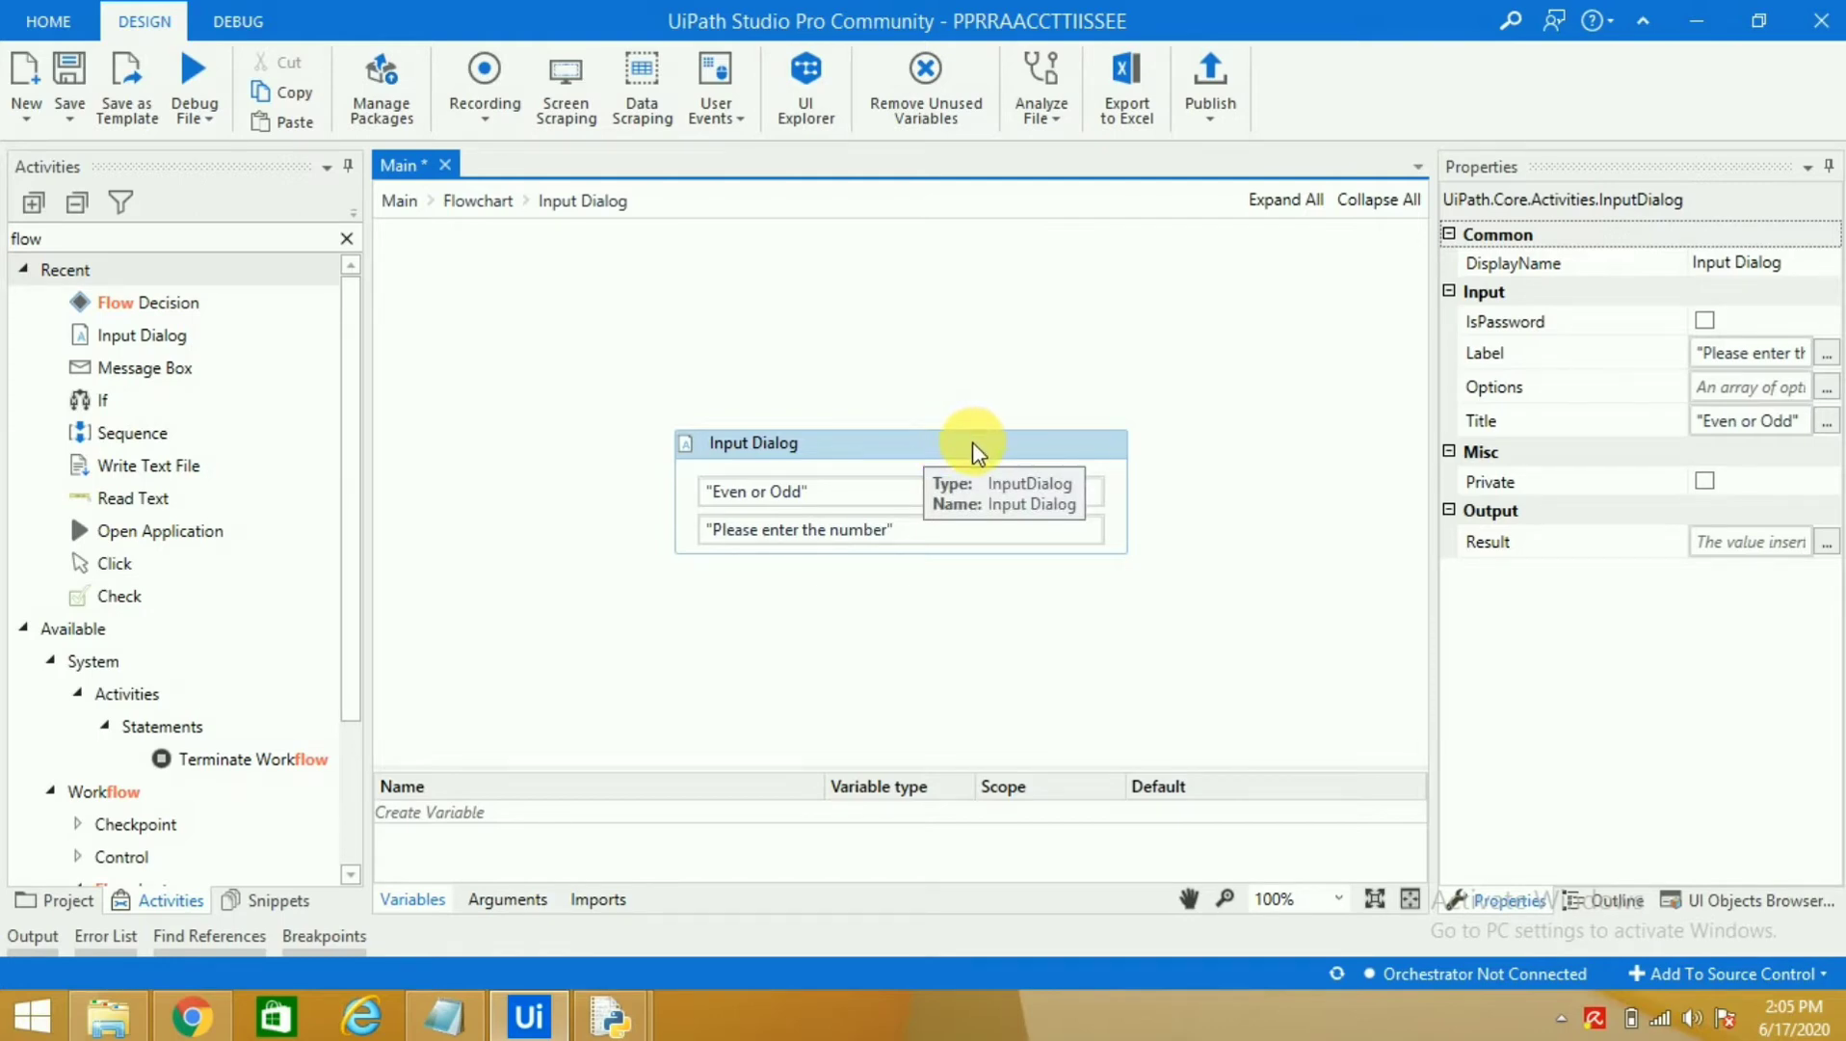
pyautogui.moveTo(459, 224)
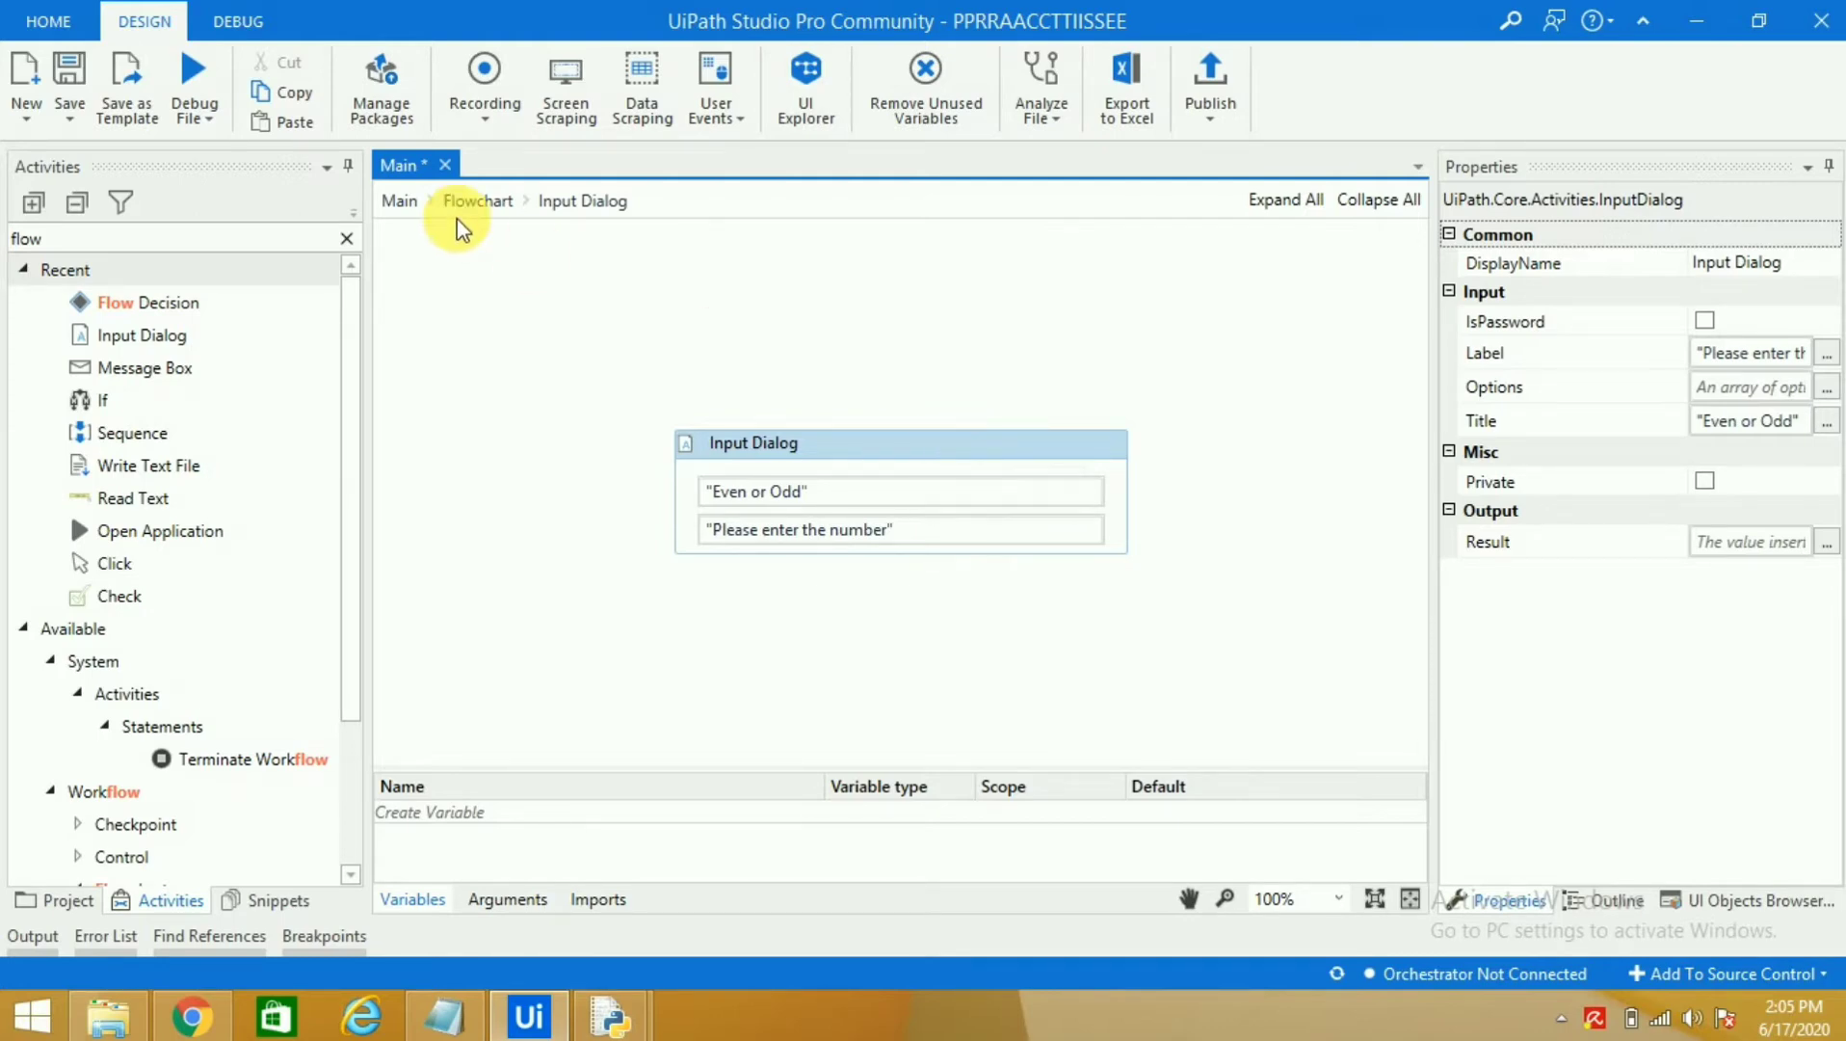
pyautogui.click(476, 200)
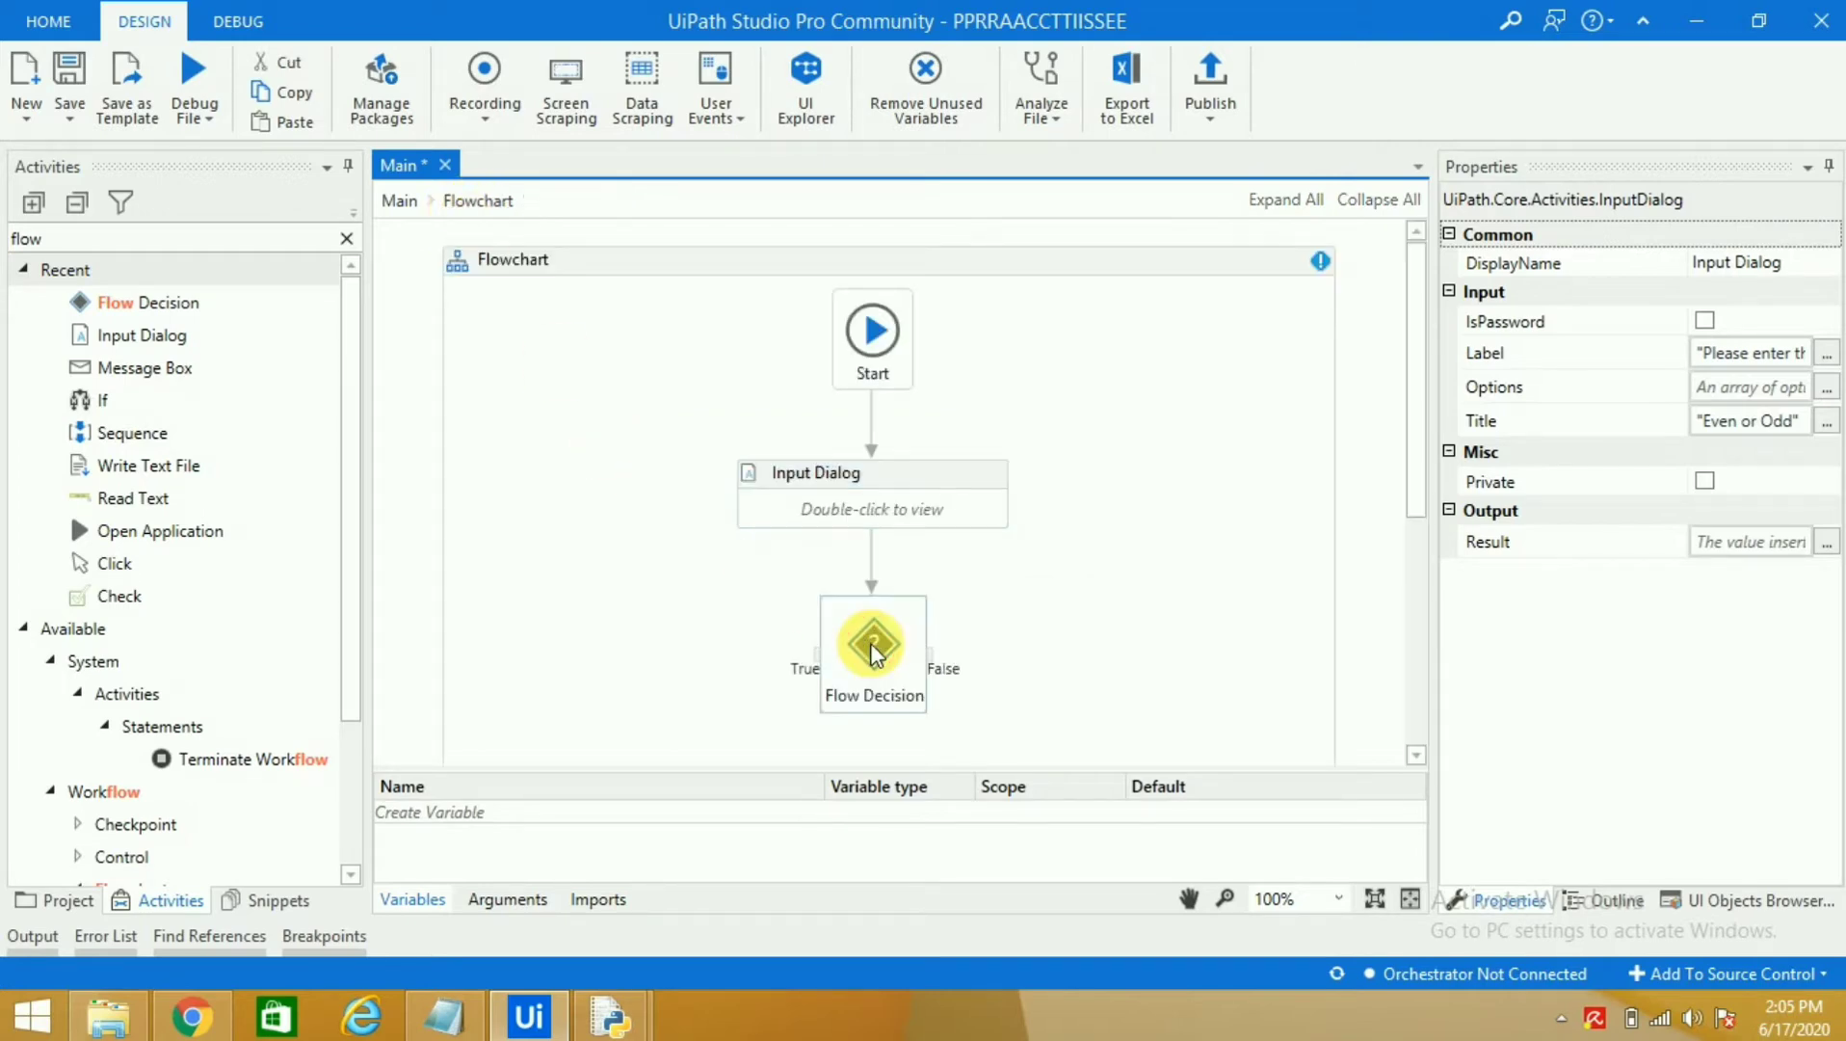
pyautogui.click(871, 644)
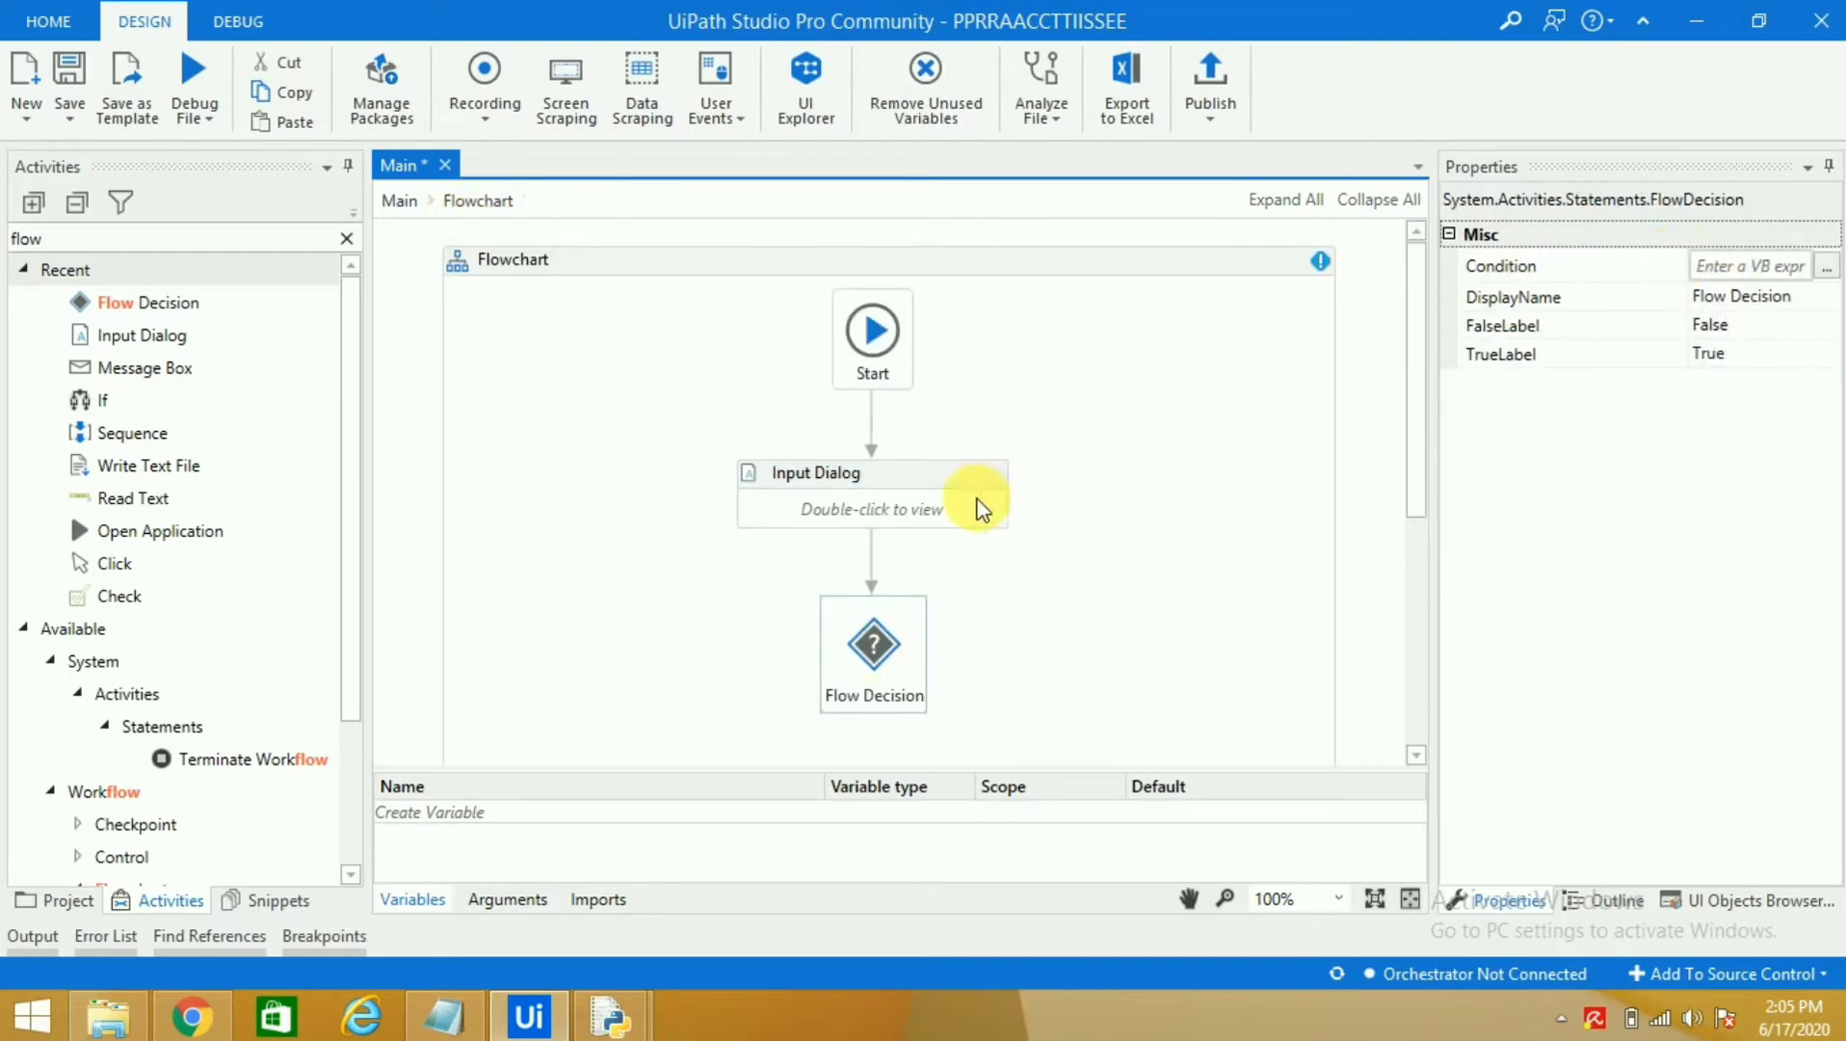
pyautogui.doubleClick(871, 489)
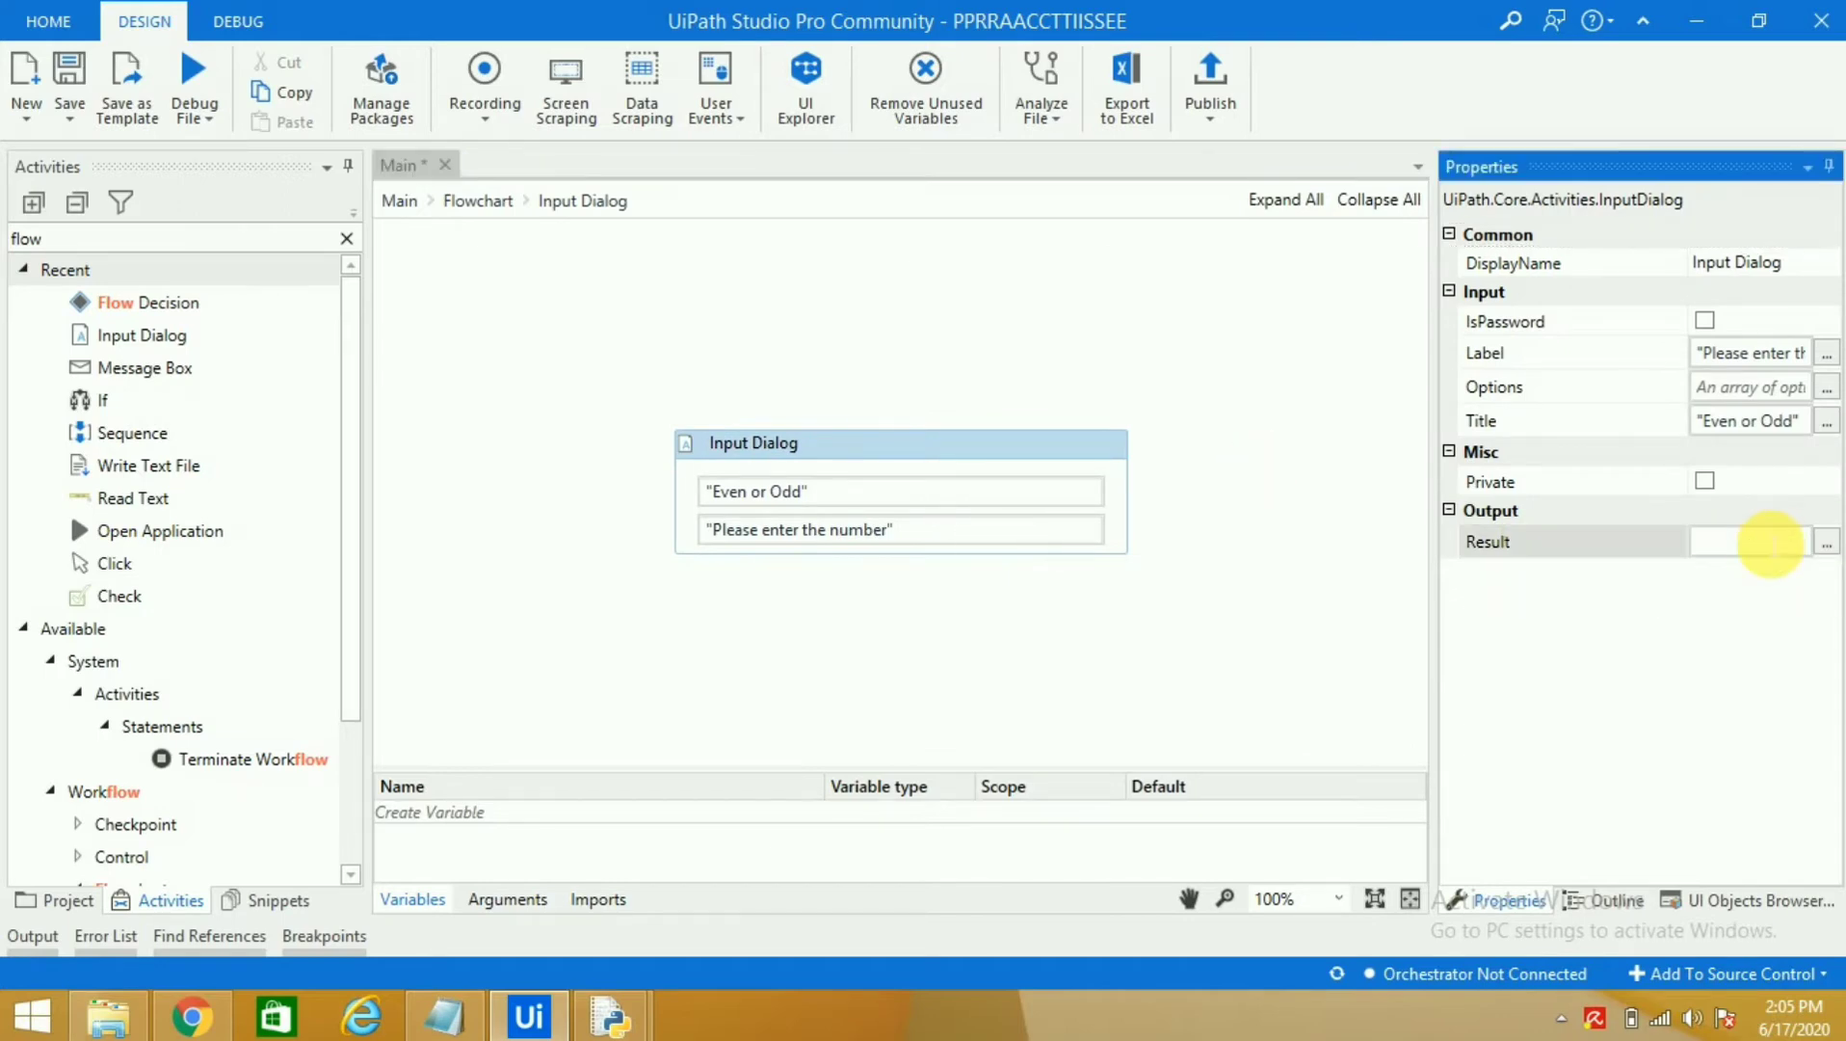
pyautogui.click(1753, 541)
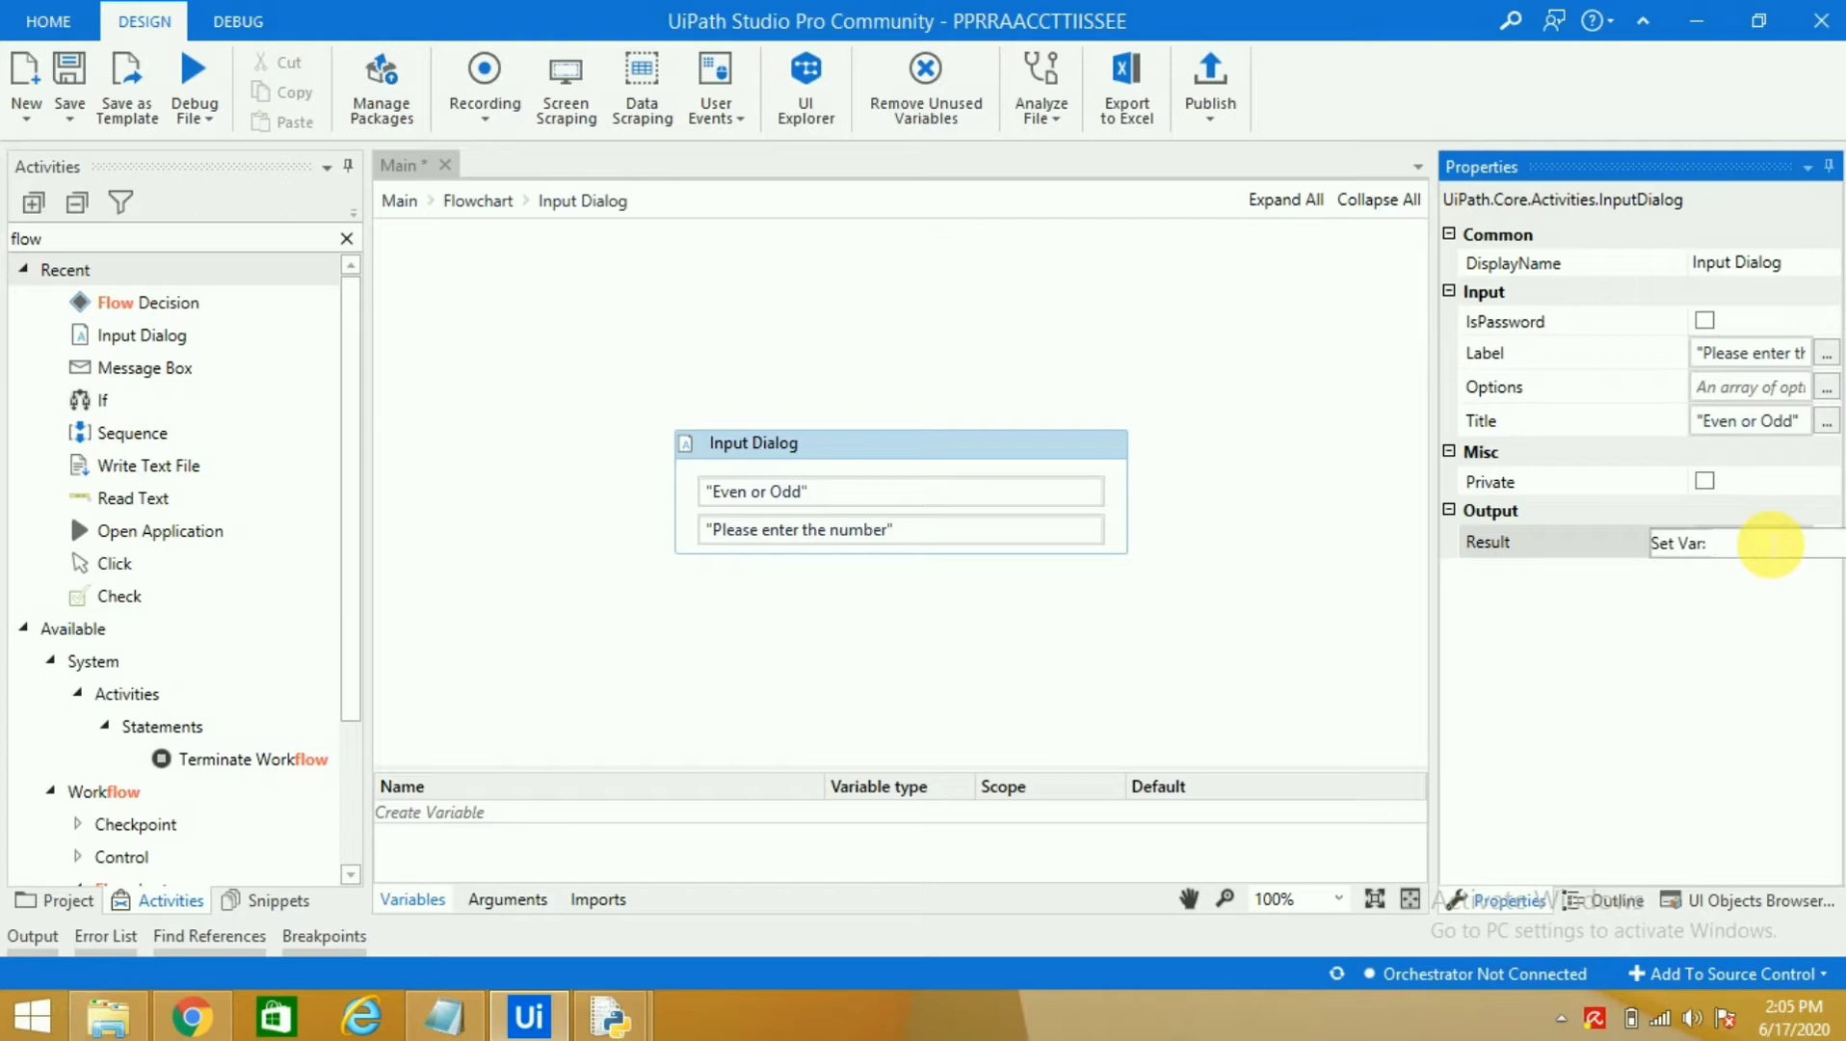
pyautogui.write('Number')
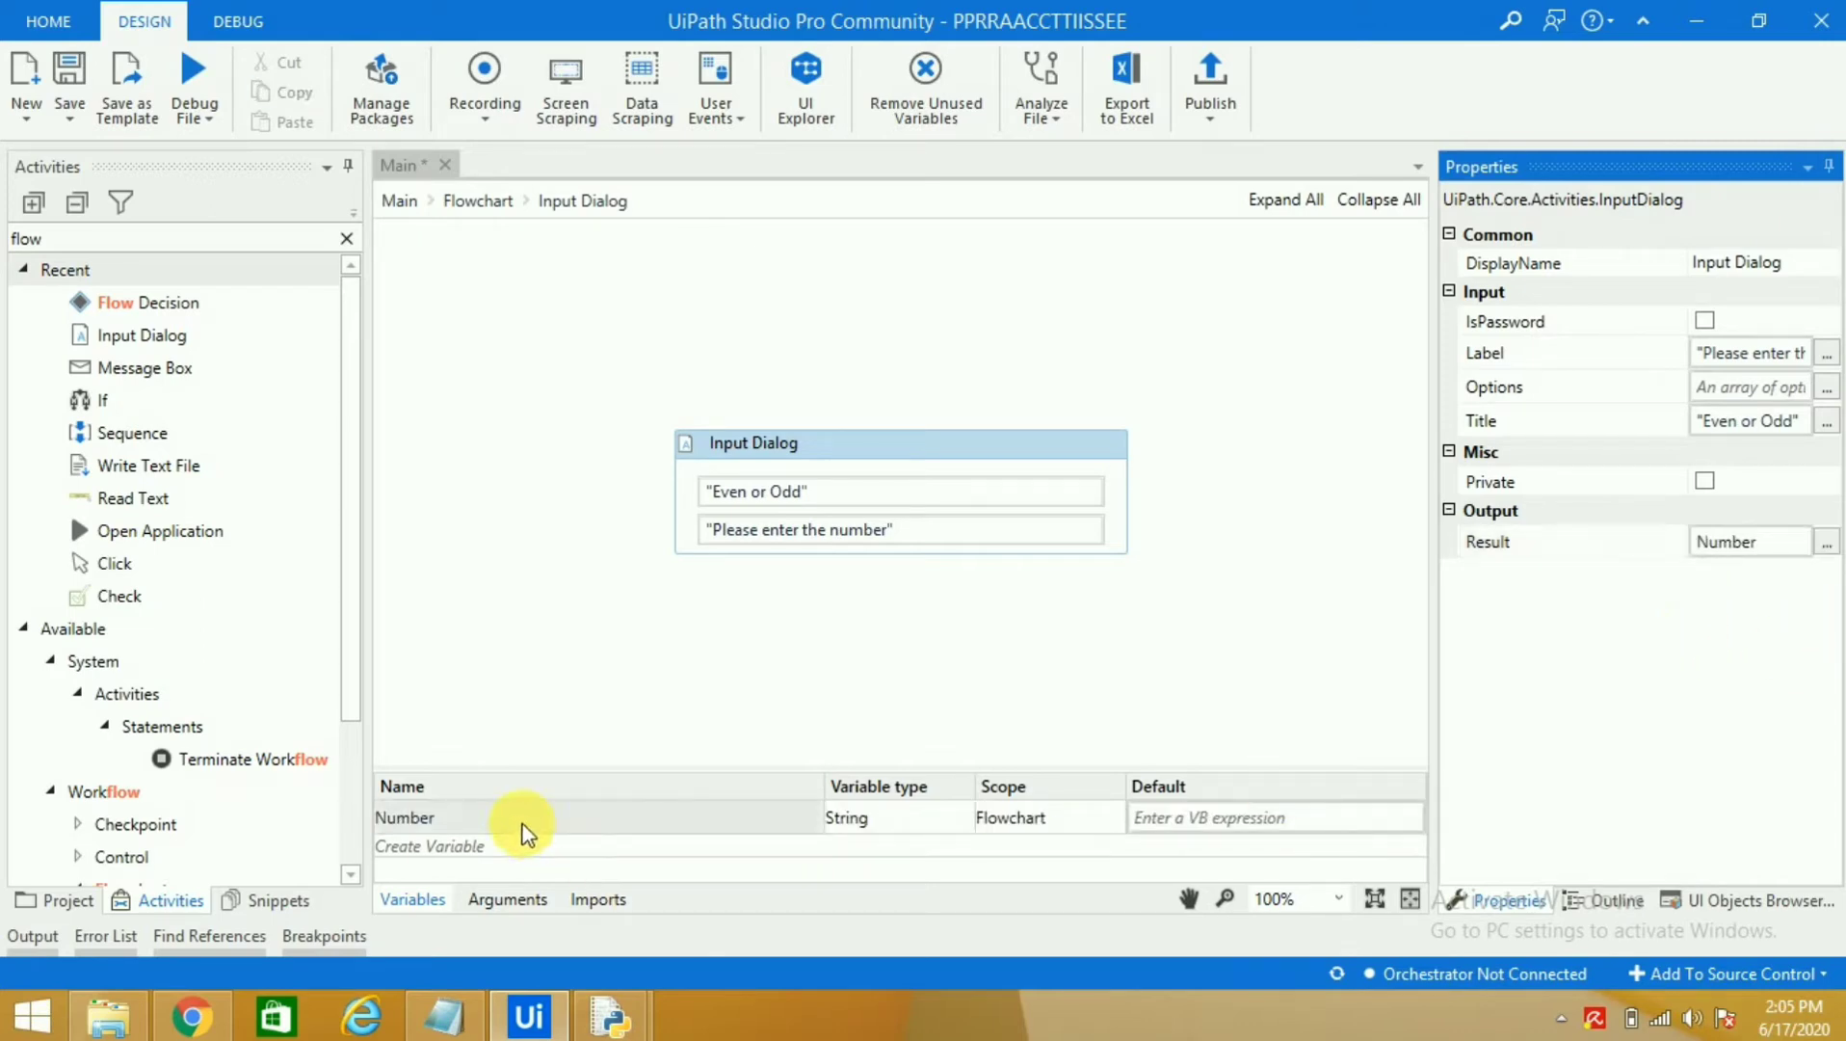
pyautogui.moveTo(459, 247)
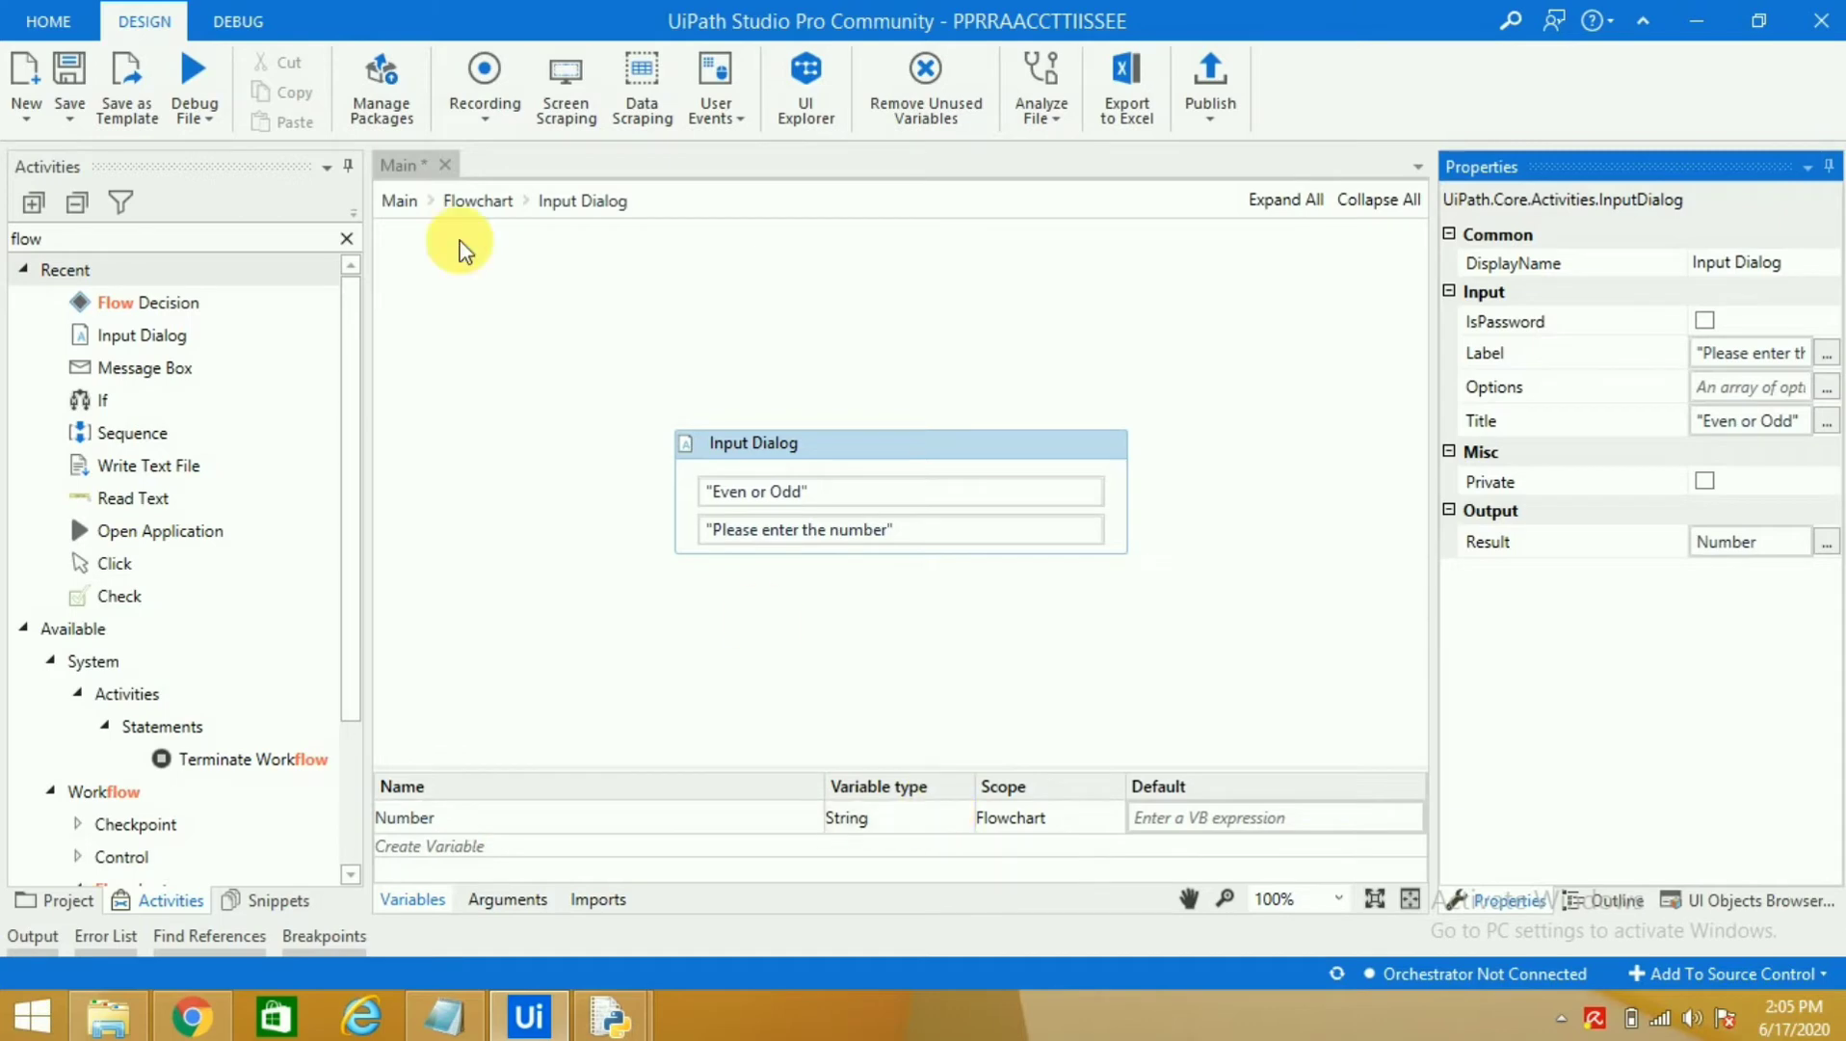
pyautogui.click(476, 201)
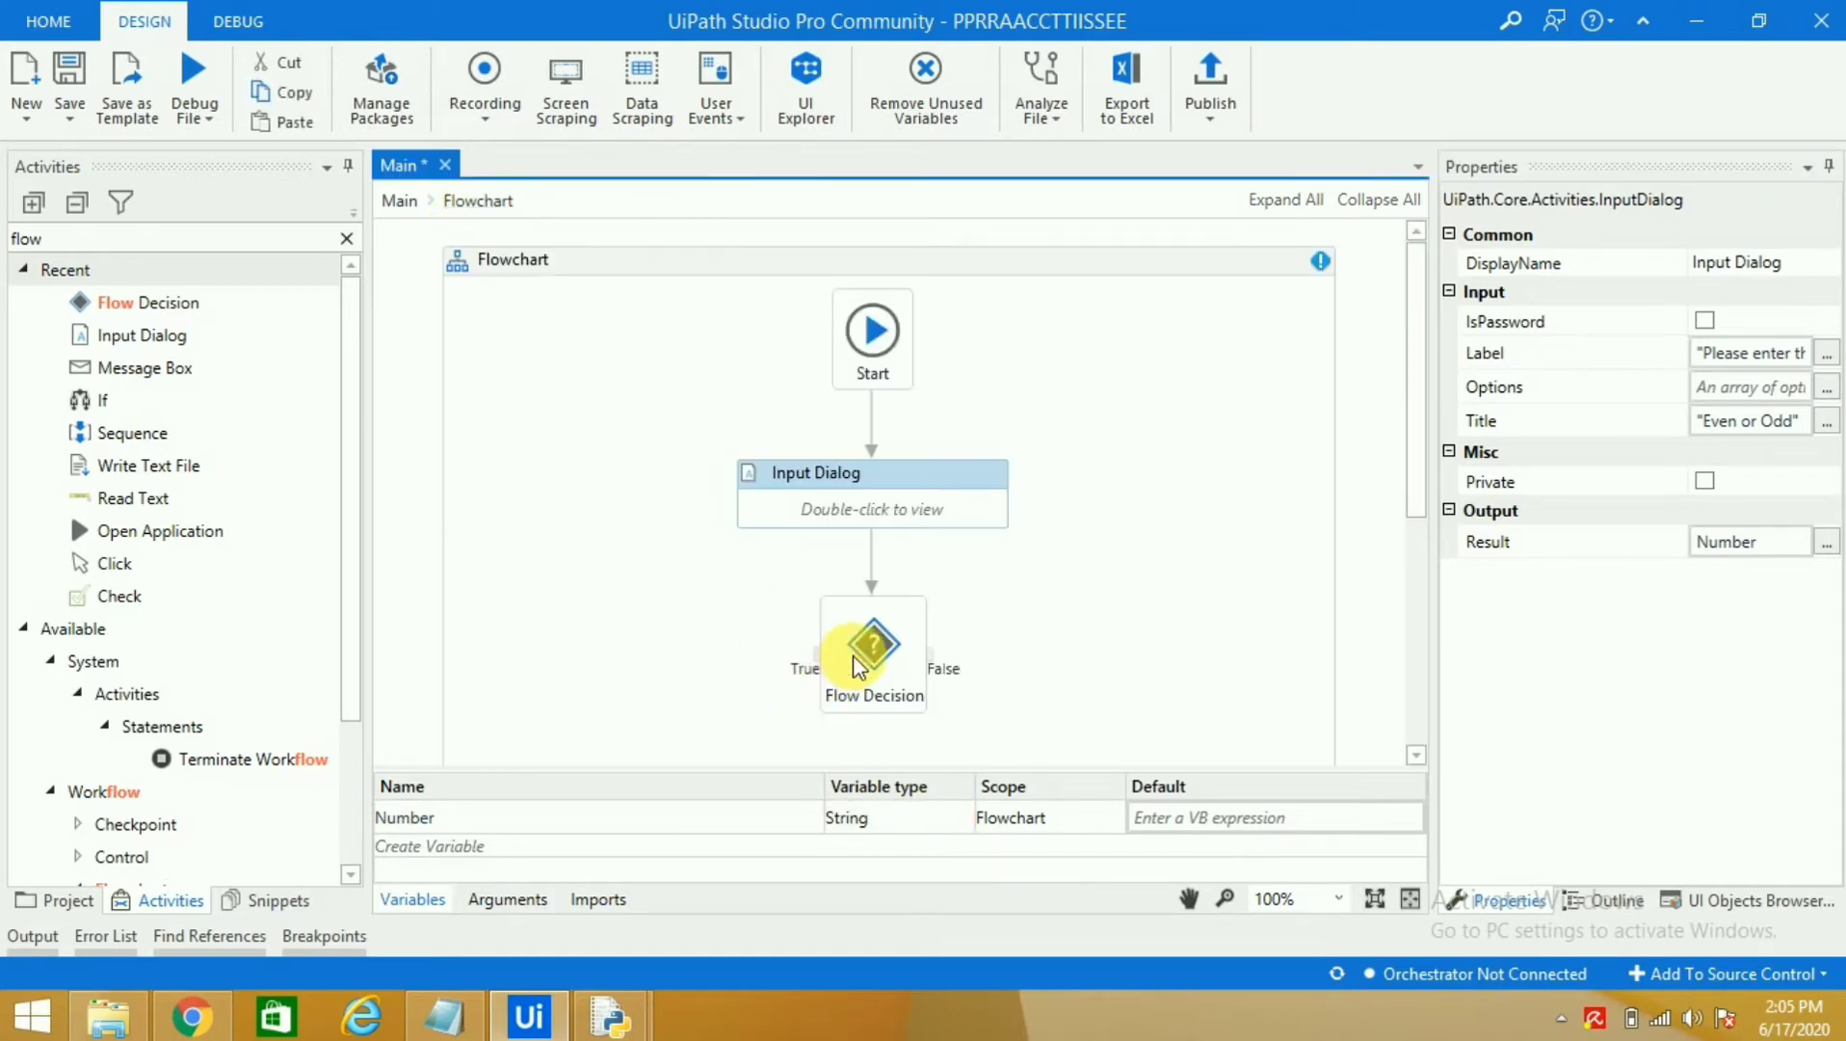
# Step: Give the Flow Decision the condition Number mod 2=0 and confirm it
pyautogui.click(873, 644)
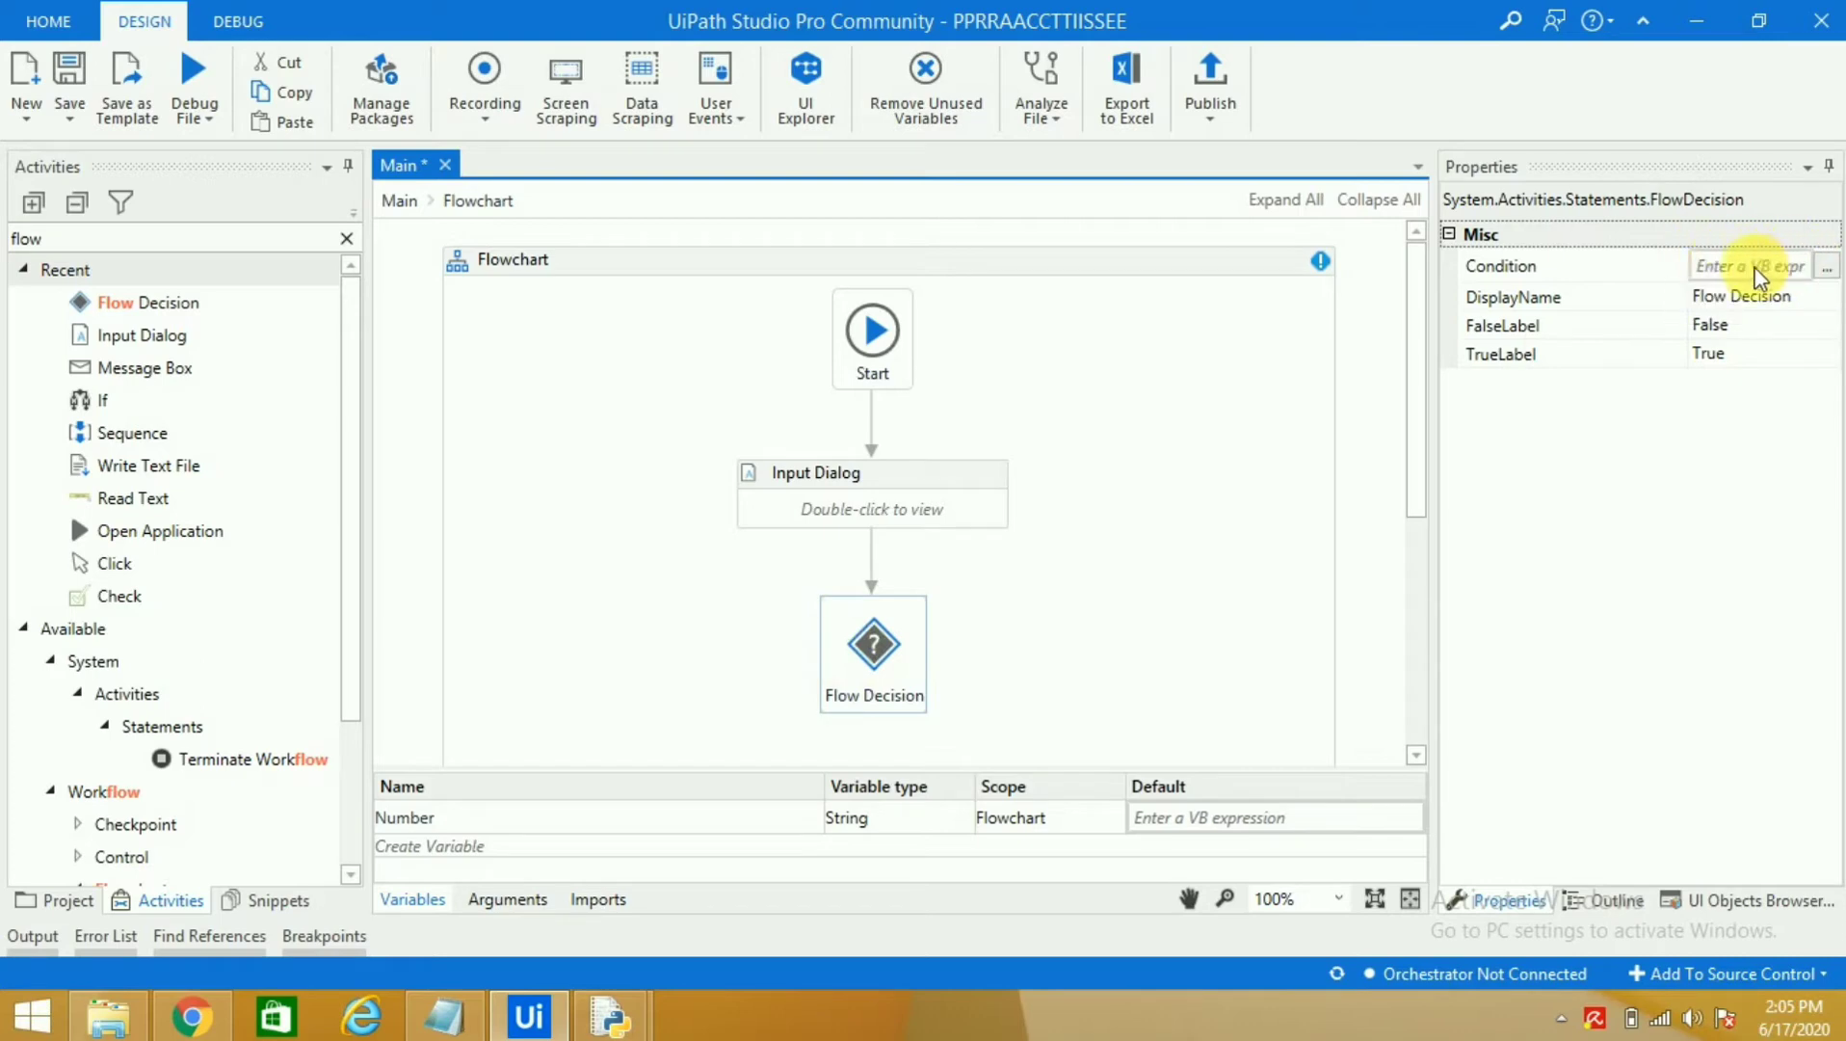
pyautogui.moveTo(1829, 268)
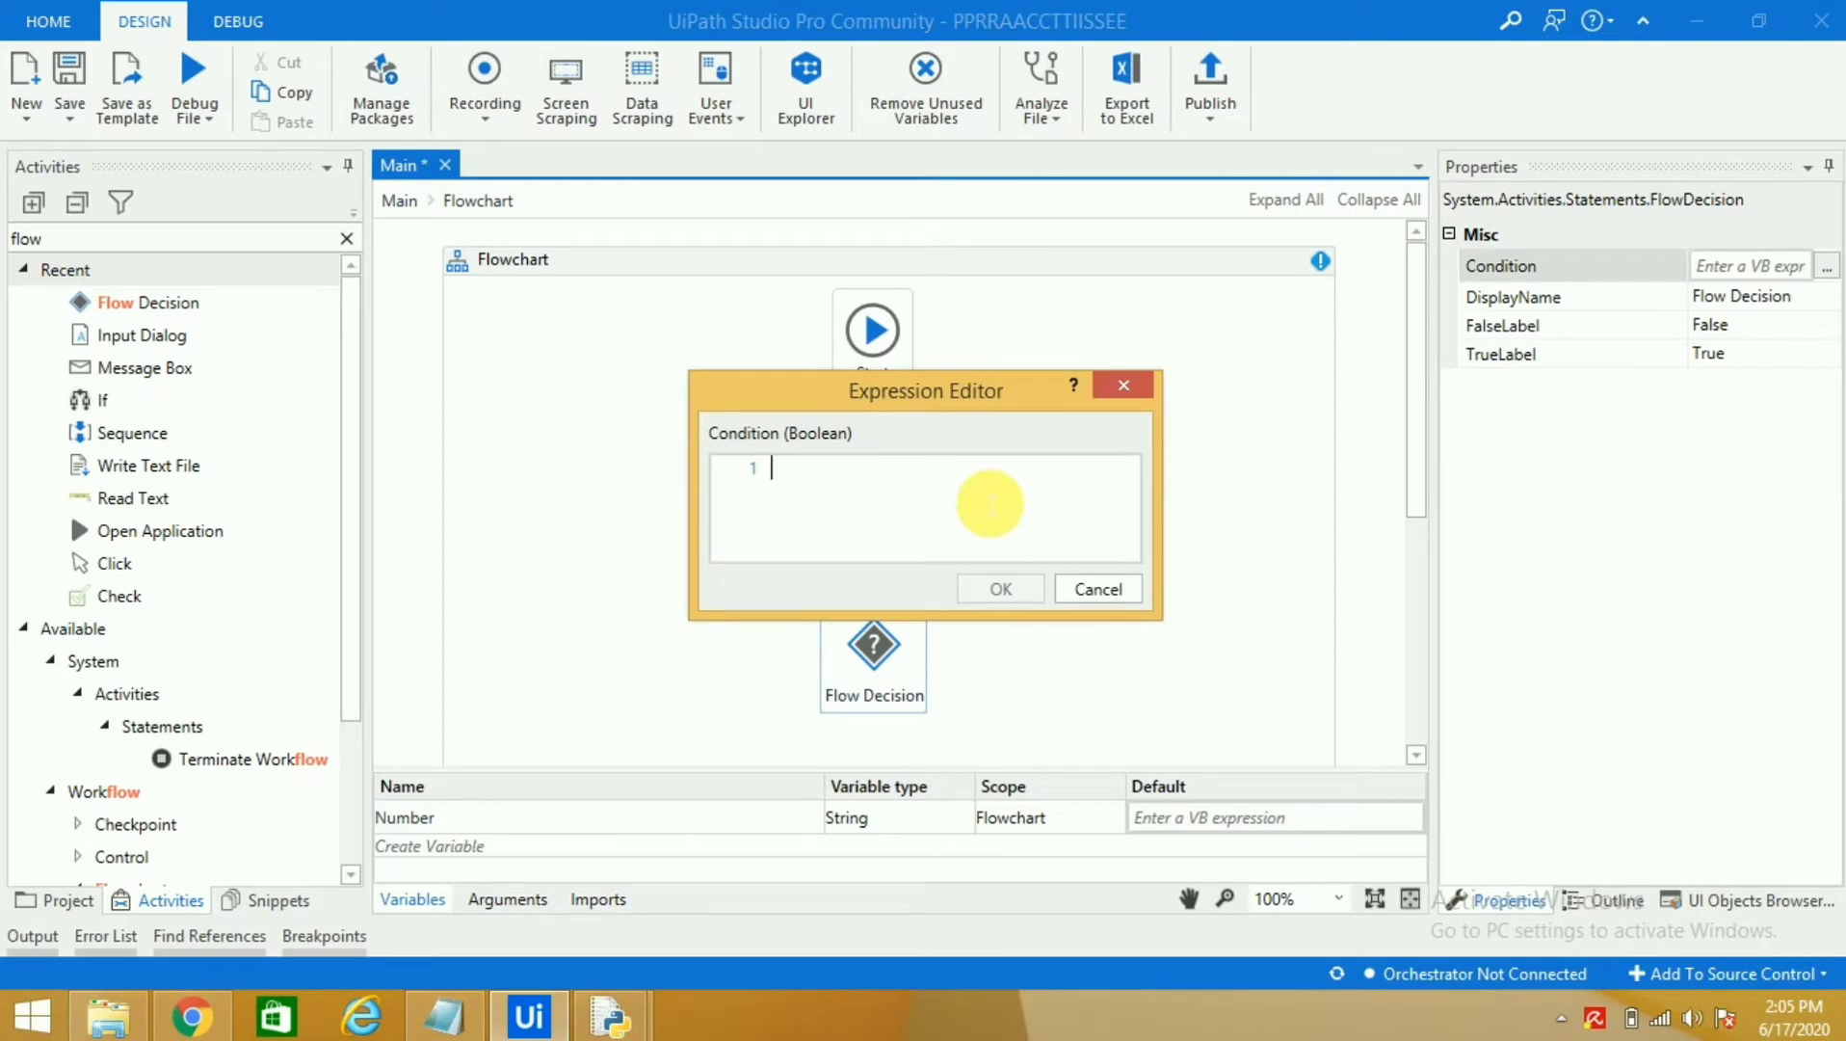
pyautogui.write('n')
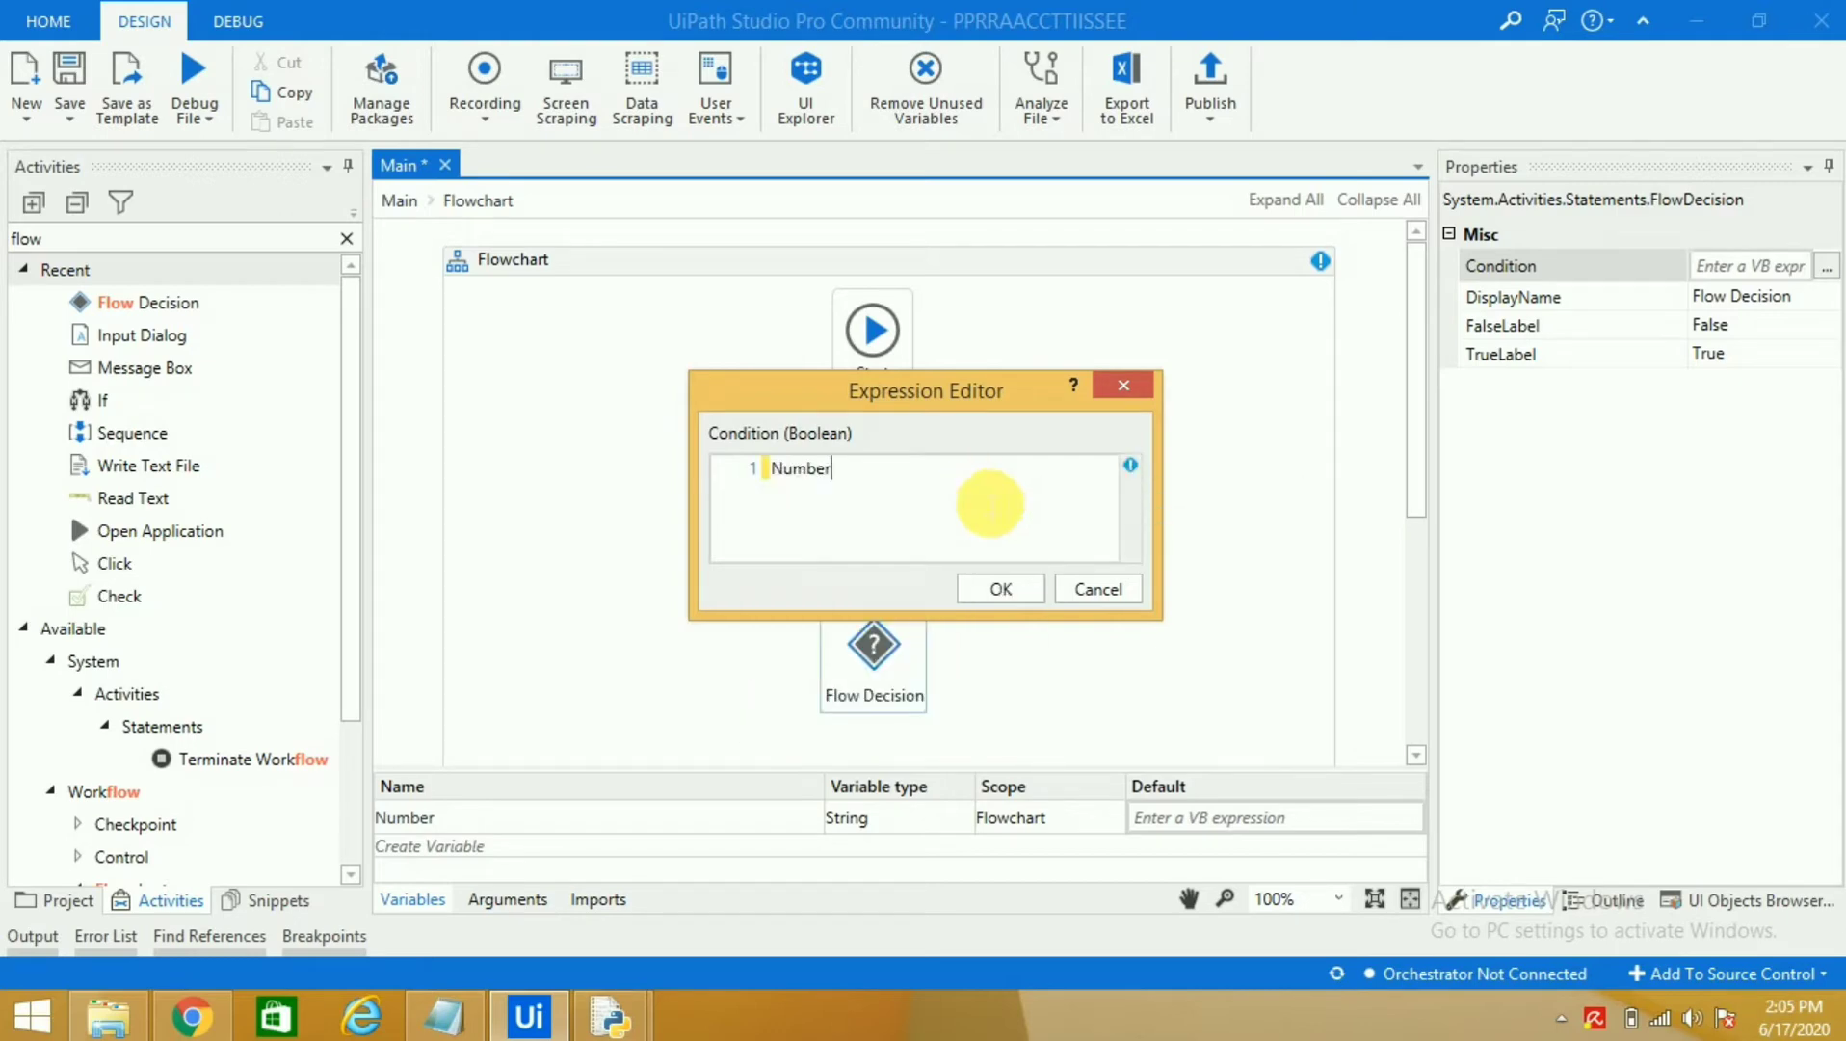
pyautogui.write('mo')
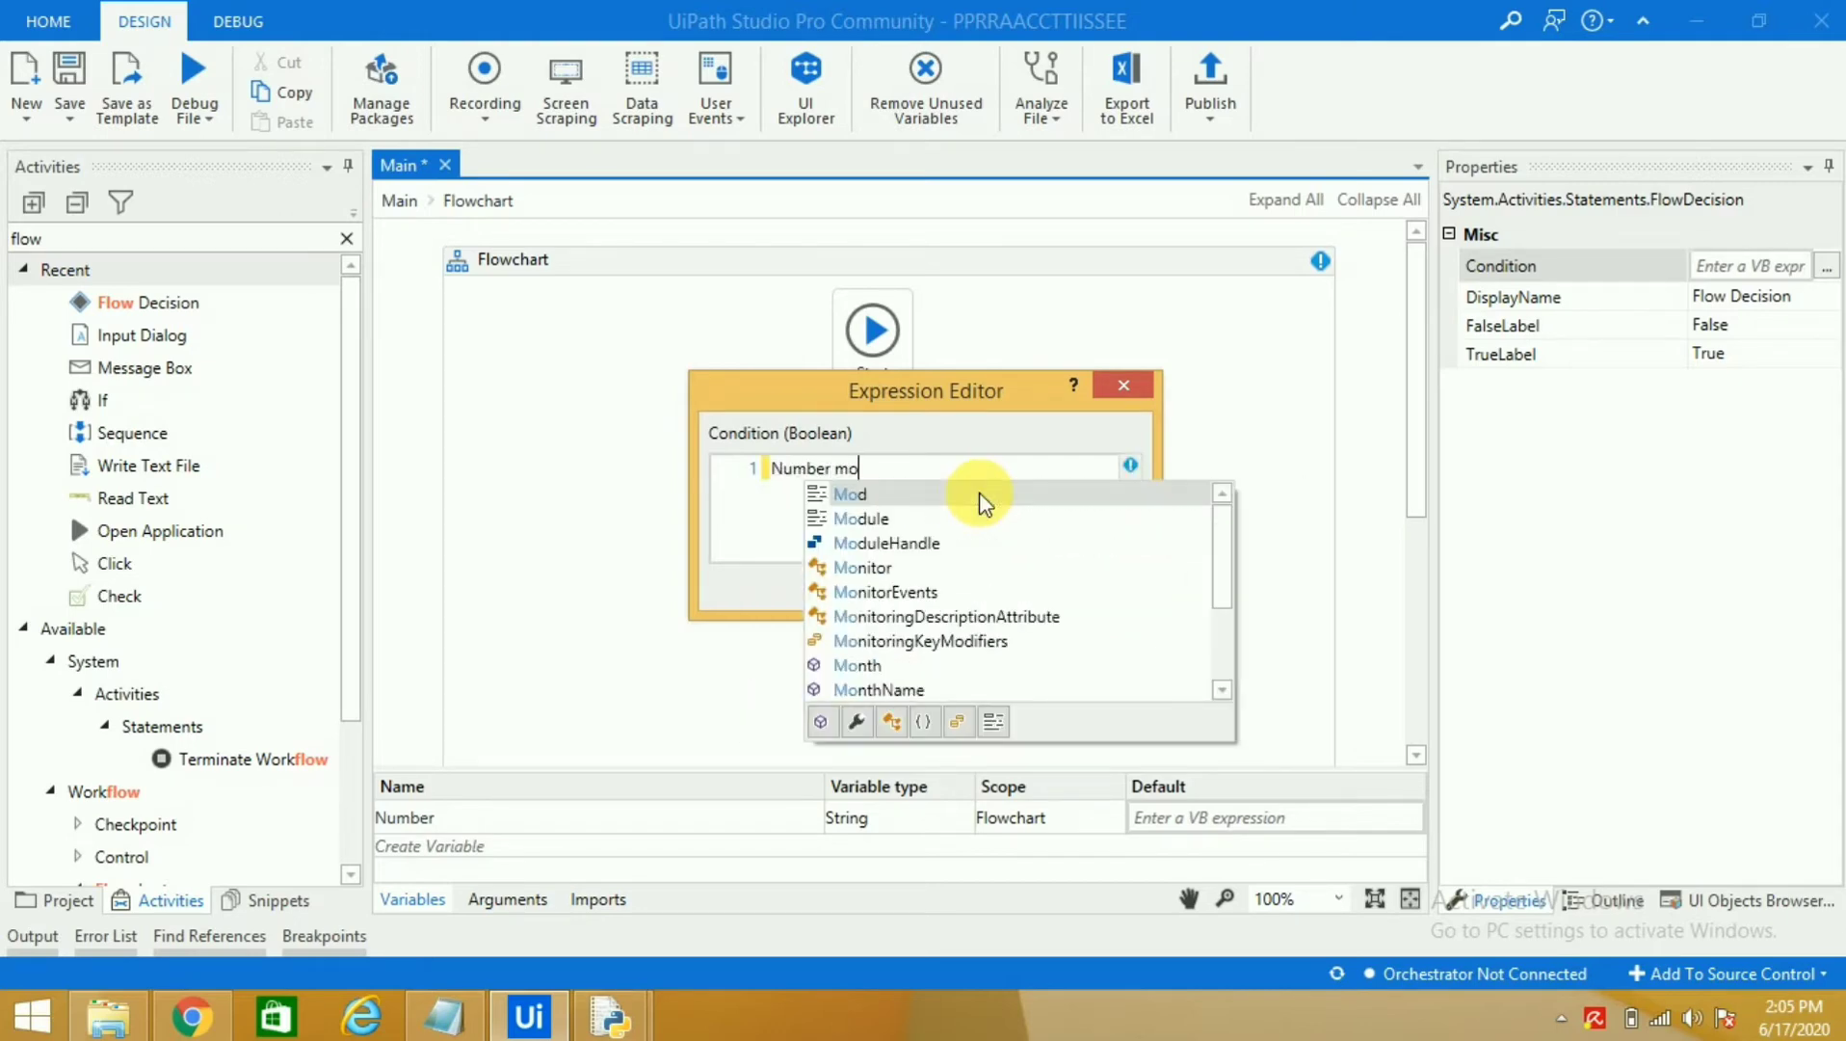
pyautogui.write('d')
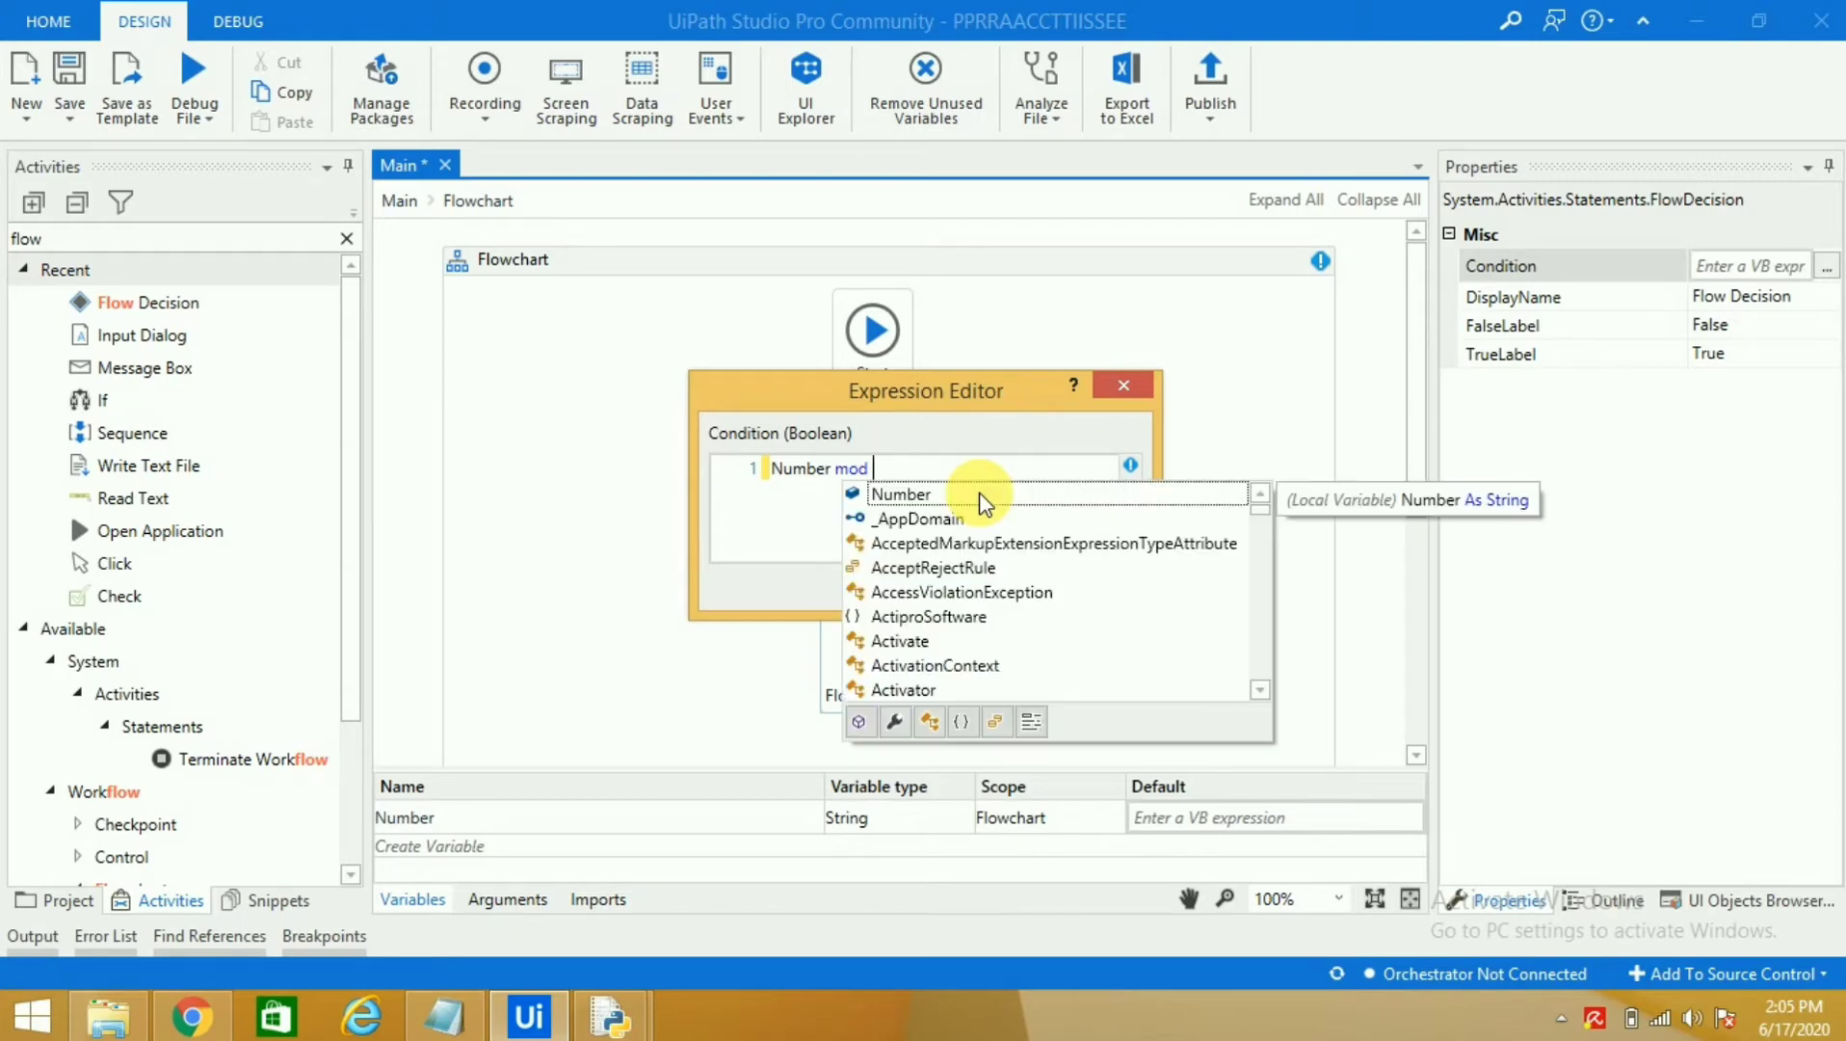
pyautogui.write('2')
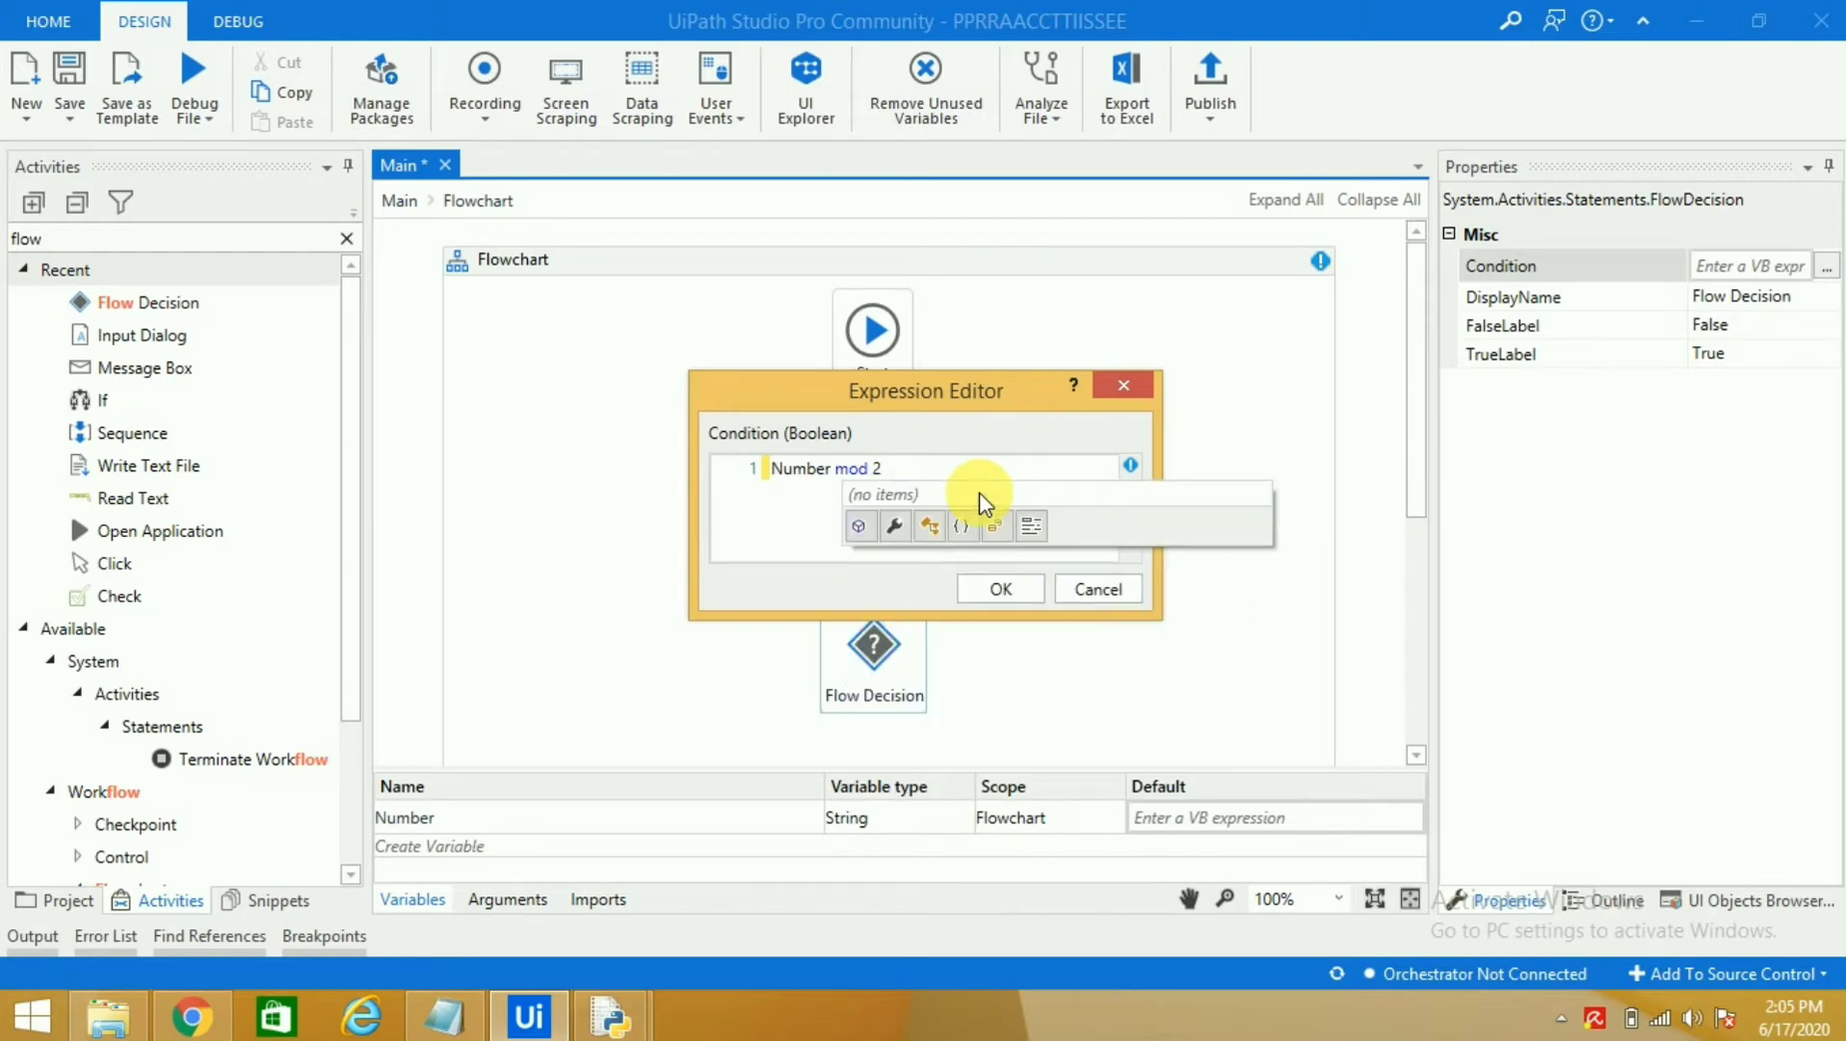
pyautogui.write('=0')
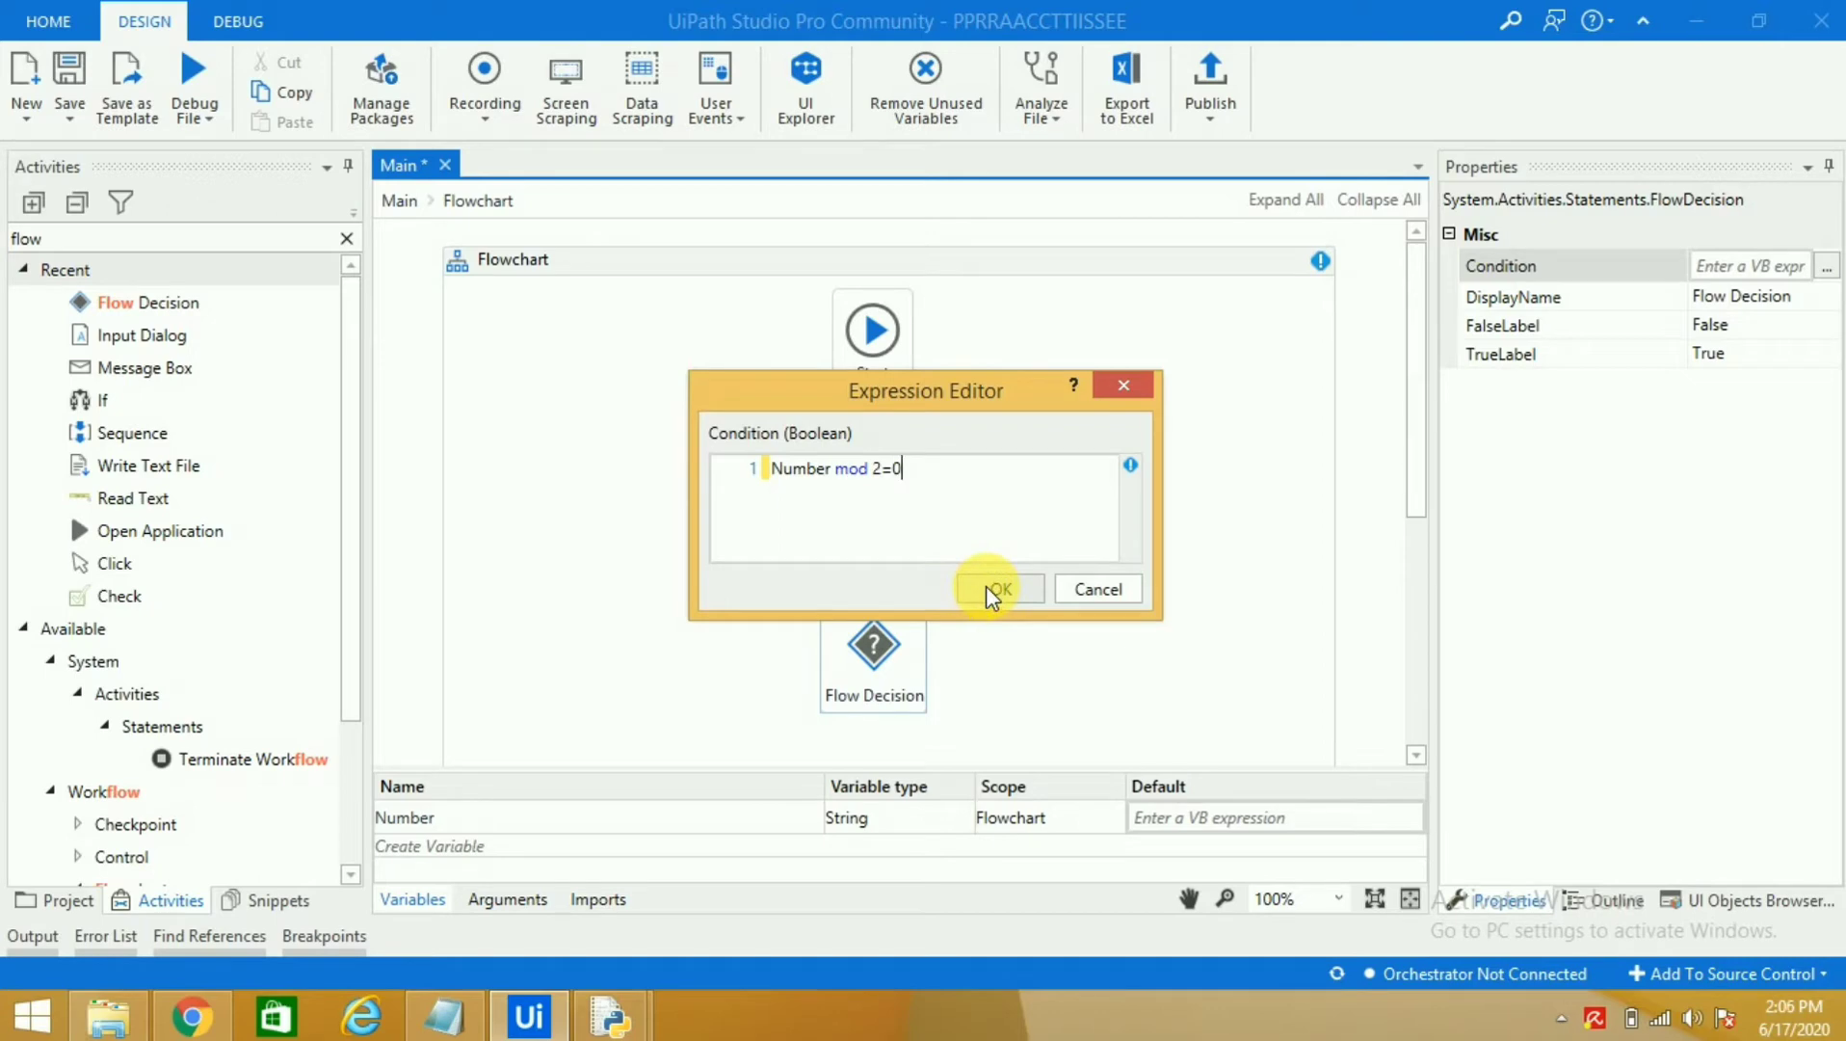
pyautogui.click(996, 588)
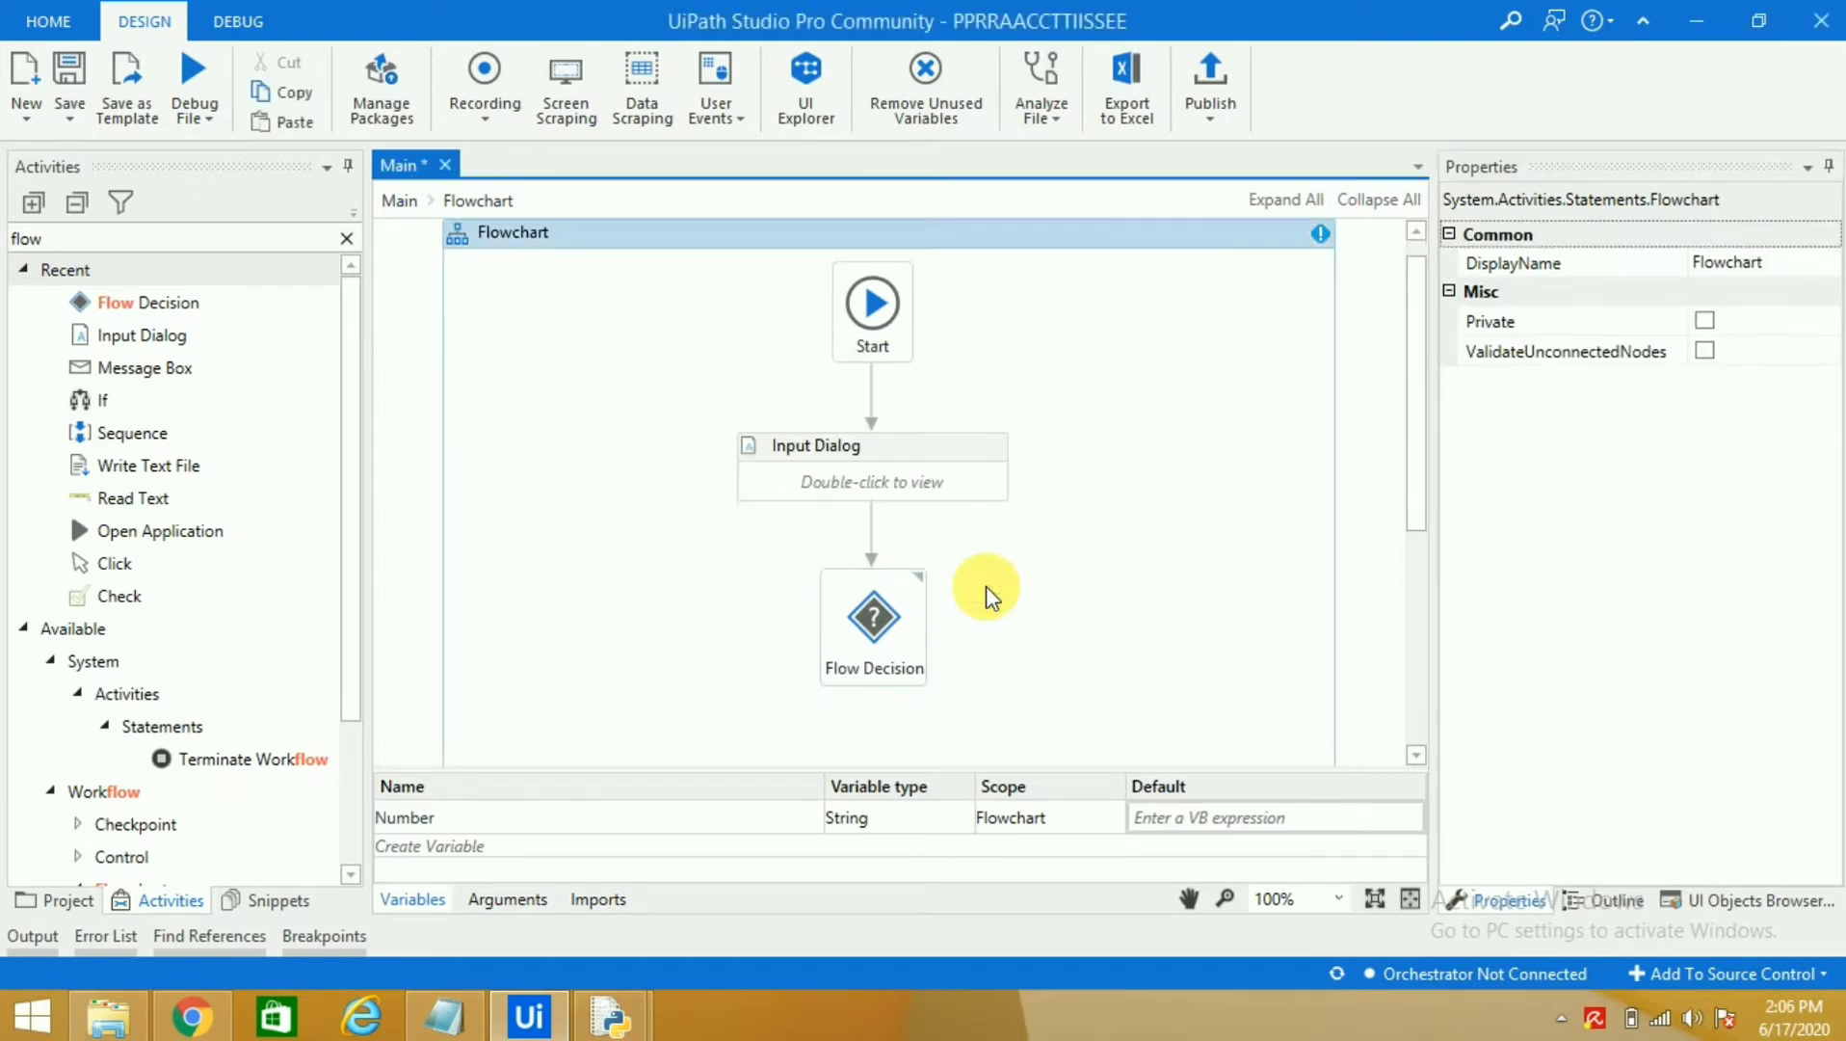
pyautogui.click(871, 624)
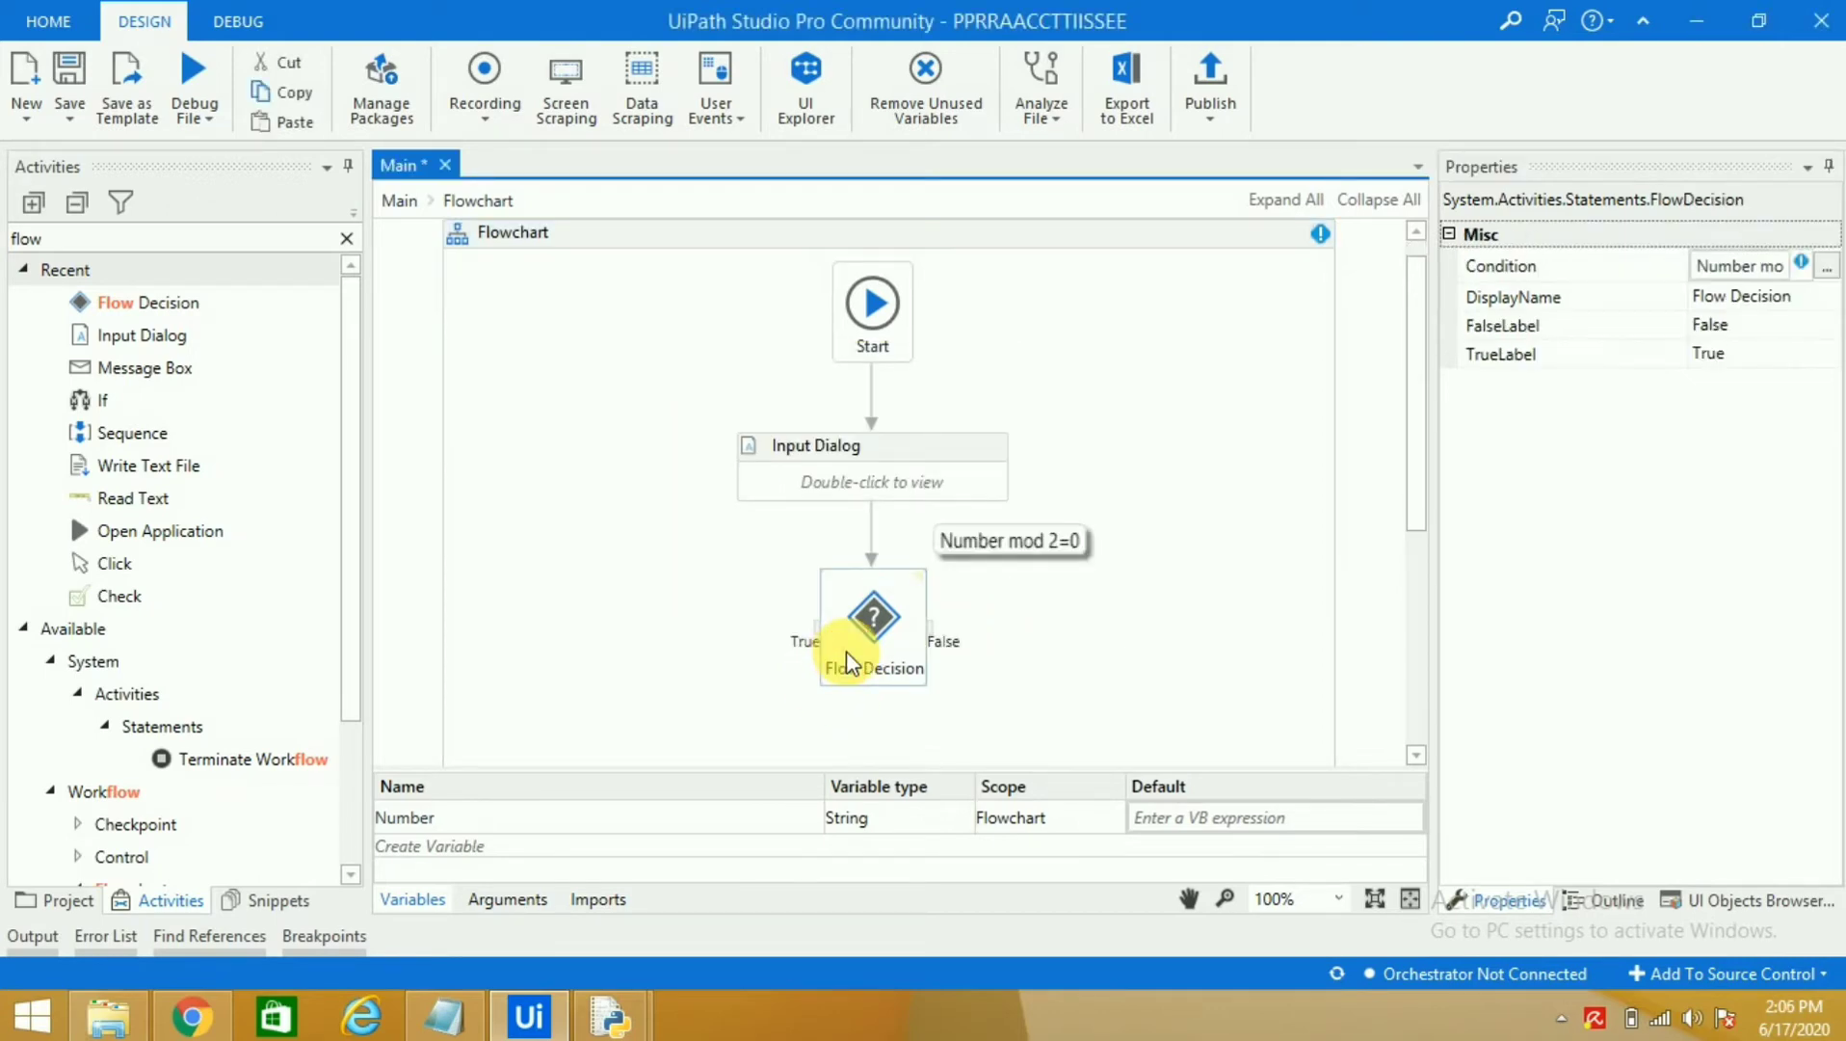
pyautogui.moveTo(808, 647)
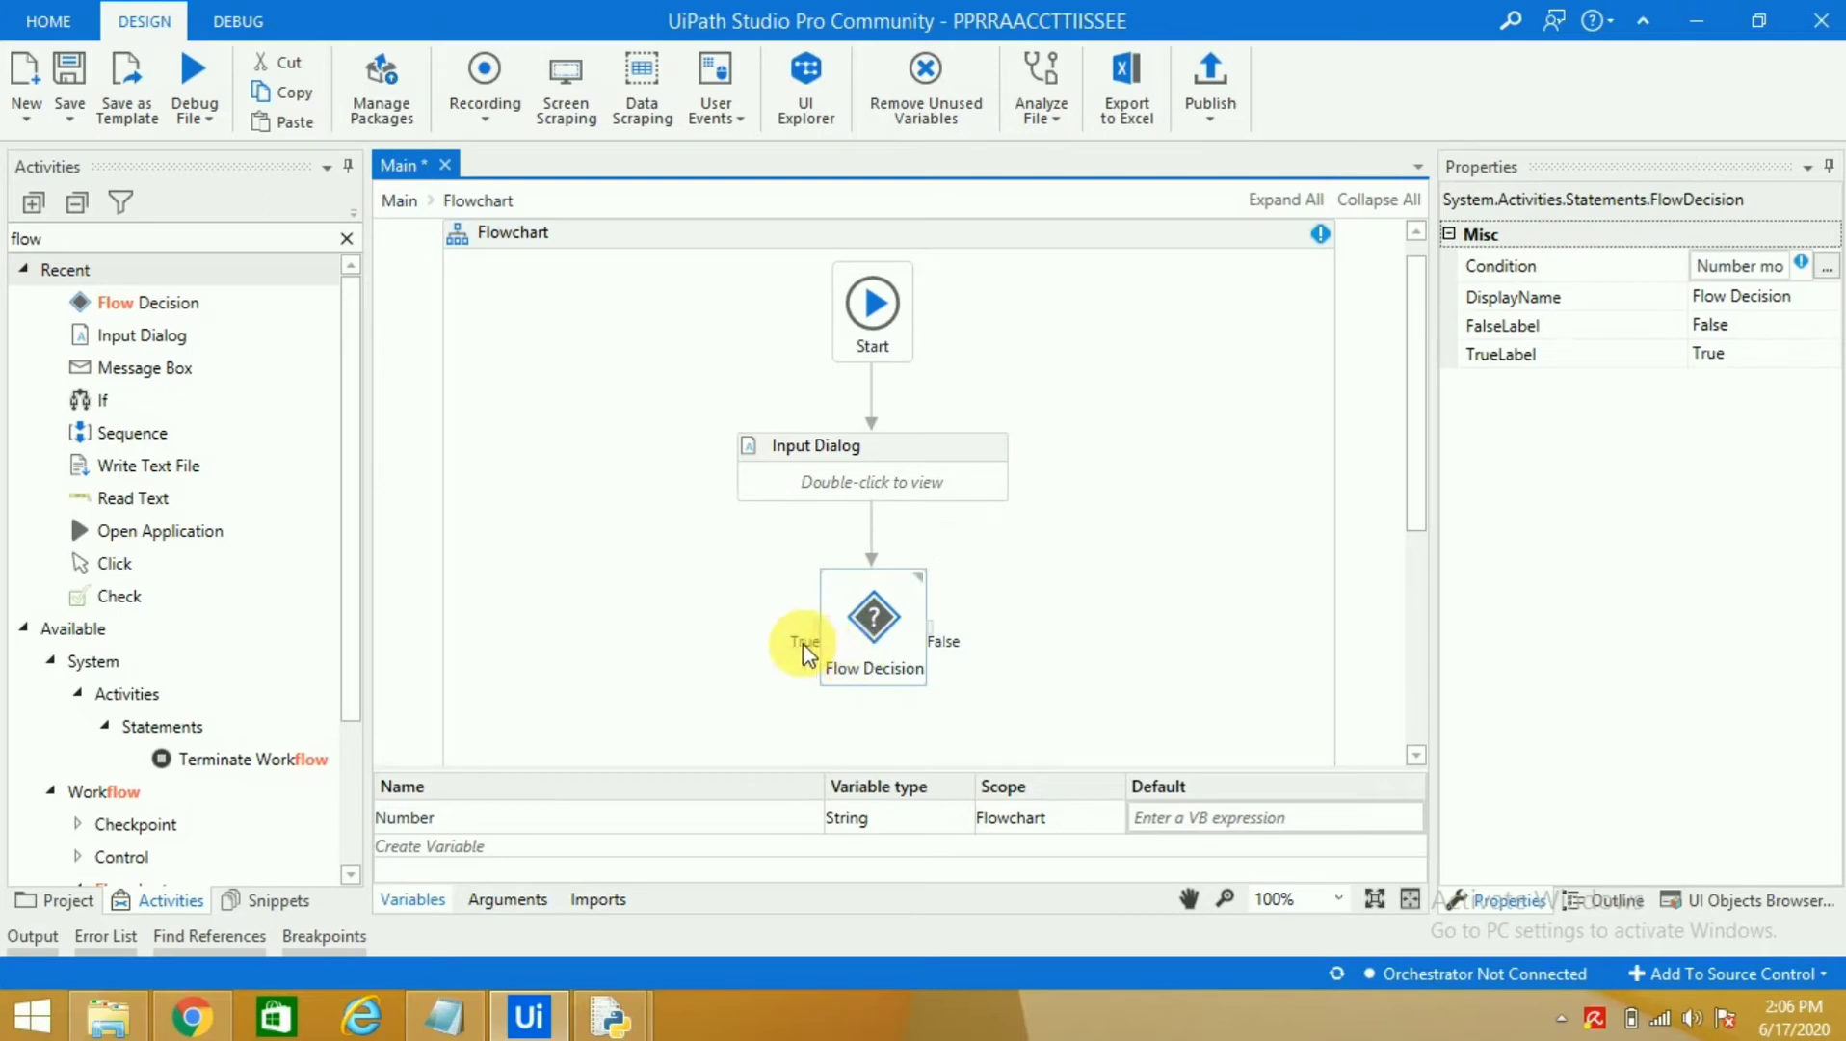
pyautogui.moveTo(147, 368)
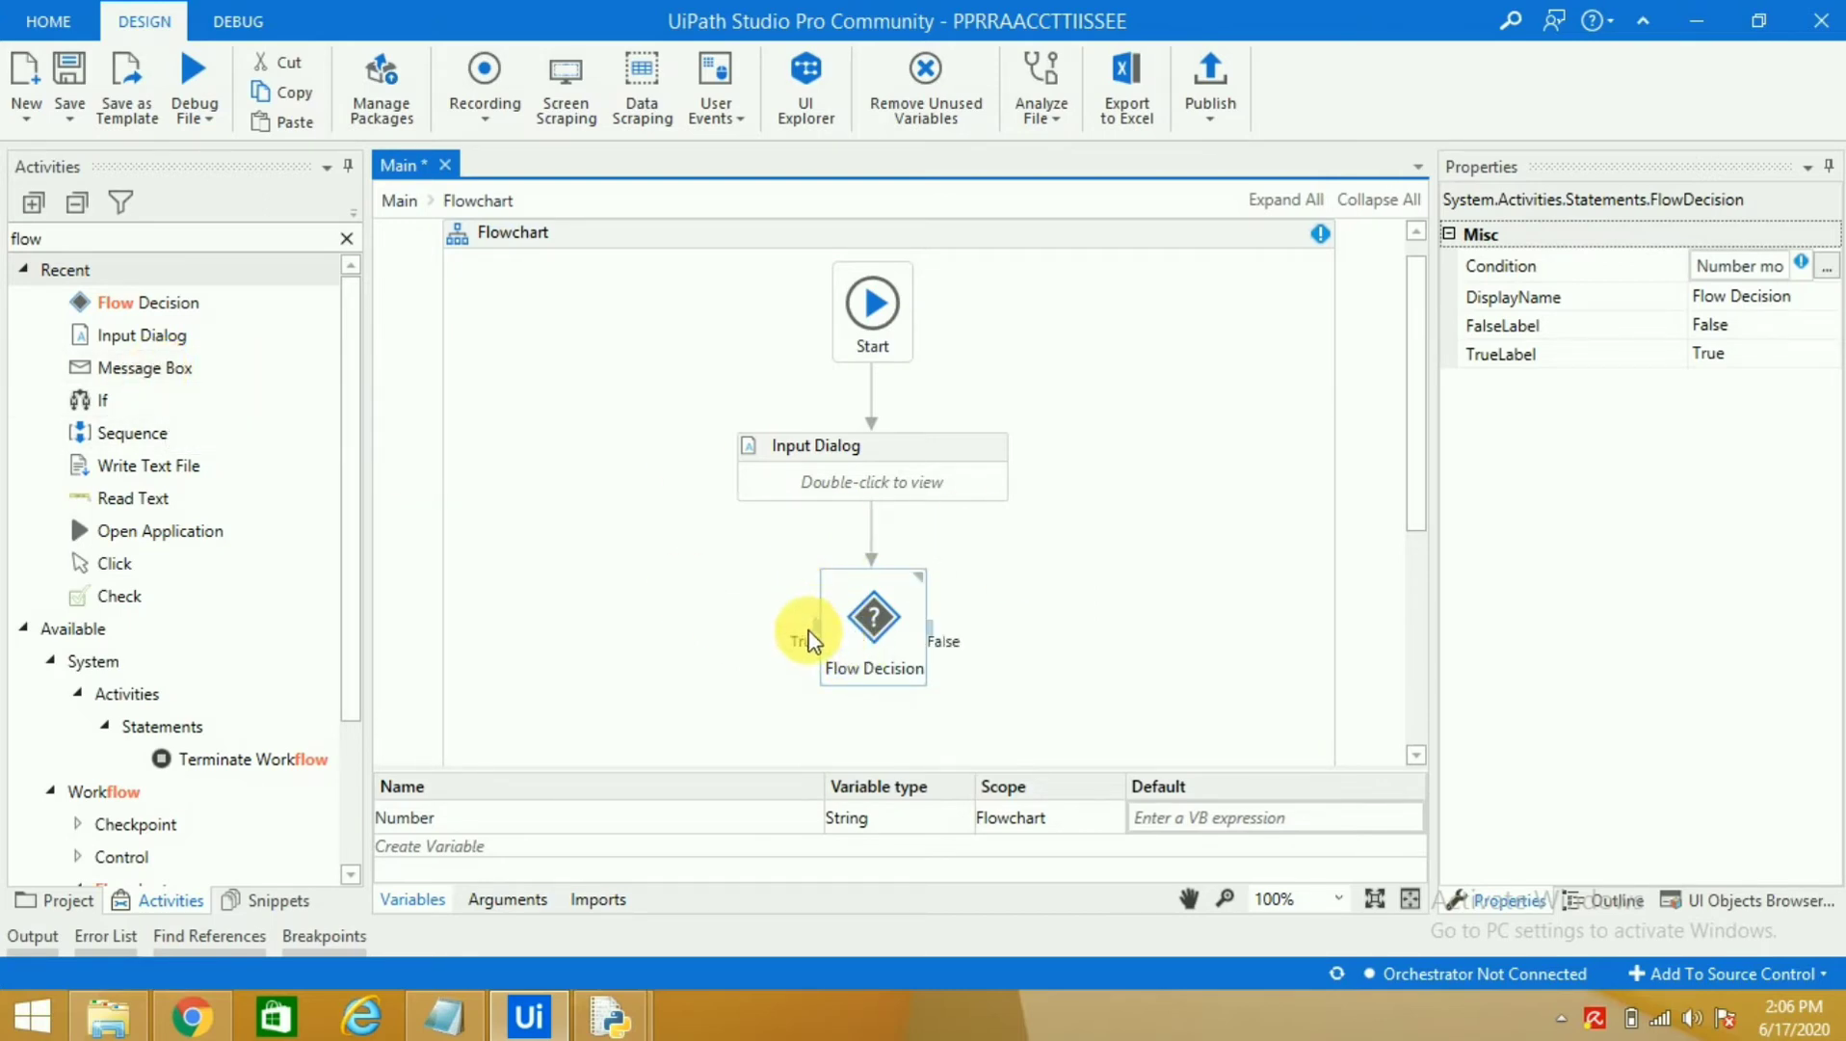
pyautogui.moveTo(931, 642)
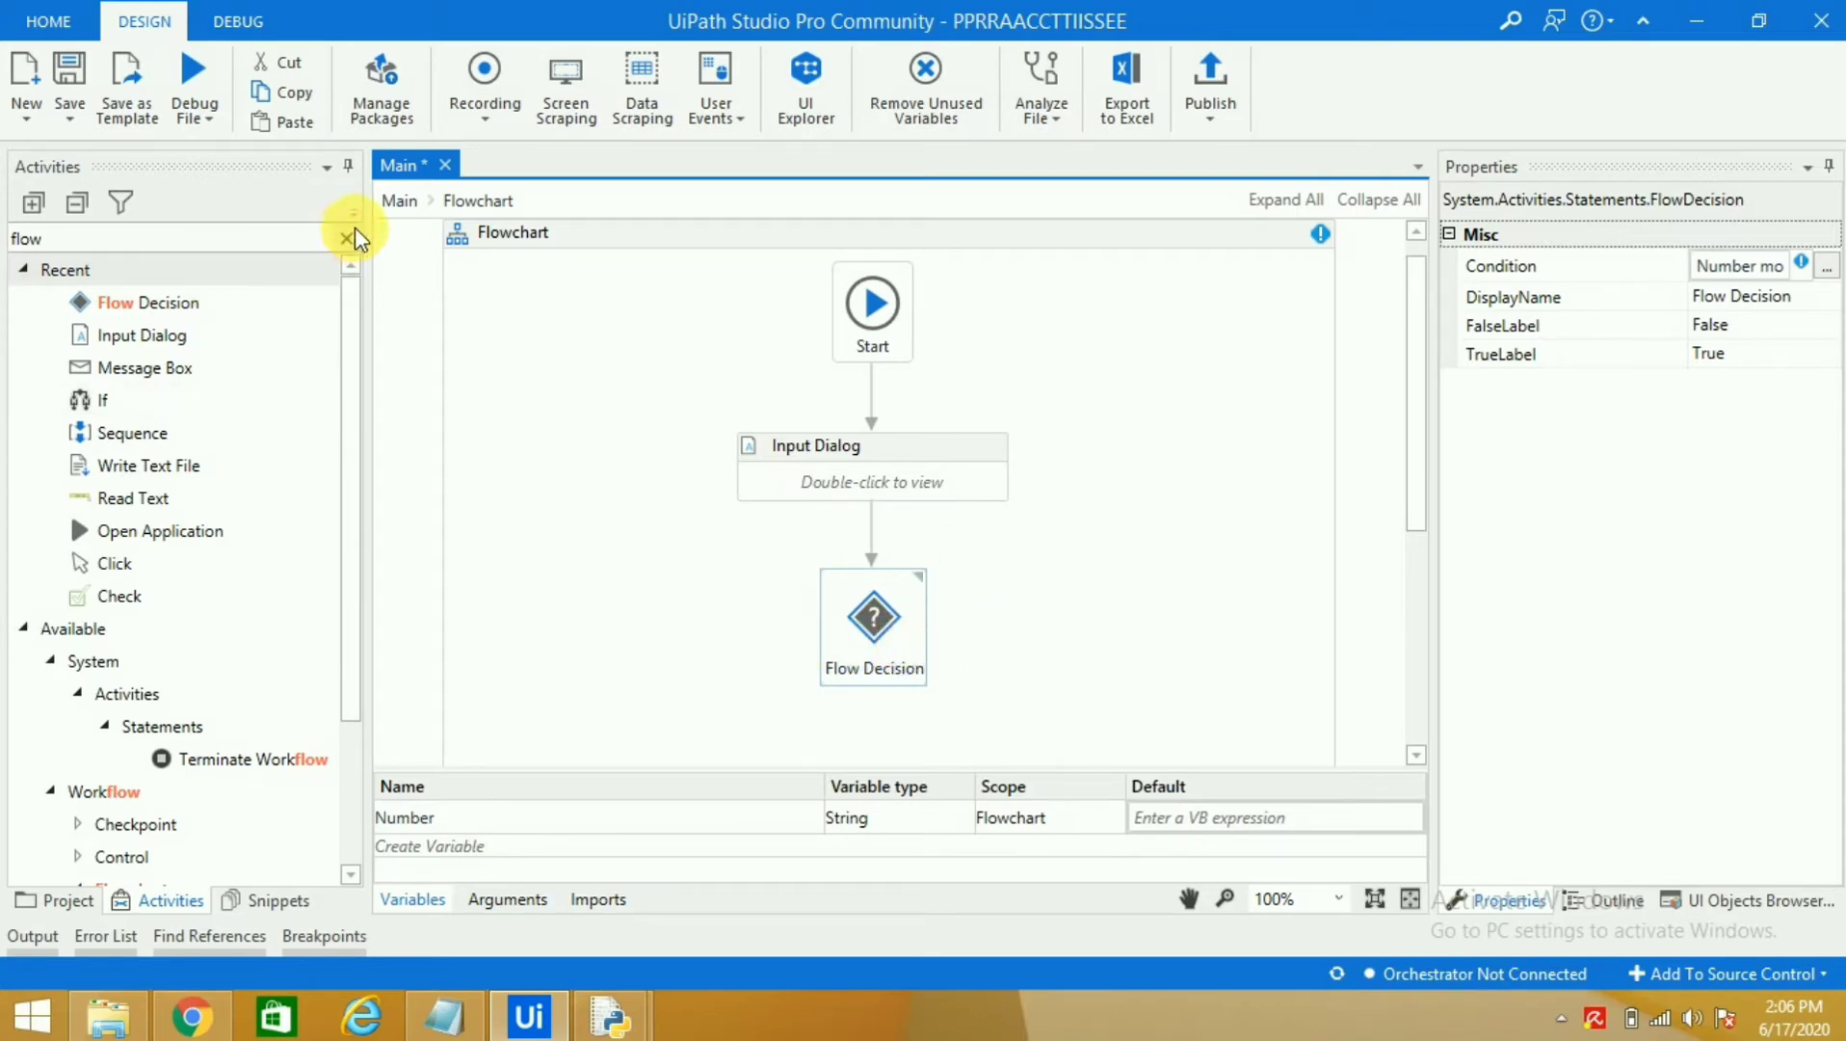
# Step: Add a Message Box reading "This is an even number" and return to the flowchart
pyautogui.click(353, 239)
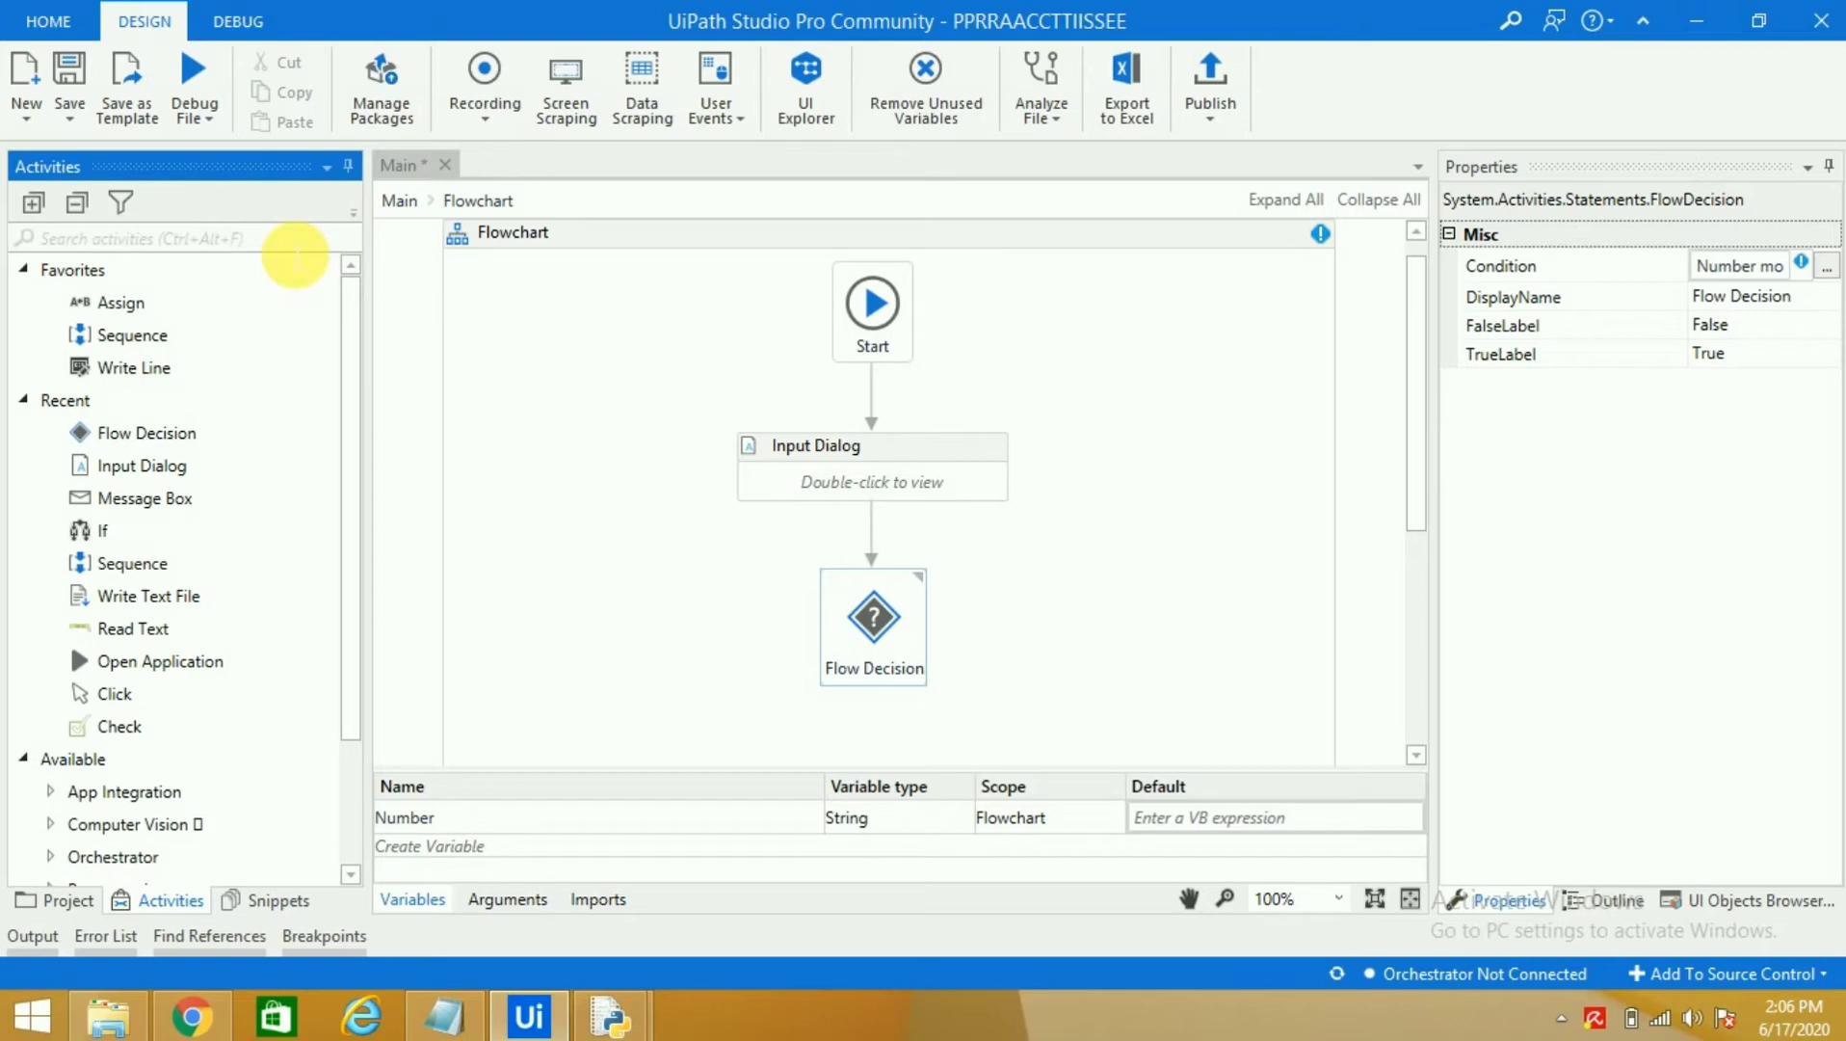
pyautogui.write('message')
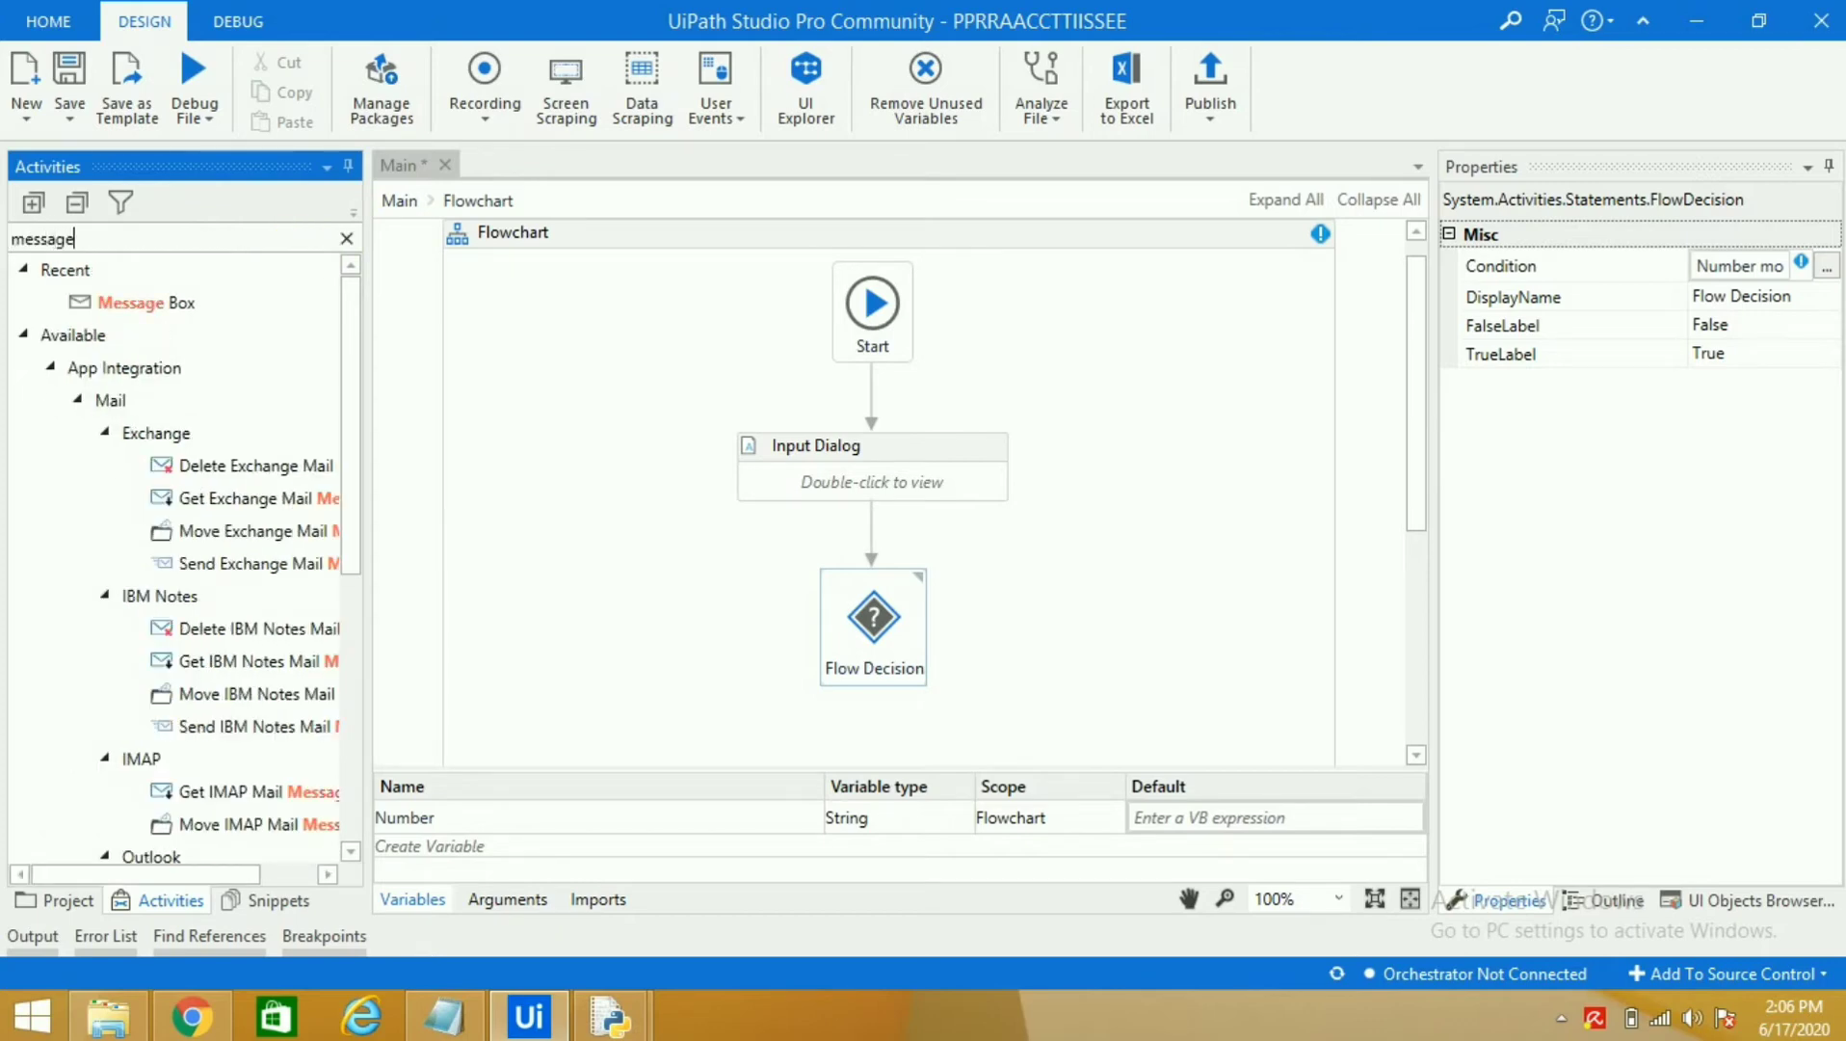
pyautogui.moveTo(151, 302)
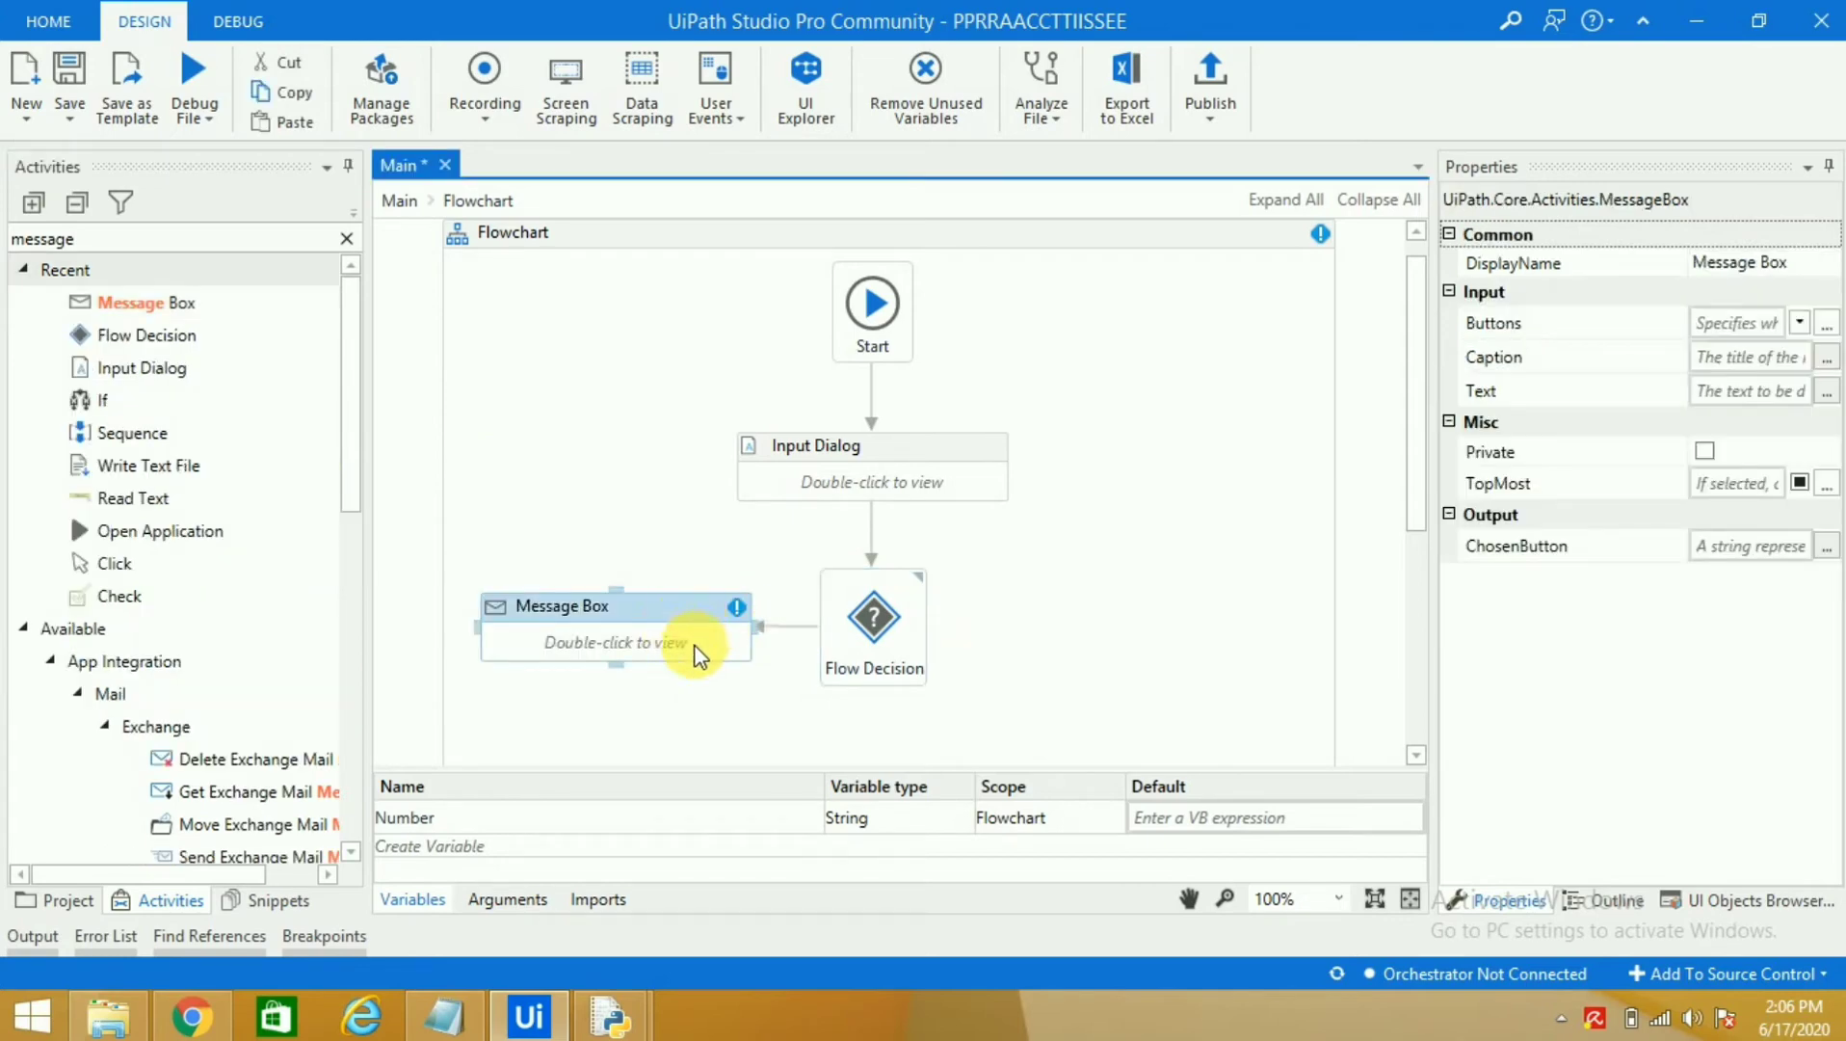
pyautogui.doubleClick(617, 624)
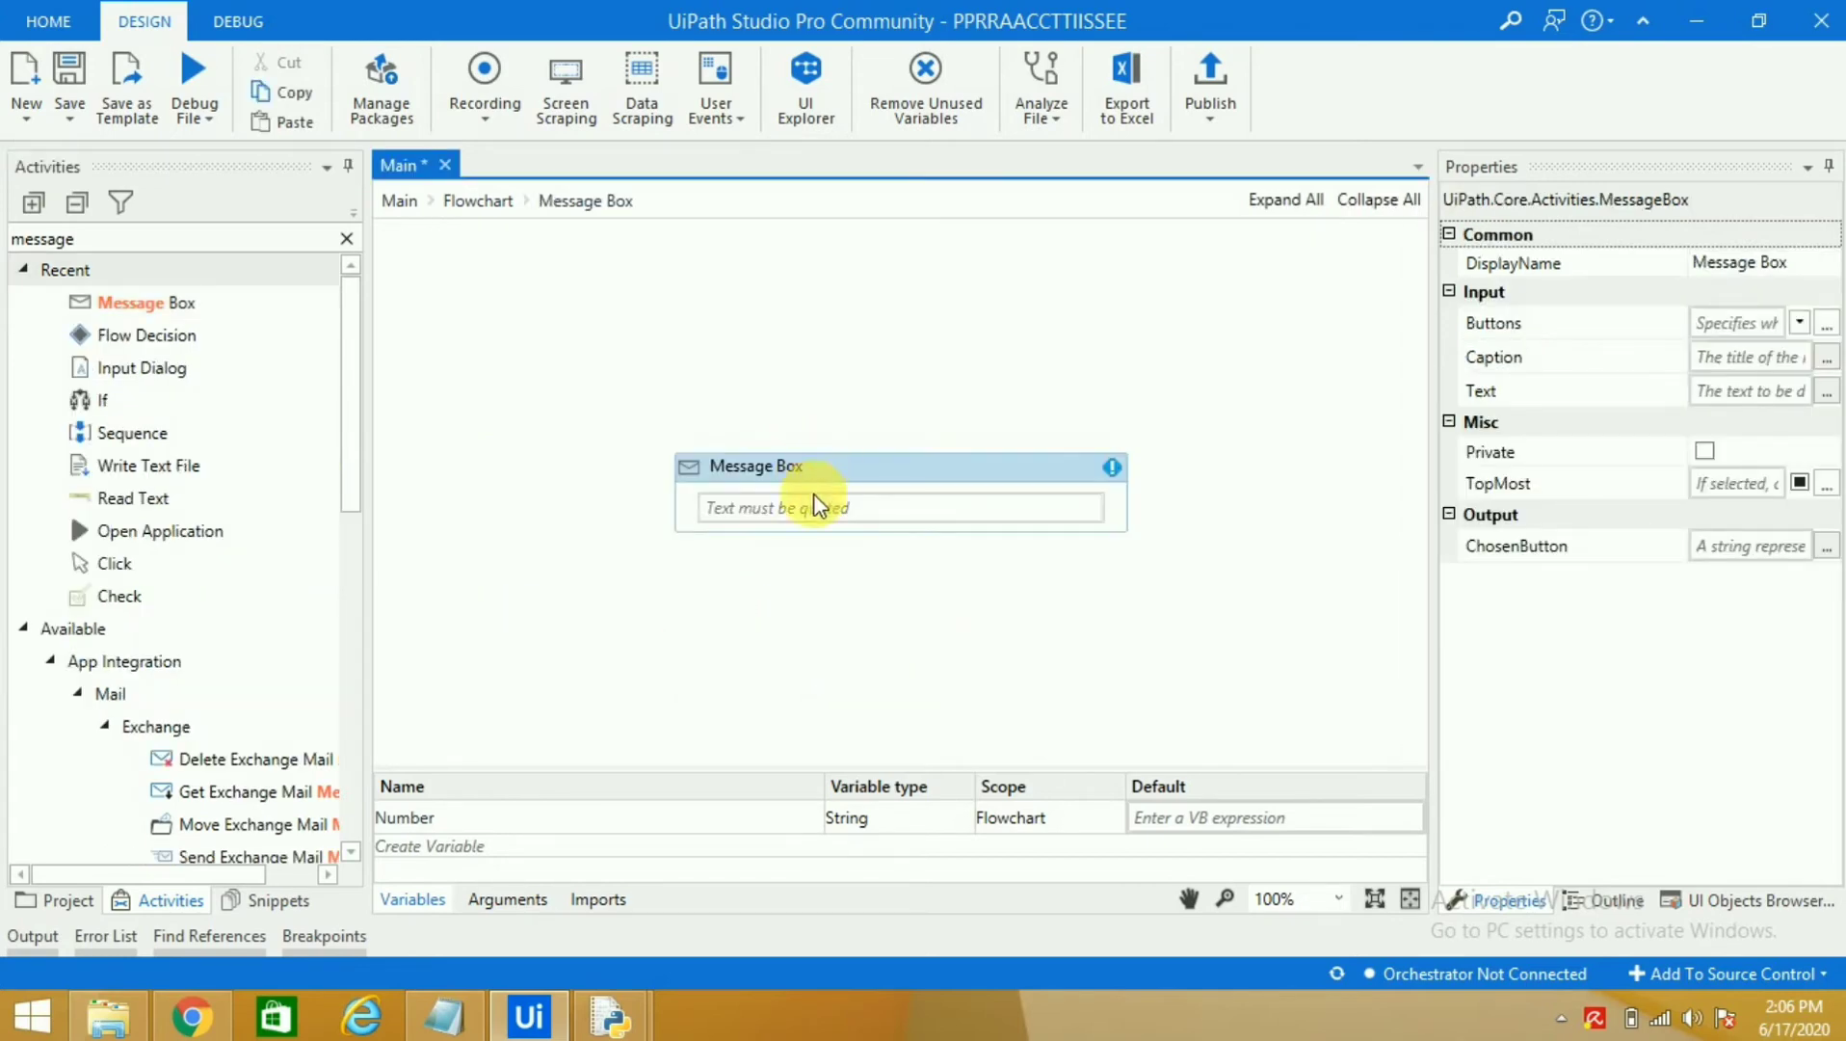
pyautogui.click(898, 506)
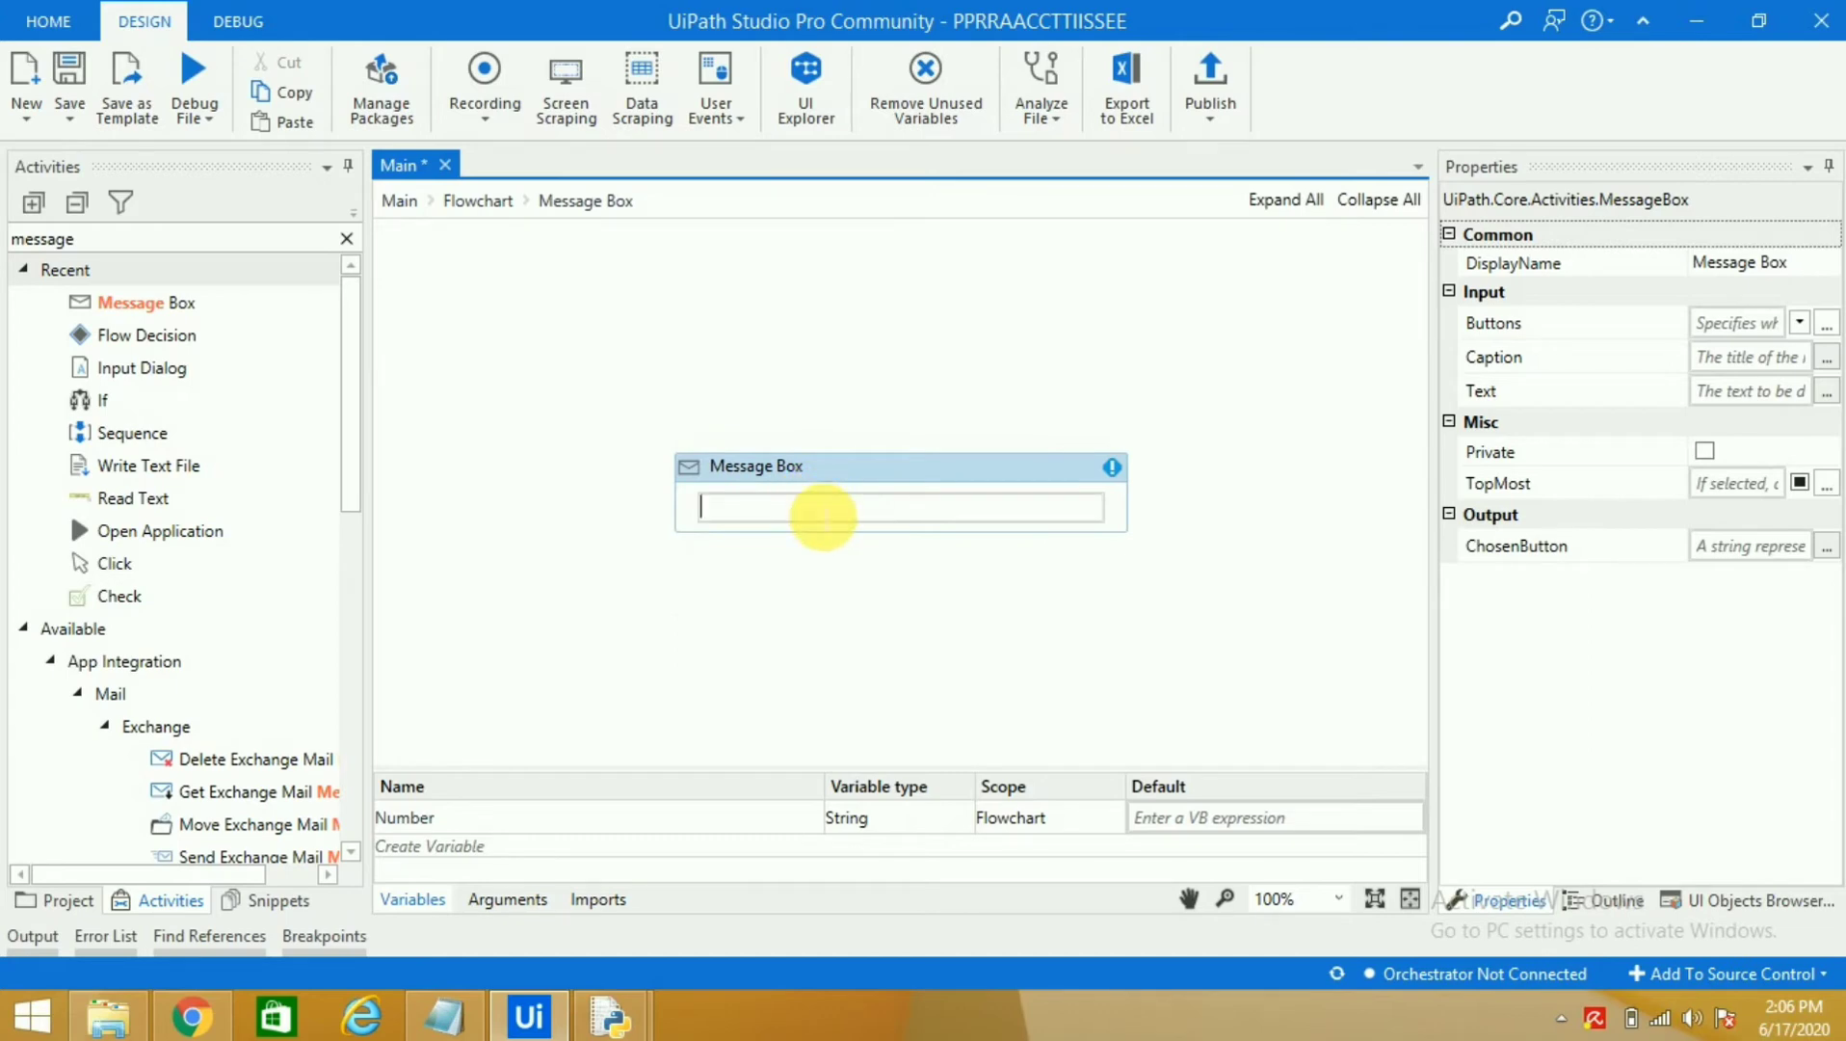
pyautogui.write('""')
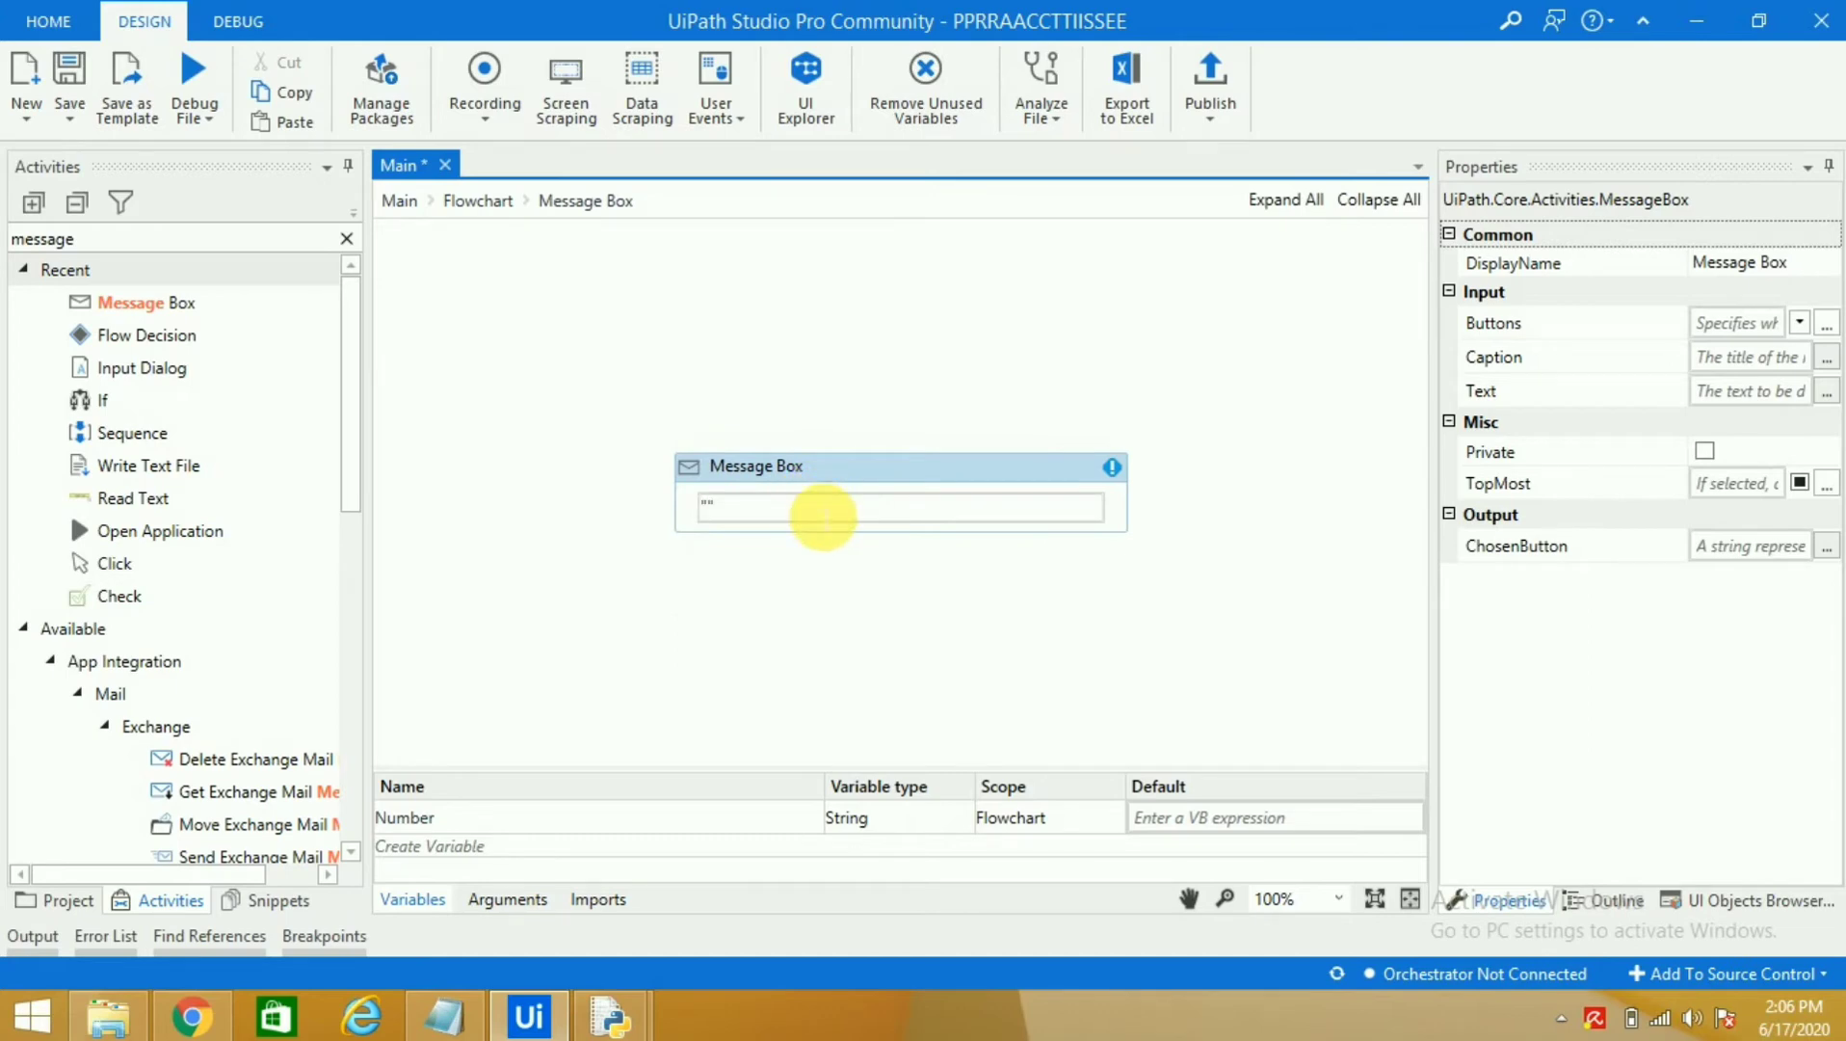
pyautogui.write('This is an')
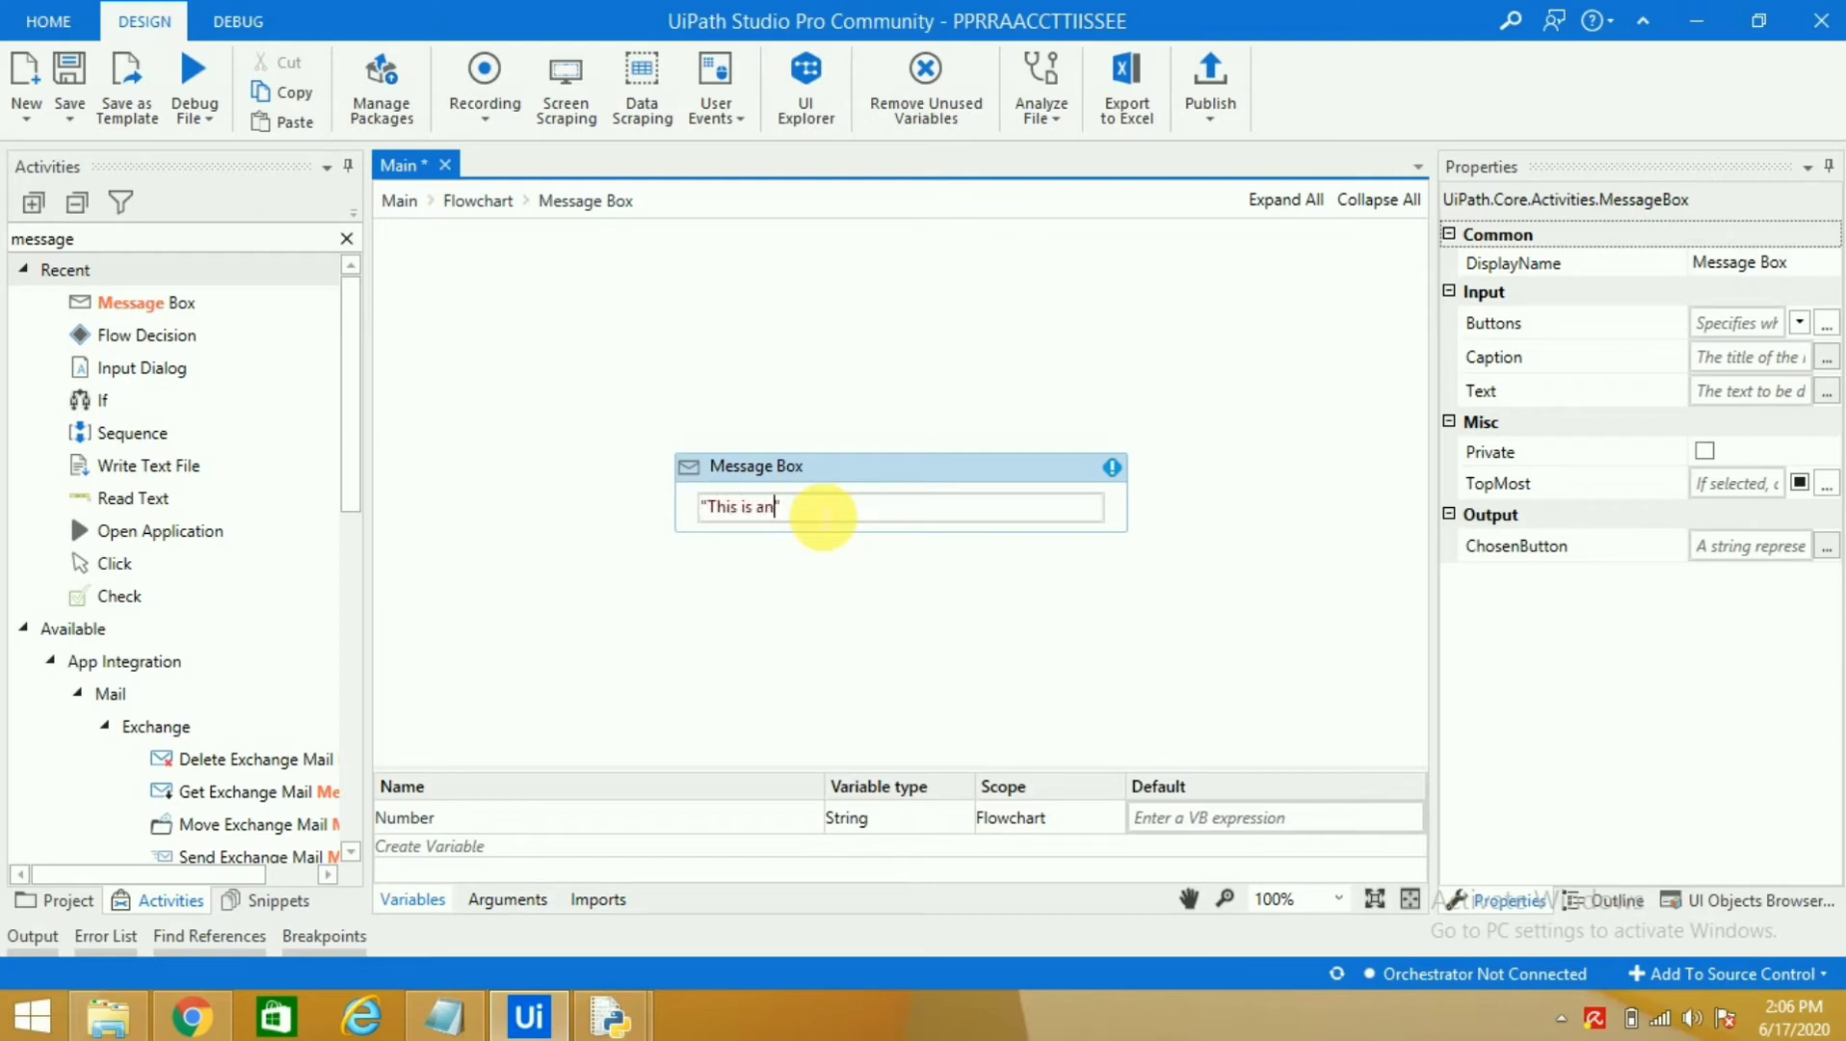
pyautogui.write('even number')
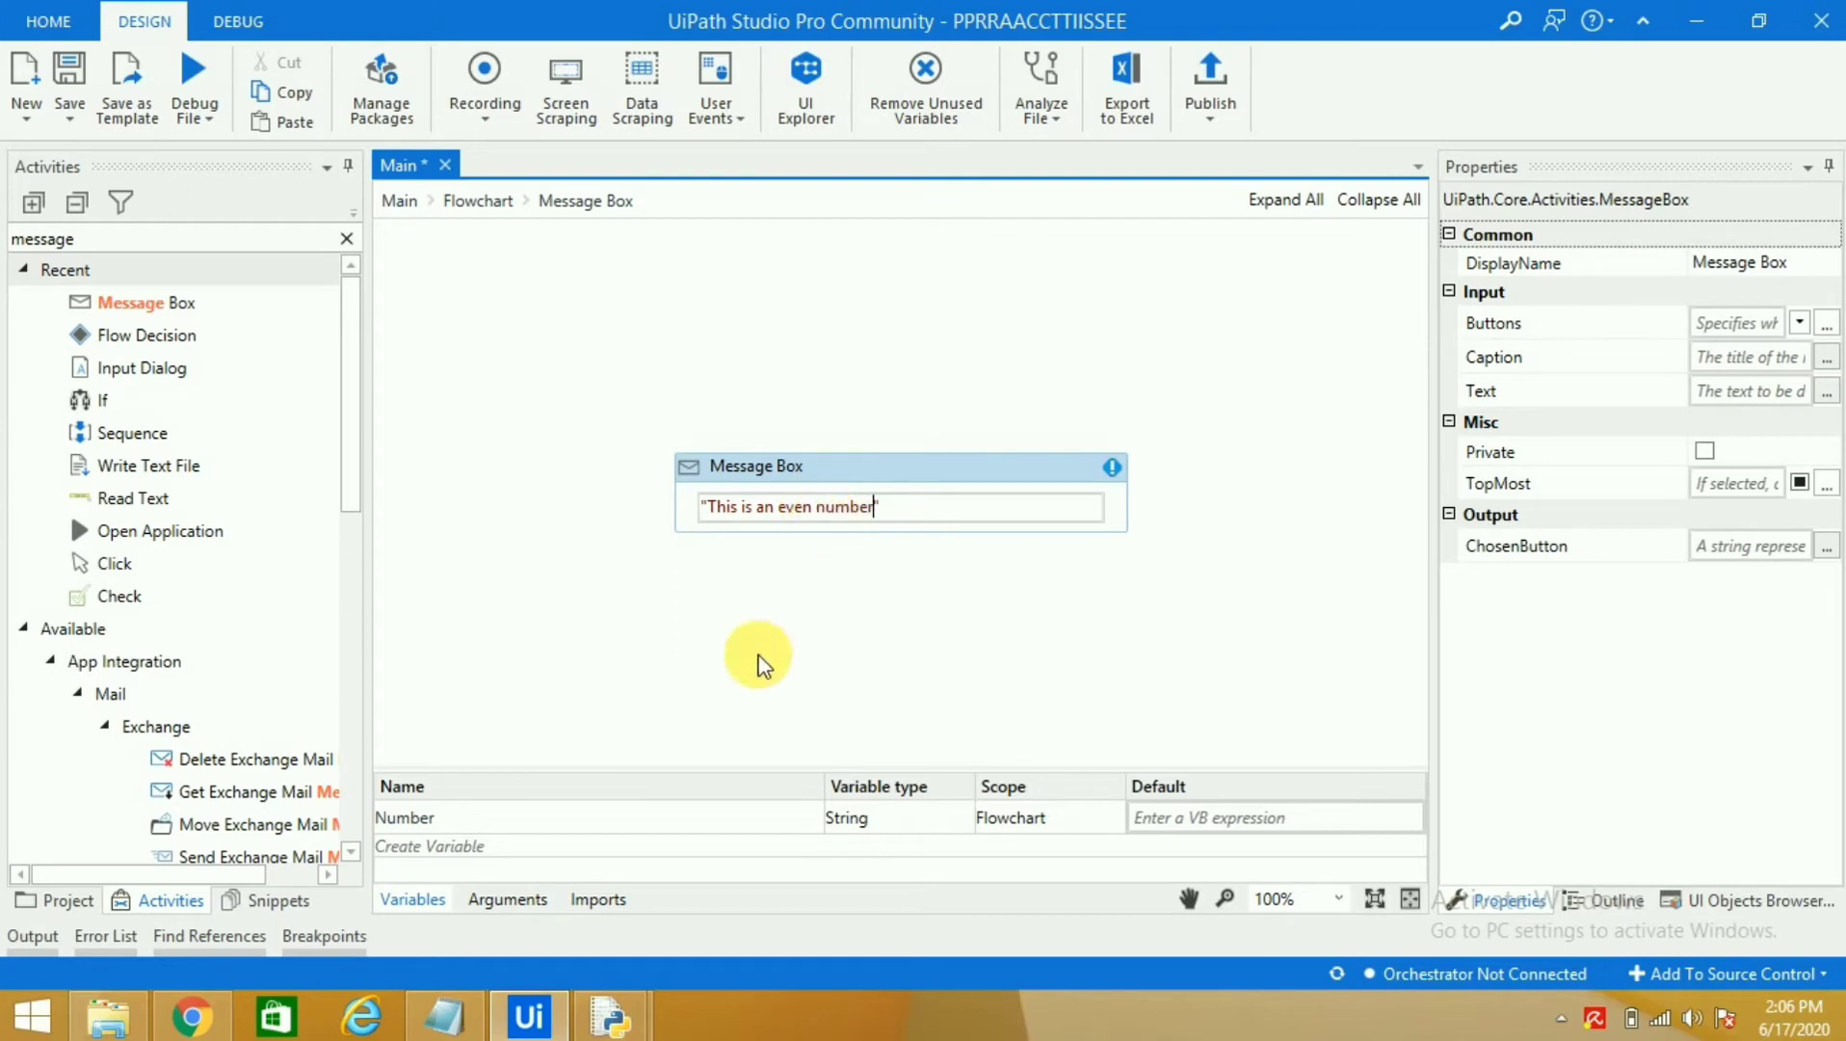
pyautogui.click(476, 201)
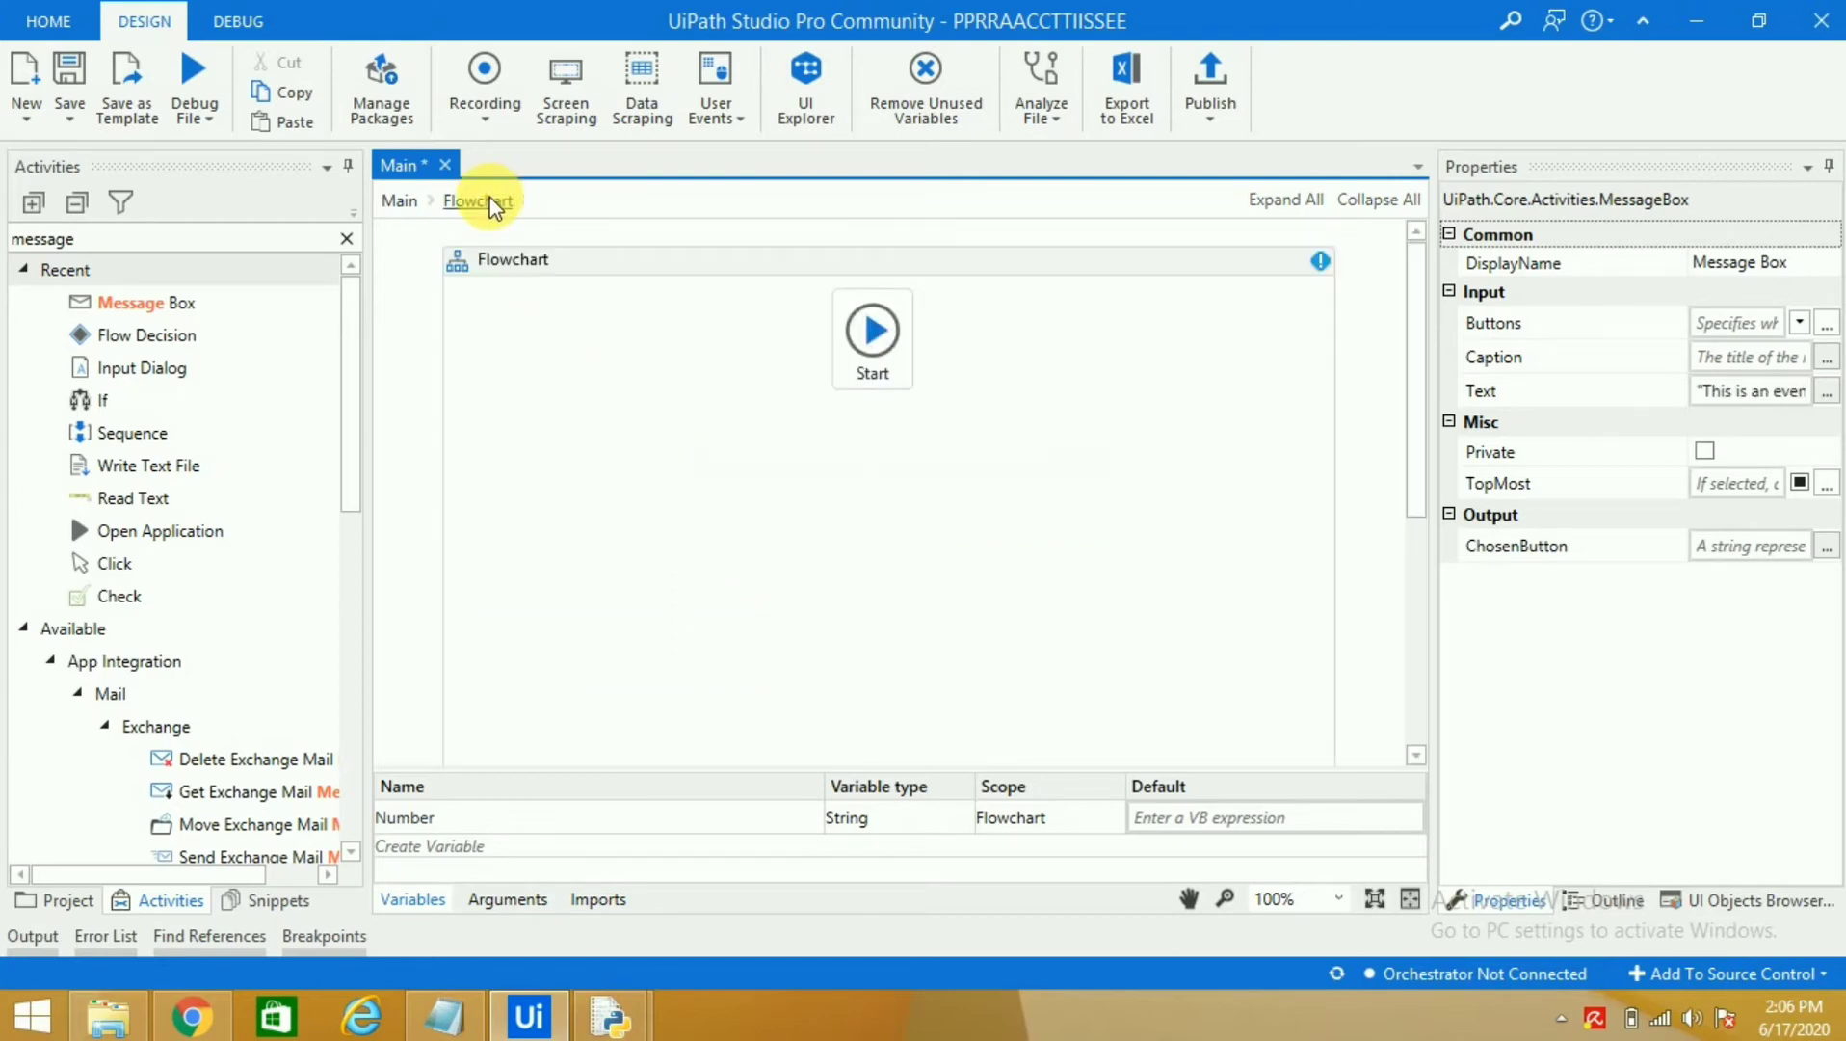
# Step: Set the second Message Box text to "This is an odd number" and return to the flowchart
pyautogui.click(476, 201)
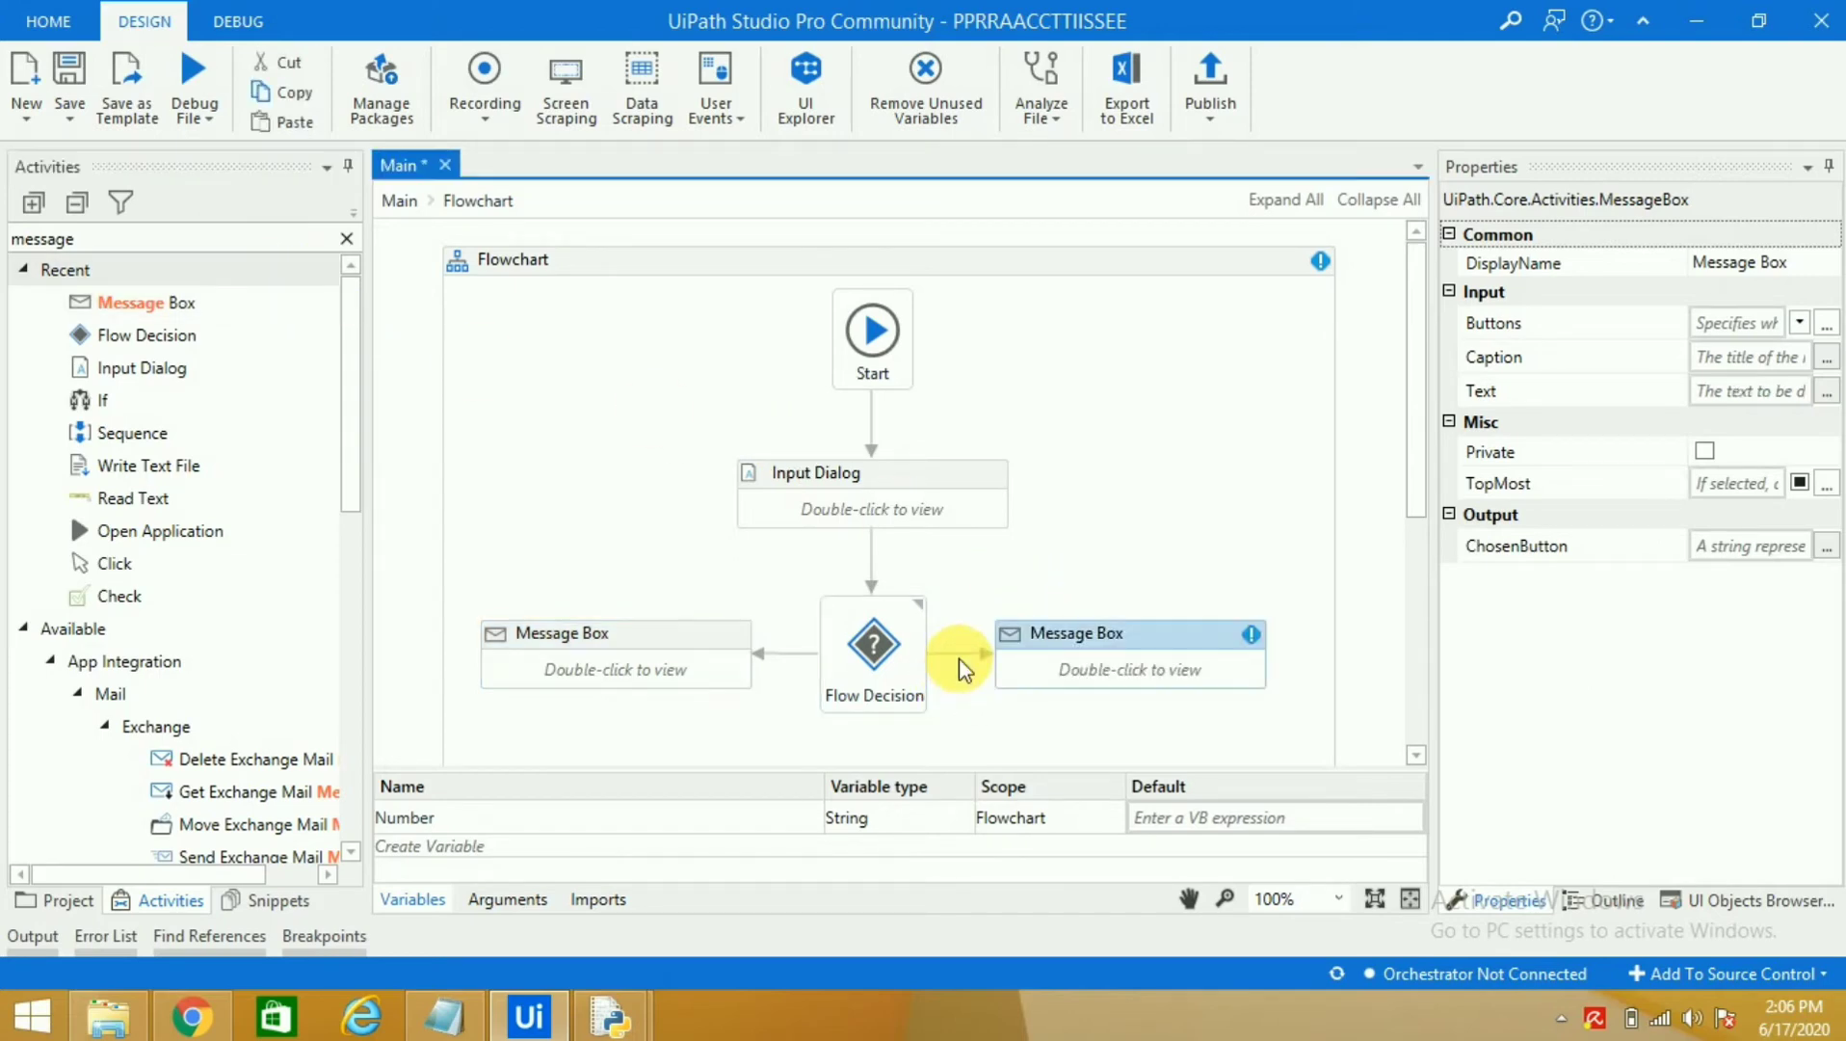
pyautogui.doubleClick(1128, 634)
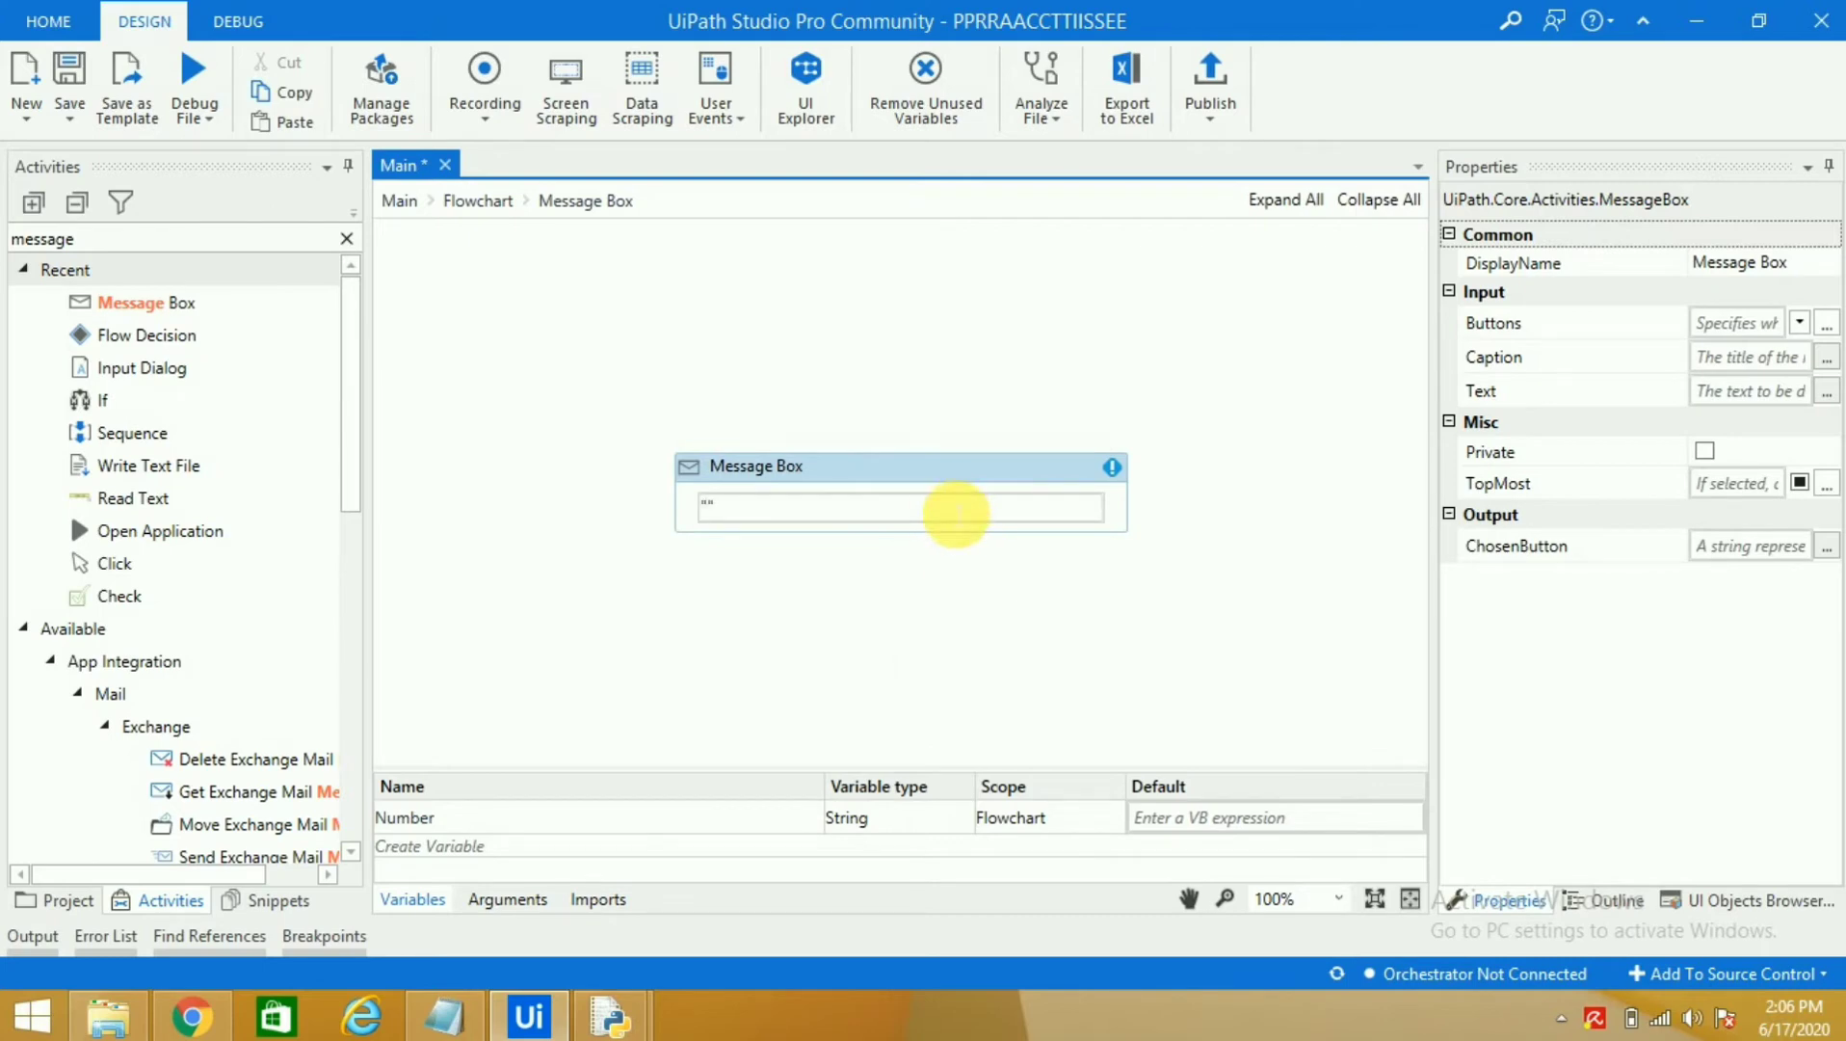
pyautogui.write('T')
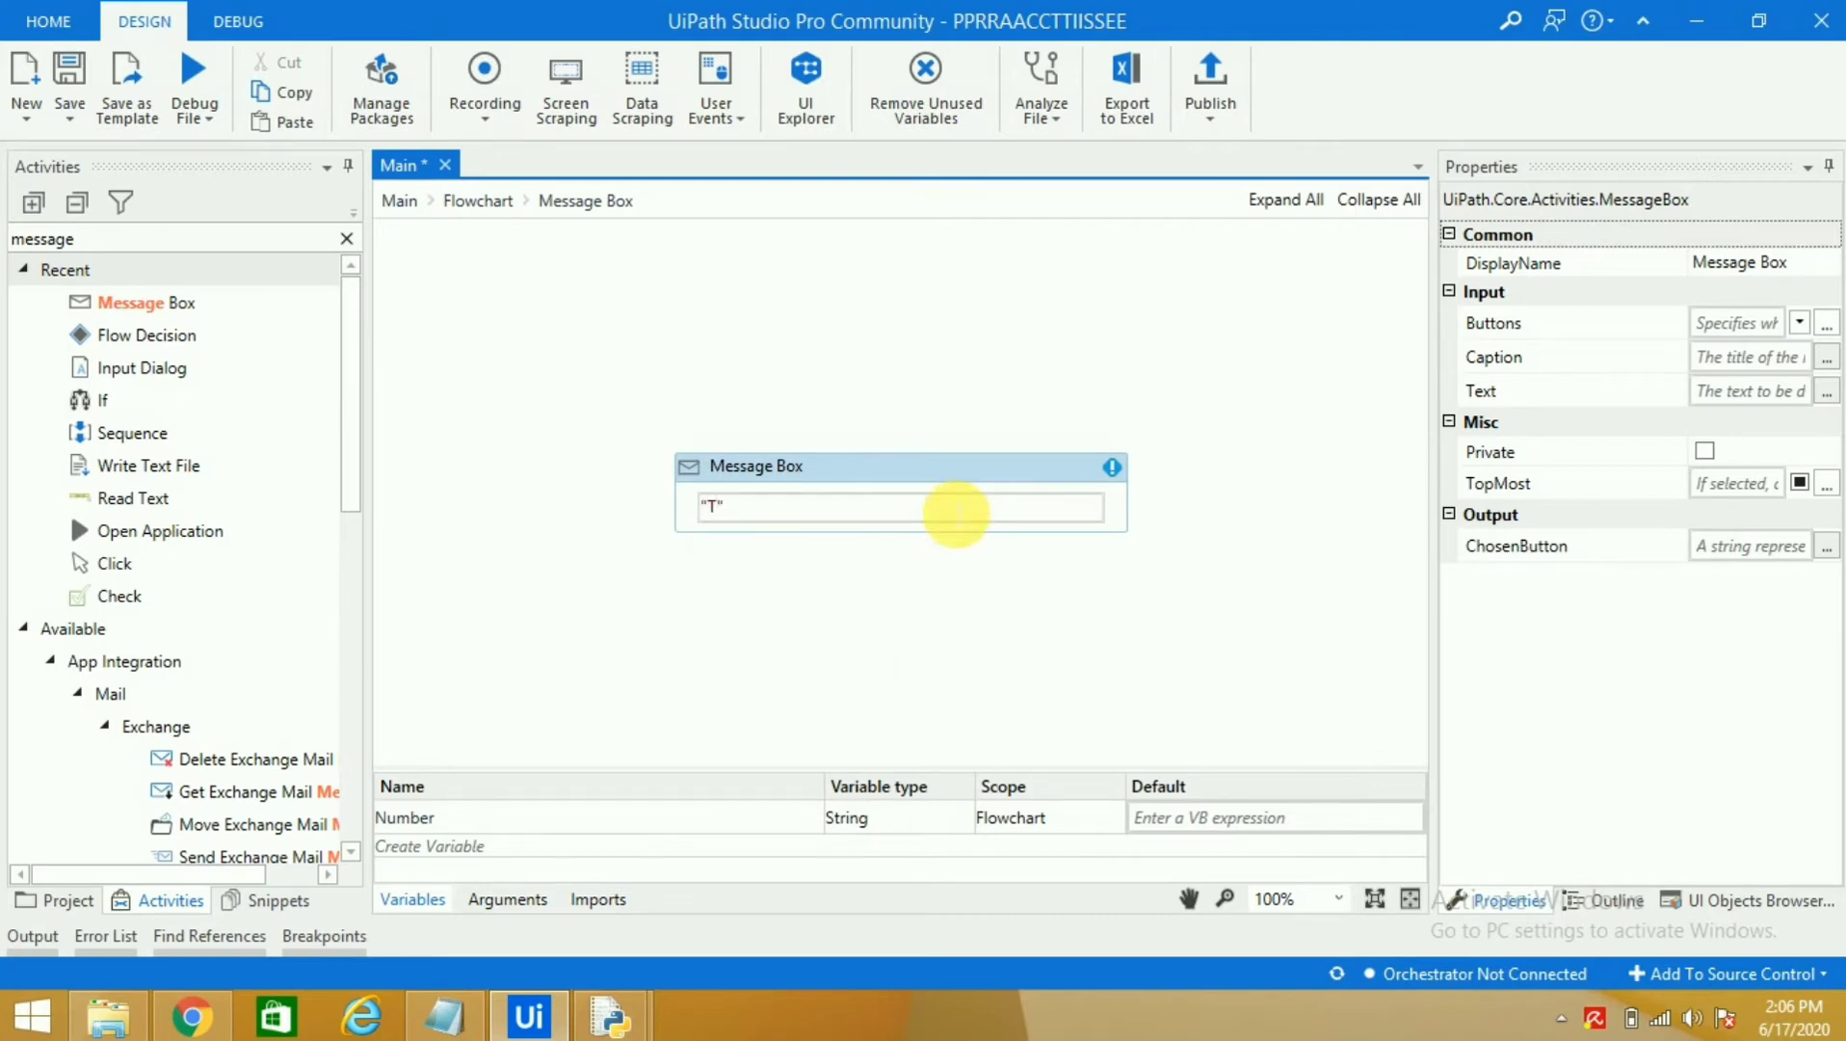
pyautogui.write('his is an odd number')
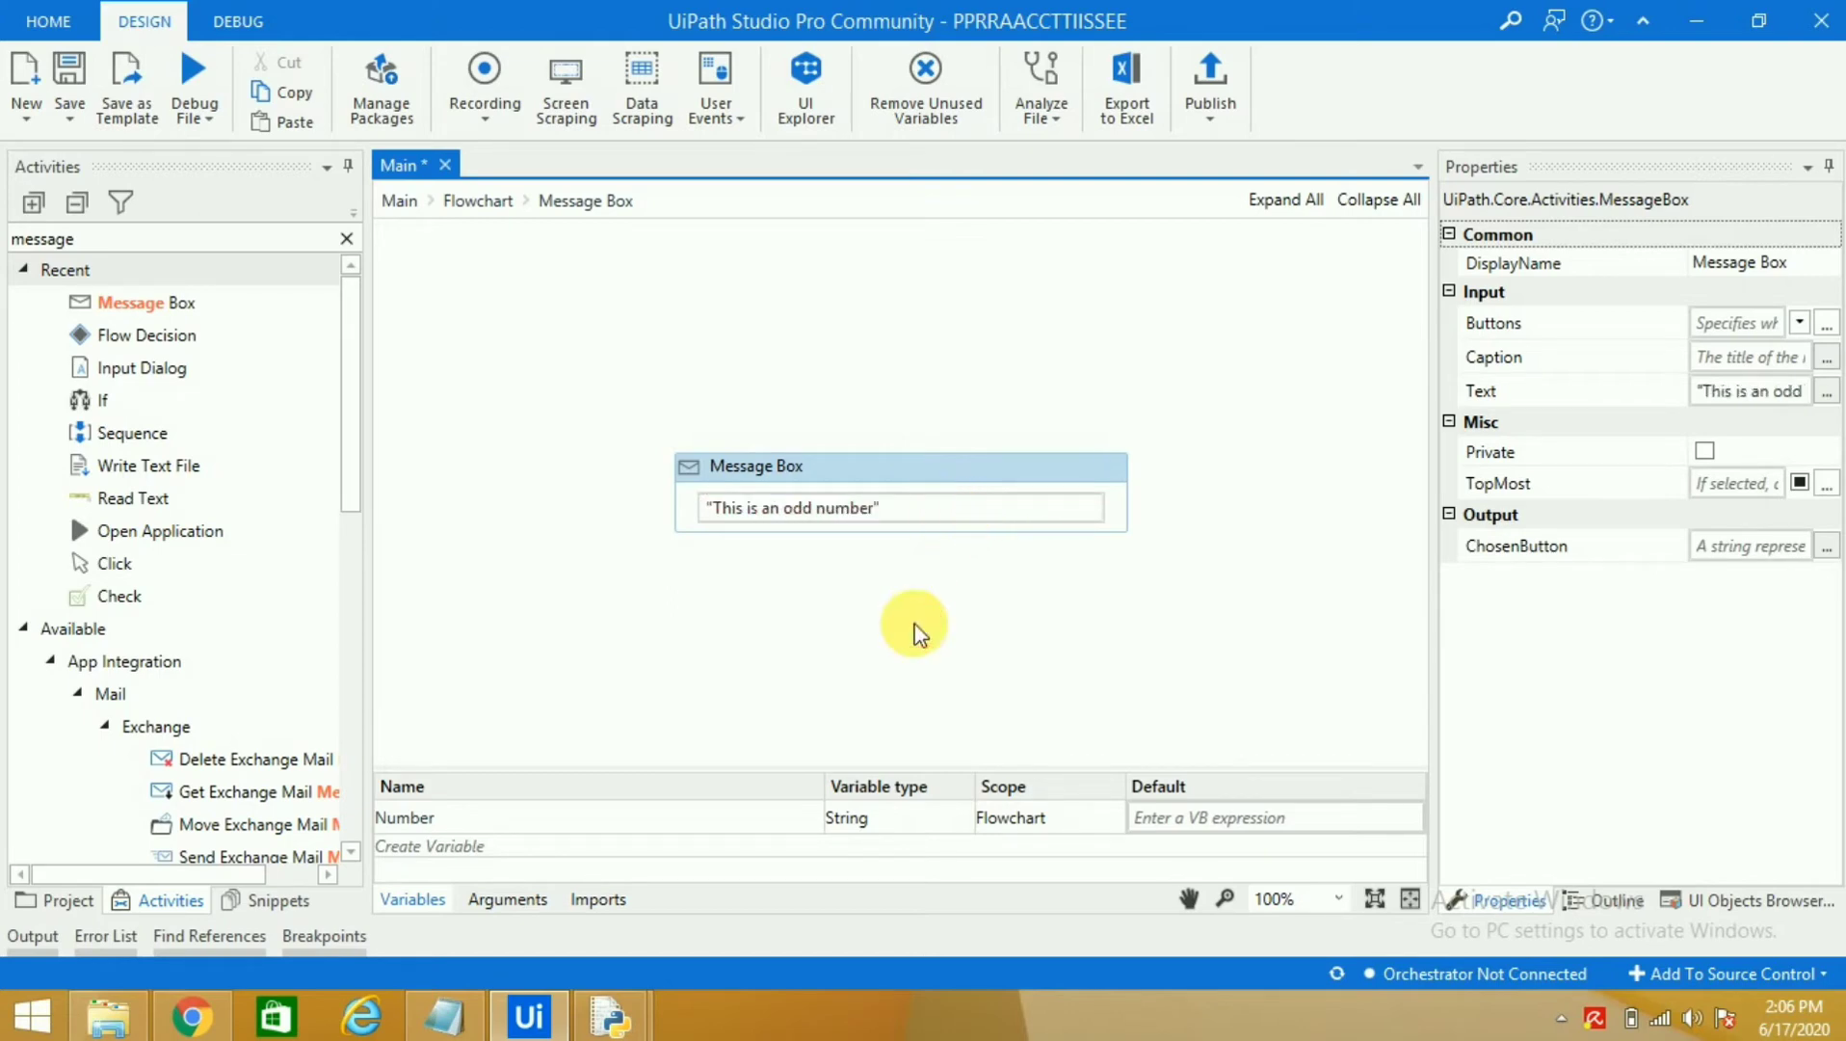
pyautogui.click(476, 201)
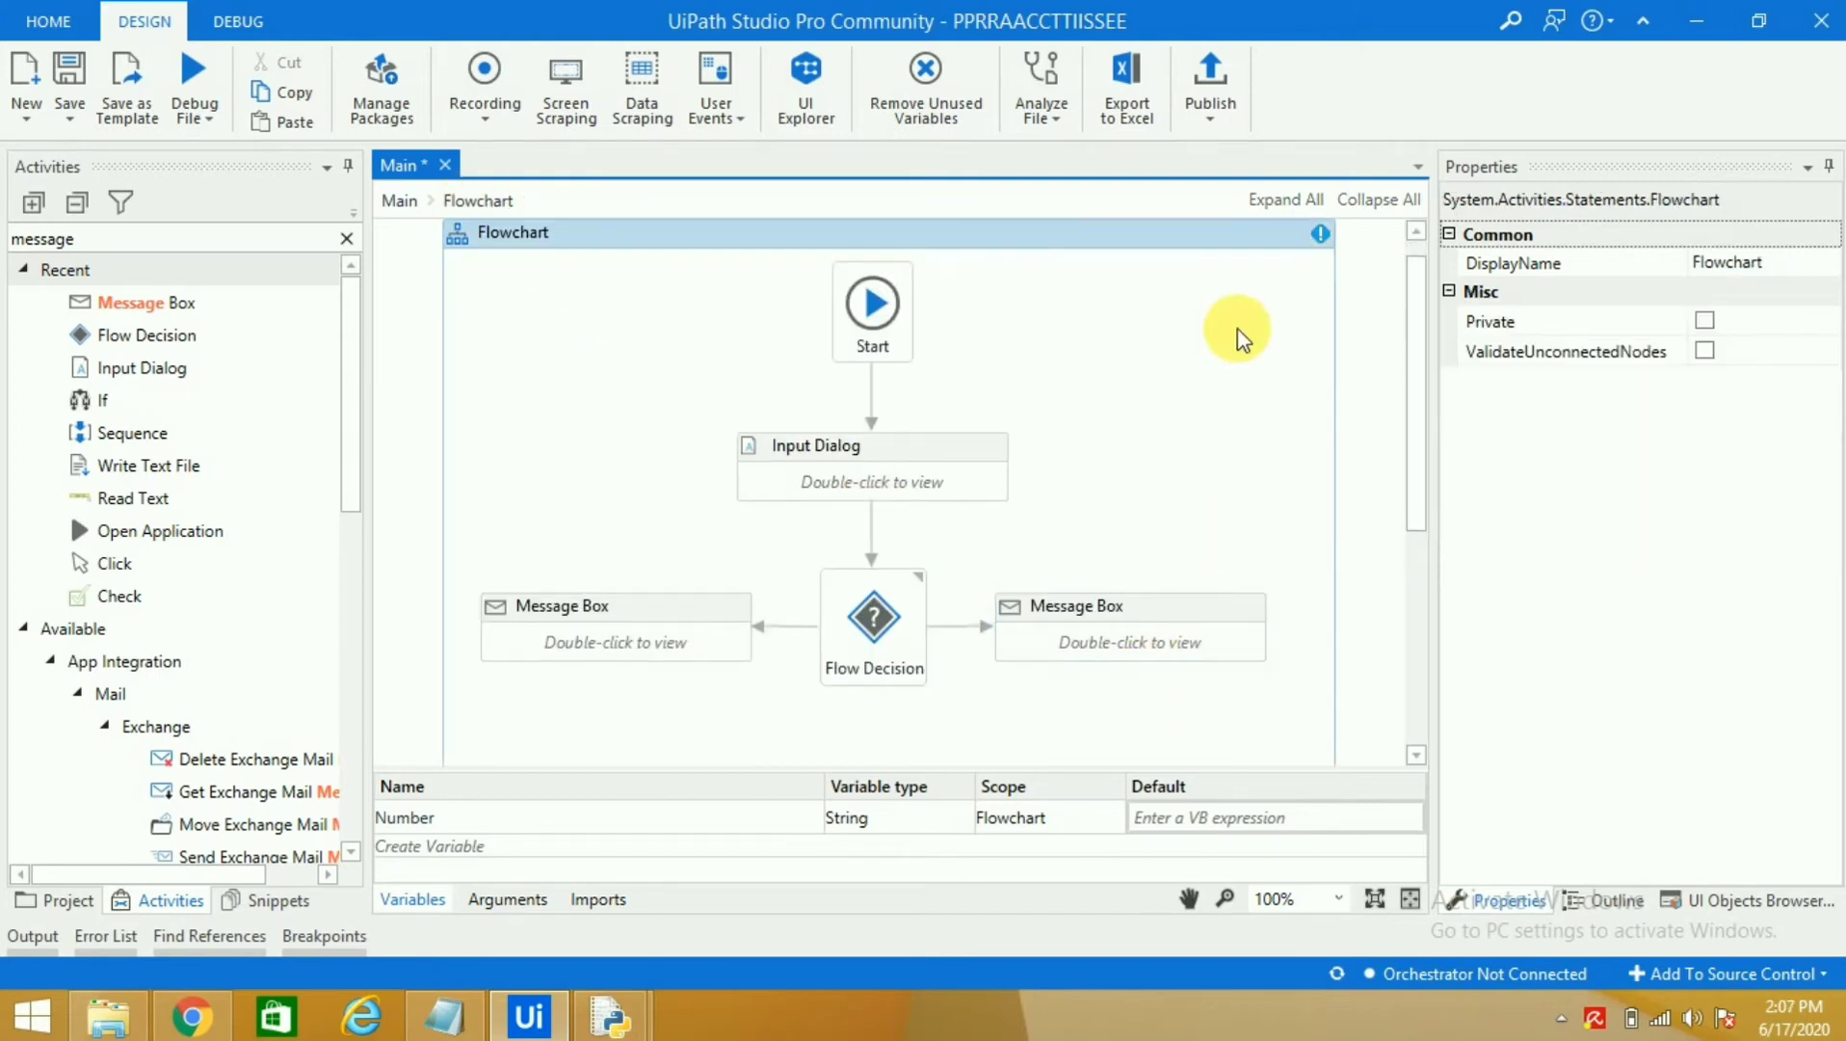
pyautogui.moveTo(736, 631)
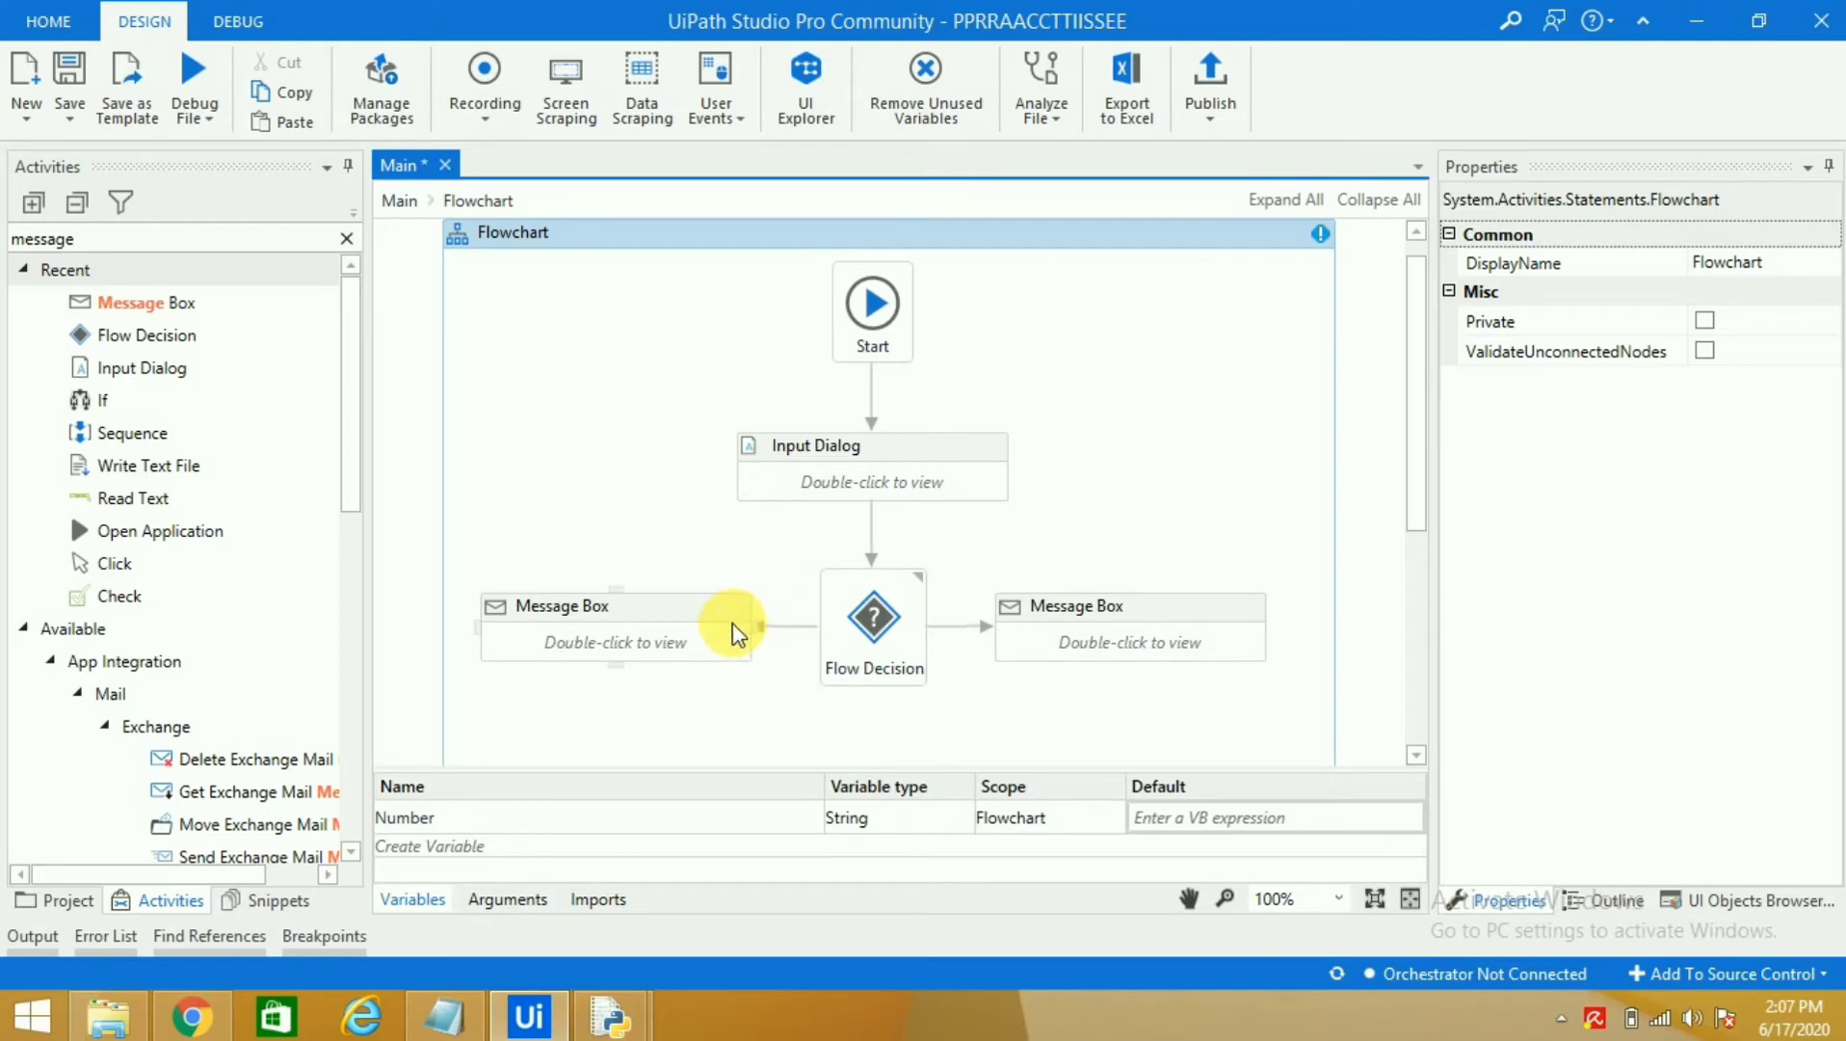
# Step: Change the Number variable's type from String to Int32 in the Variables panel
pyautogui.click(1128, 605)
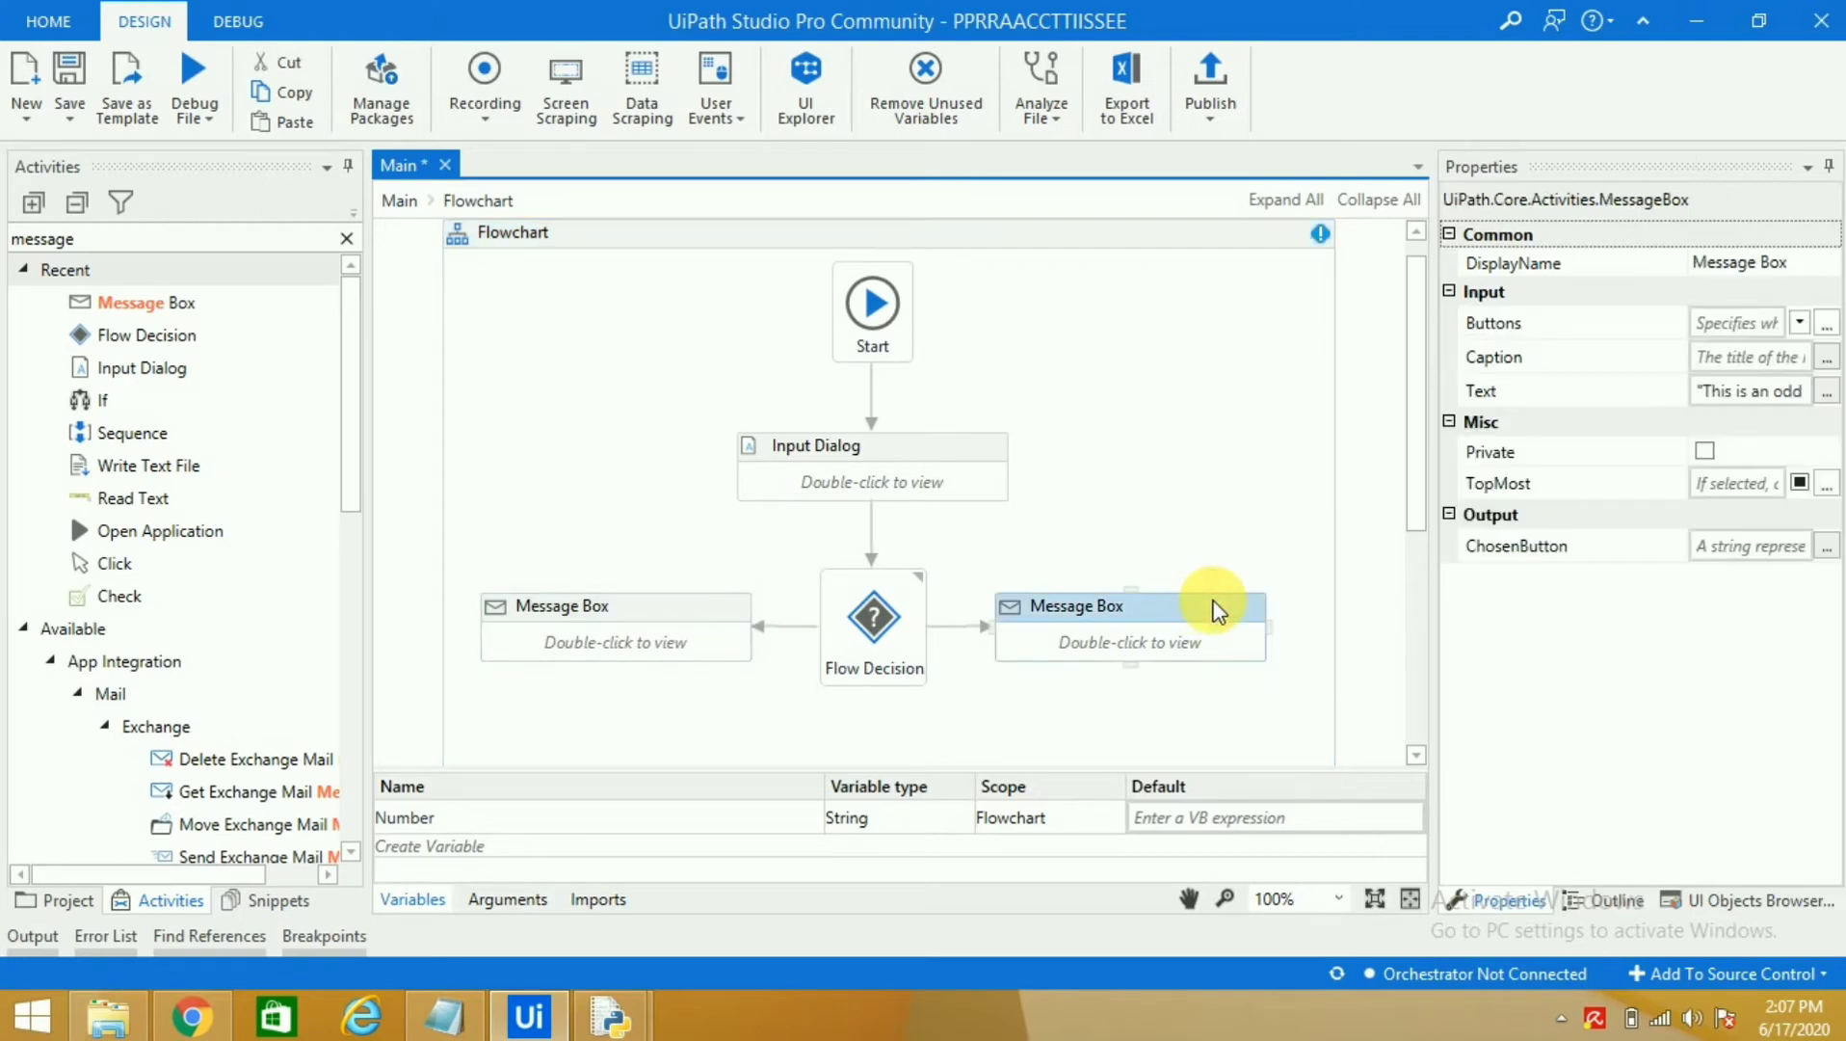
pyautogui.moveTo(1323, 231)
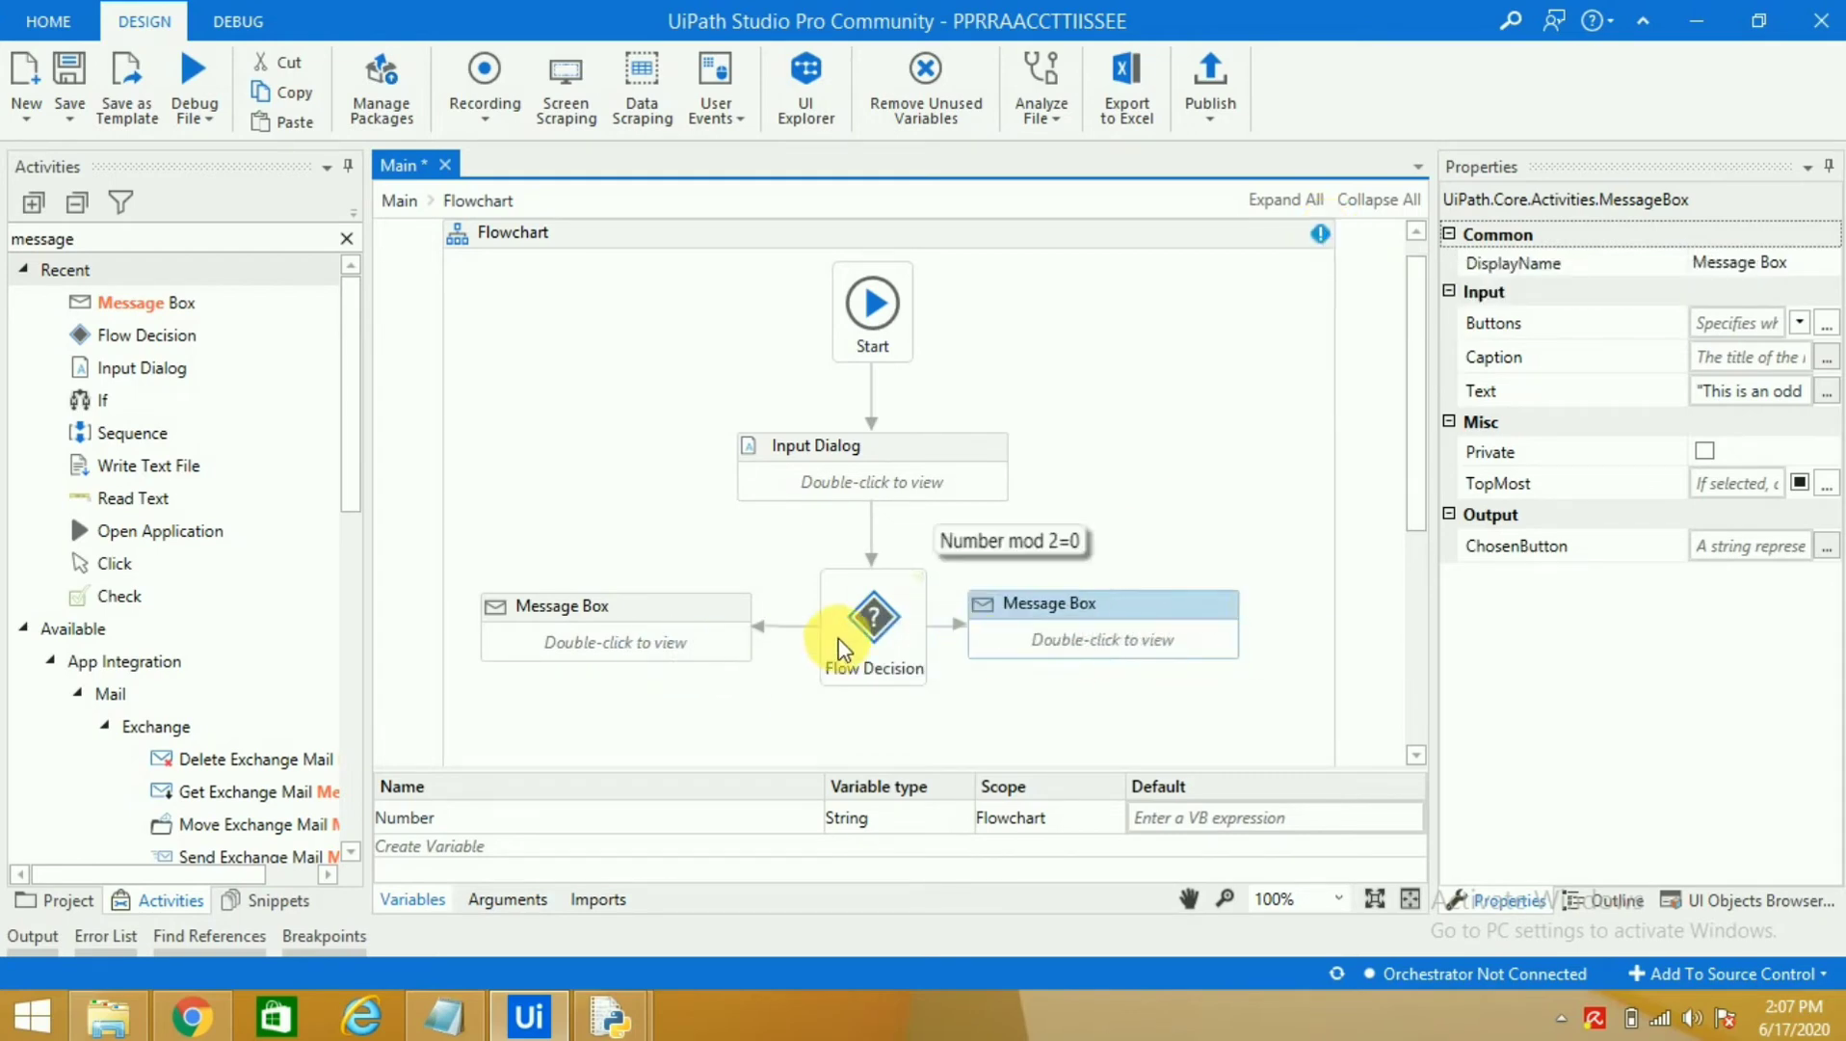
pyautogui.moveTo(943, 459)
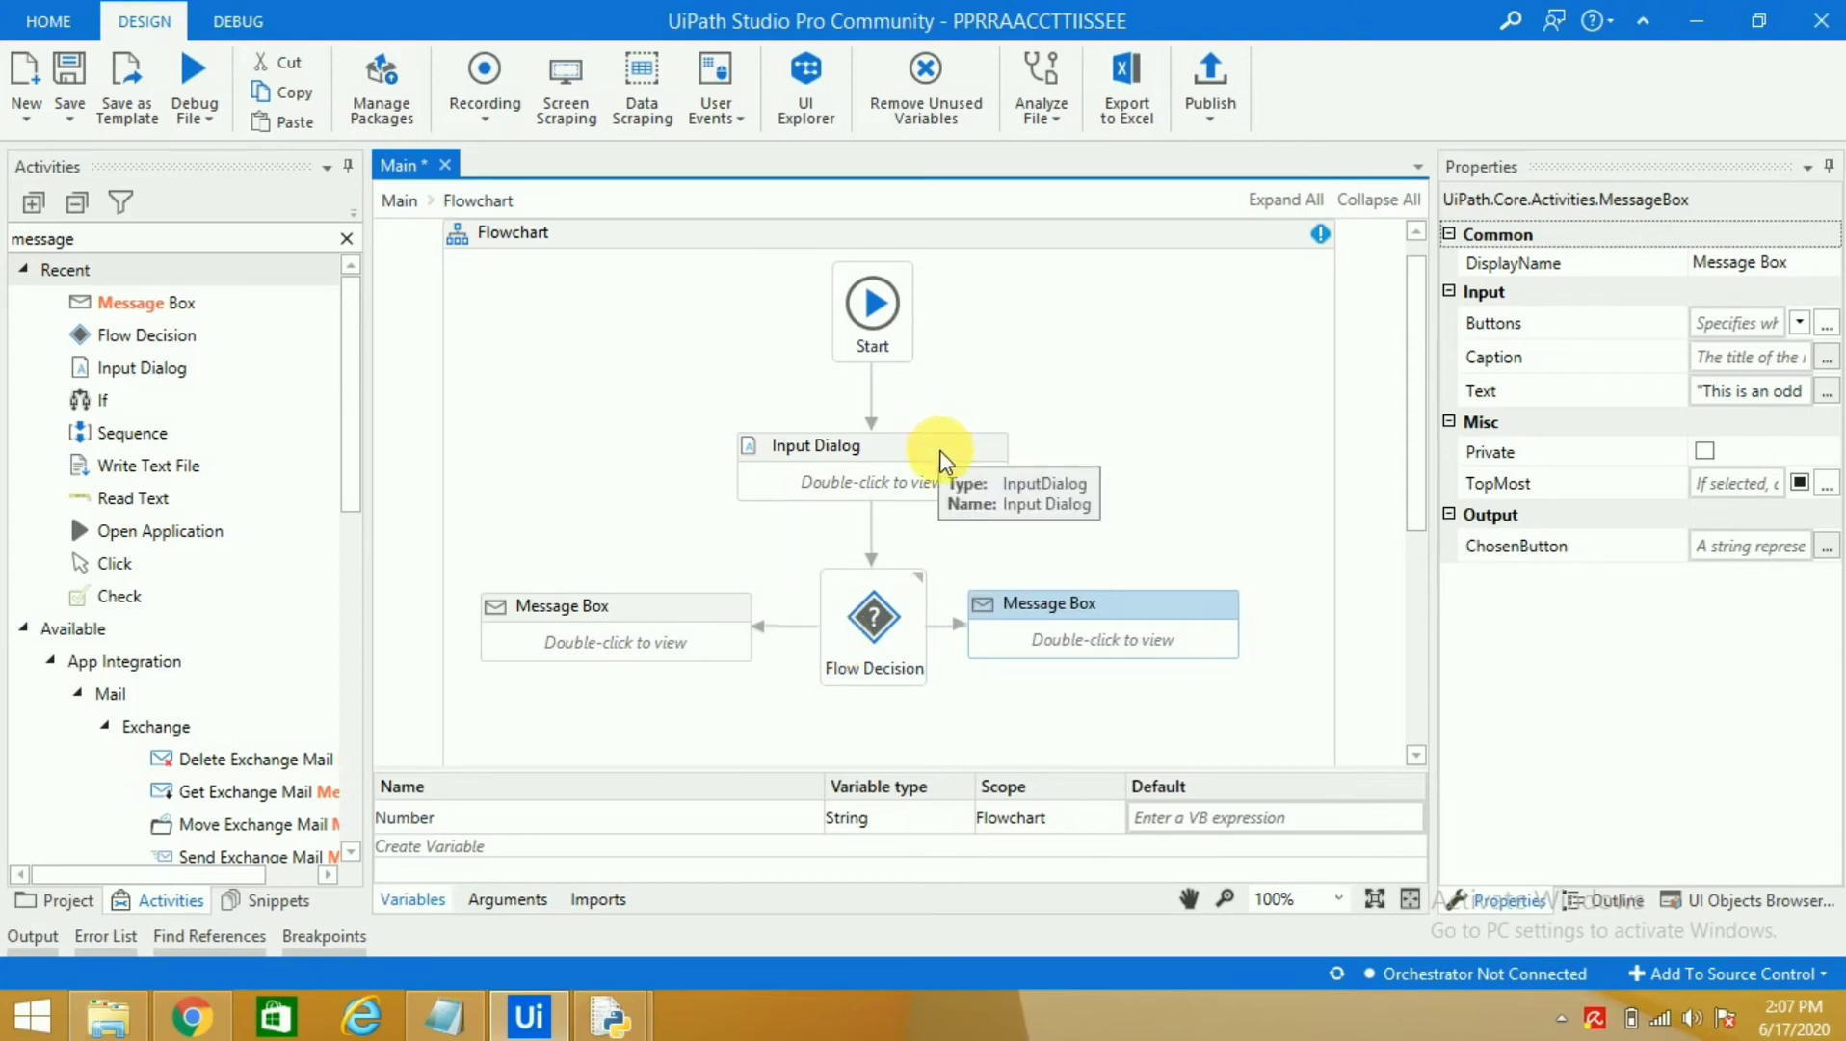
pyautogui.moveTo(763, 825)
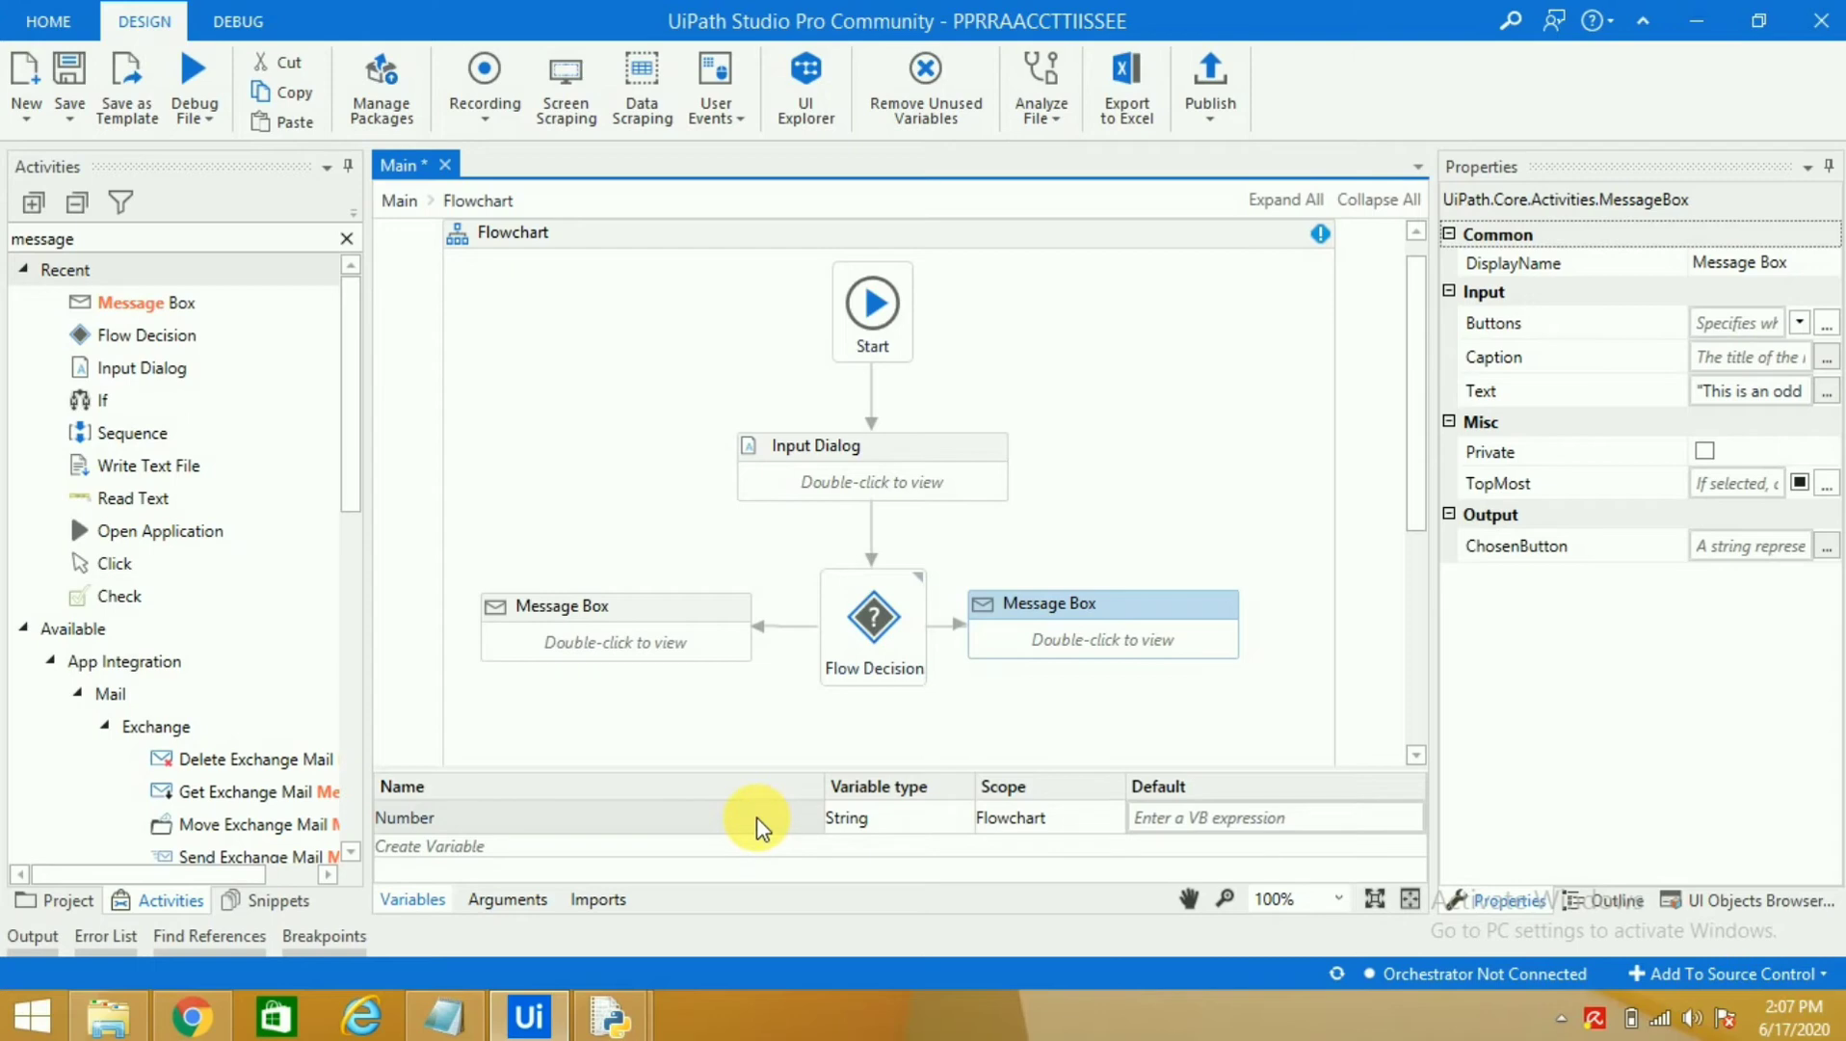
pyautogui.moveTo(776, 825)
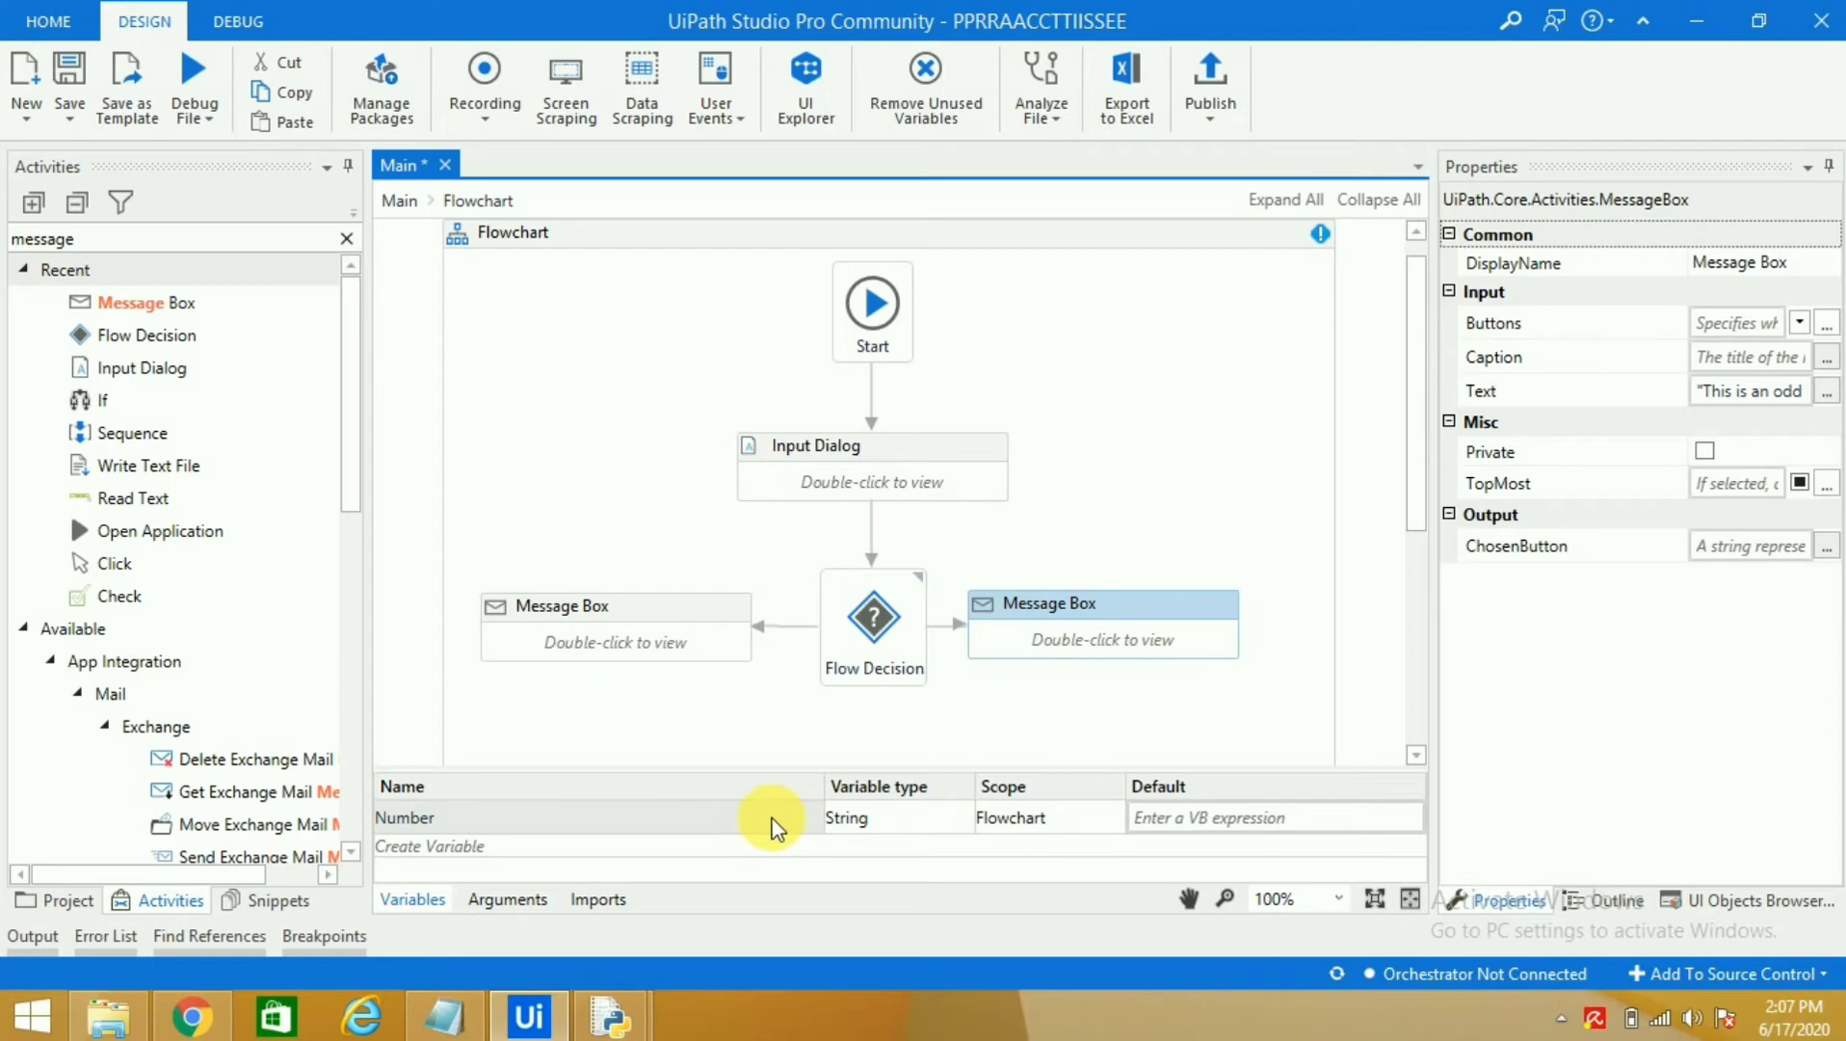
pyautogui.moveTo(914, 821)
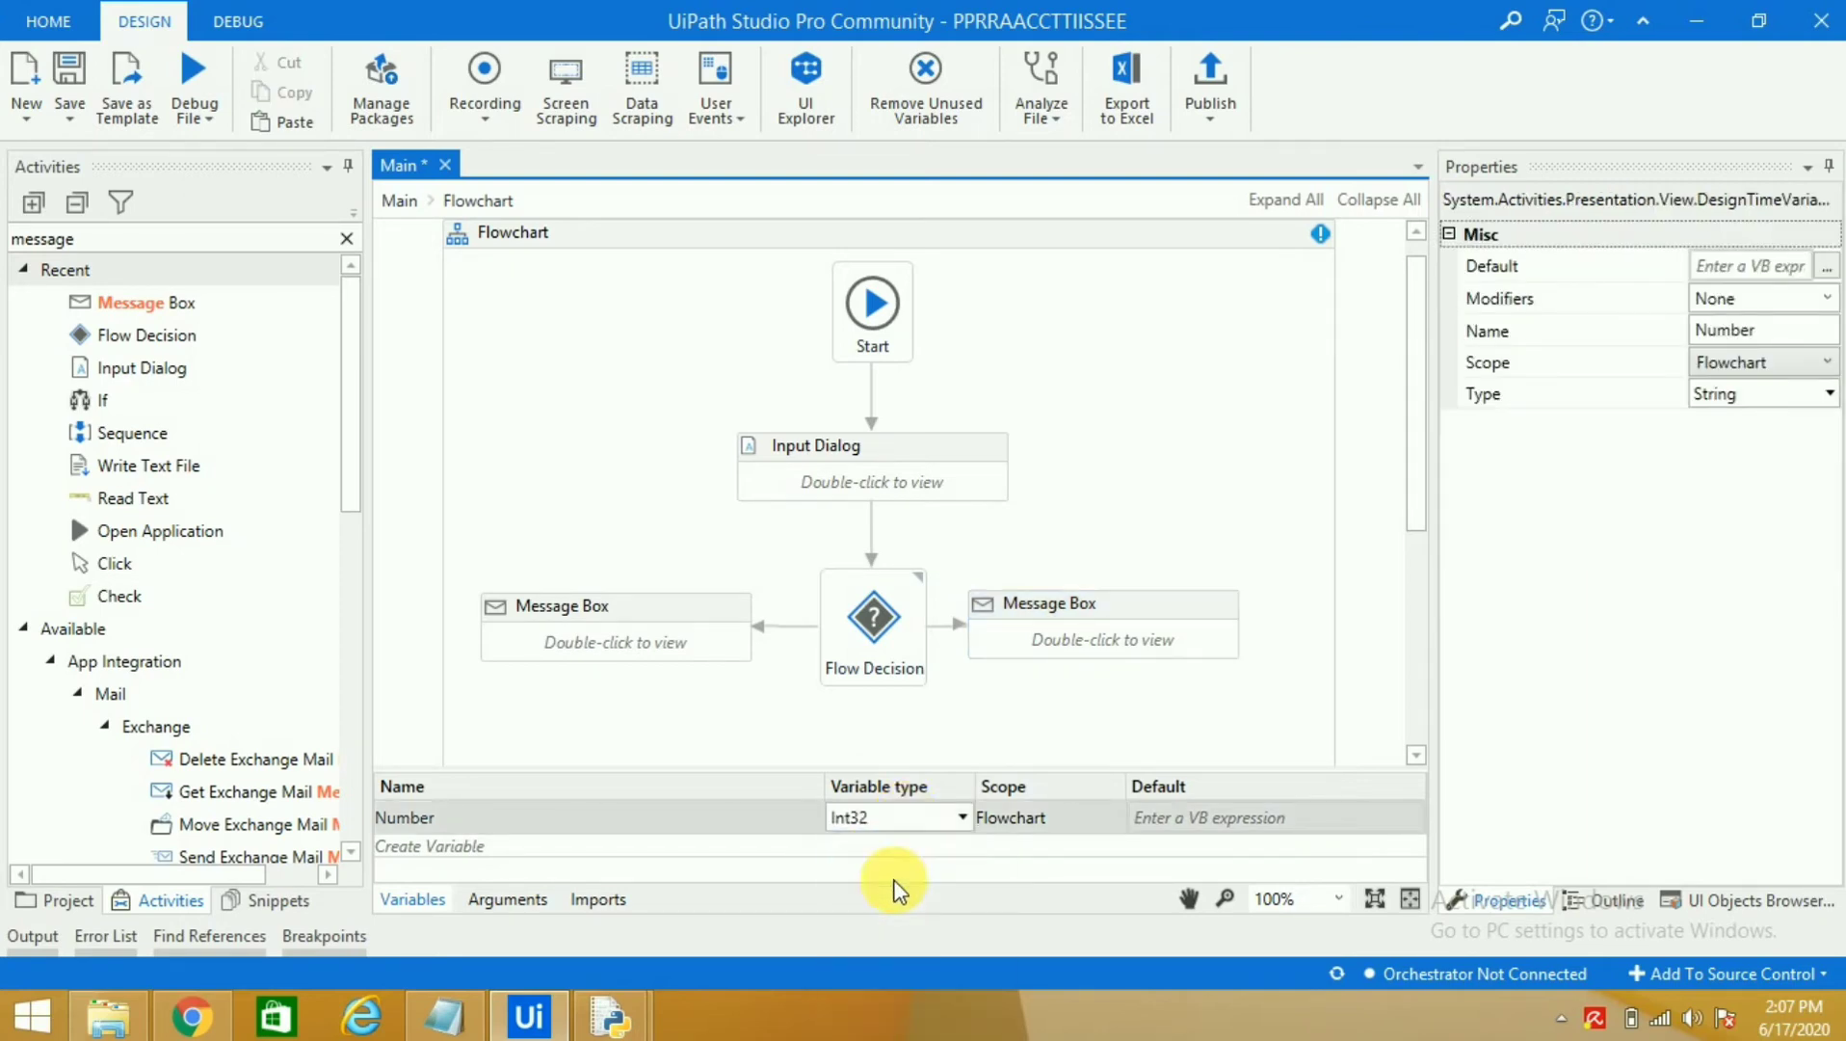
pyautogui.click(1160, 441)
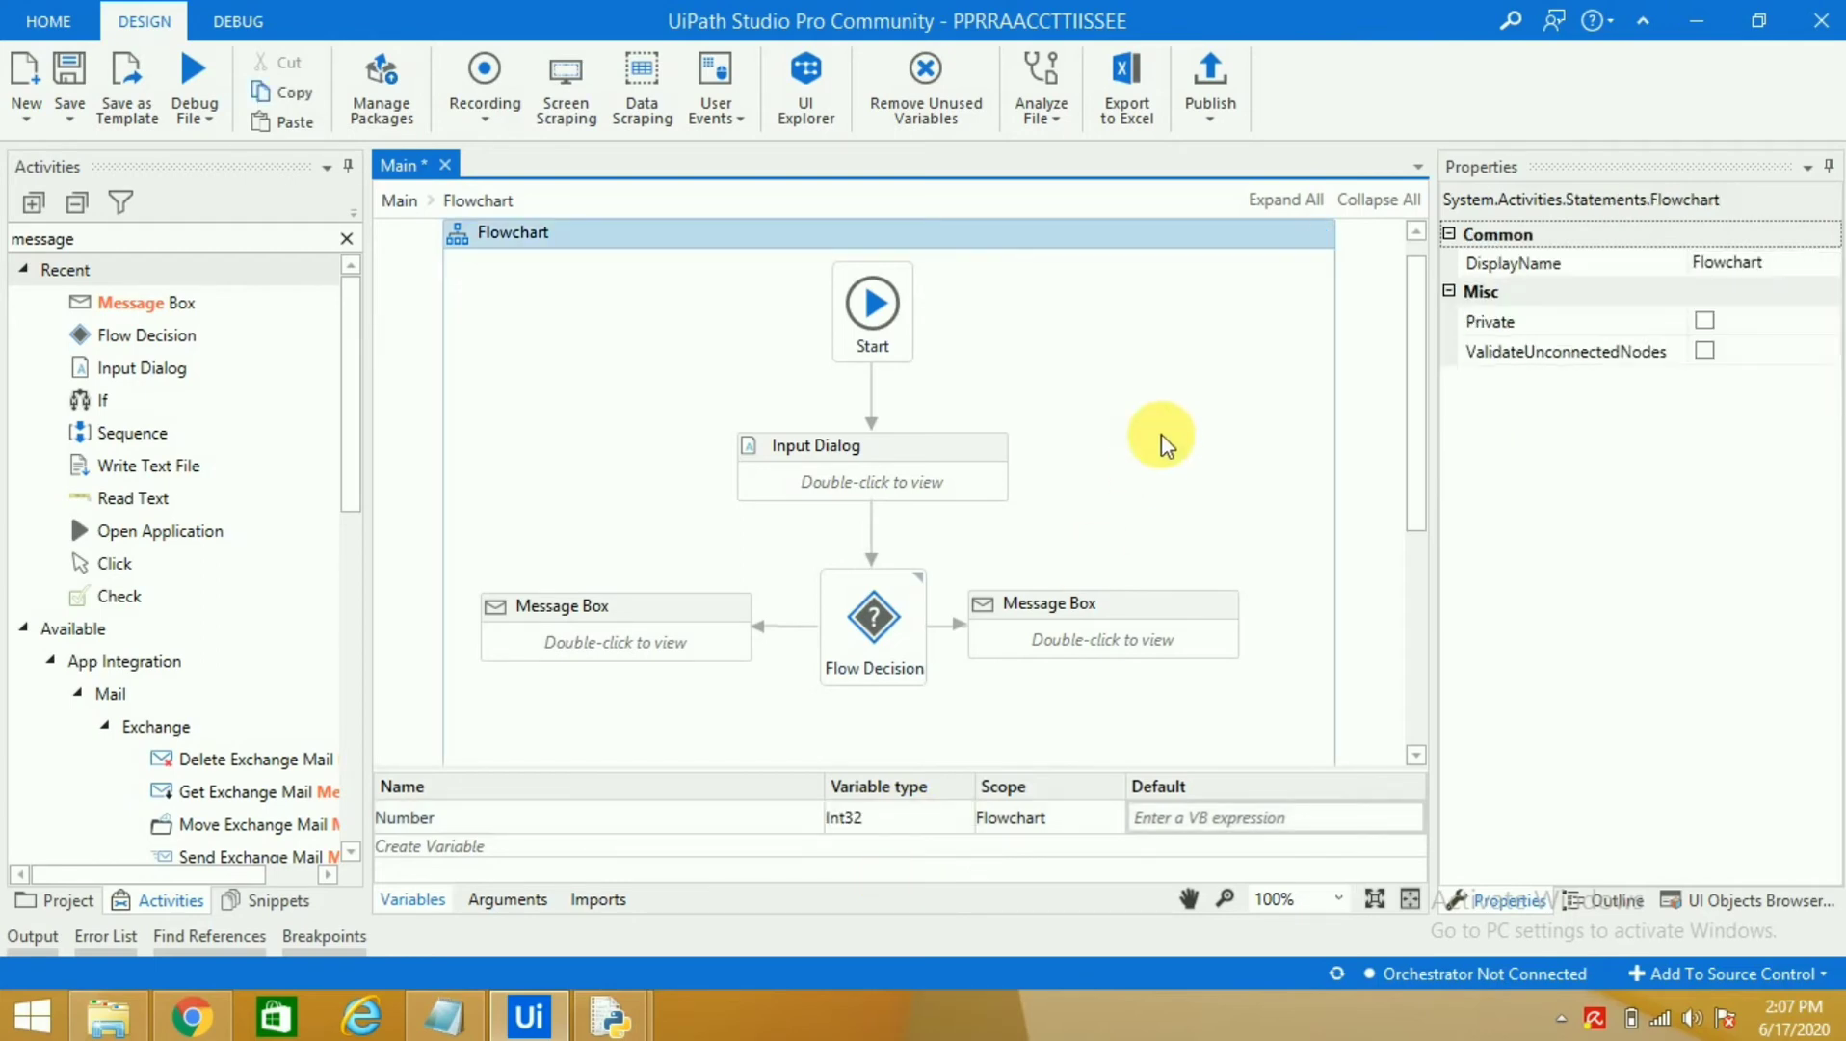
pyautogui.moveTo(1212, 383)
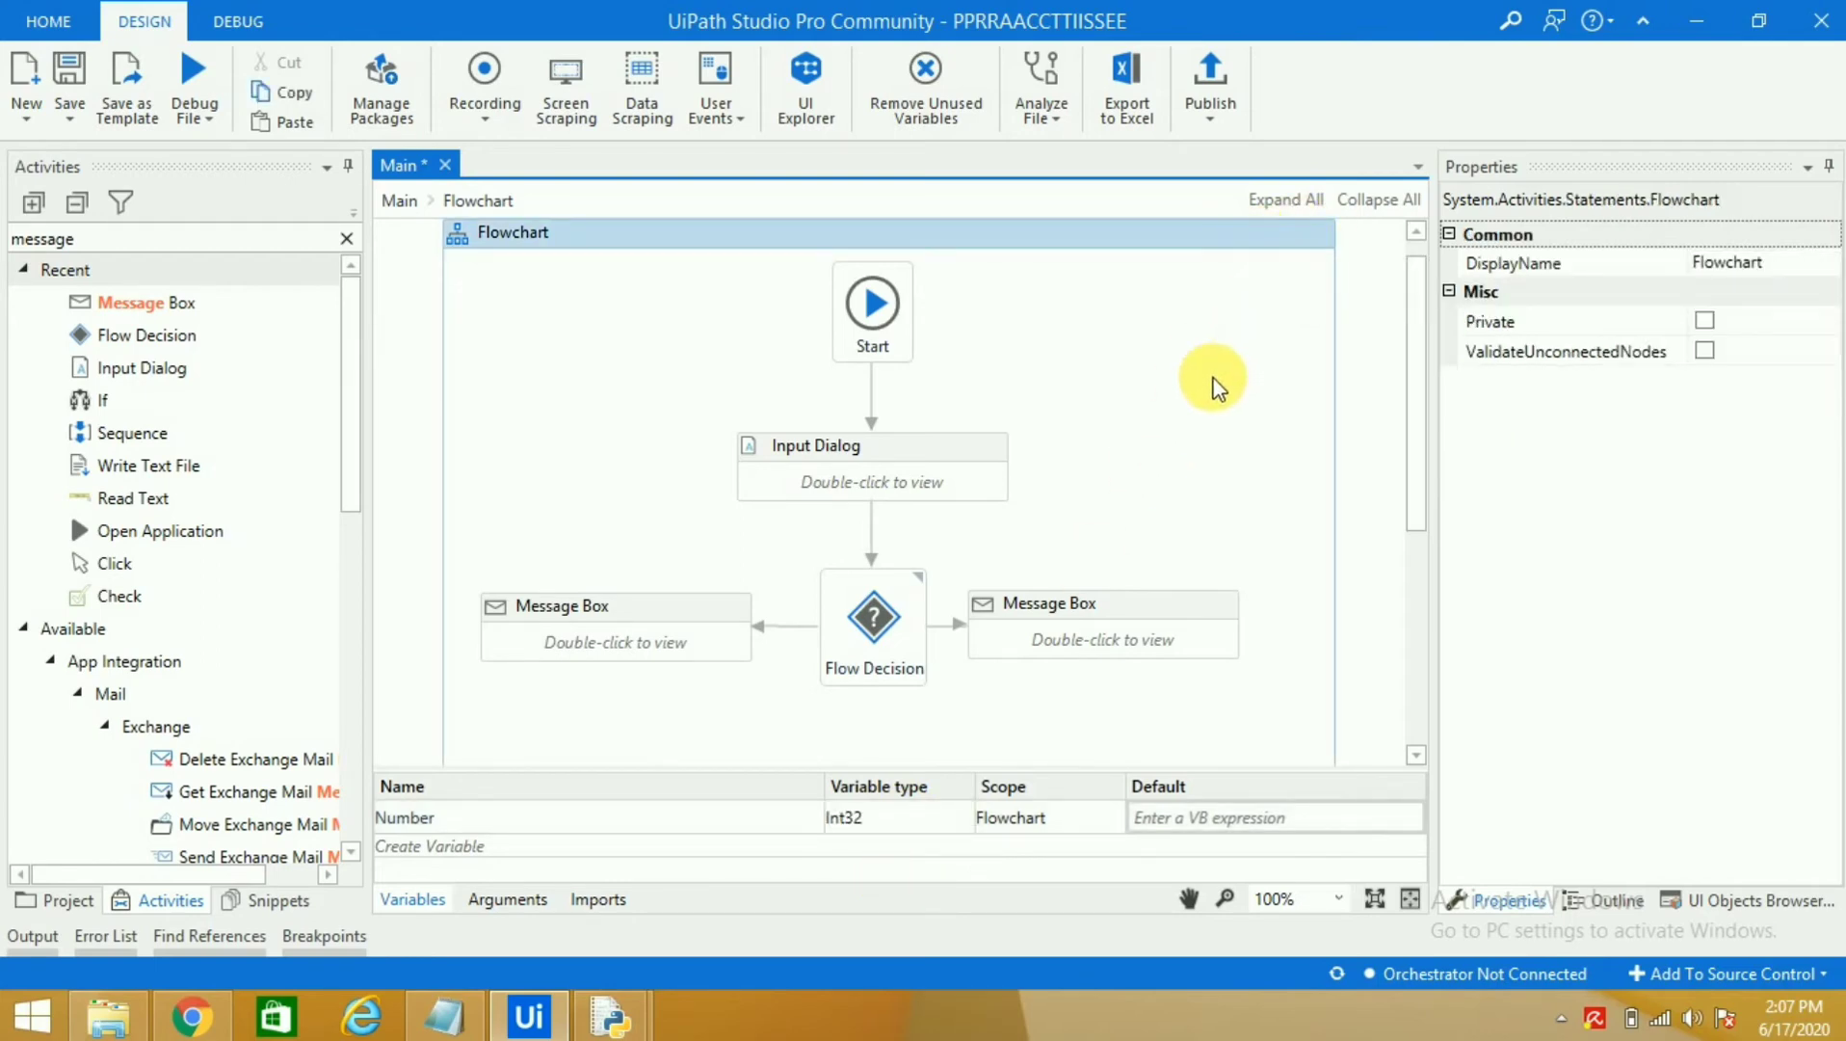
pyautogui.moveTo(1202, 397)
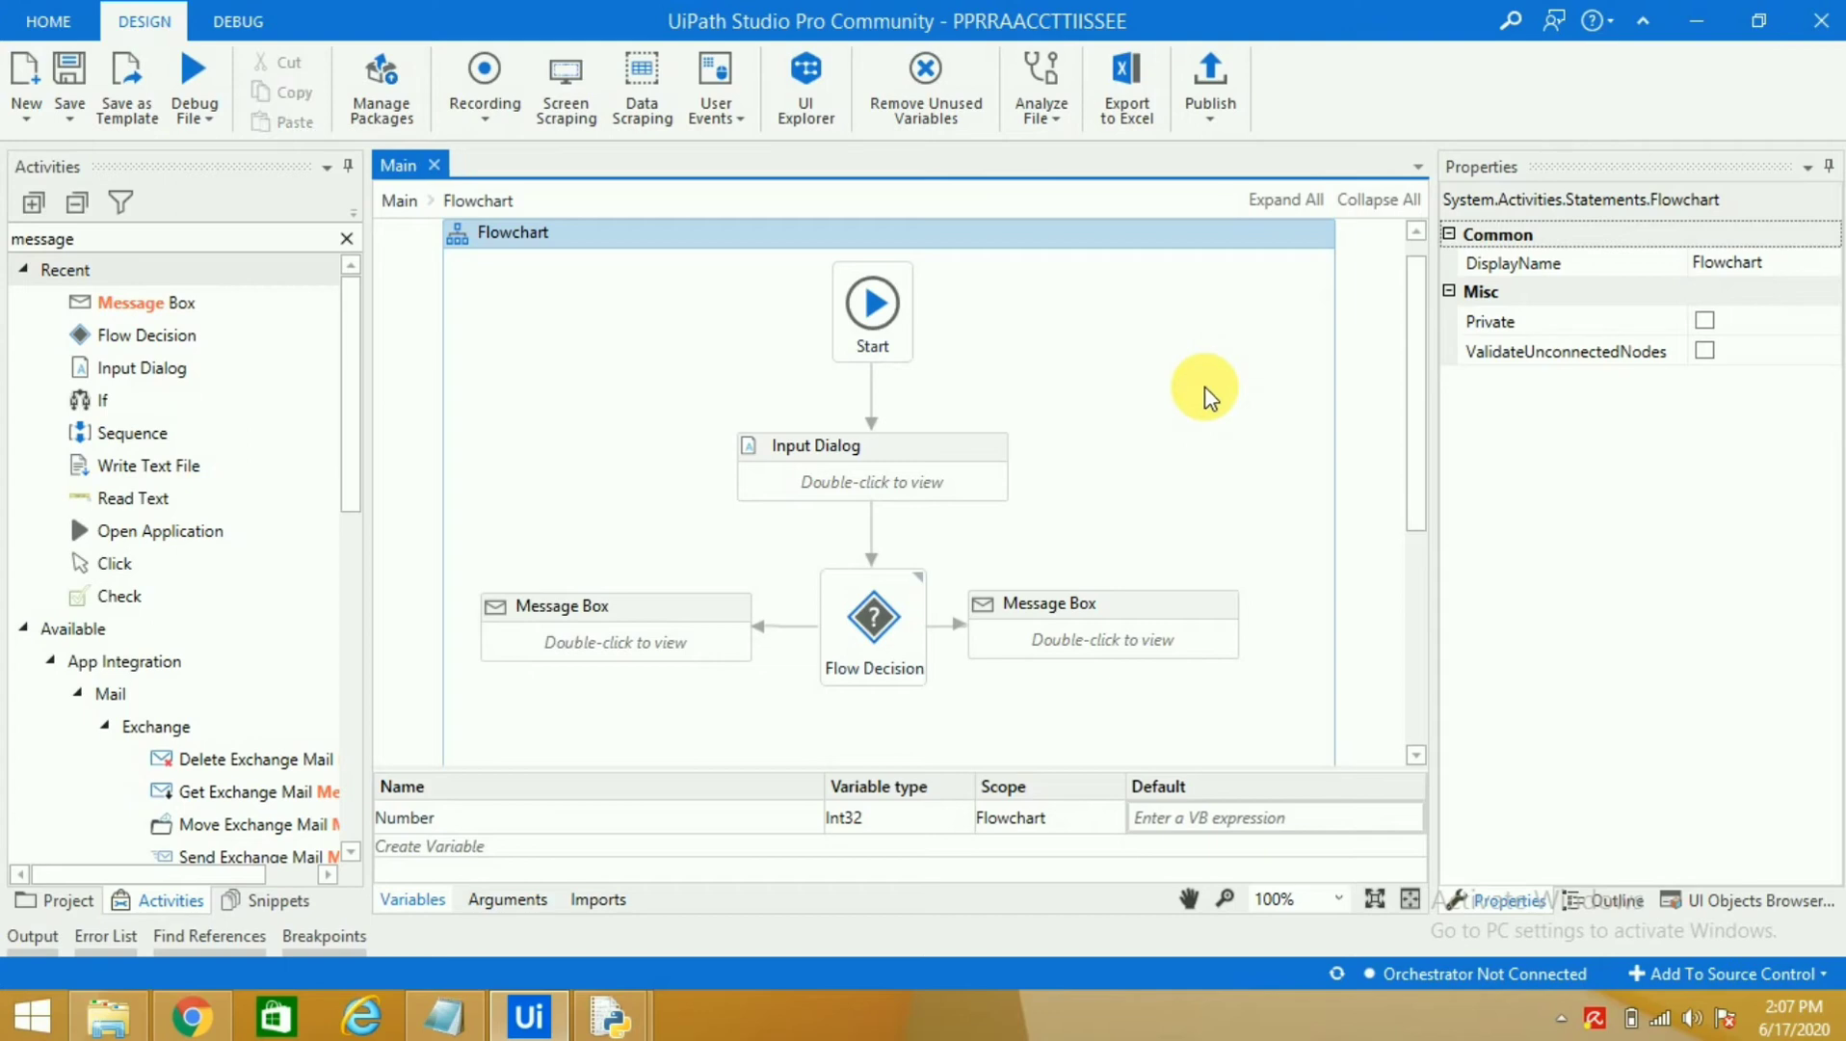
pyautogui.moveTo(192, 88)
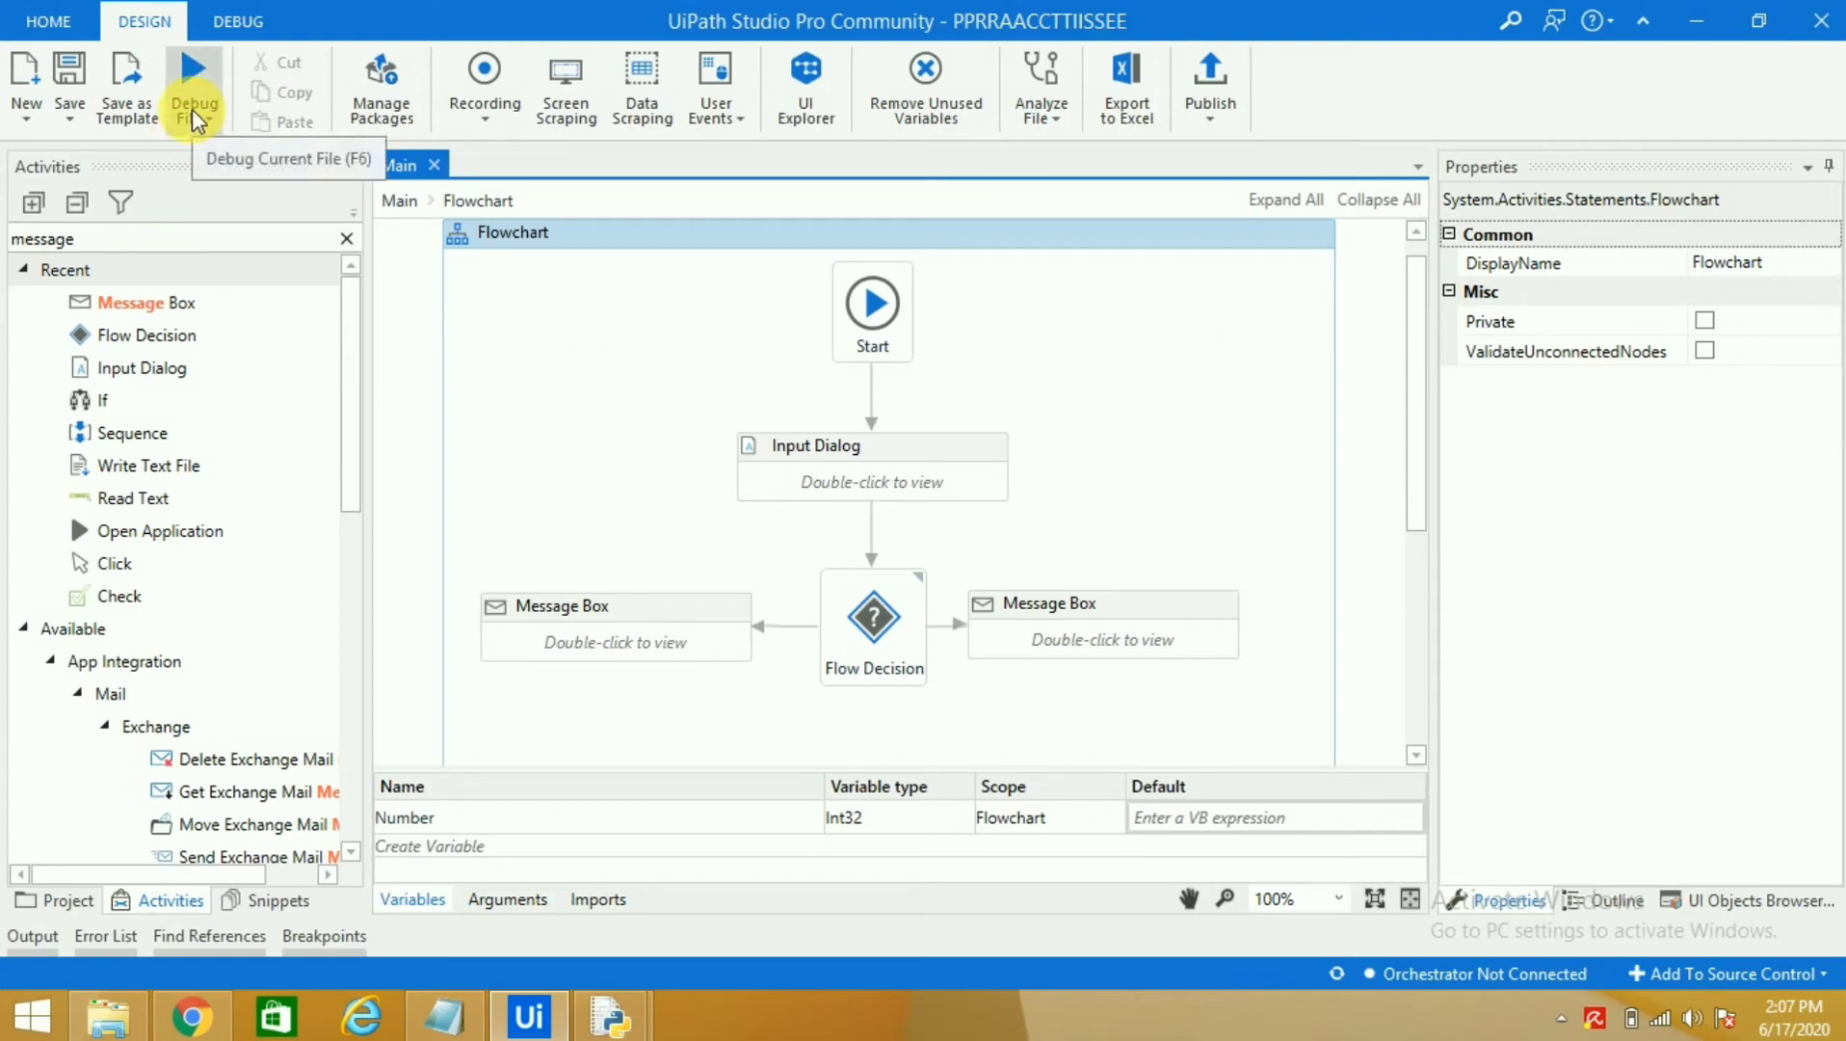
# Step: Run the workflow, enter 2 in the Even or Odd dialog and dismiss the even-number message
pyautogui.click(213, 118)
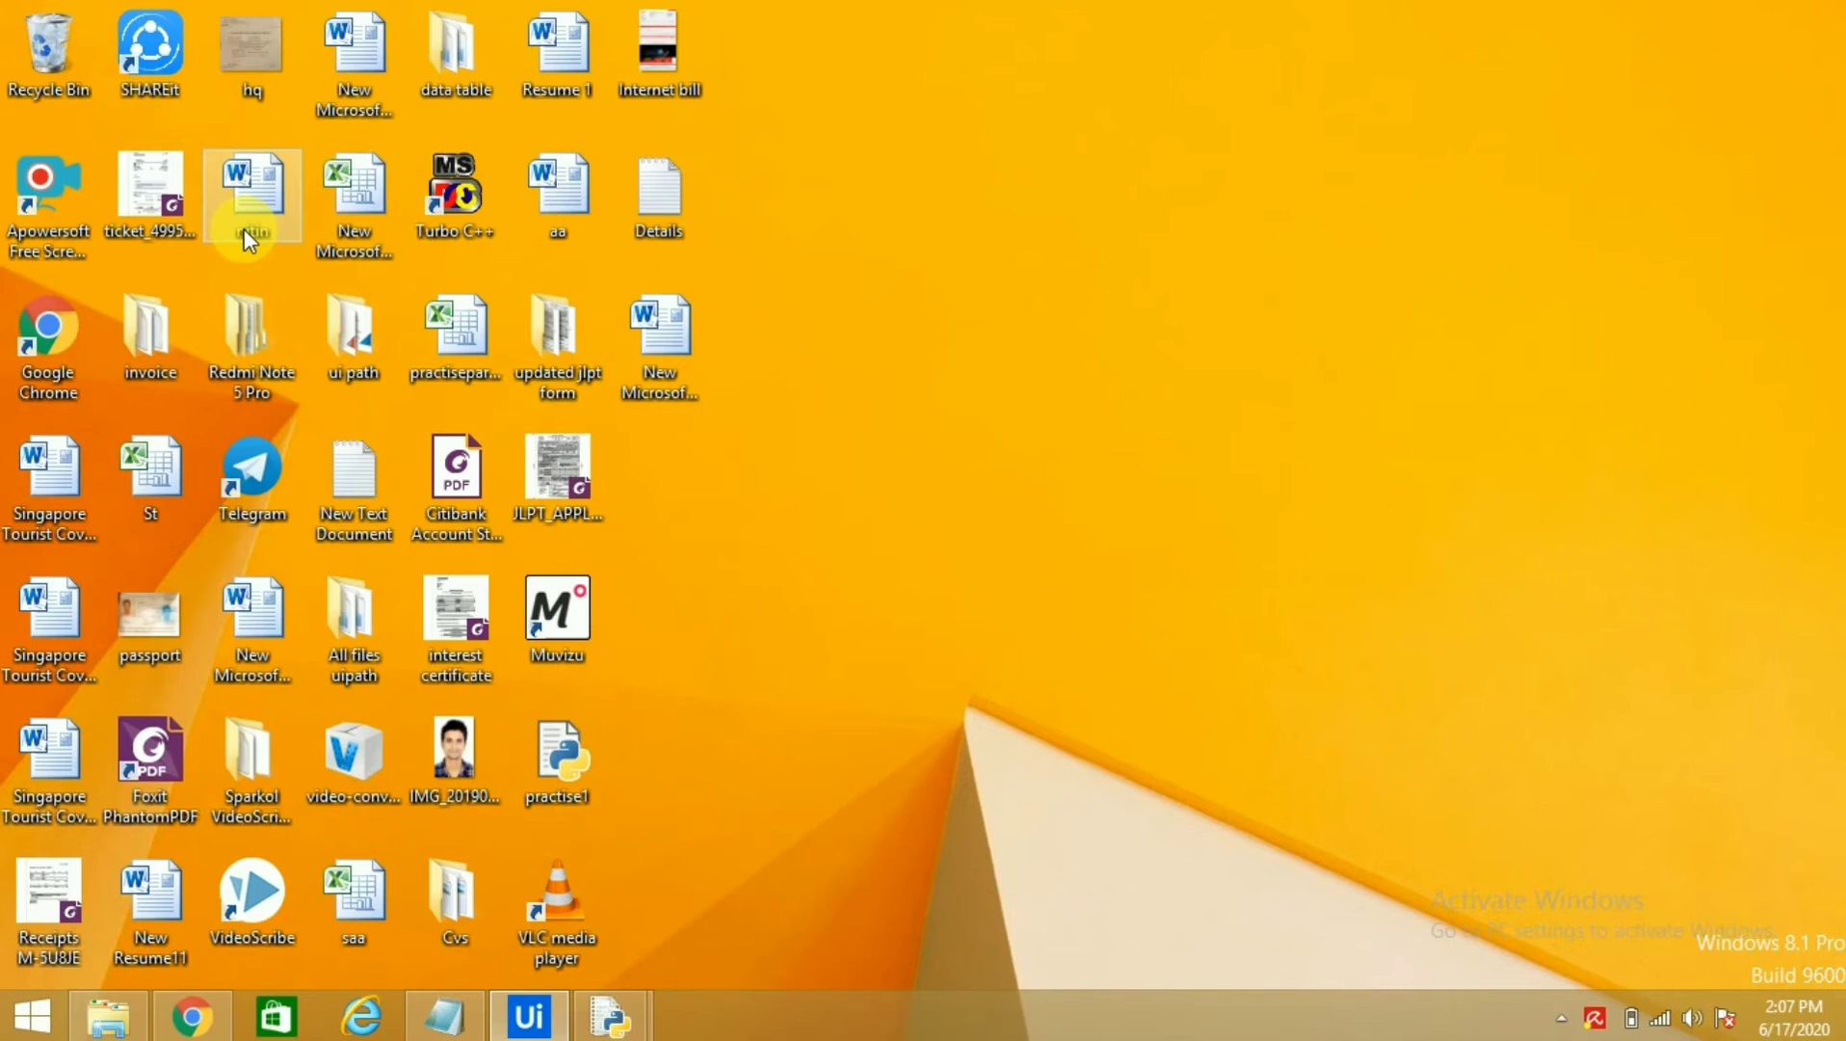
pyautogui.moveTo(656, 501)
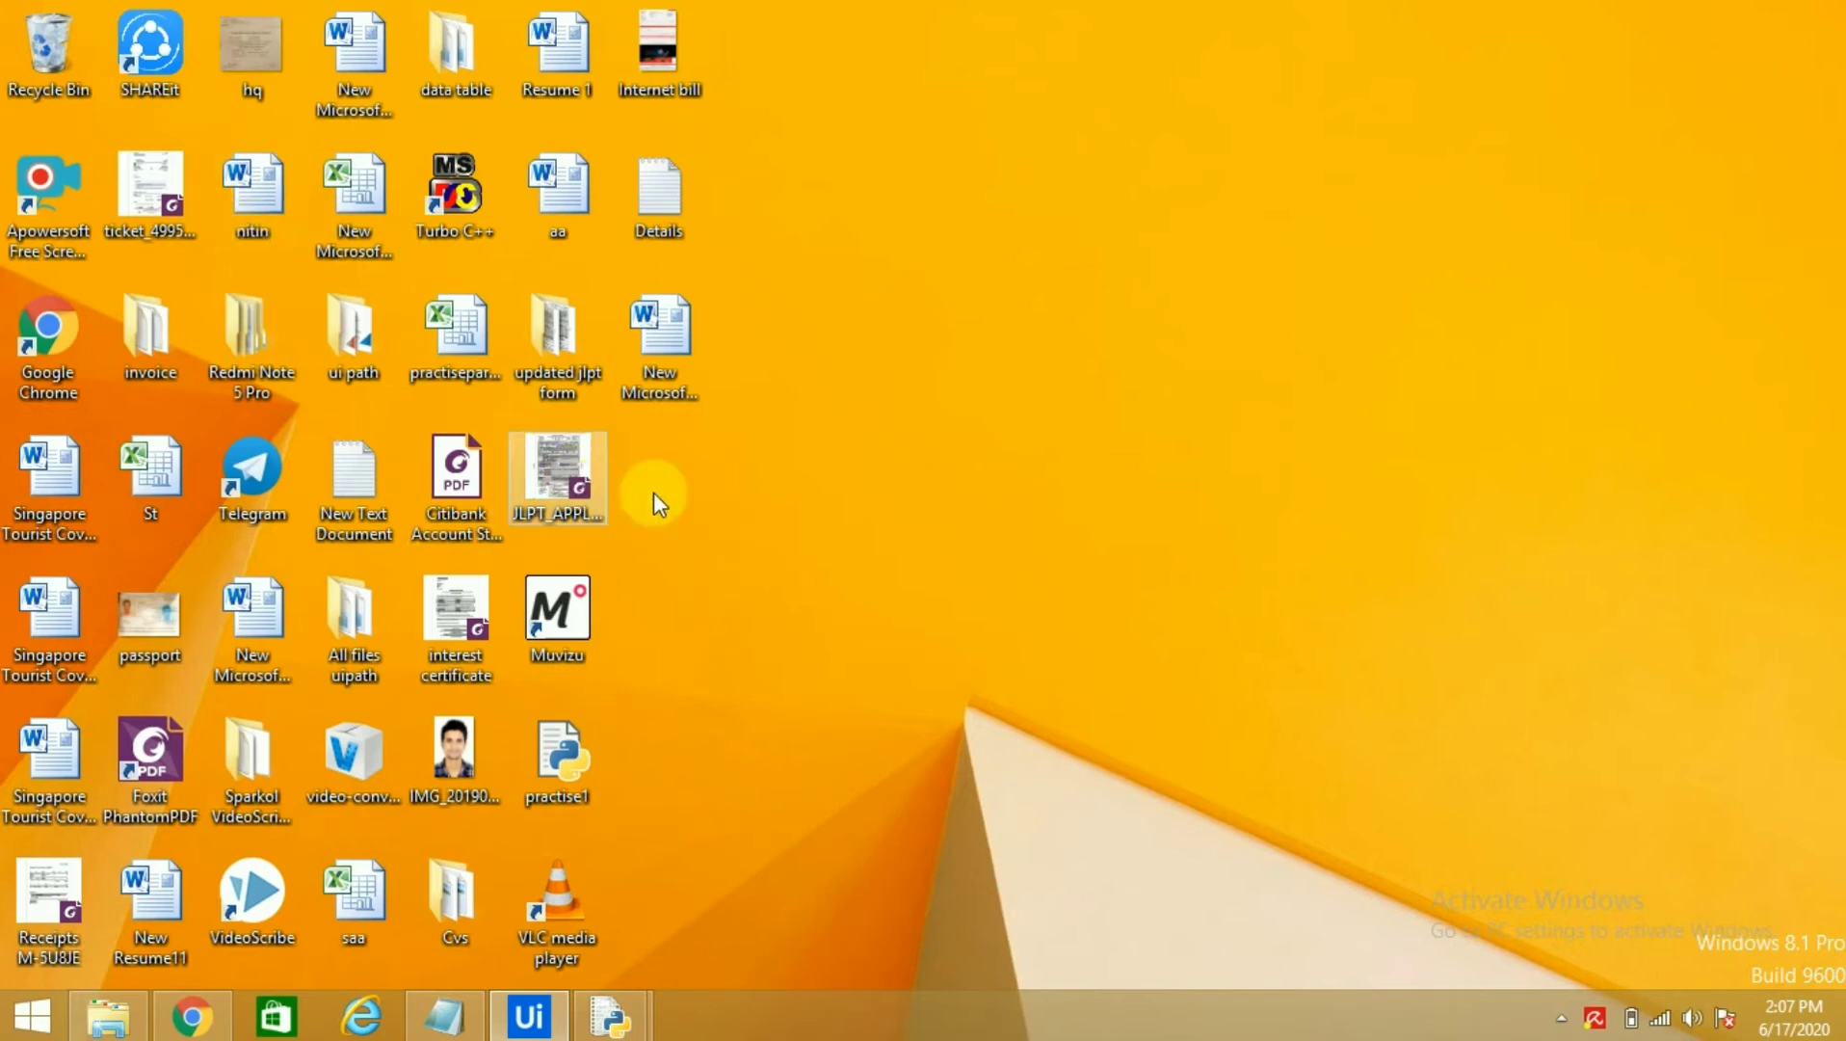
pyautogui.moveTo(813, 581)
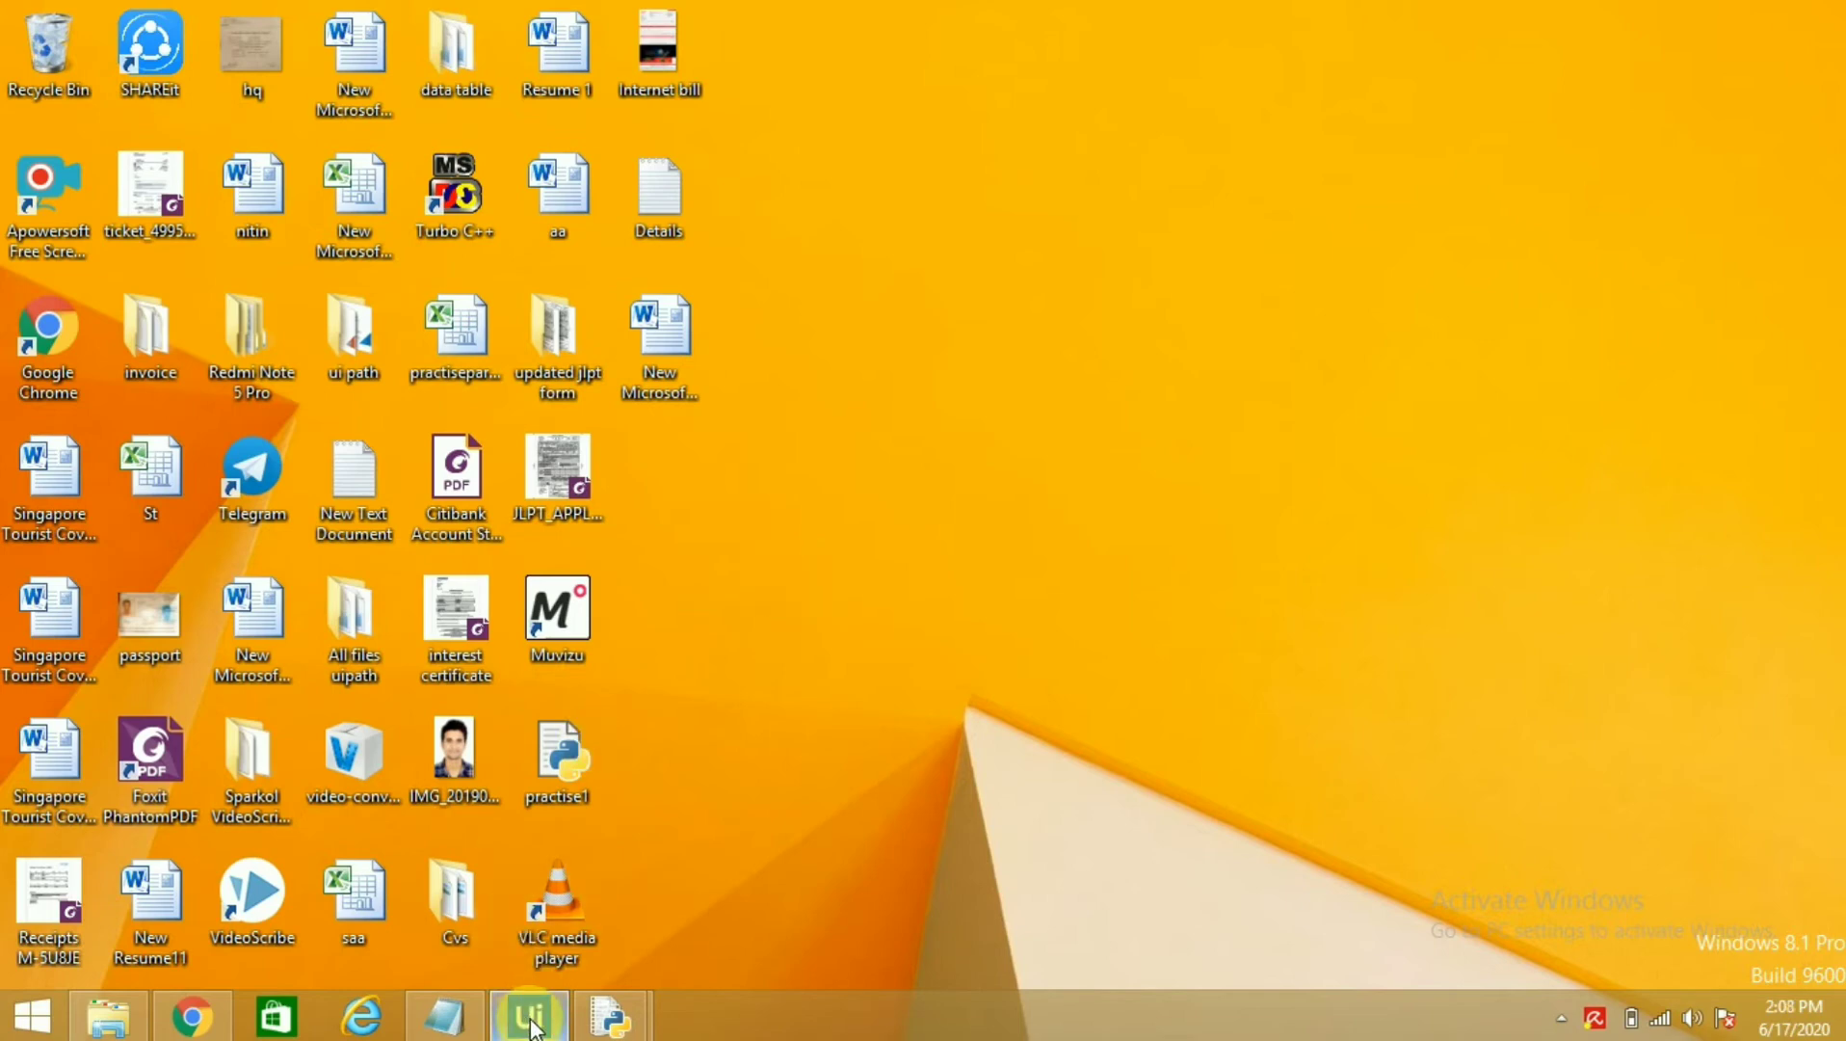
pyautogui.moveTo(528, 1014)
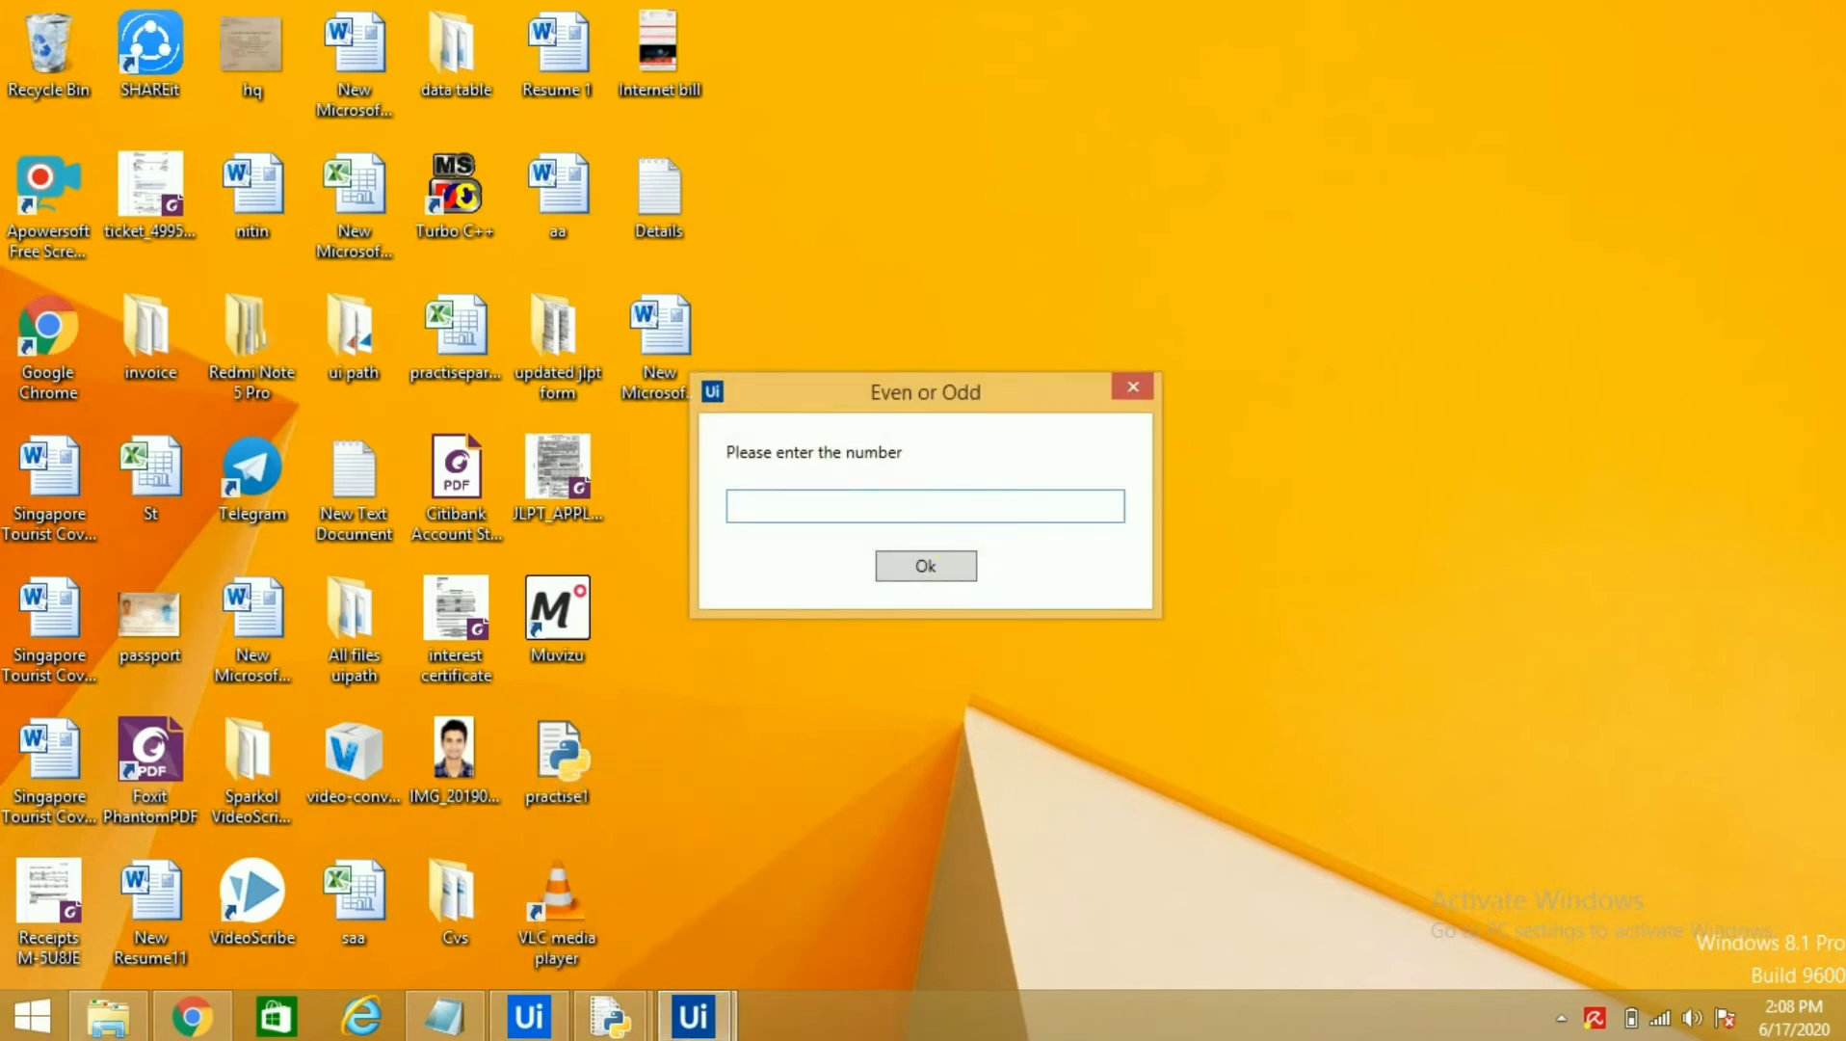
pyautogui.write('2')
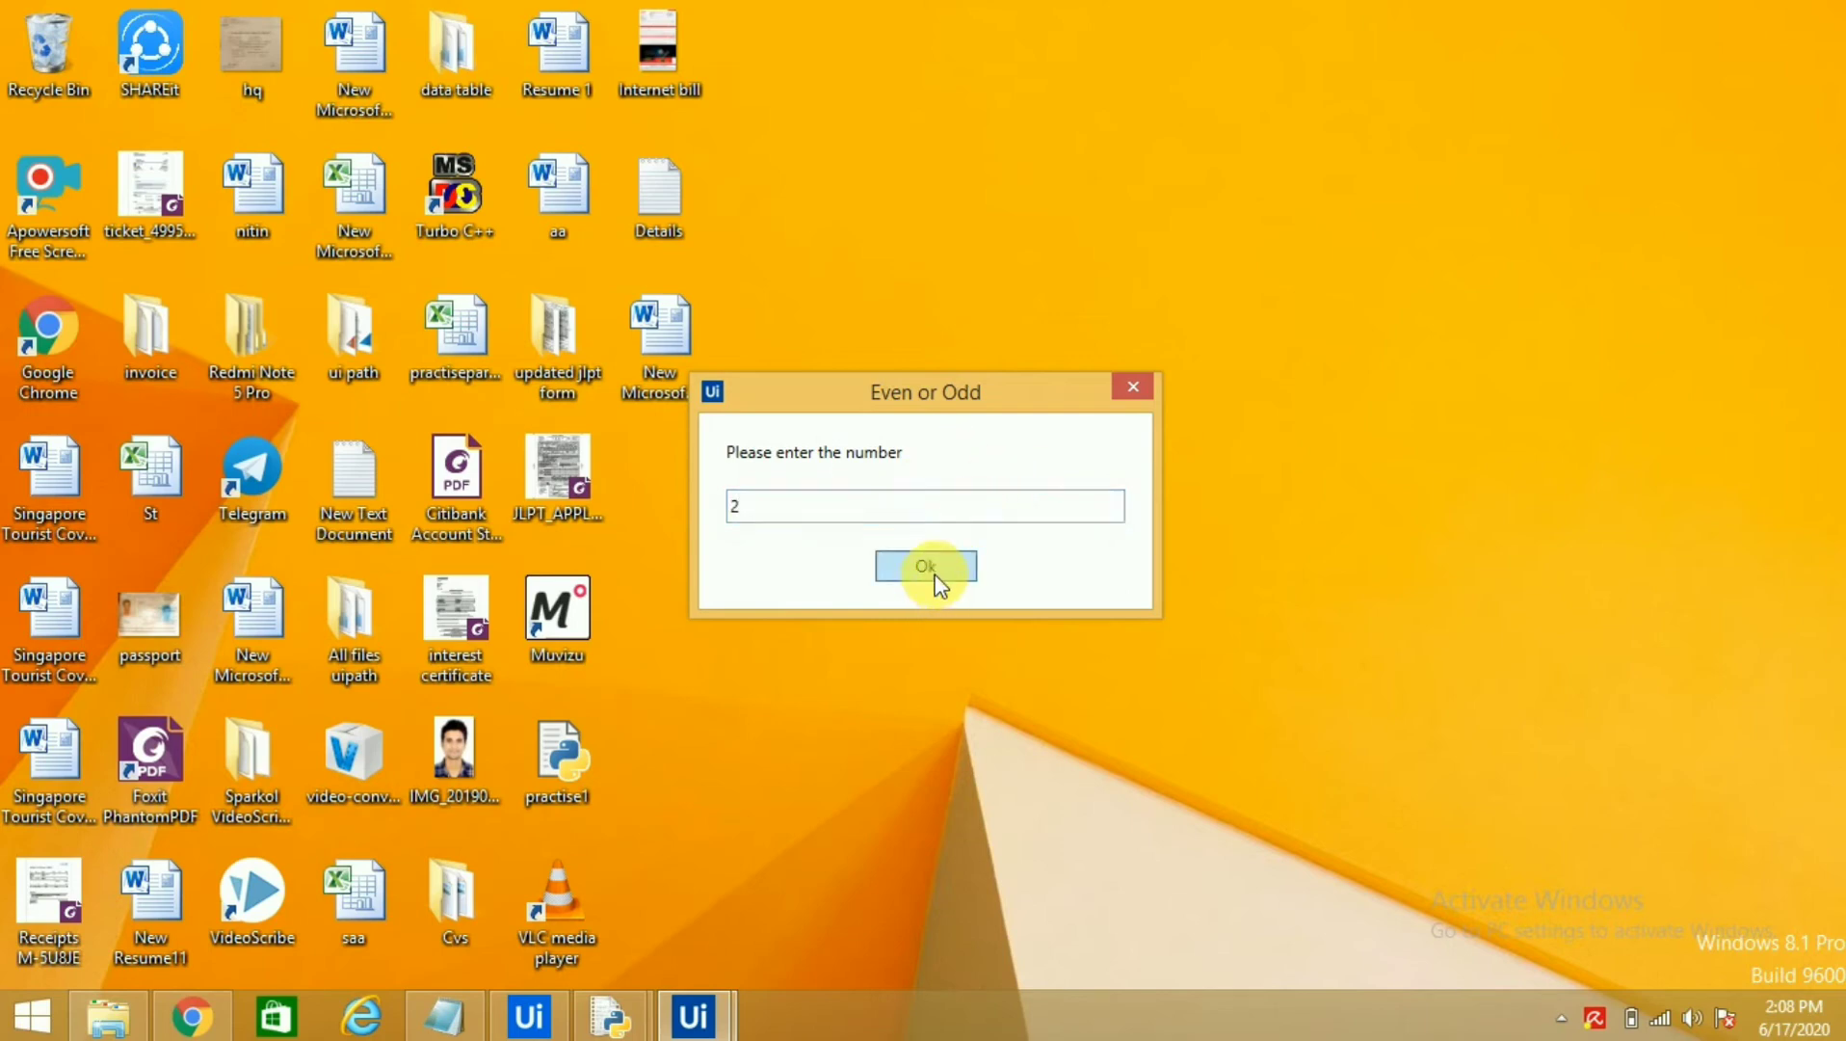
pyautogui.click(925, 567)
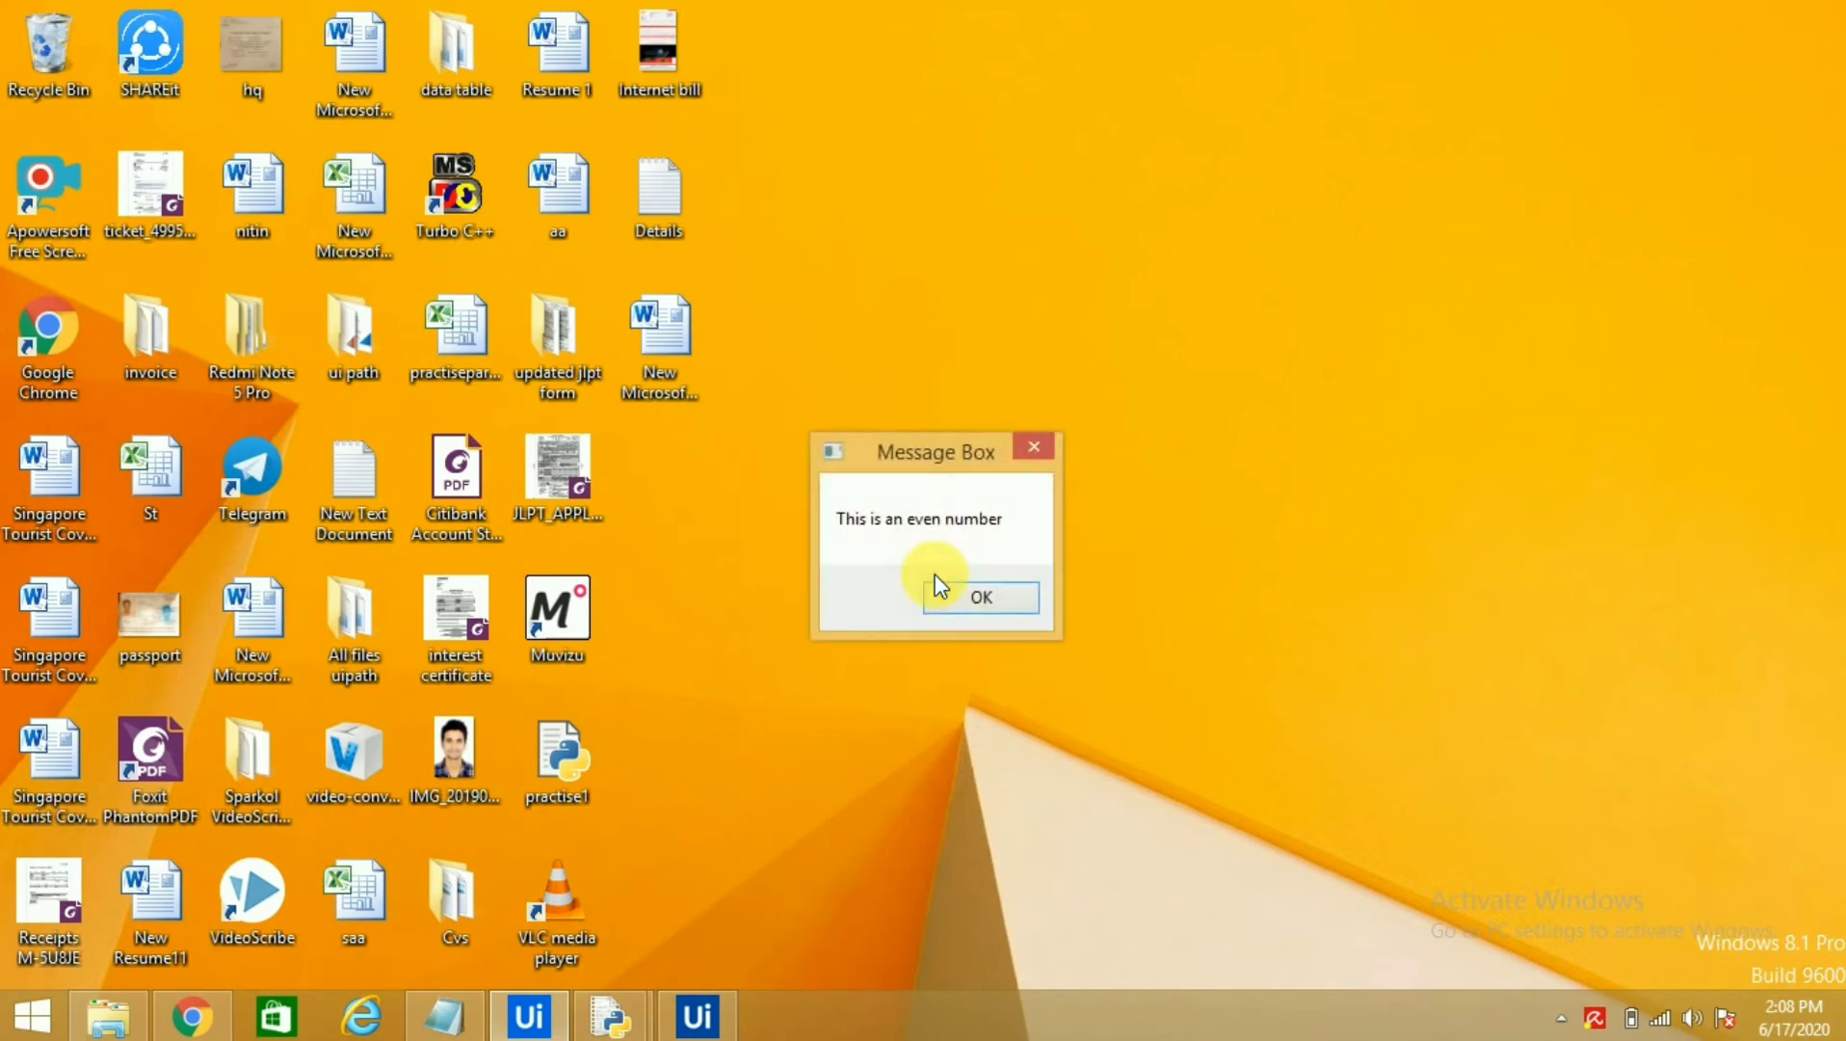
pyautogui.moveTo(979, 597)
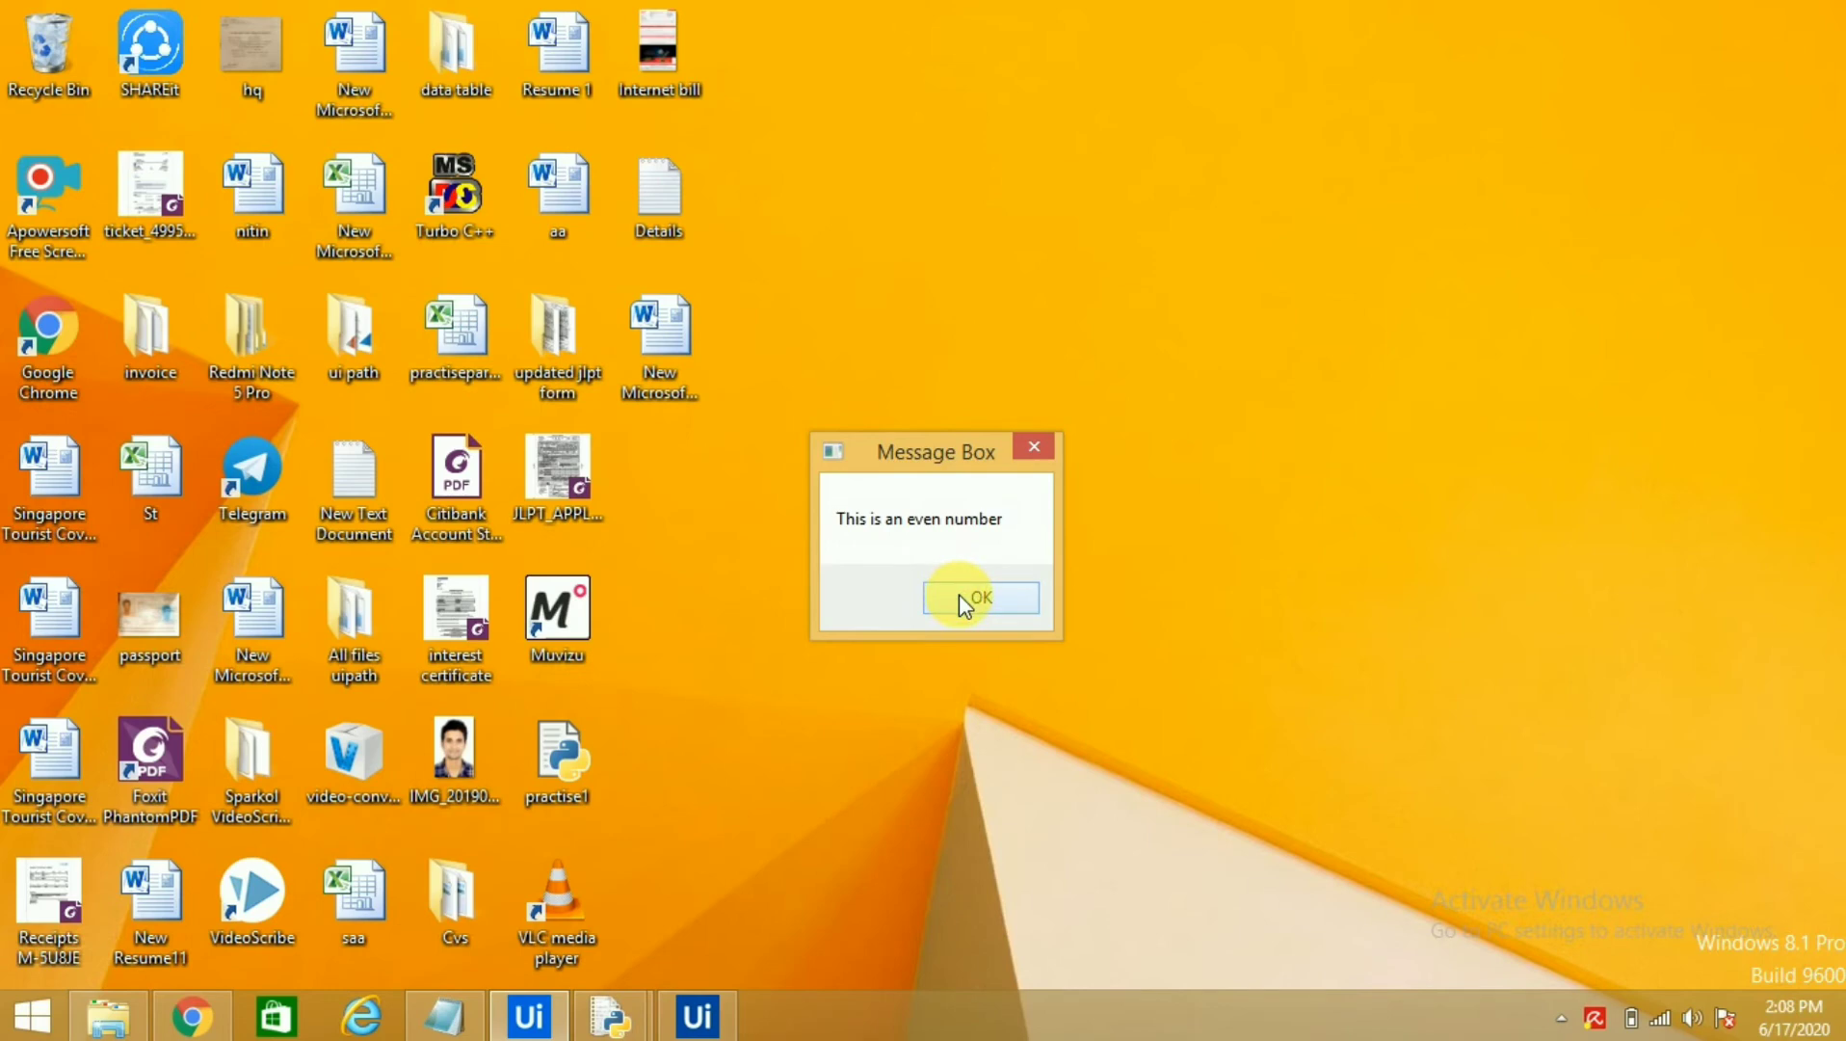
pyautogui.click(979, 598)
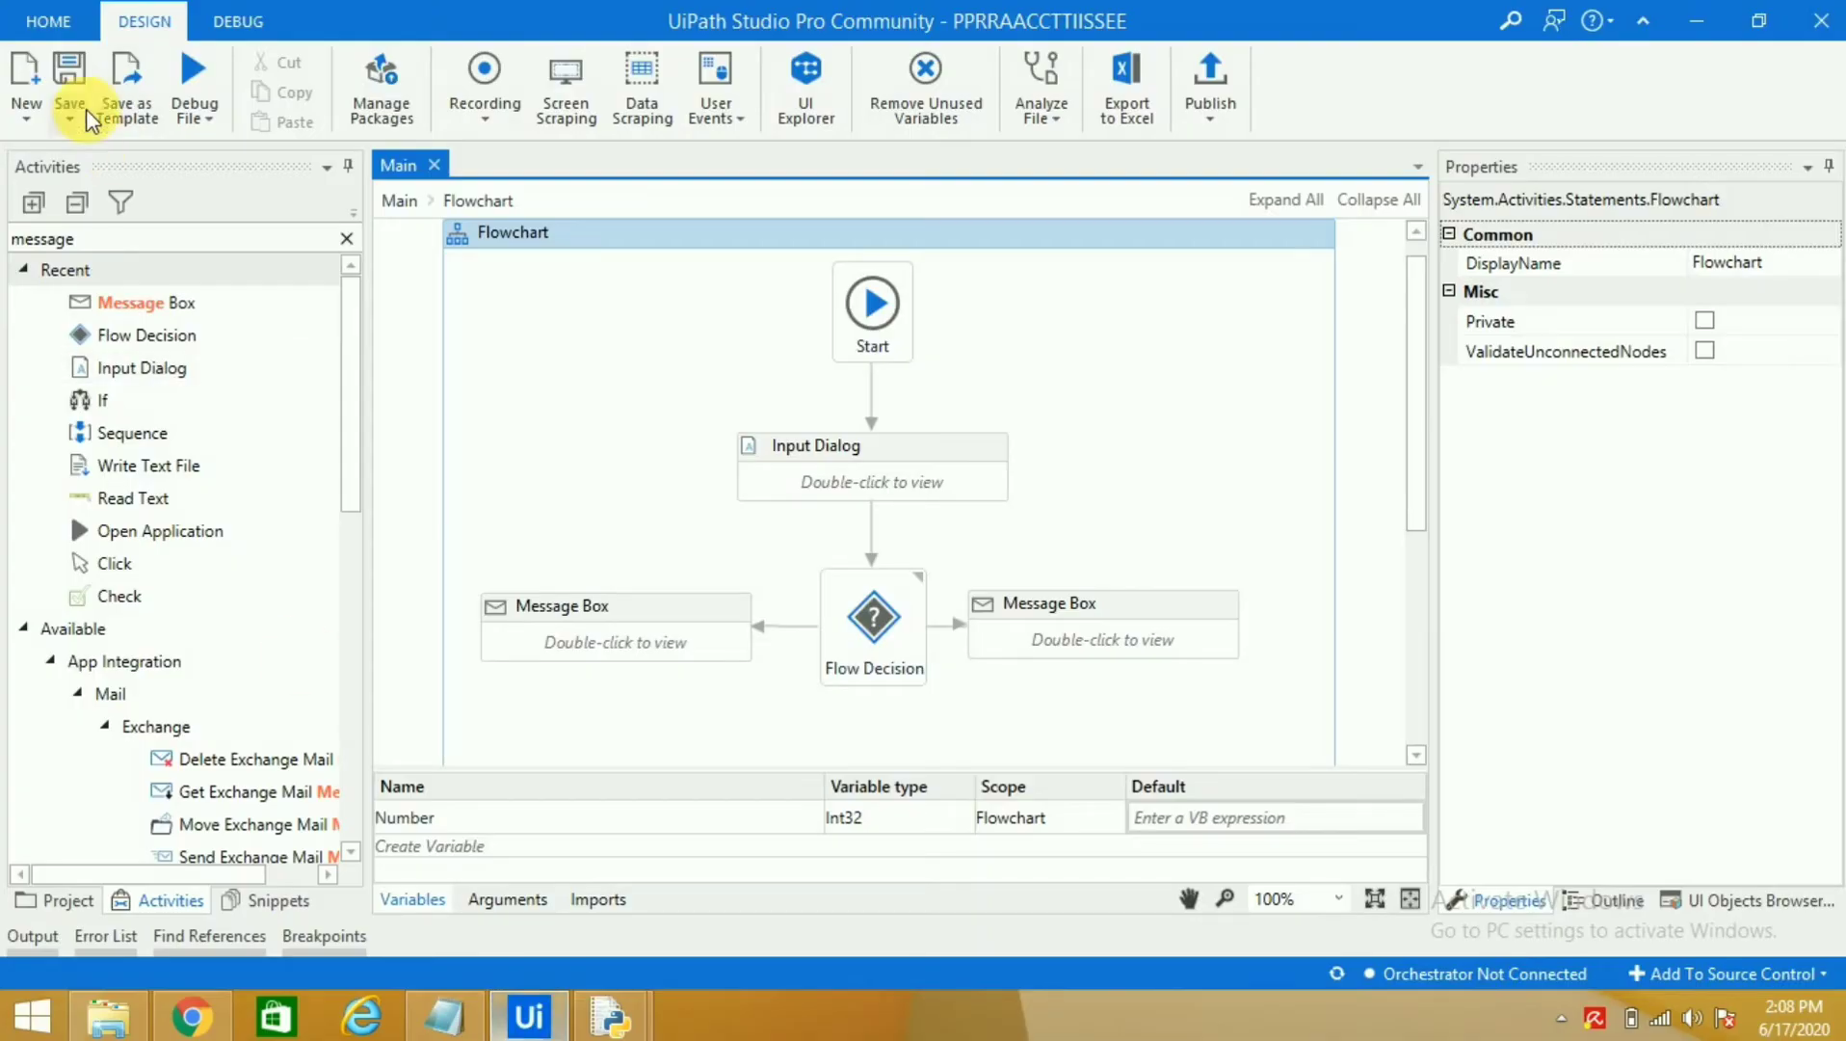
# Step: Enter 3 in the Even or Odd dialog and dismiss the "This is an odd number" message
pyautogui.click(193, 89)
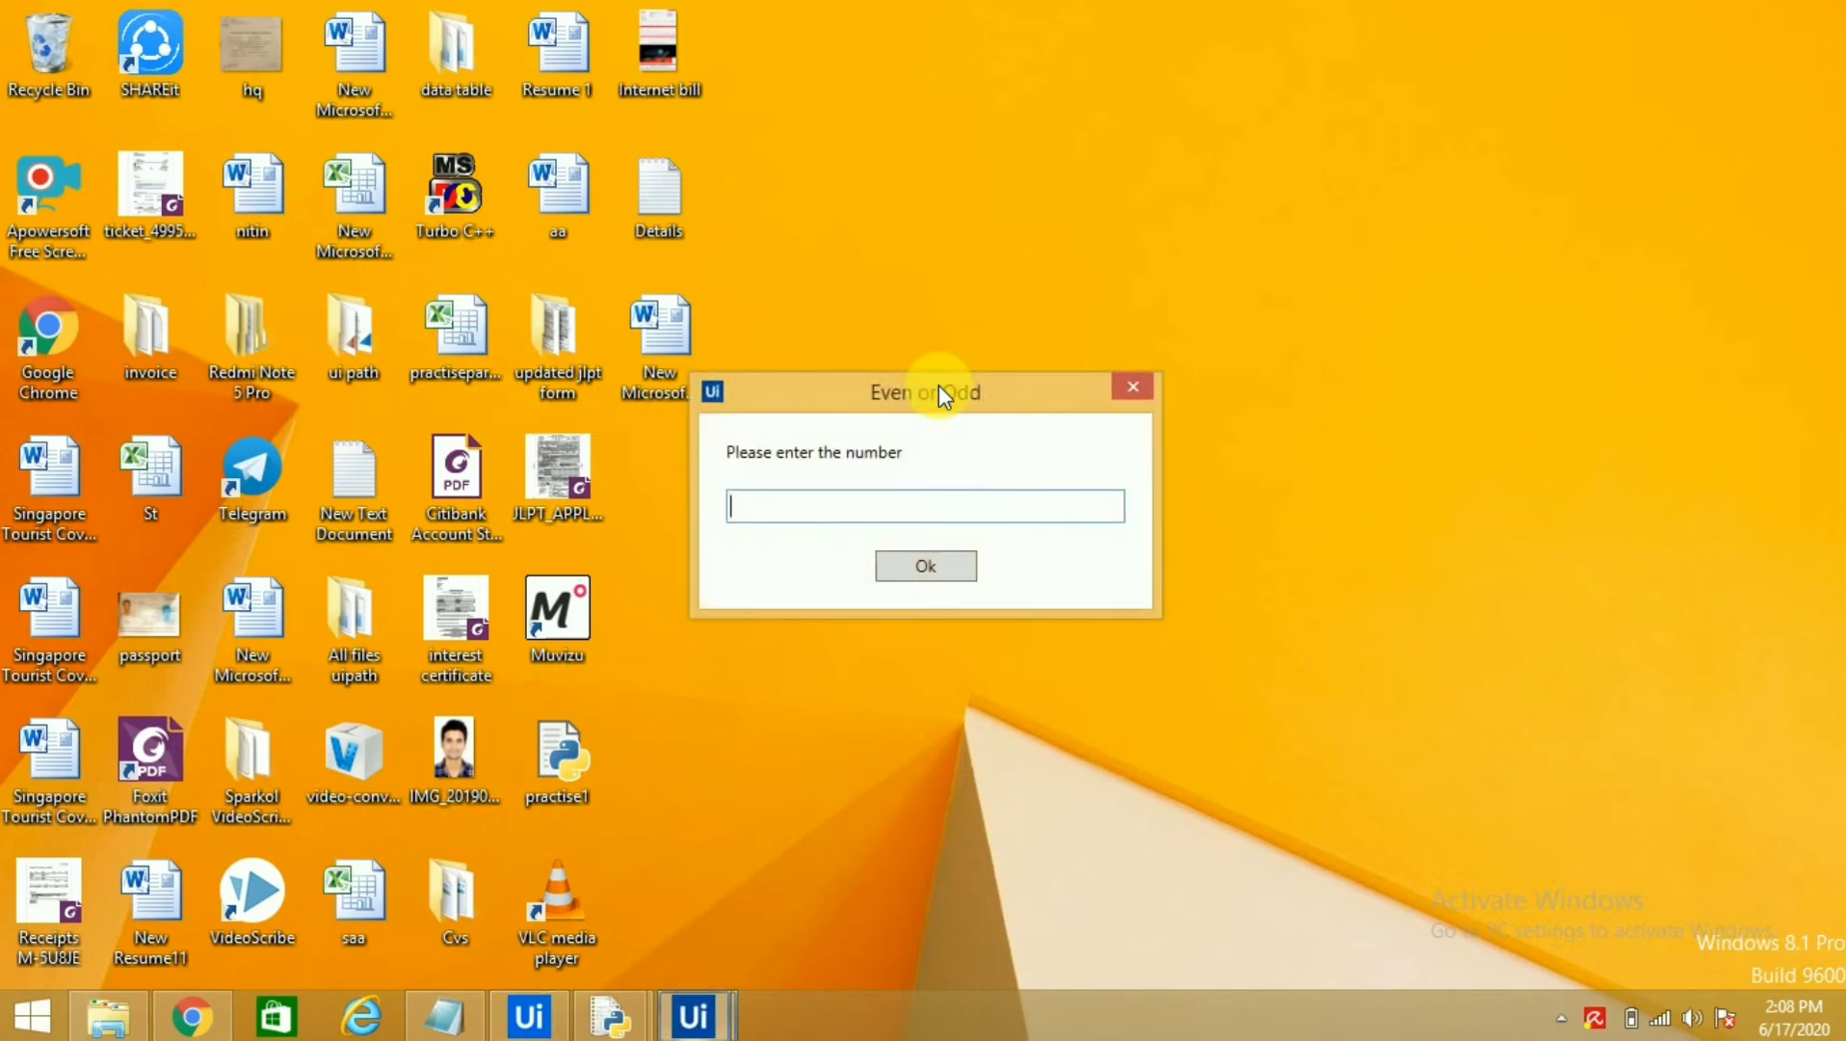
pyautogui.write('3')
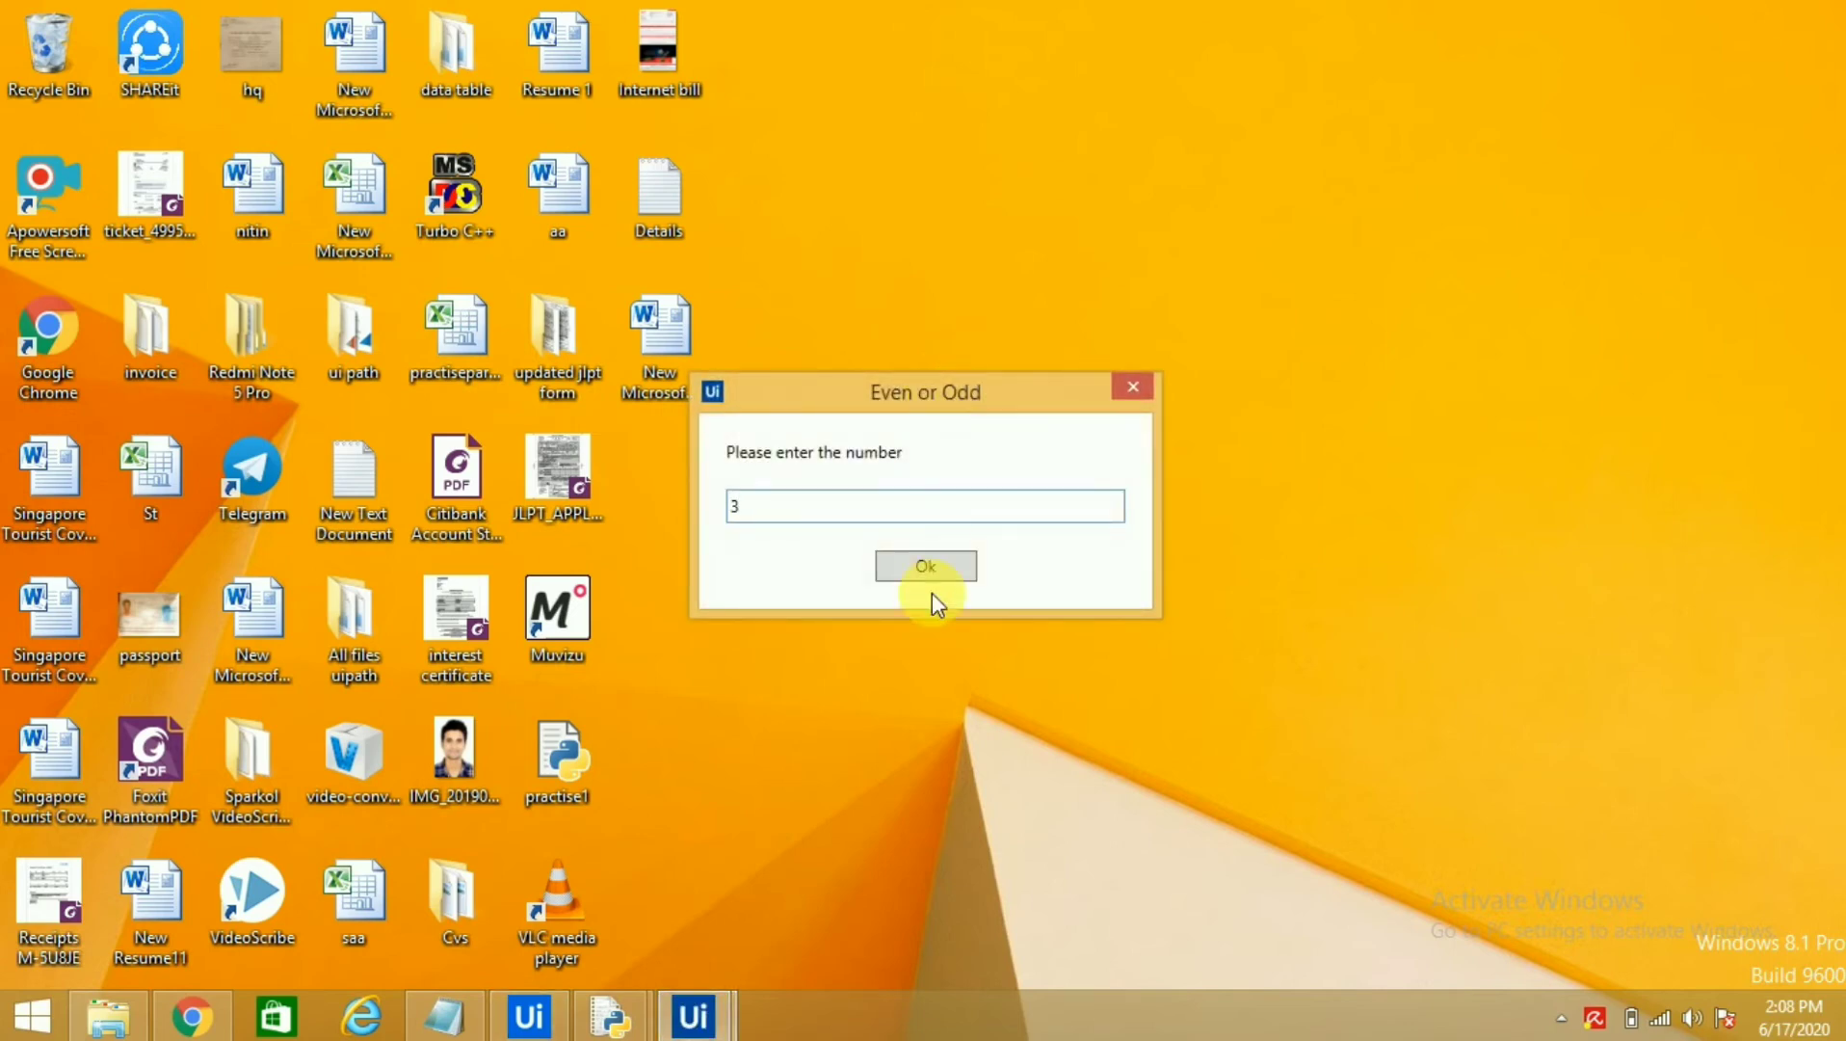
pyautogui.click(925, 566)
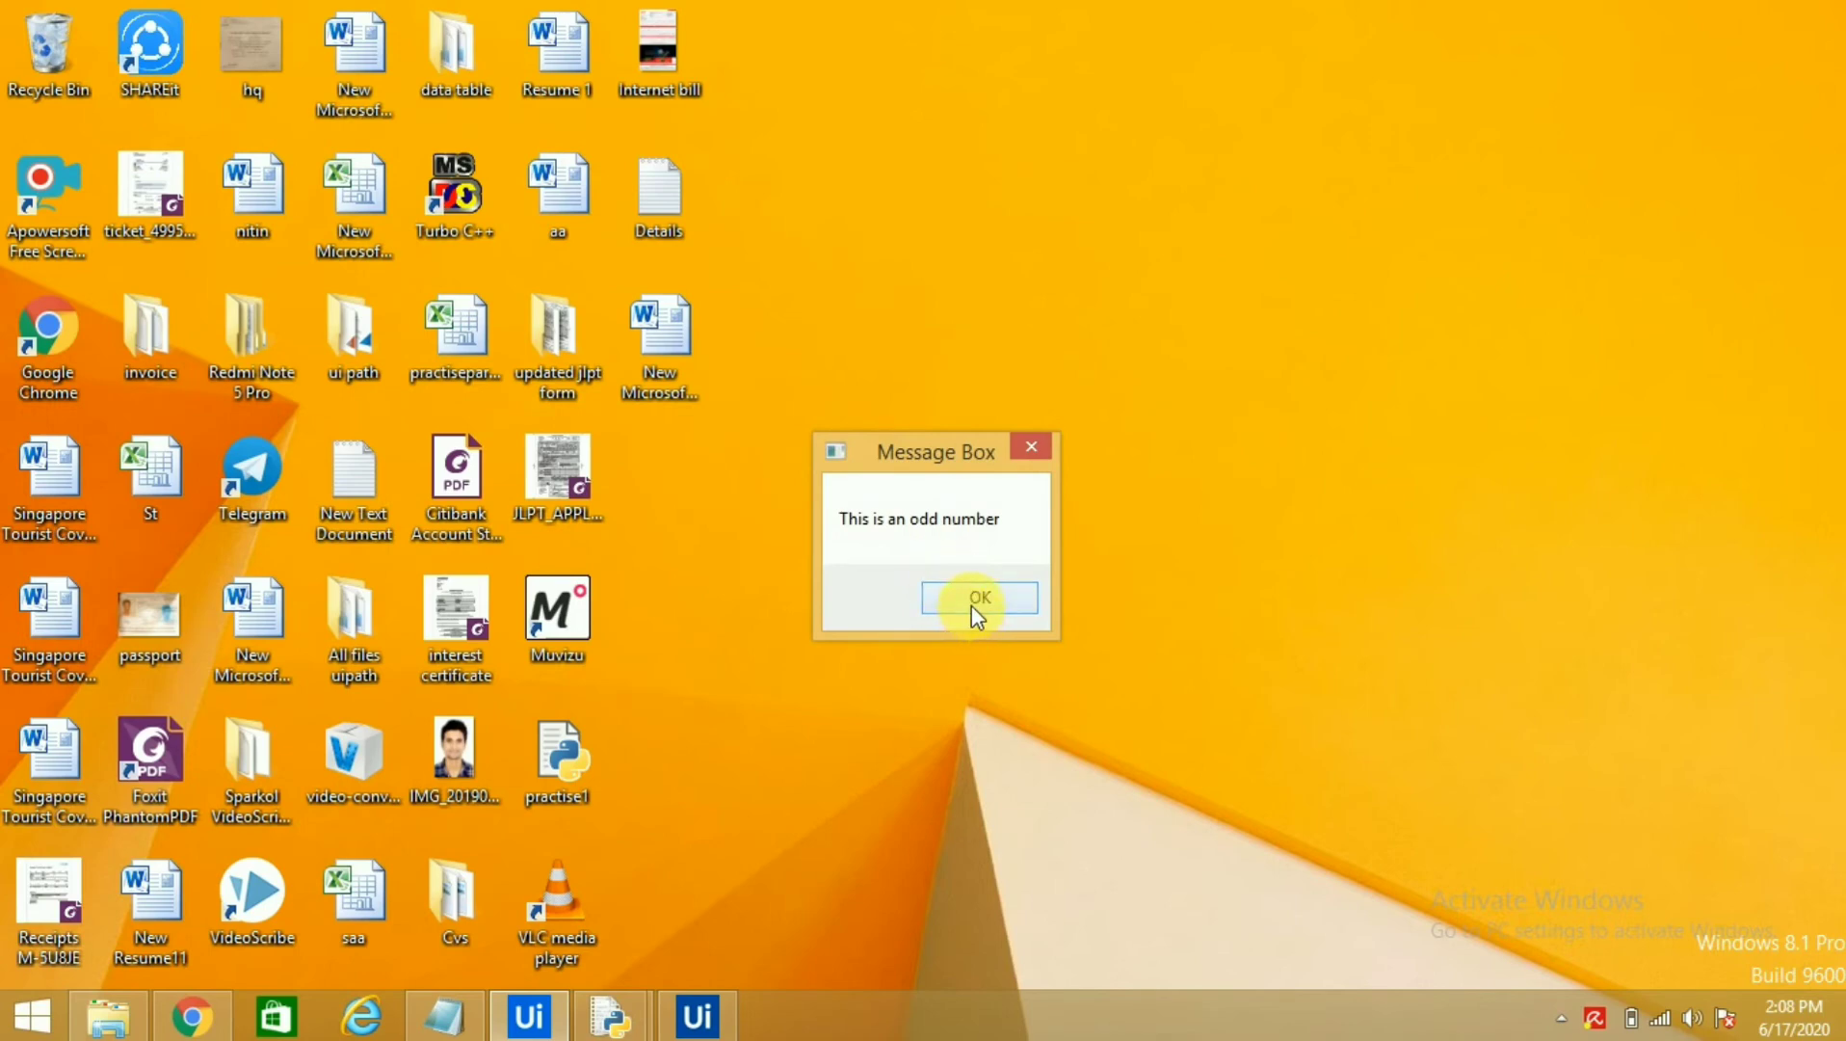
pyautogui.click(977, 598)
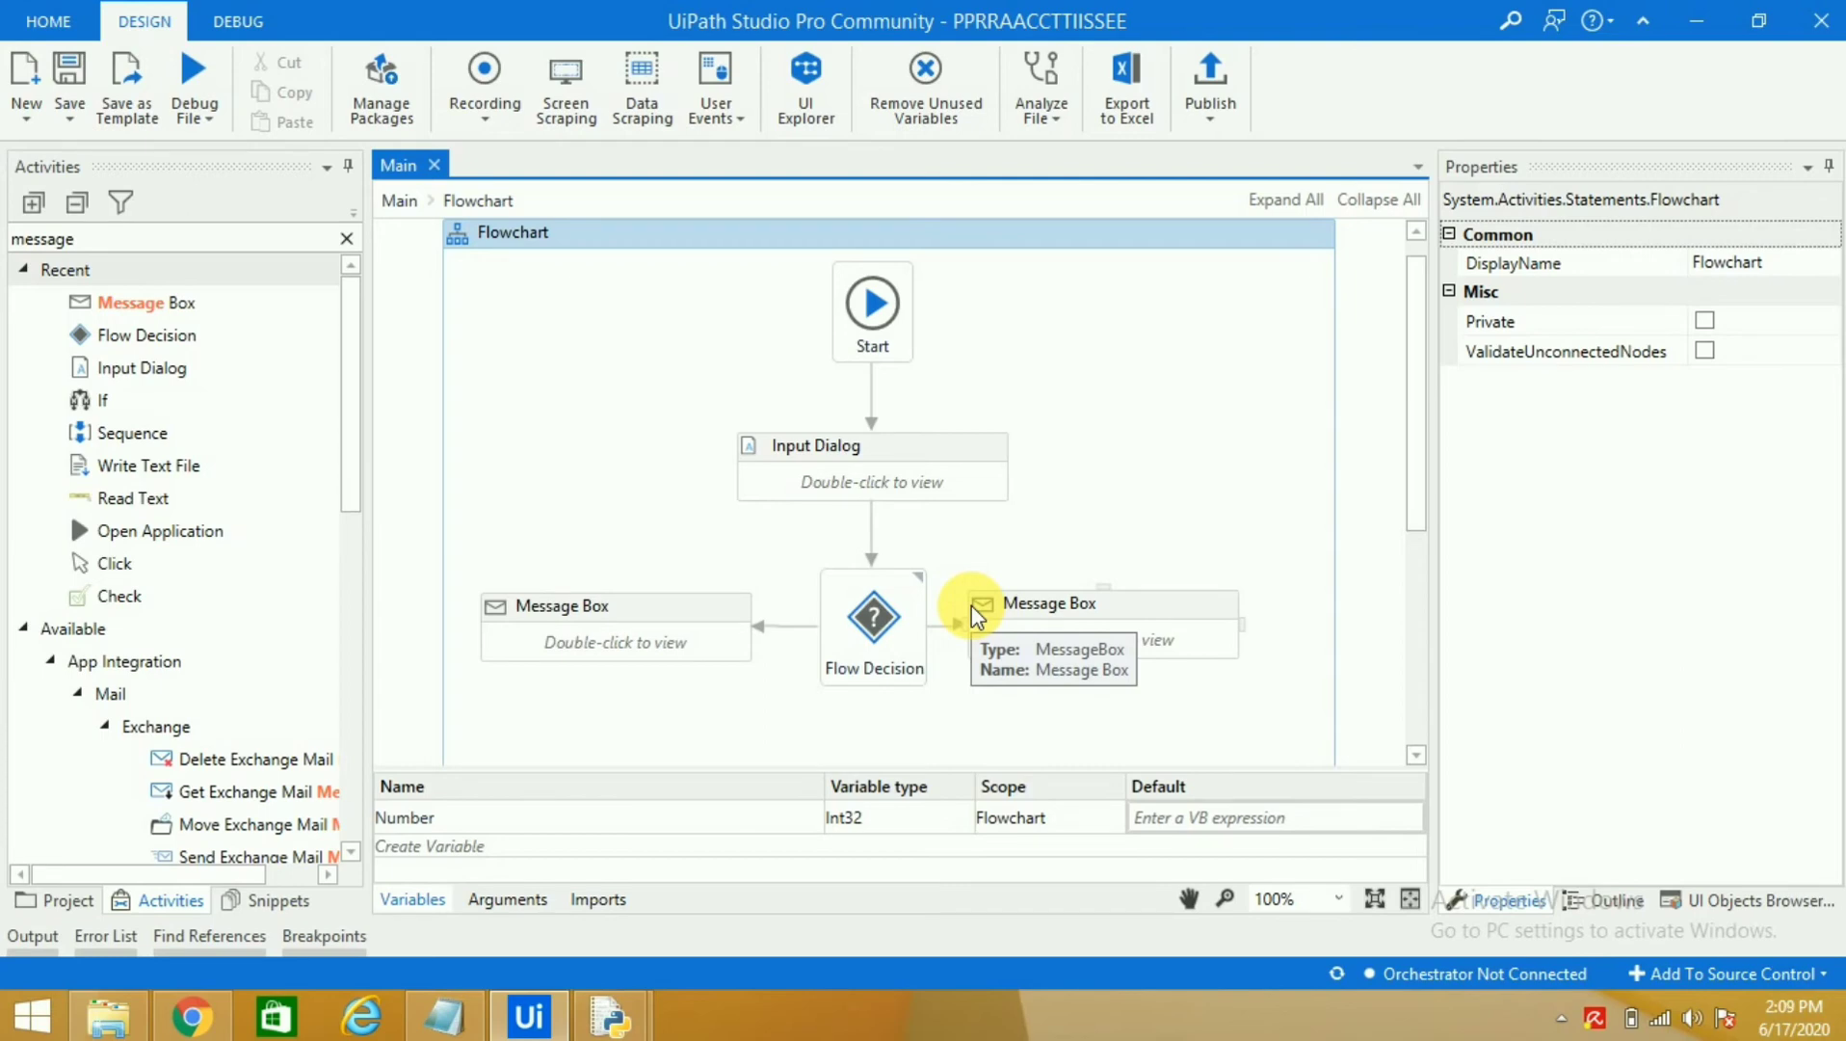
pyautogui.moveTo(1066, 646)
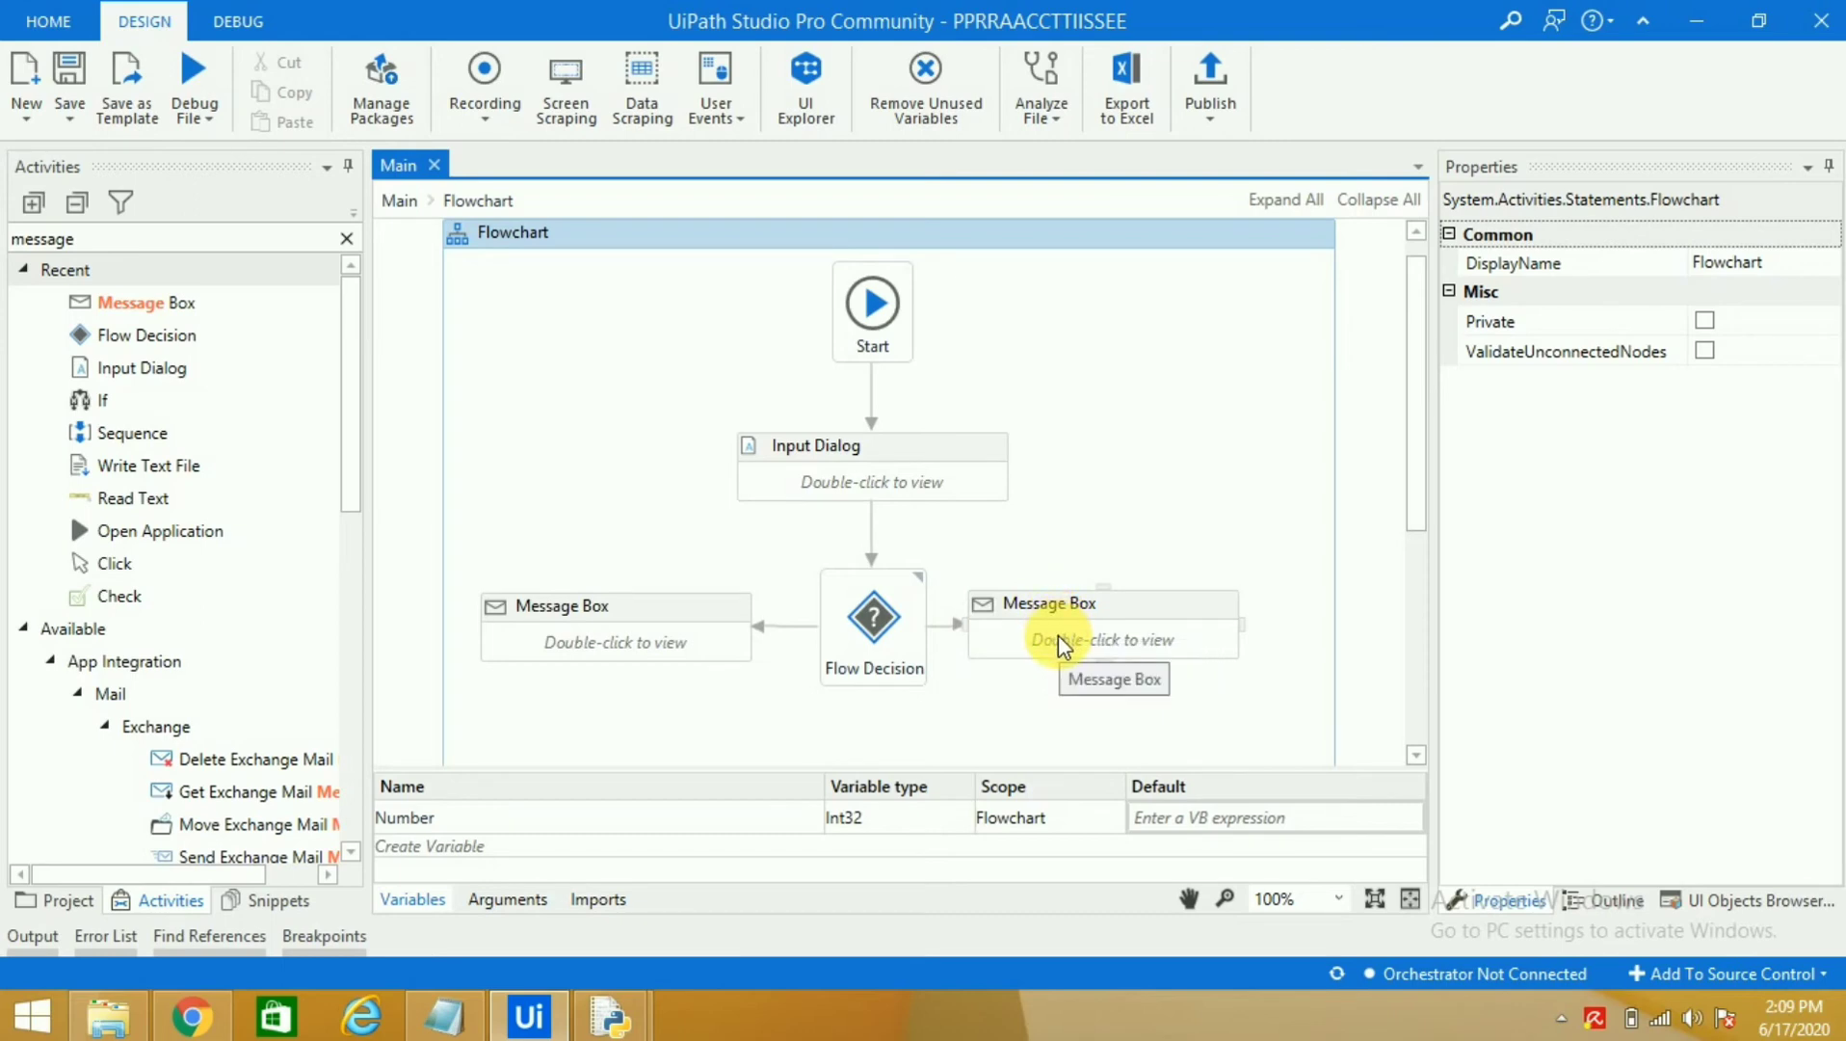
pyautogui.moveTo(1096, 643)
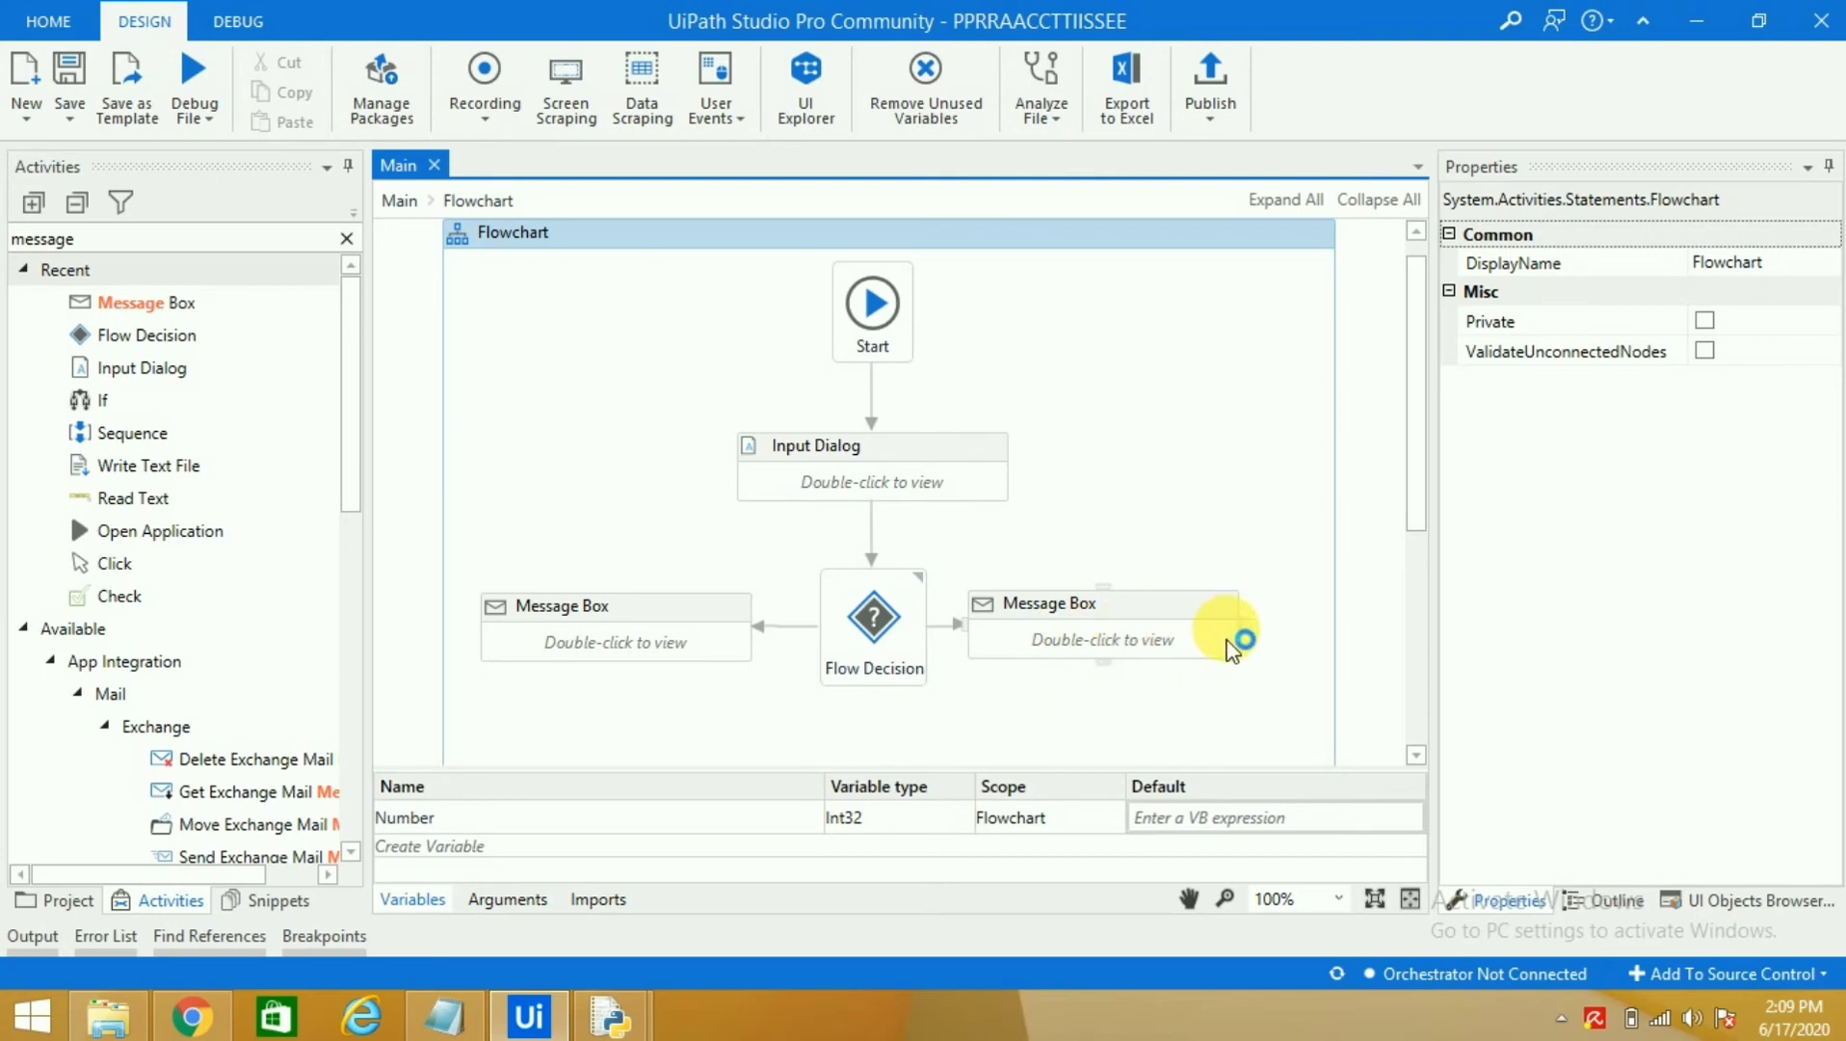
pyautogui.moveTo(1228, 640)
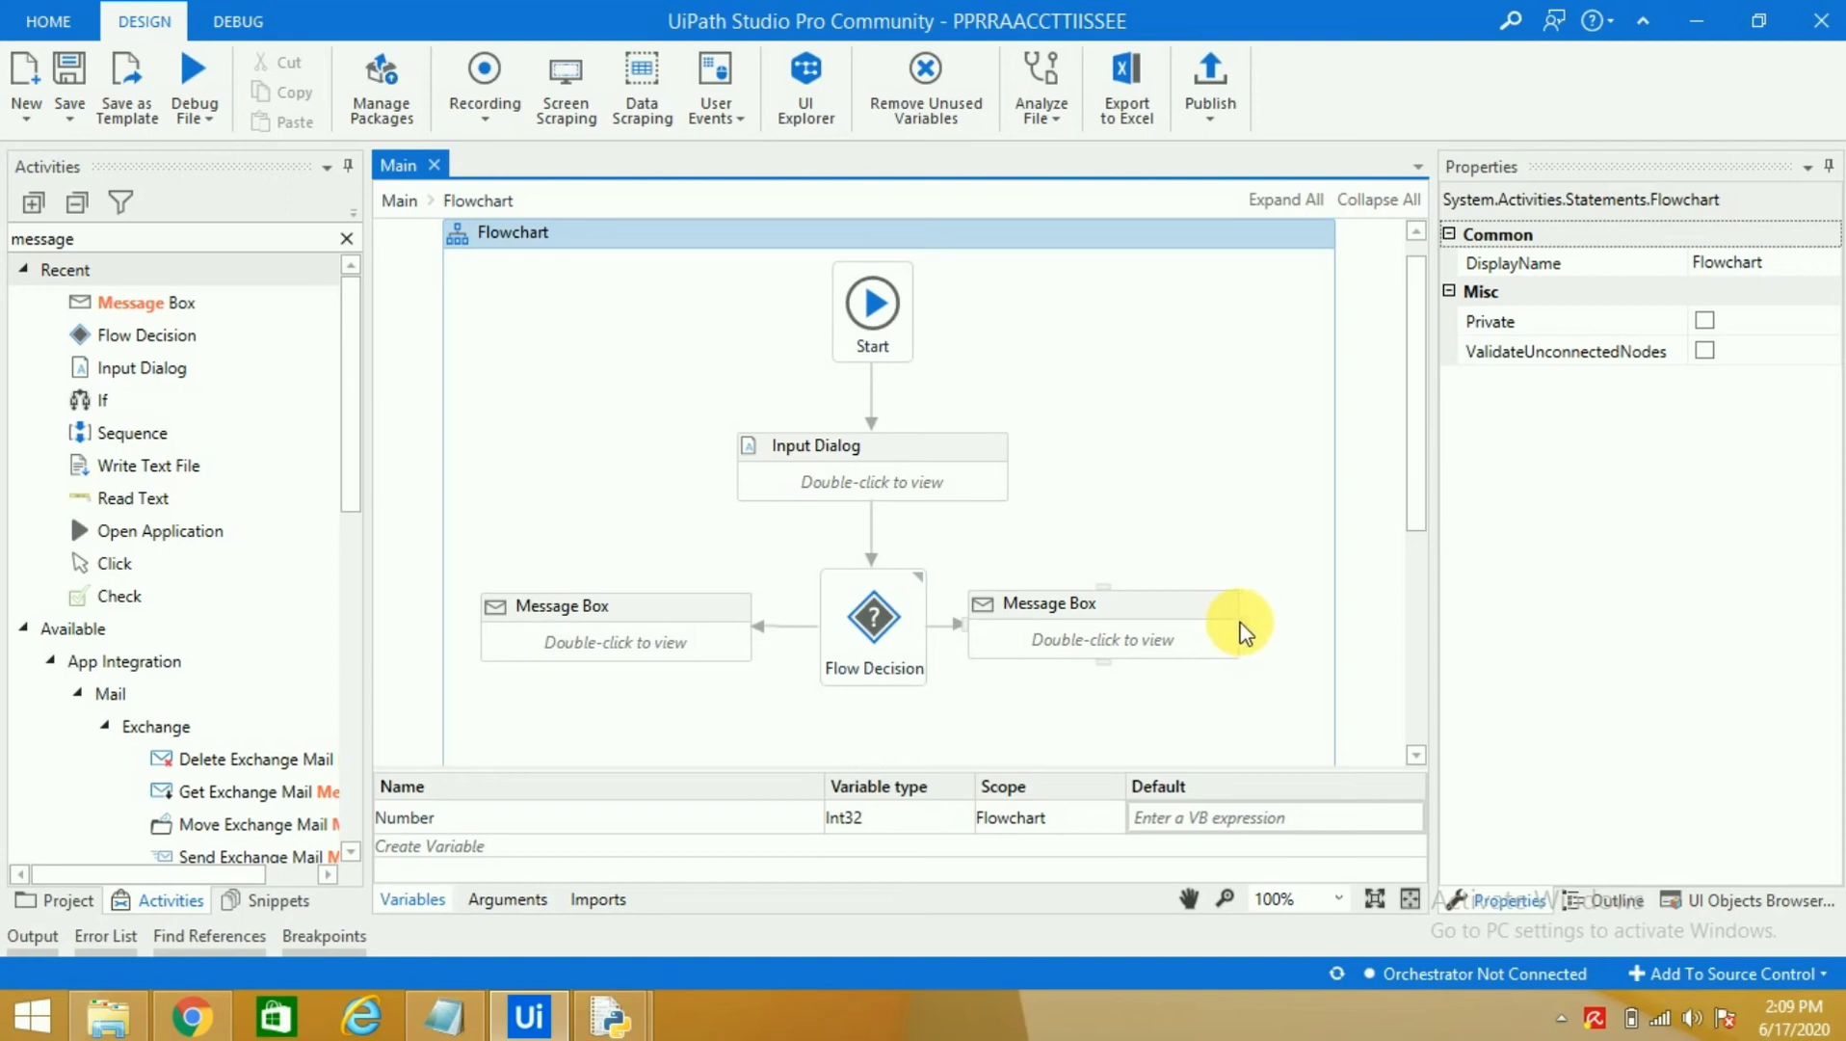
pyautogui.moveTo(1218, 490)
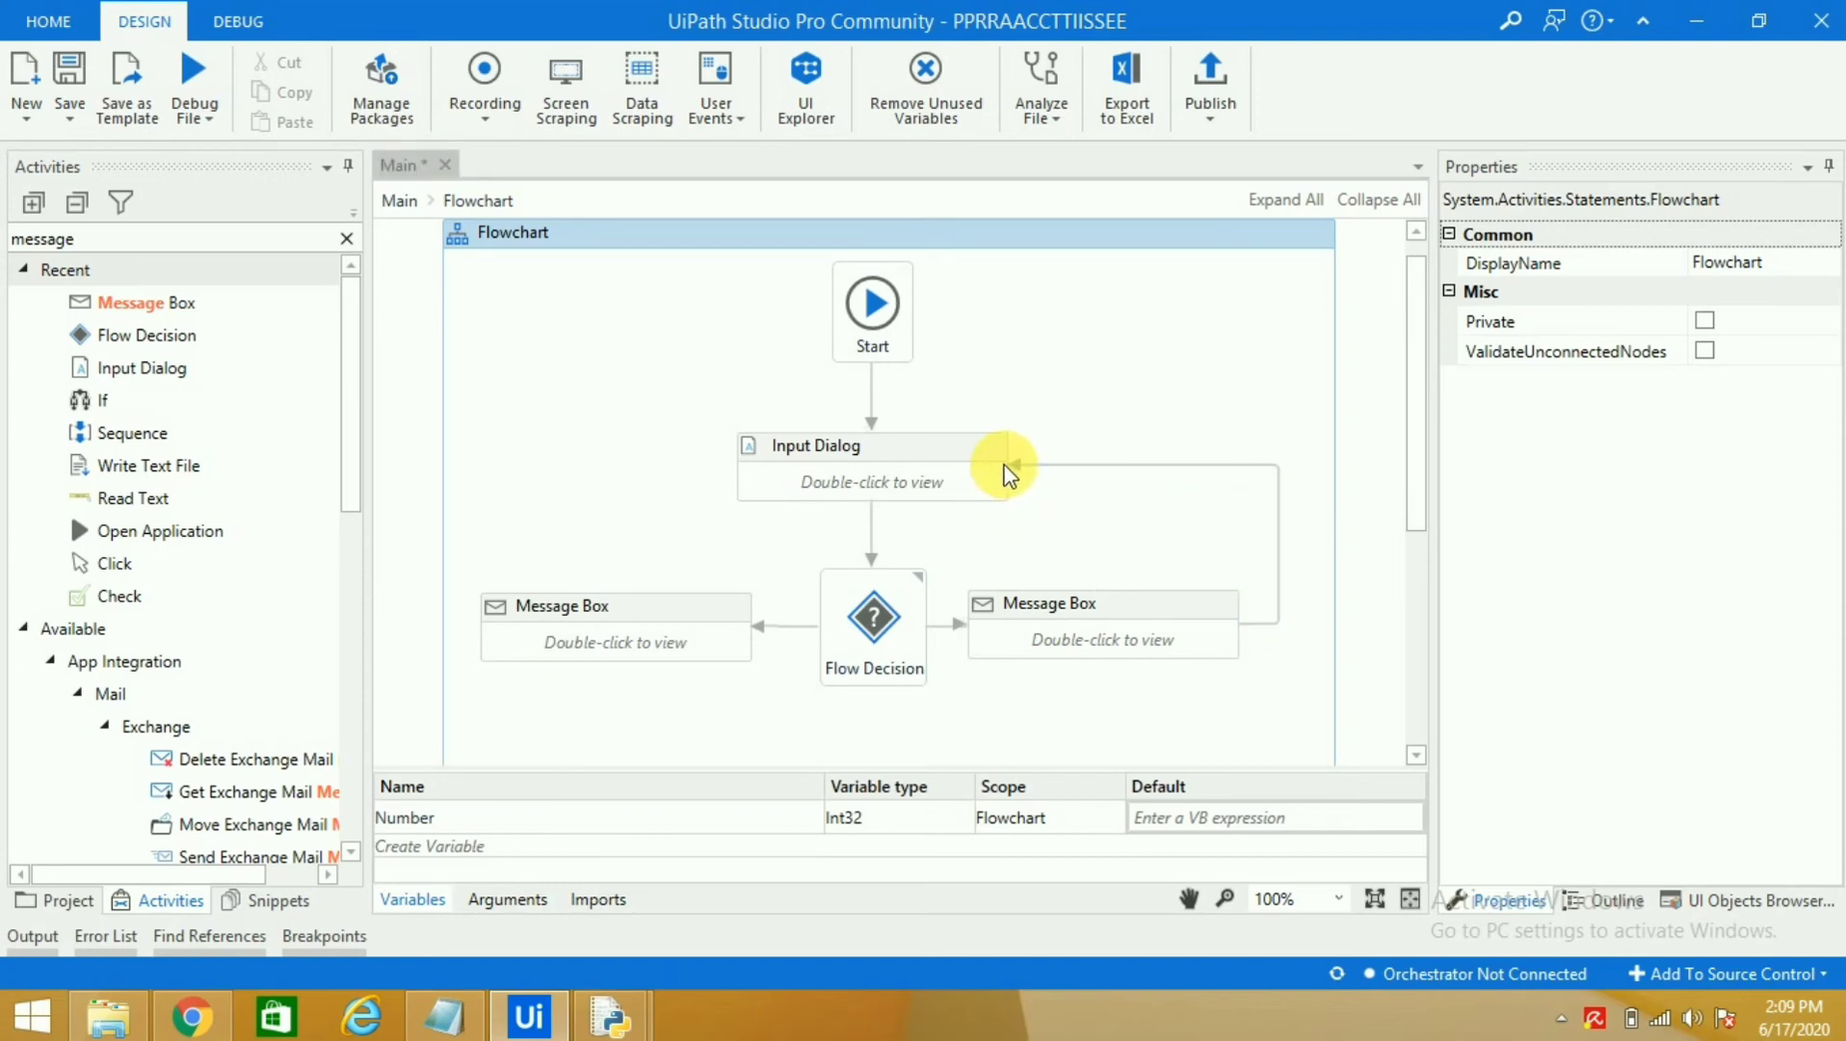
pyautogui.moveTo(1124, 644)
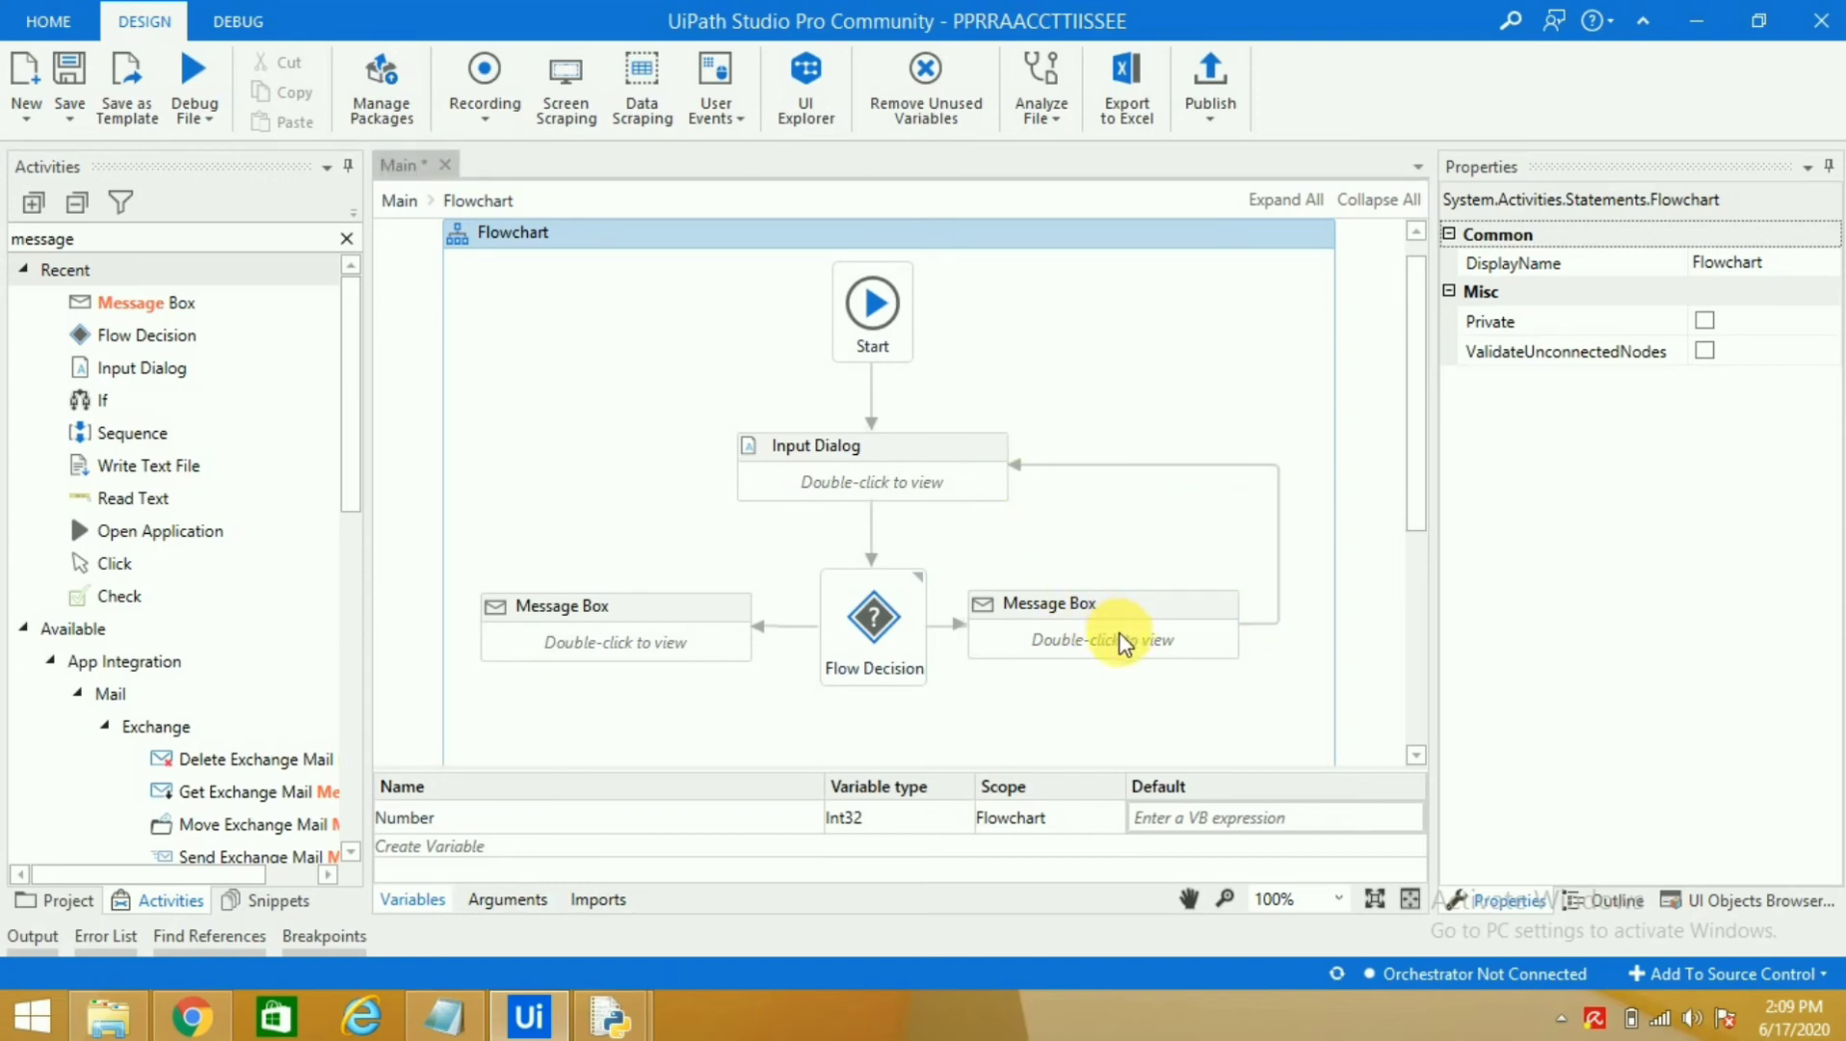
pyautogui.moveTo(1104, 636)
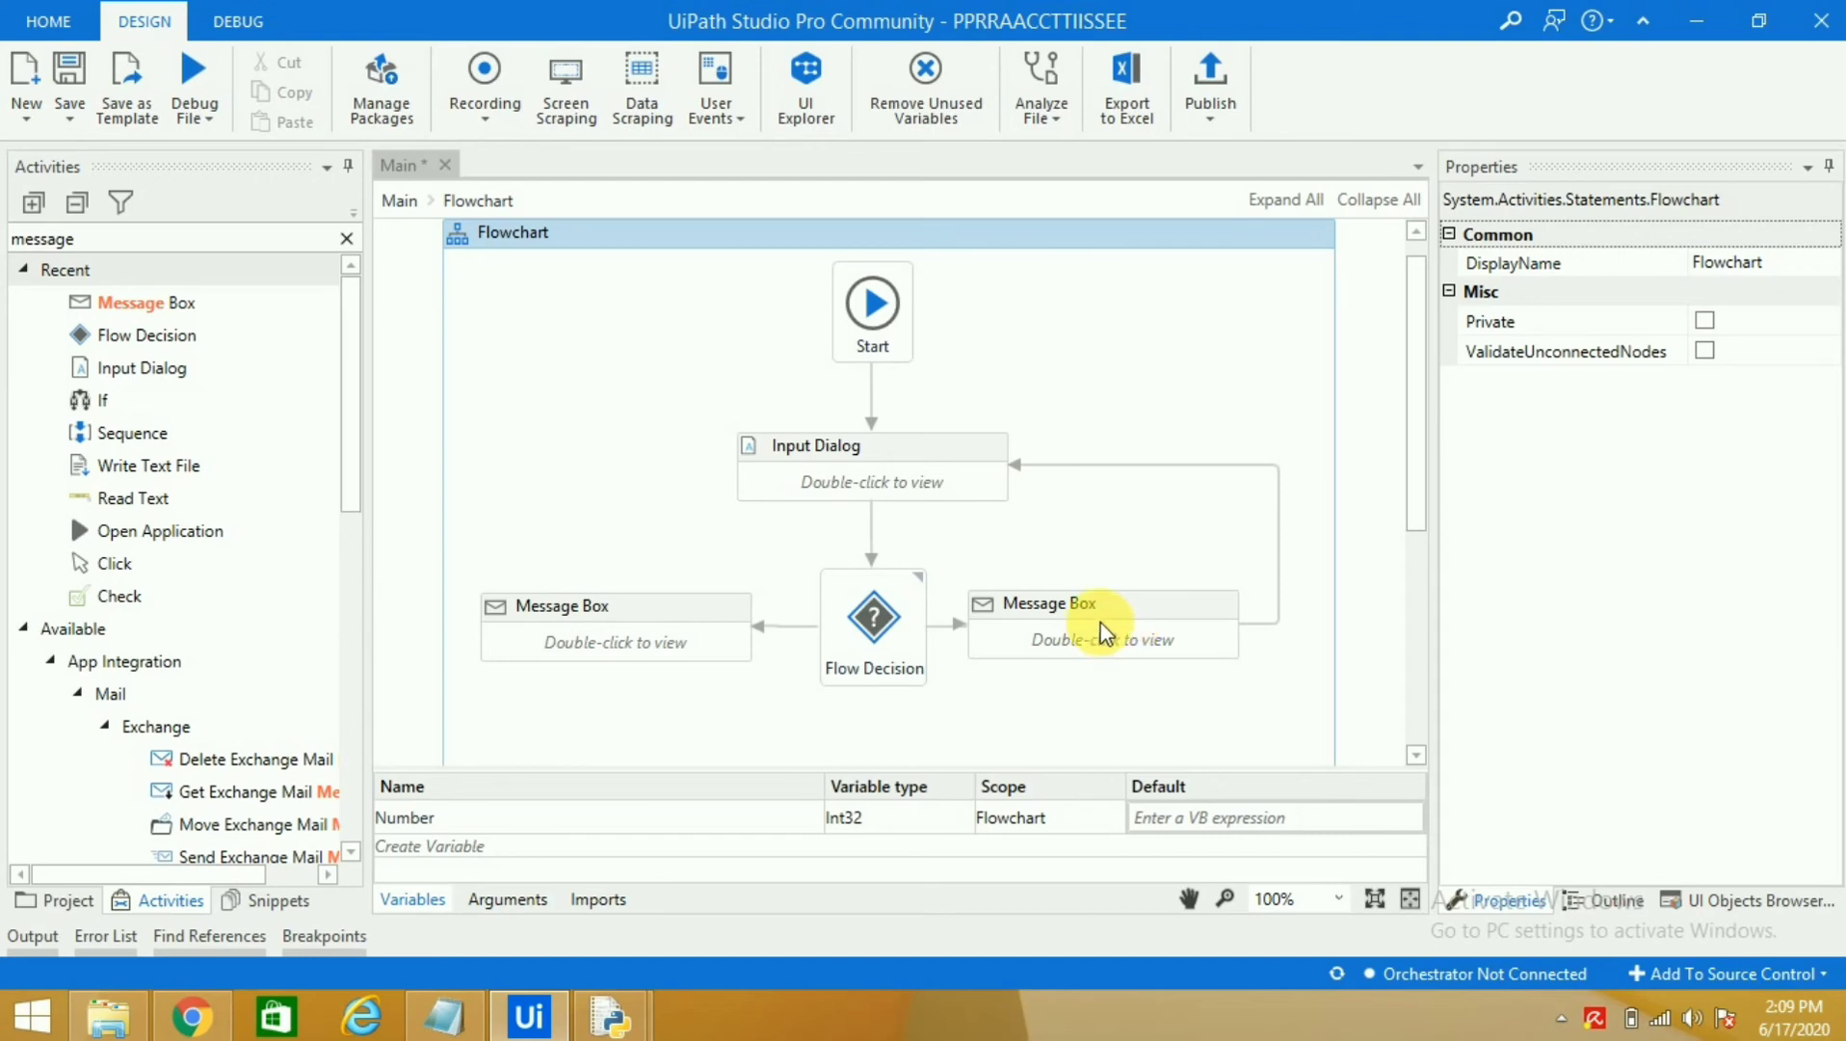
pyautogui.moveTo(1056, 694)
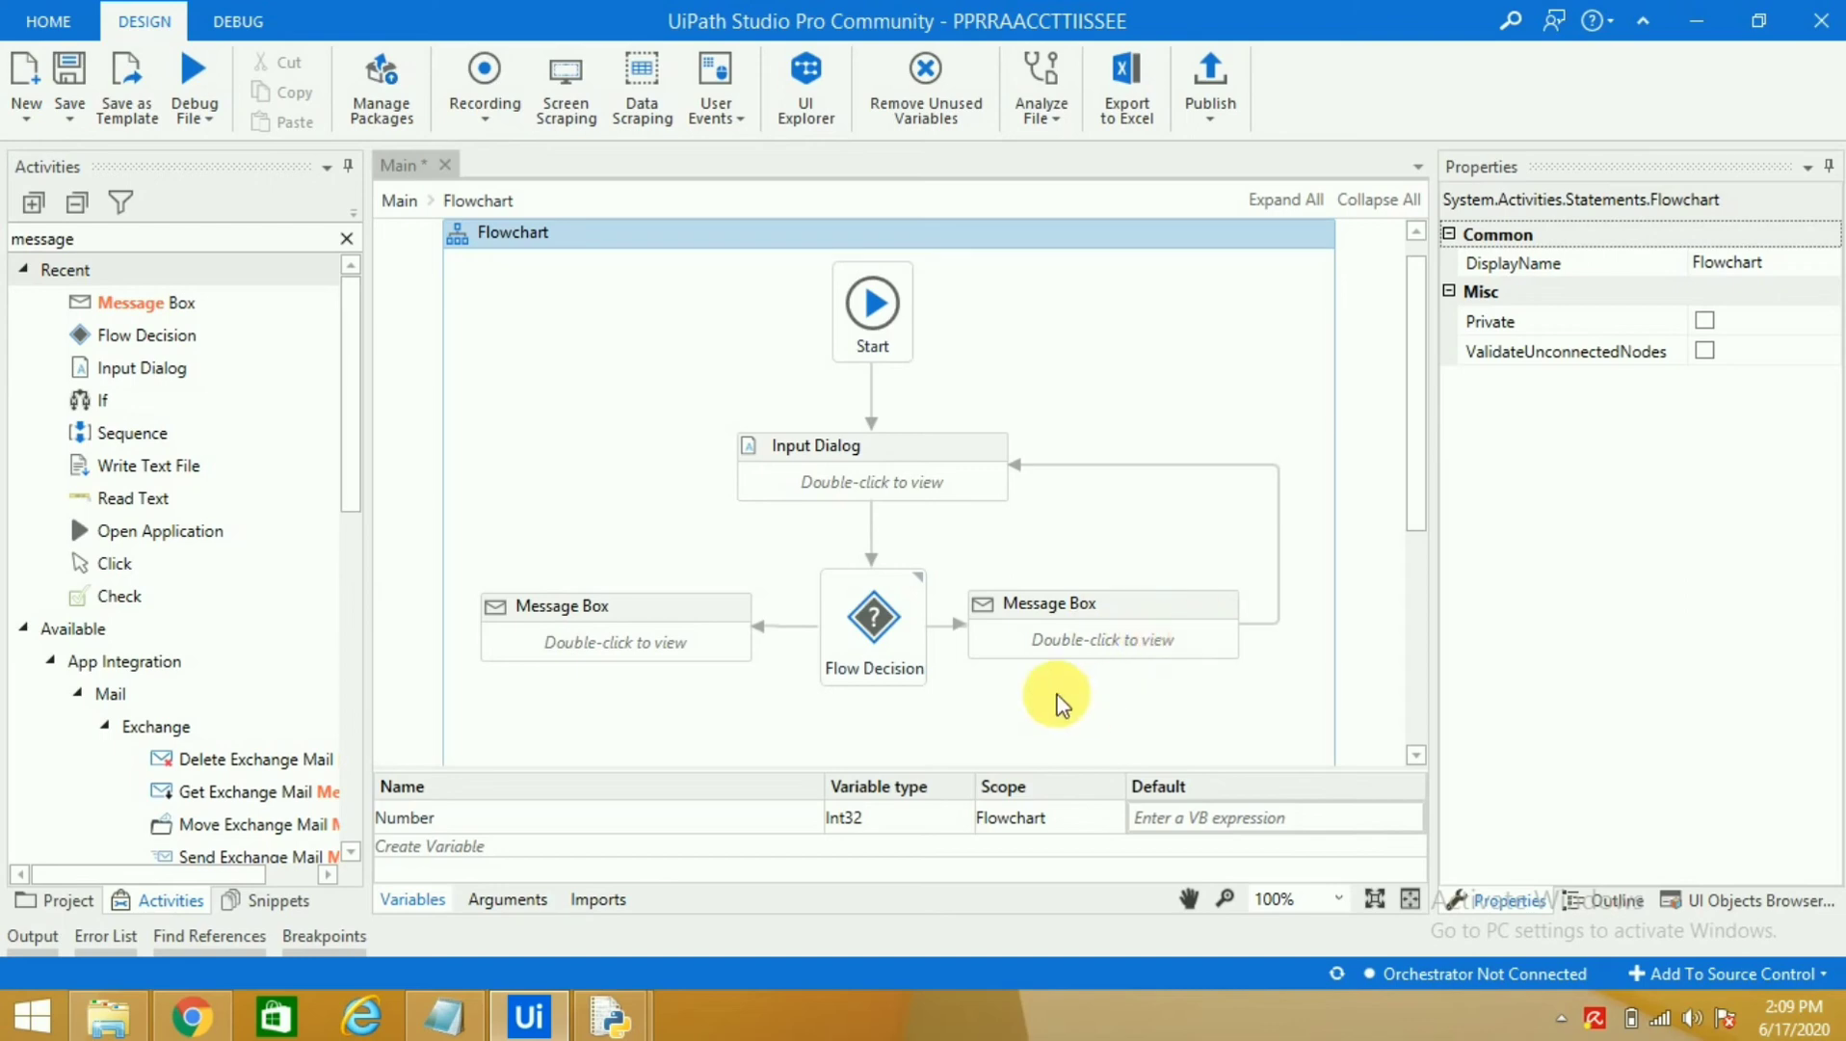
pyautogui.moveTo(994, 468)
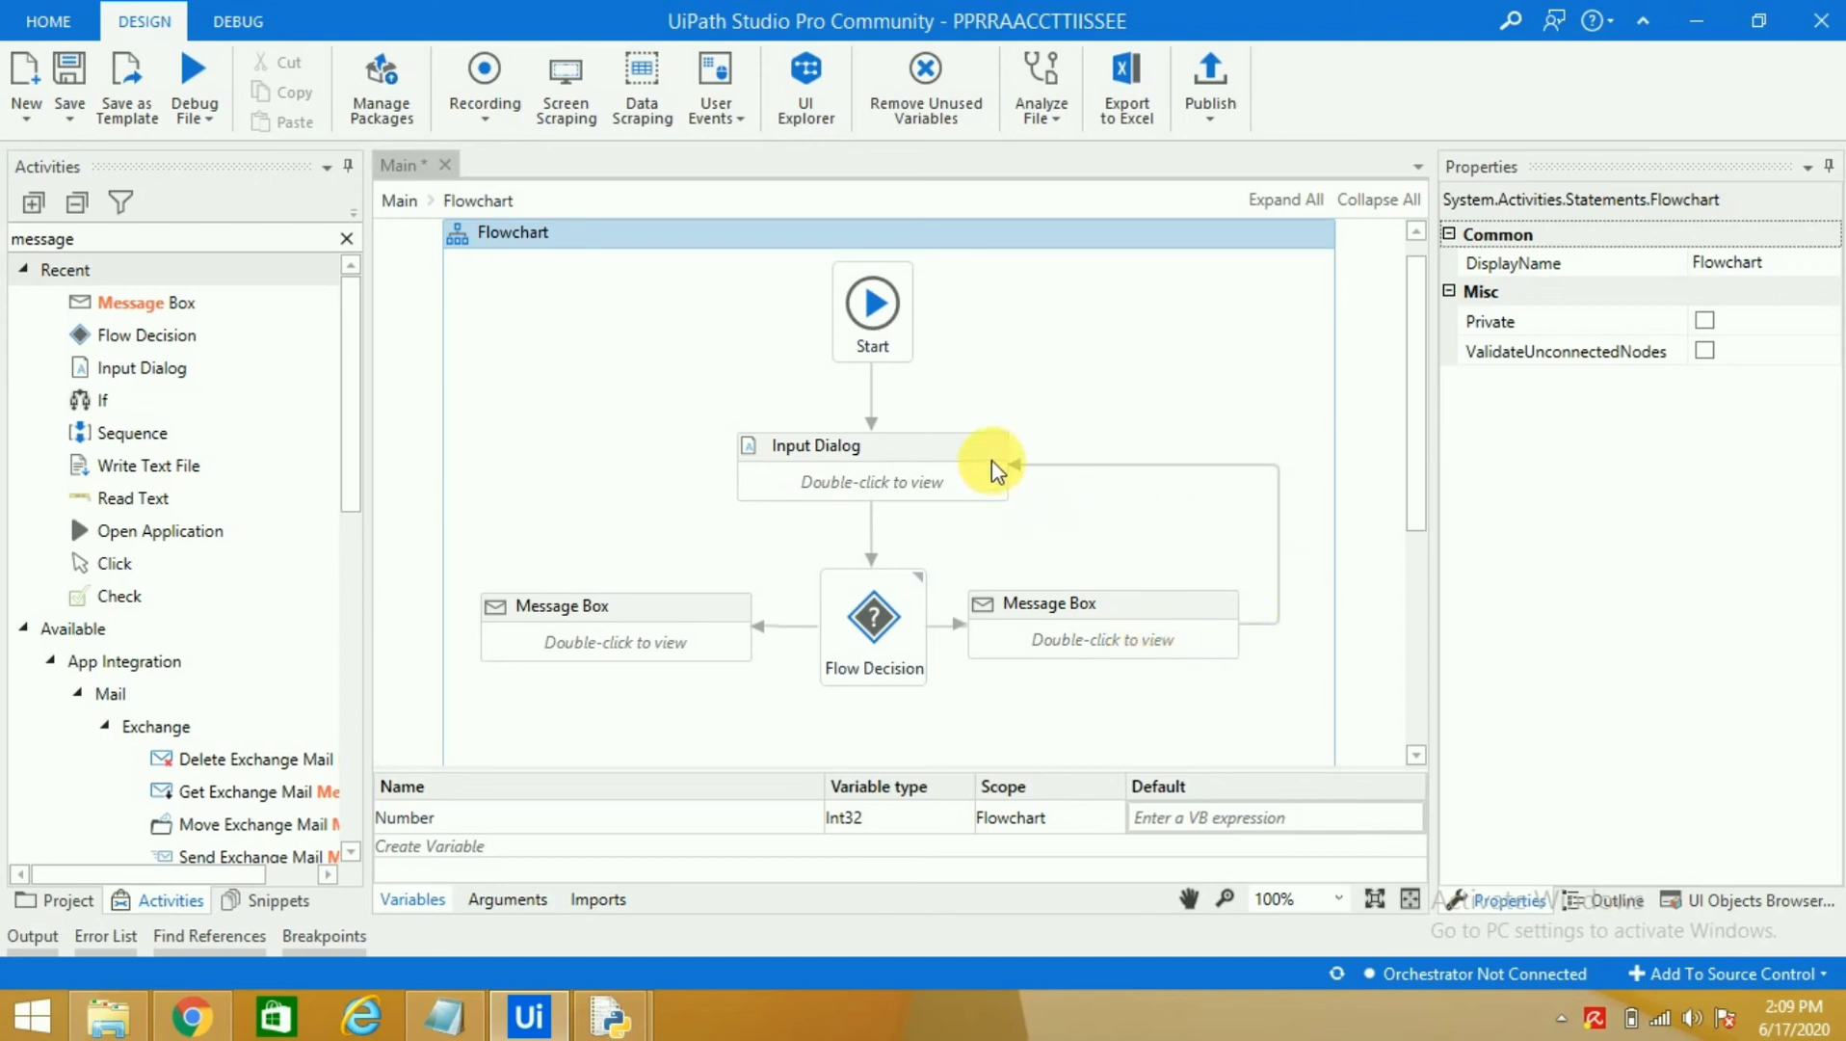
pyautogui.moveTo(1137, 636)
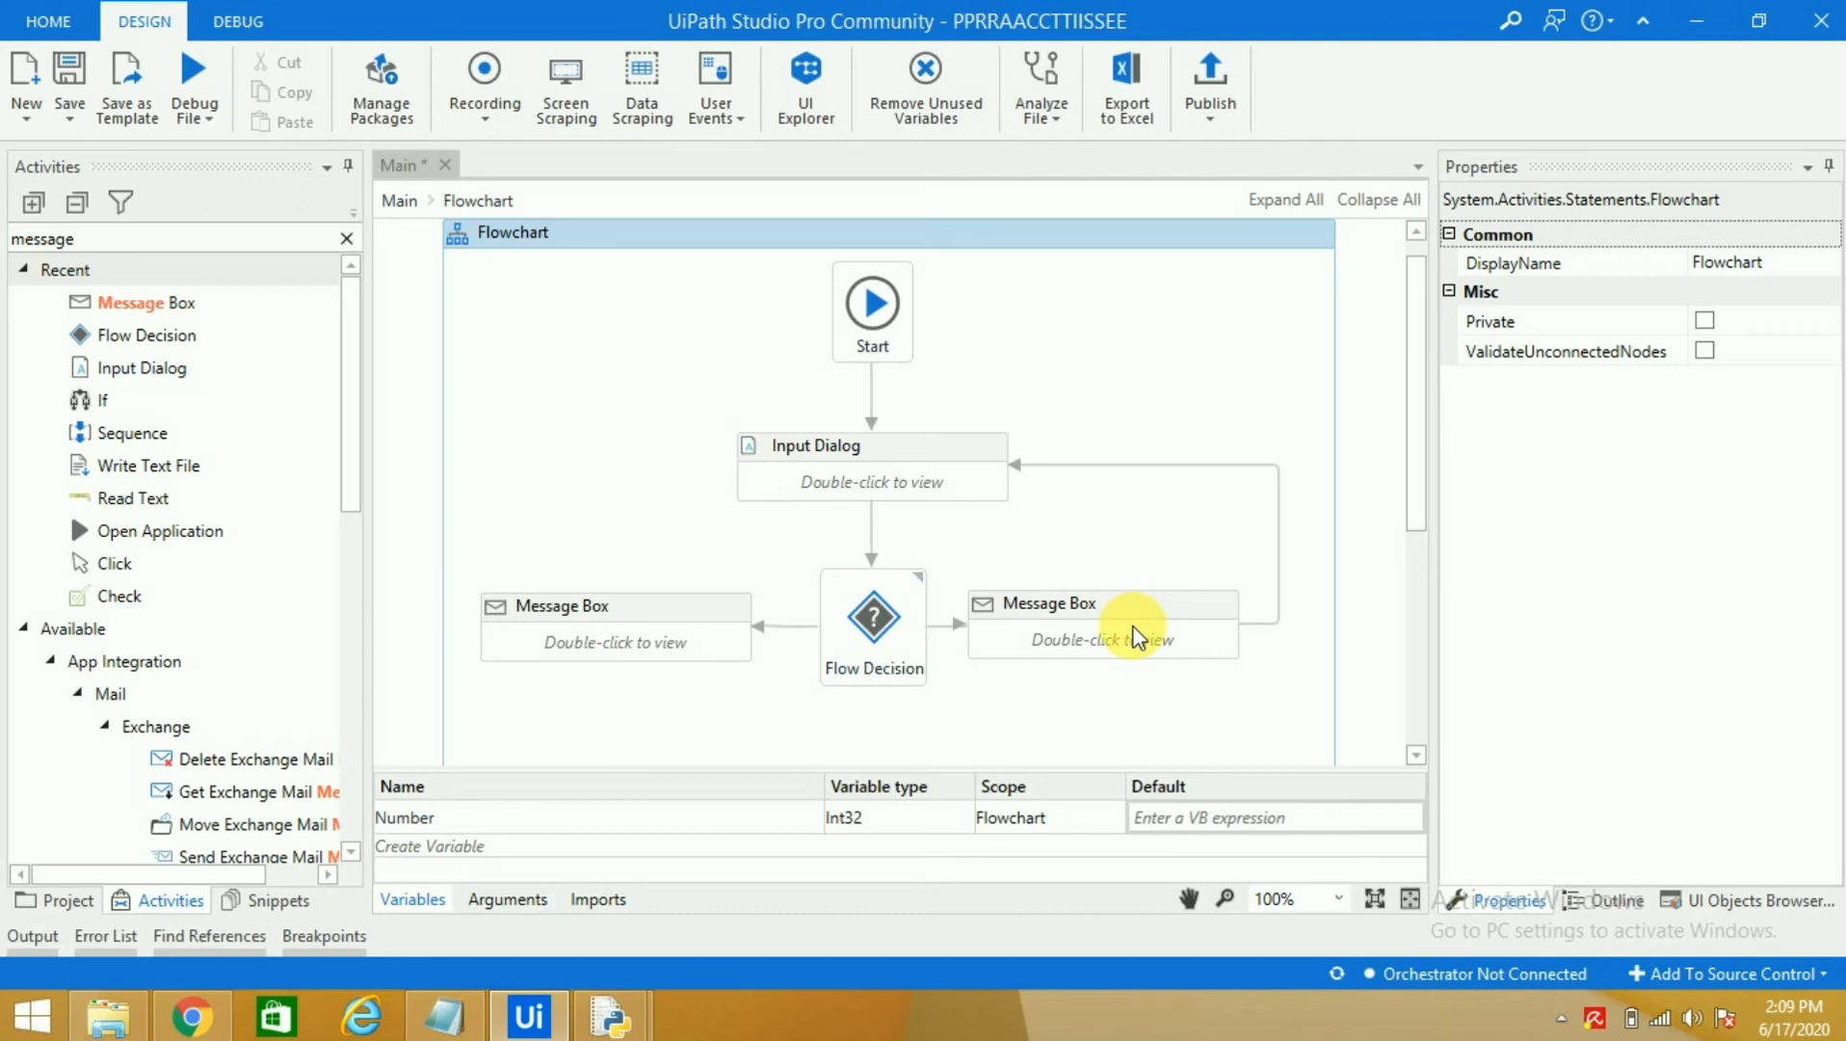
pyautogui.moveTo(1112, 480)
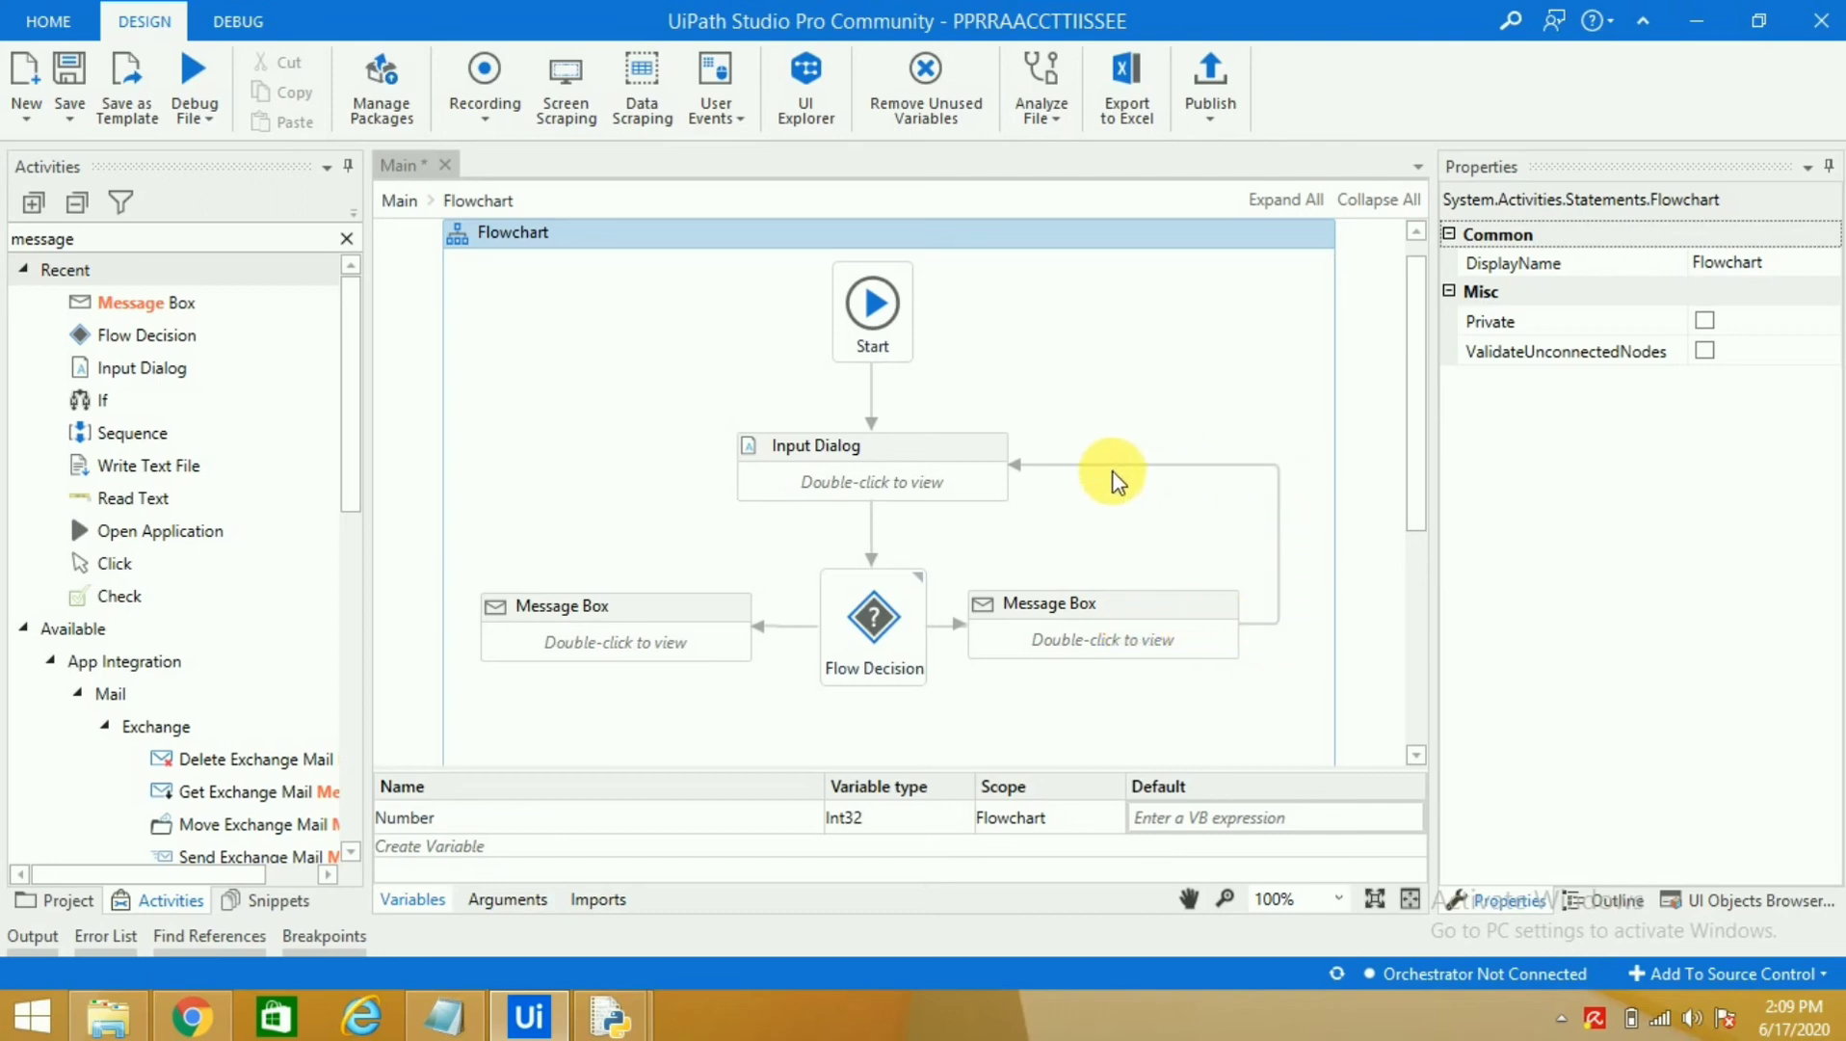
pyautogui.moveTo(900, 480)
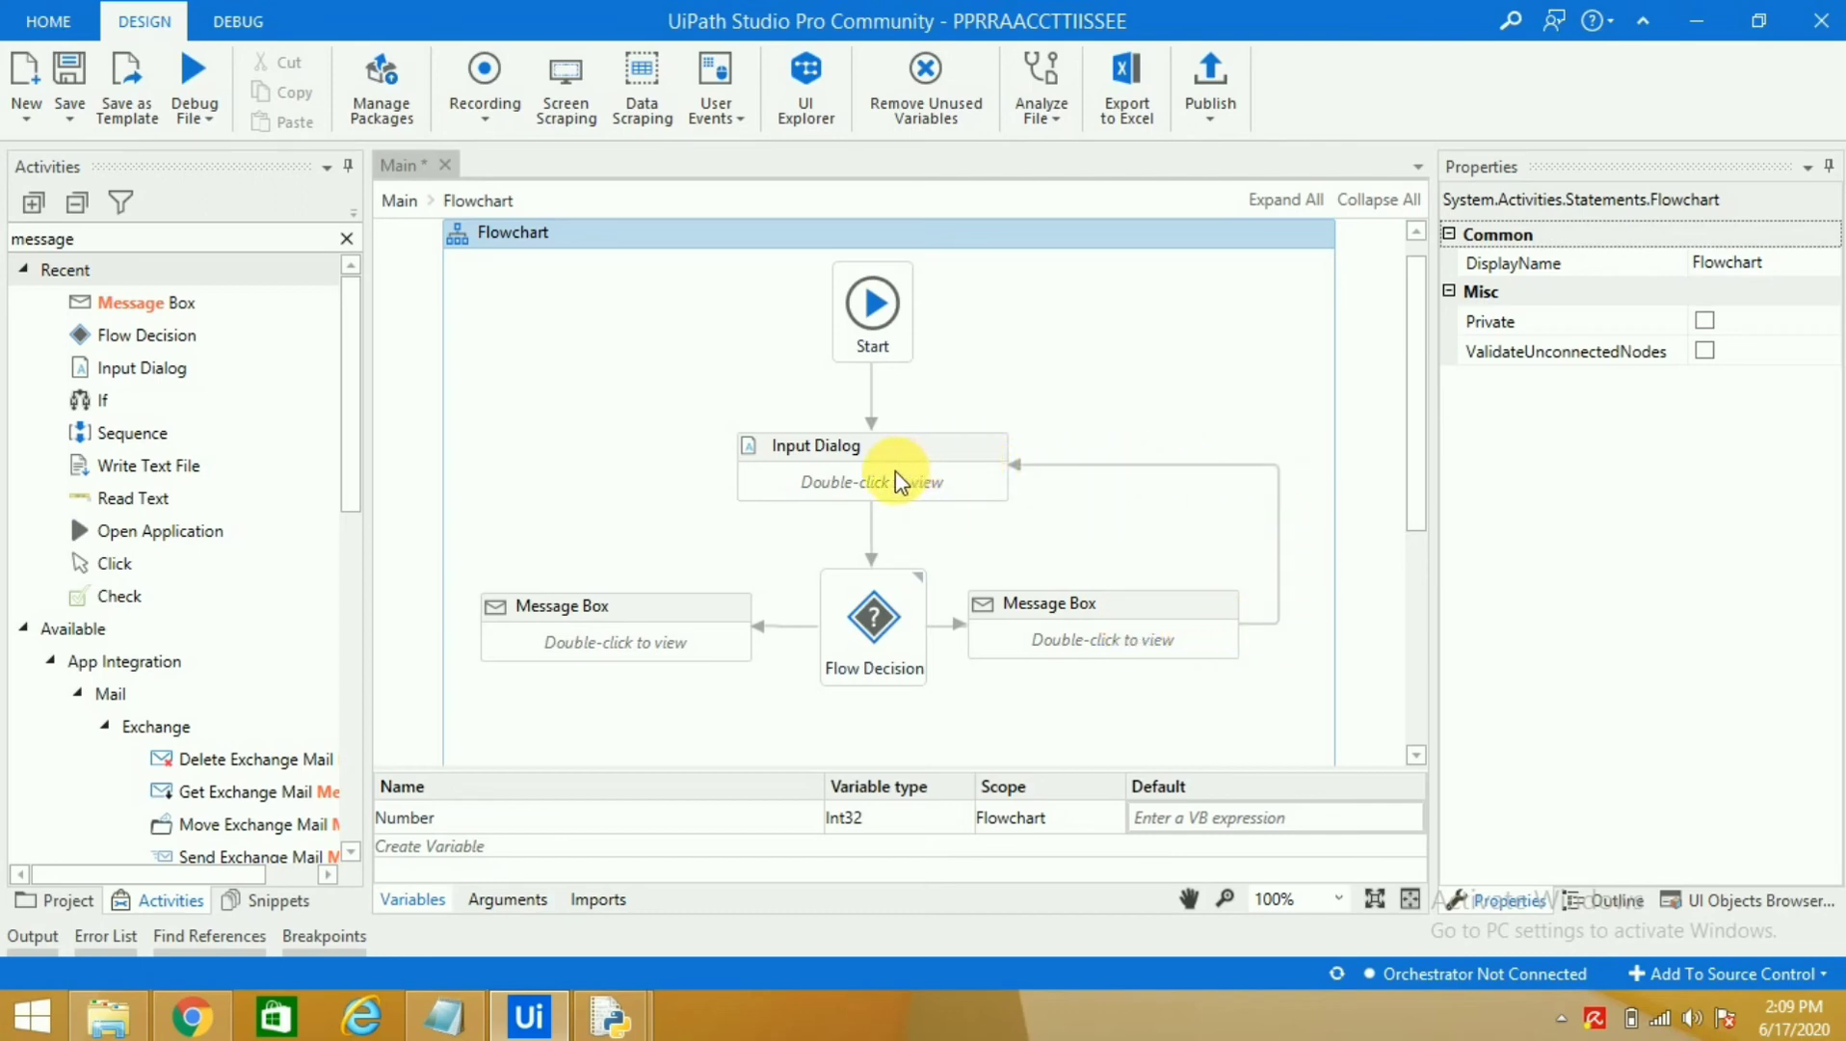
pyautogui.moveTo(880, 482)
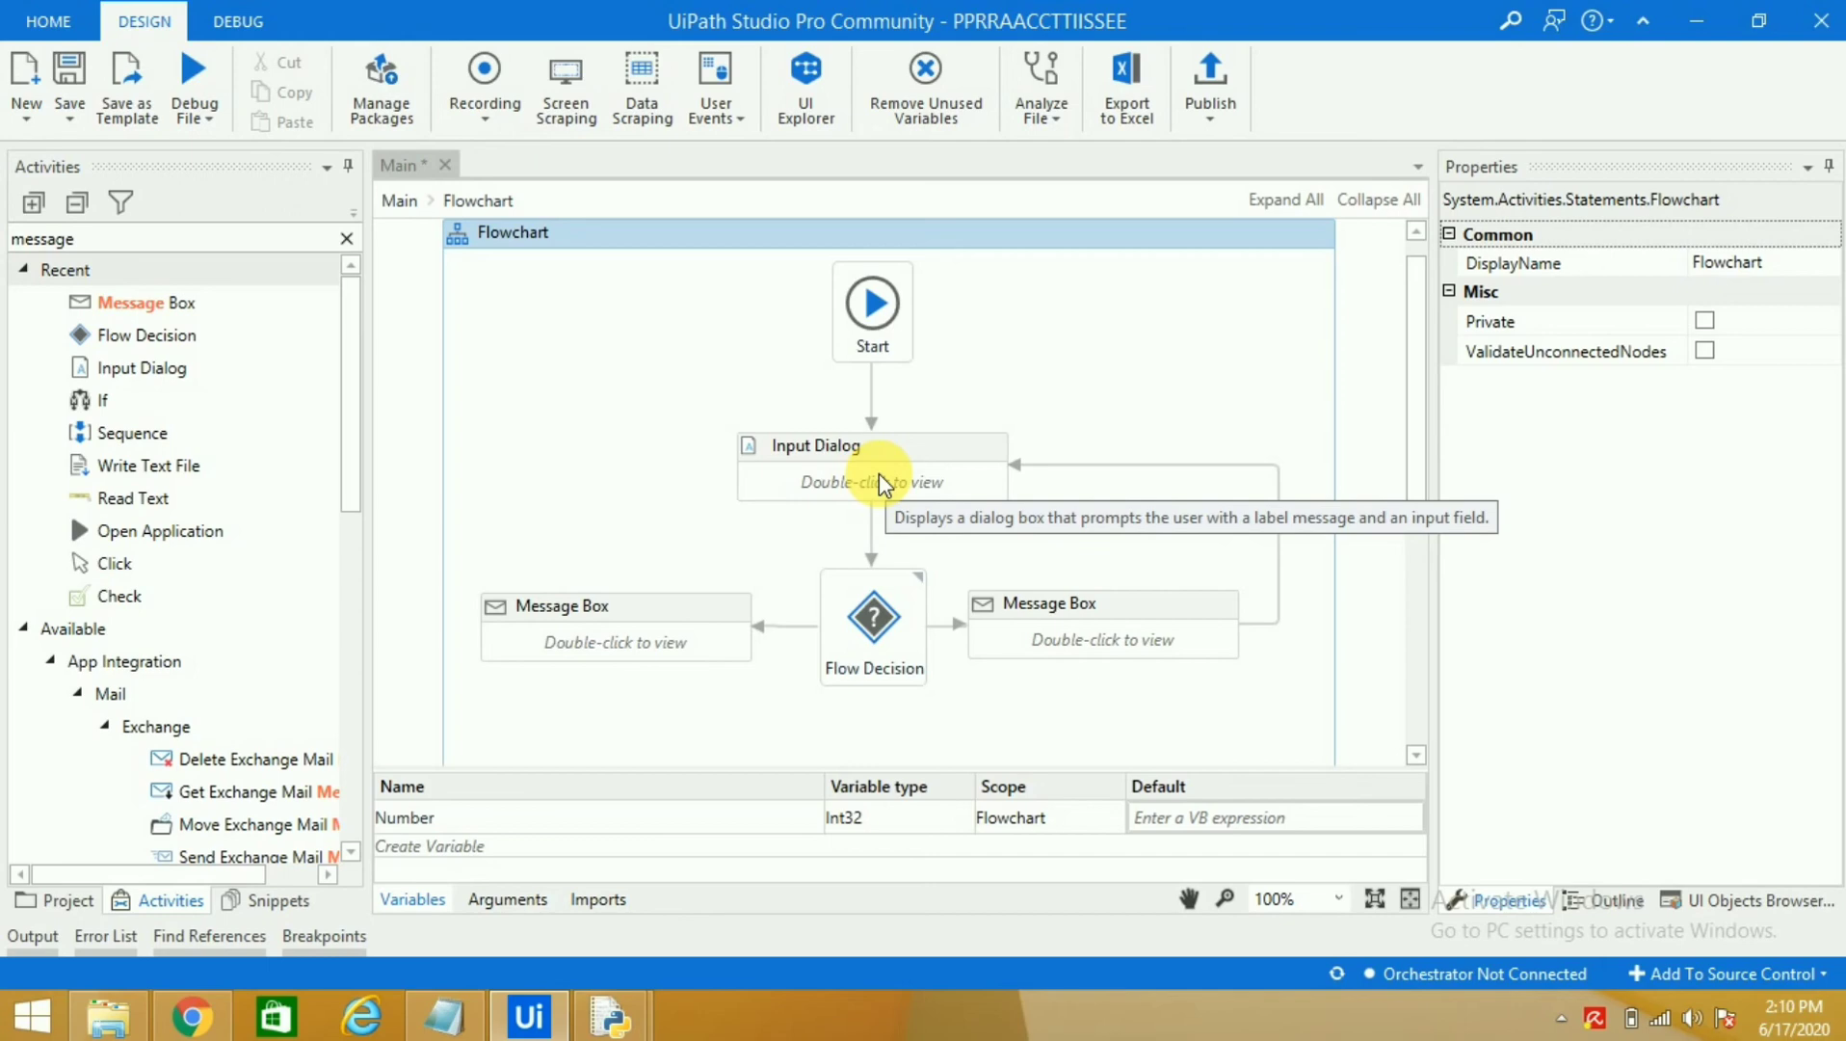
pyautogui.moveTo(873, 512)
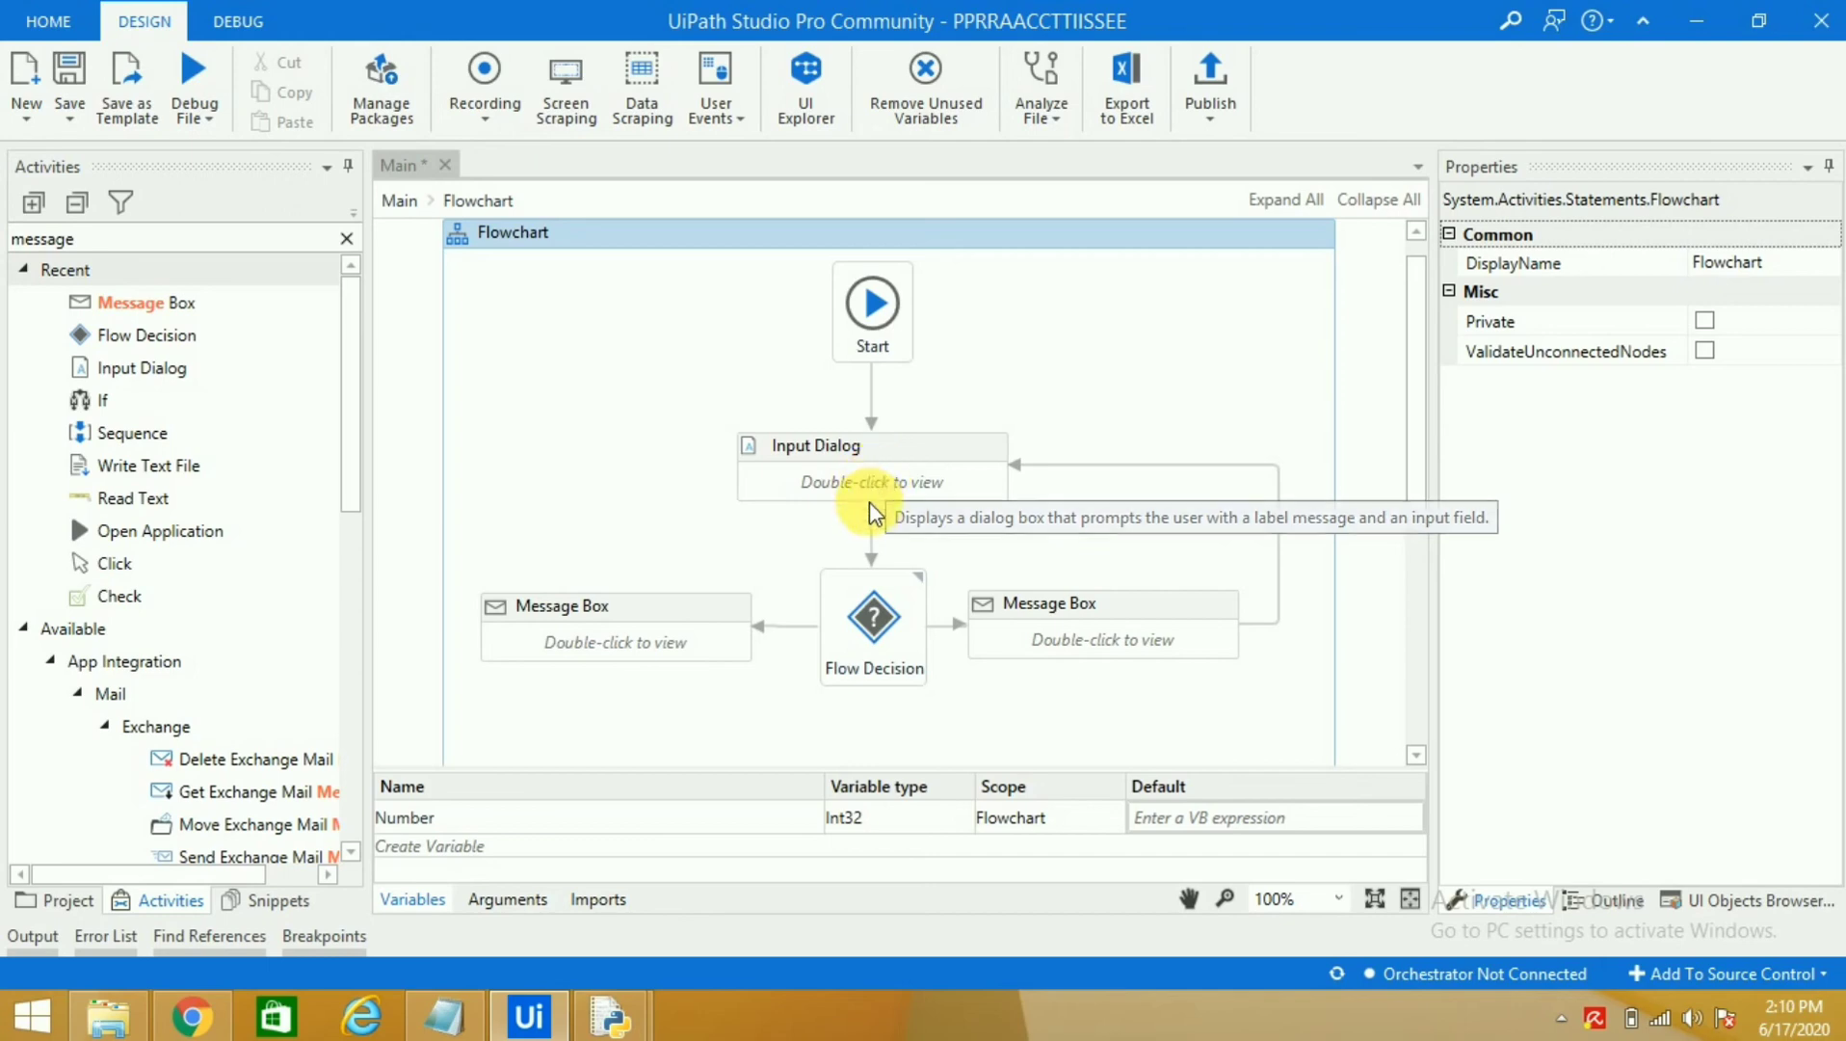
pyautogui.moveTo(873, 619)
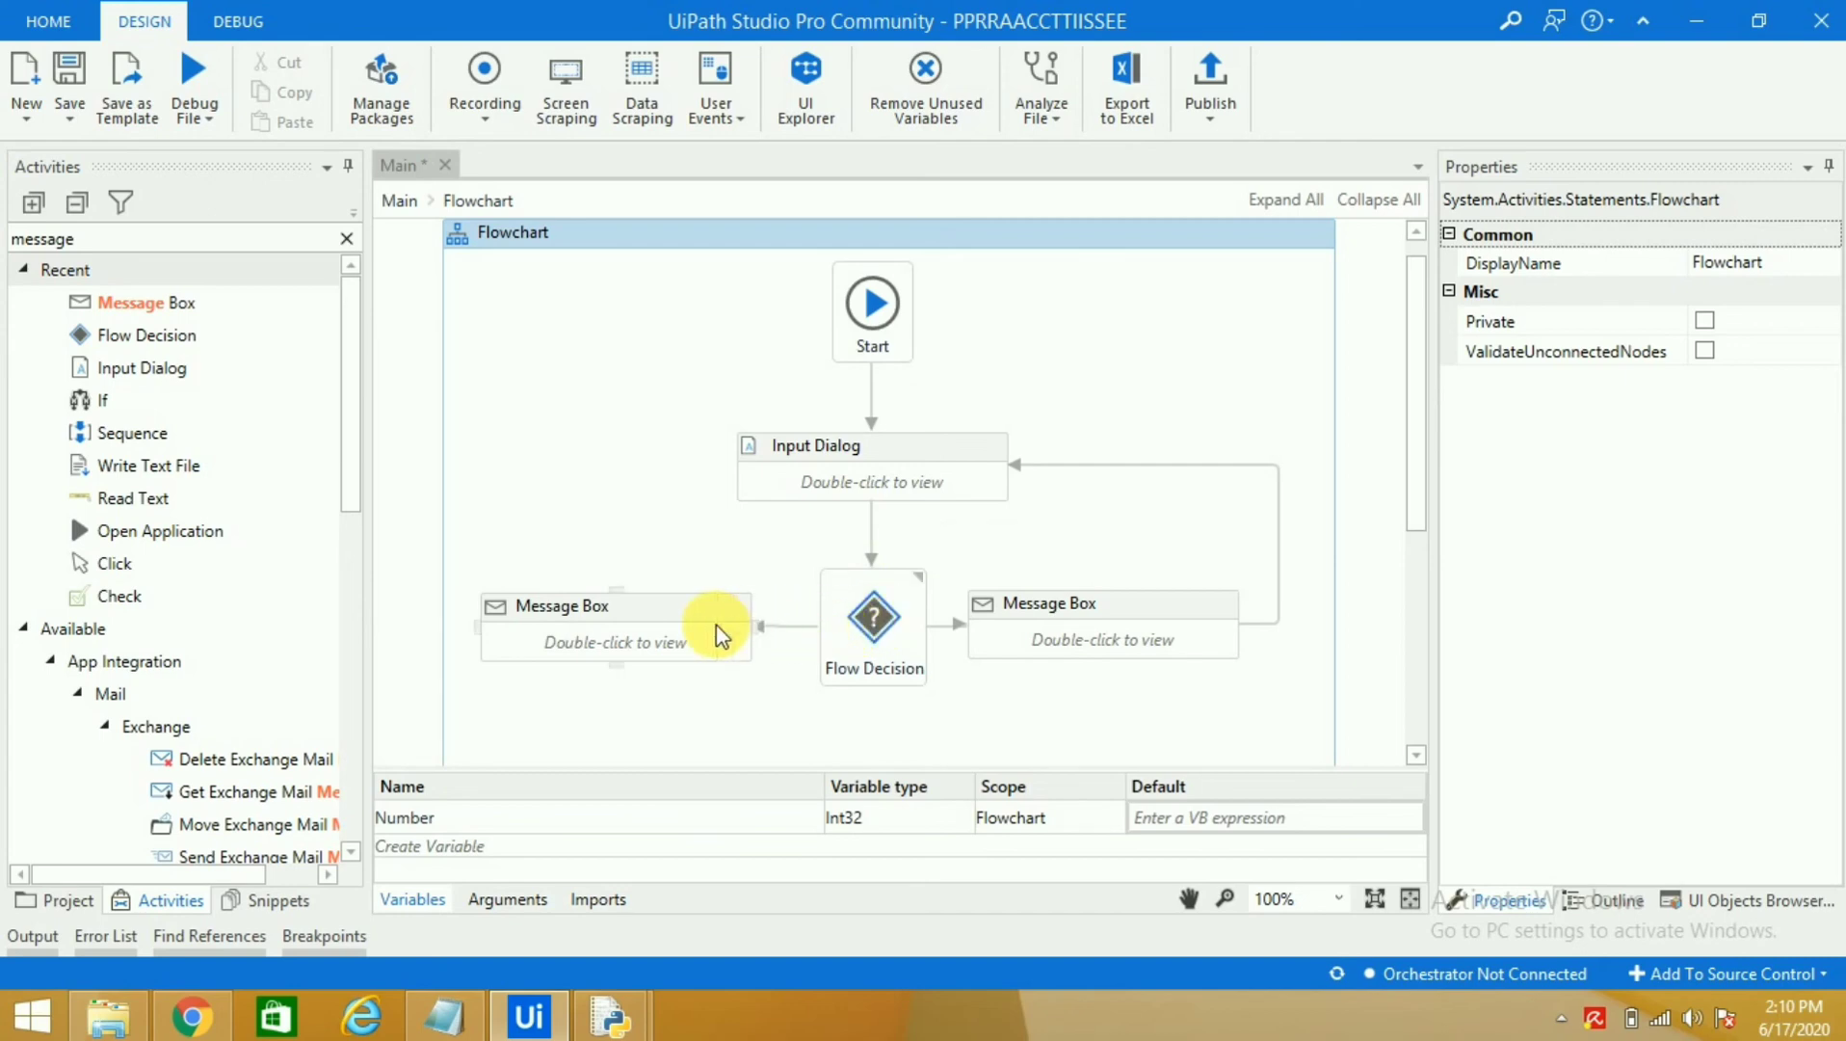
pyautogui.moveTo(688, 640)
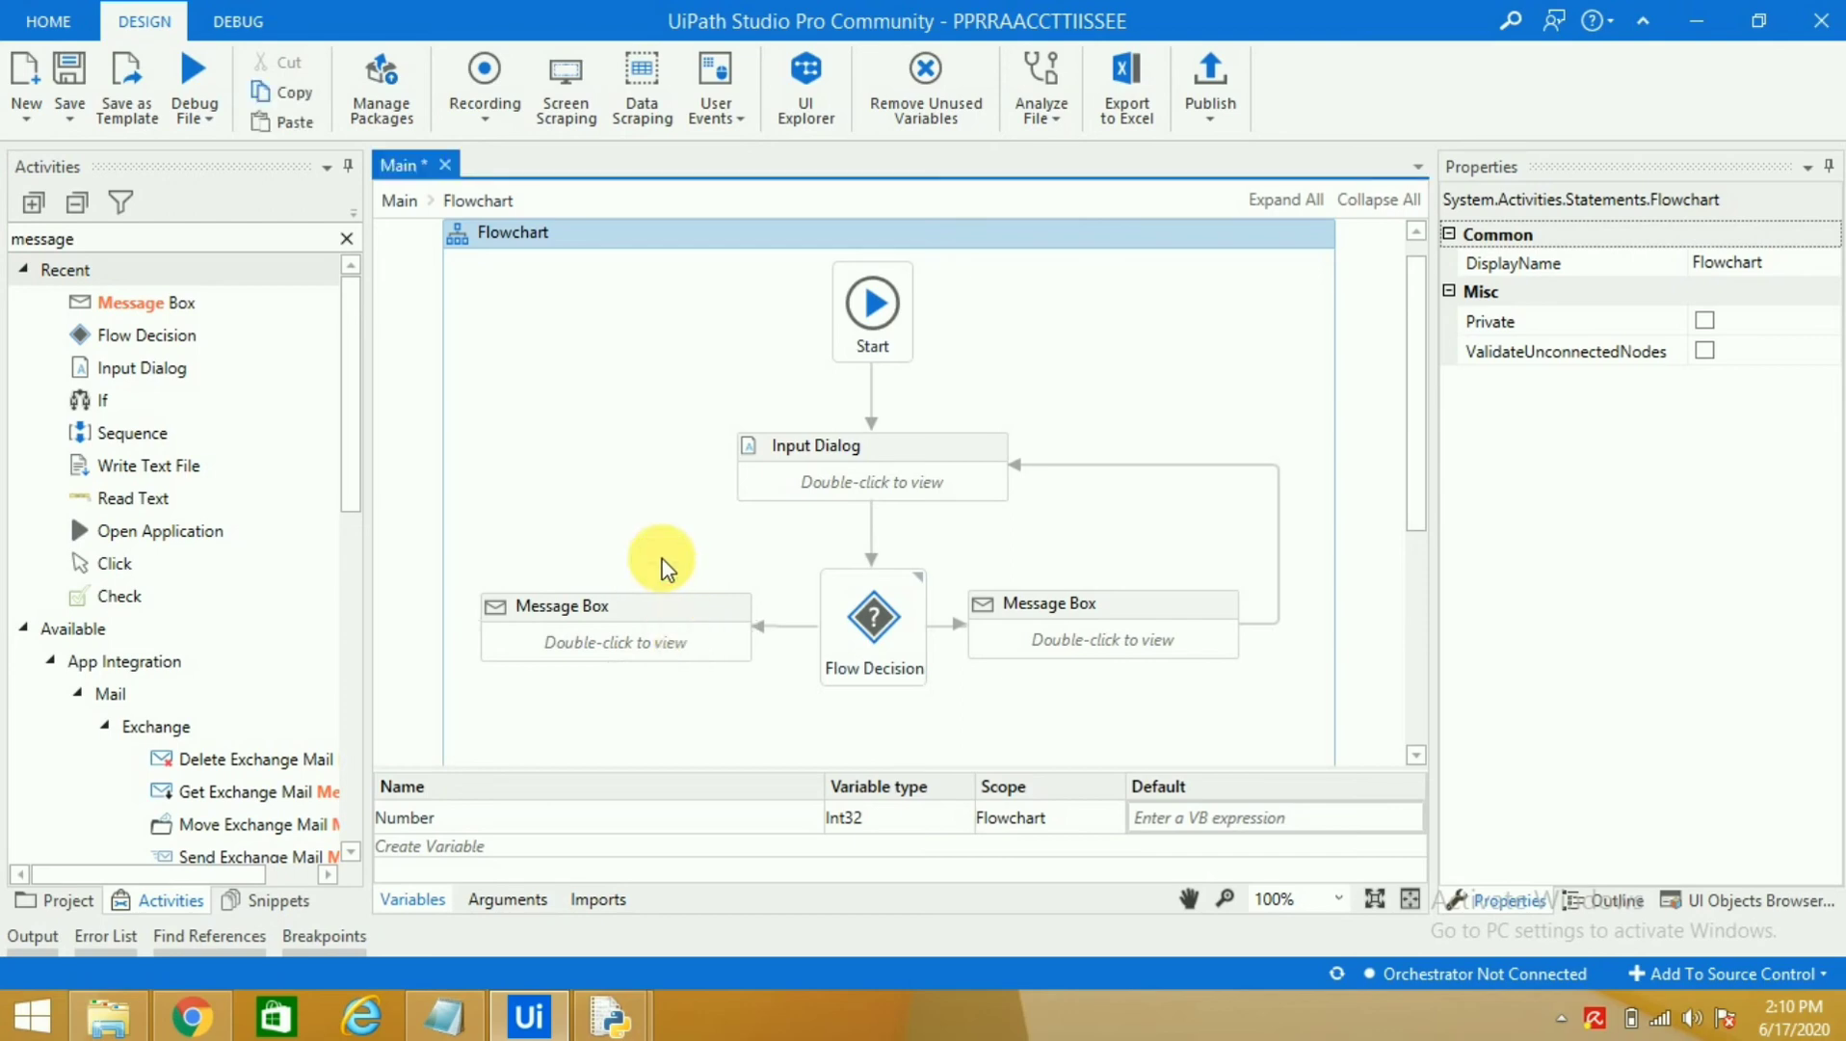
# Step: Run the flowchart and submit the first number, dismissing the odd-number message to loop back
pyautogui.click(193, 89)
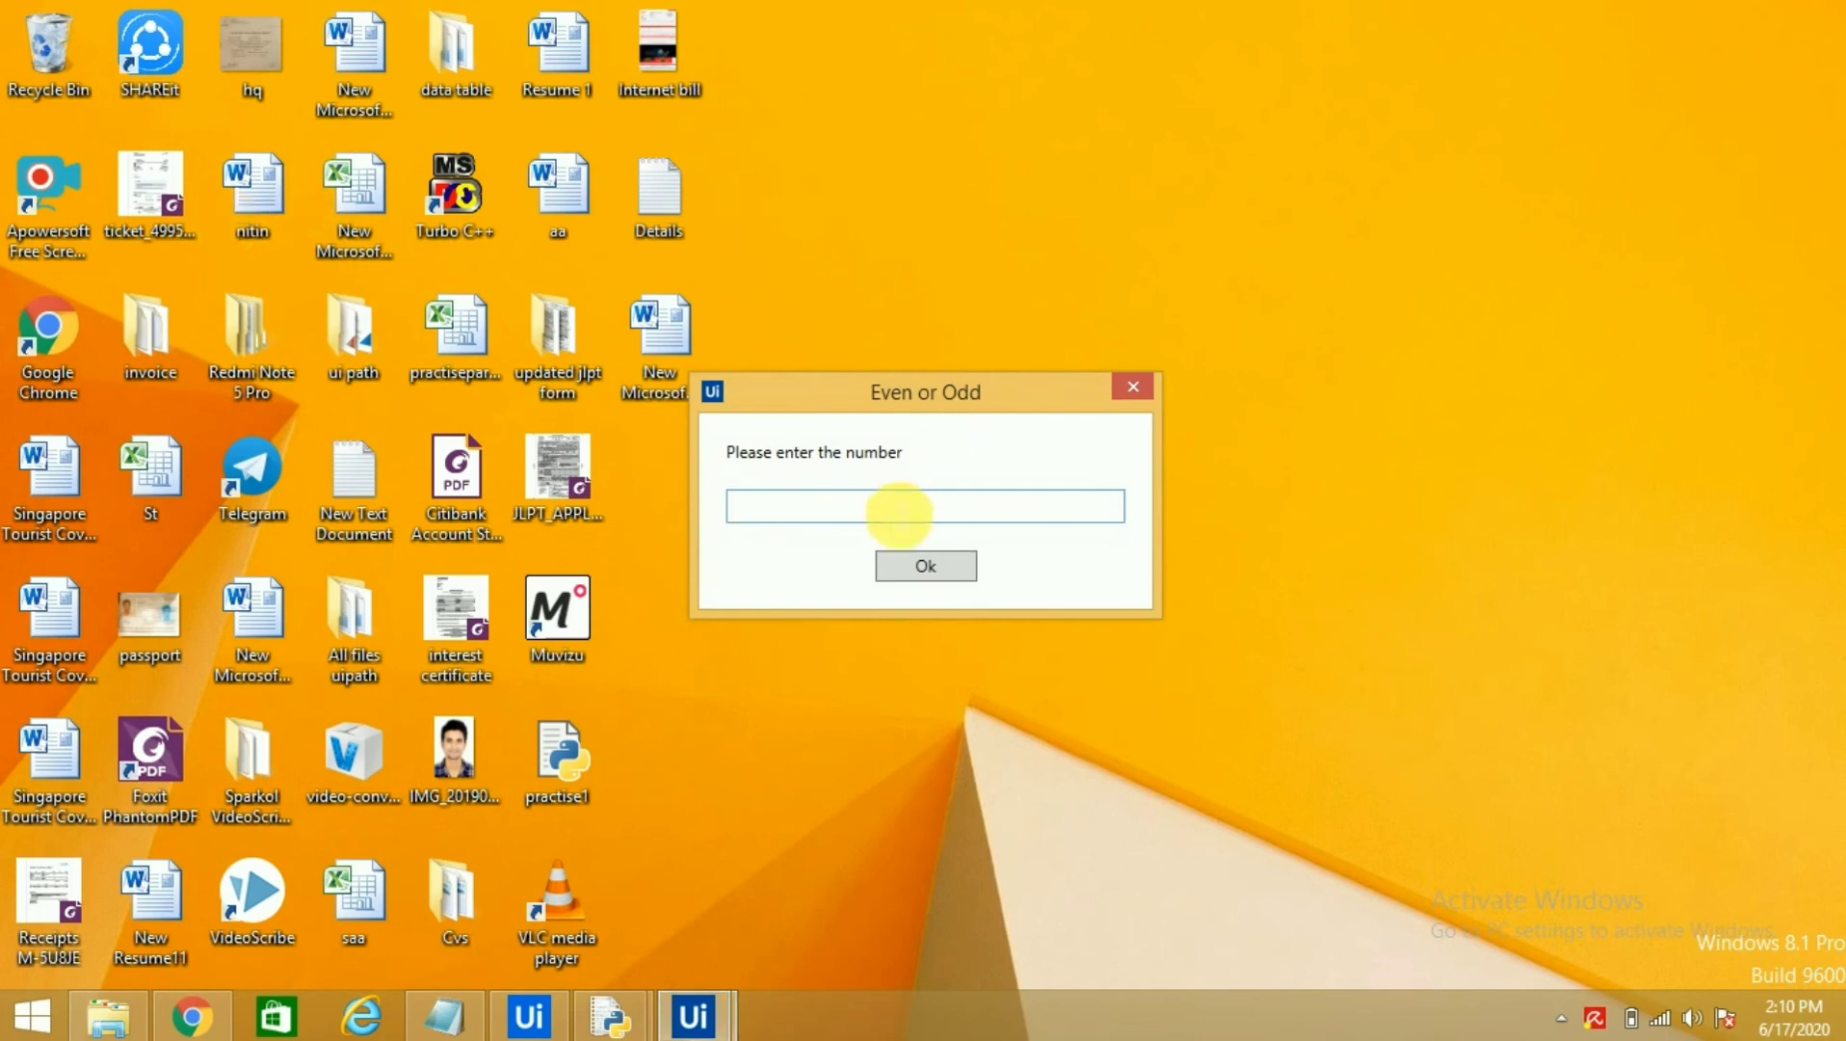
pyautogui.click(925, 566)
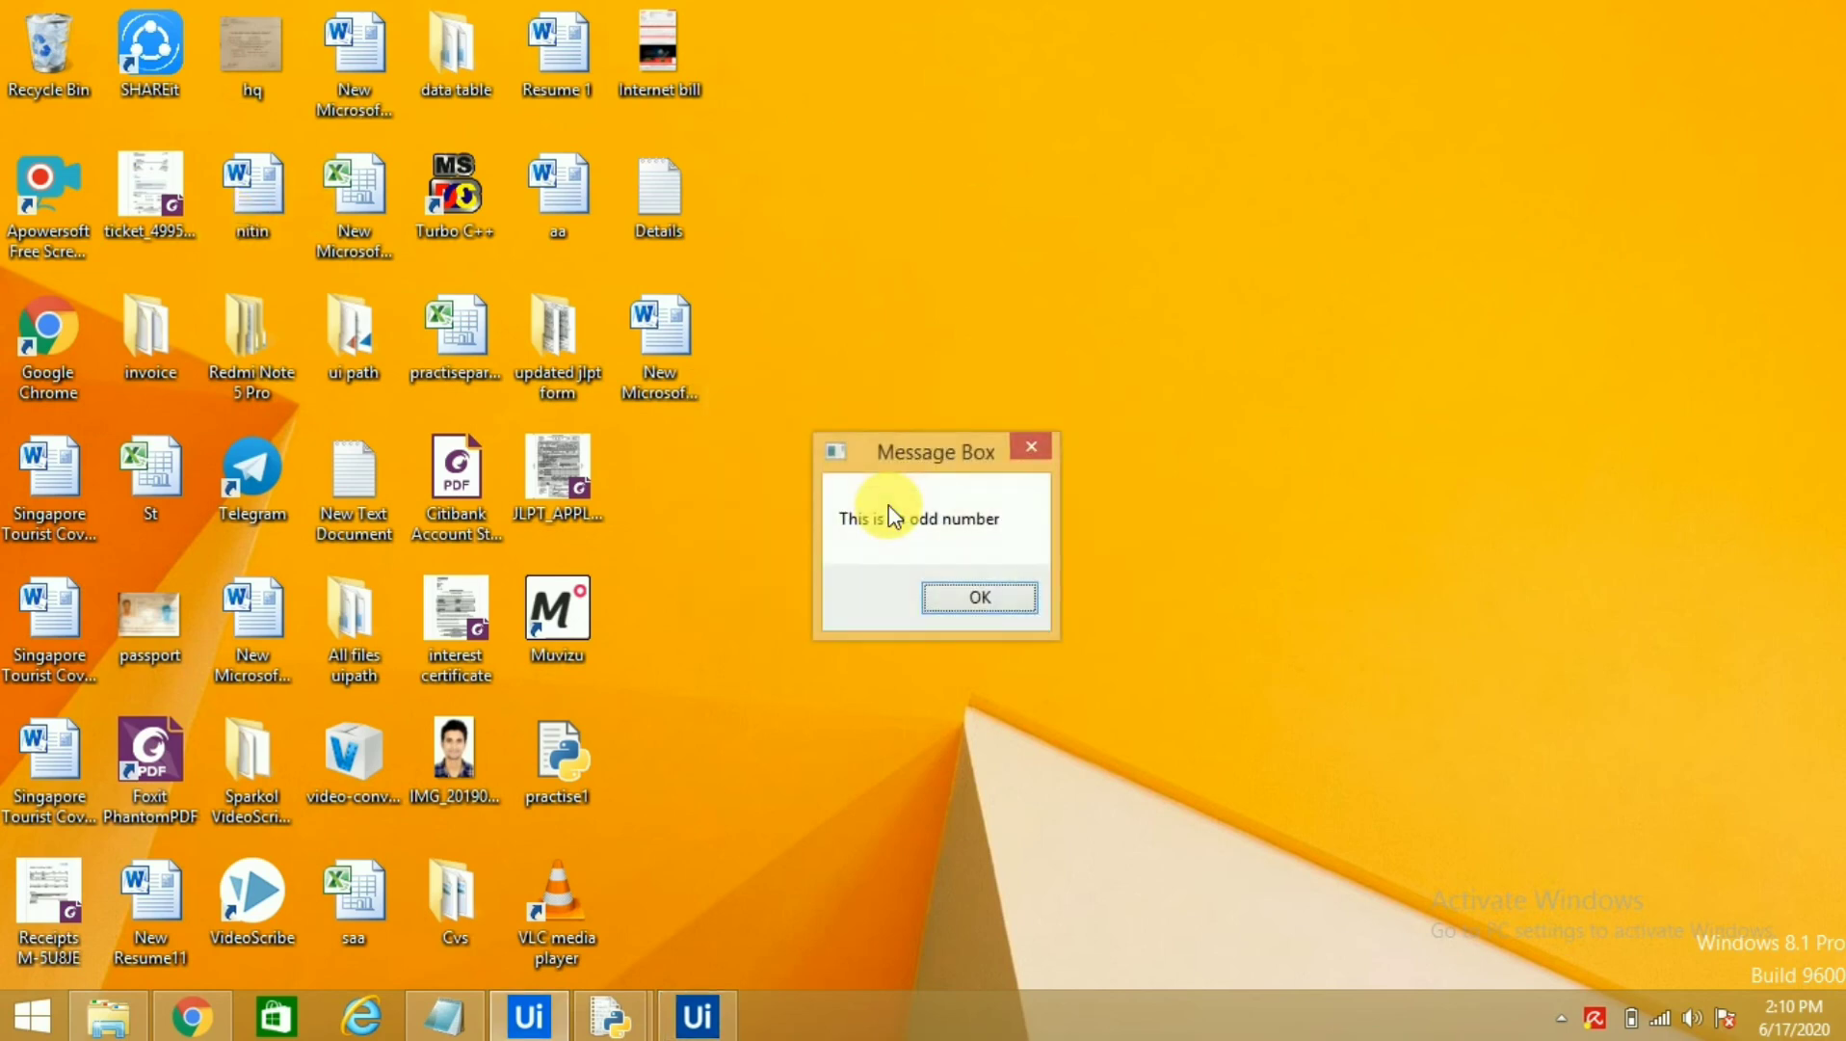
pyautogui.click(977, 598)
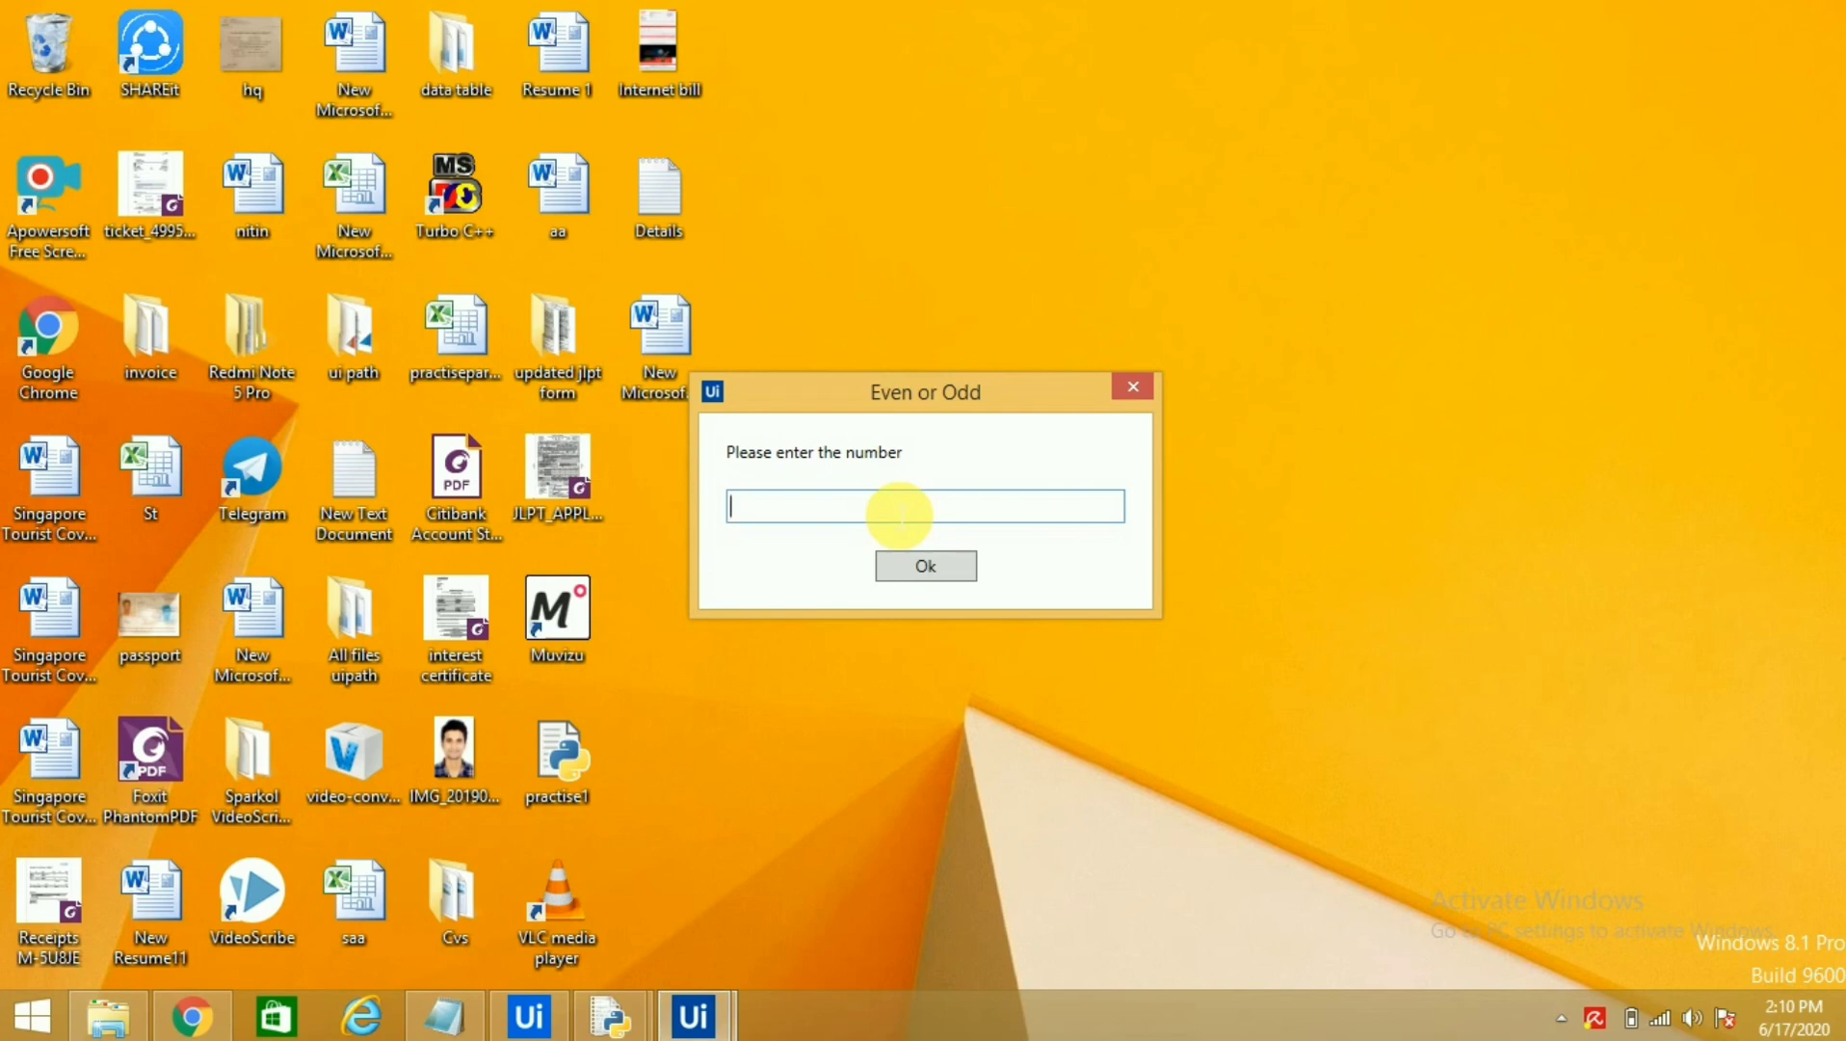
# Step: Enter 5 then 7, confirm 7 is reported odd and the prompt reappears
pyautogui.write('5')
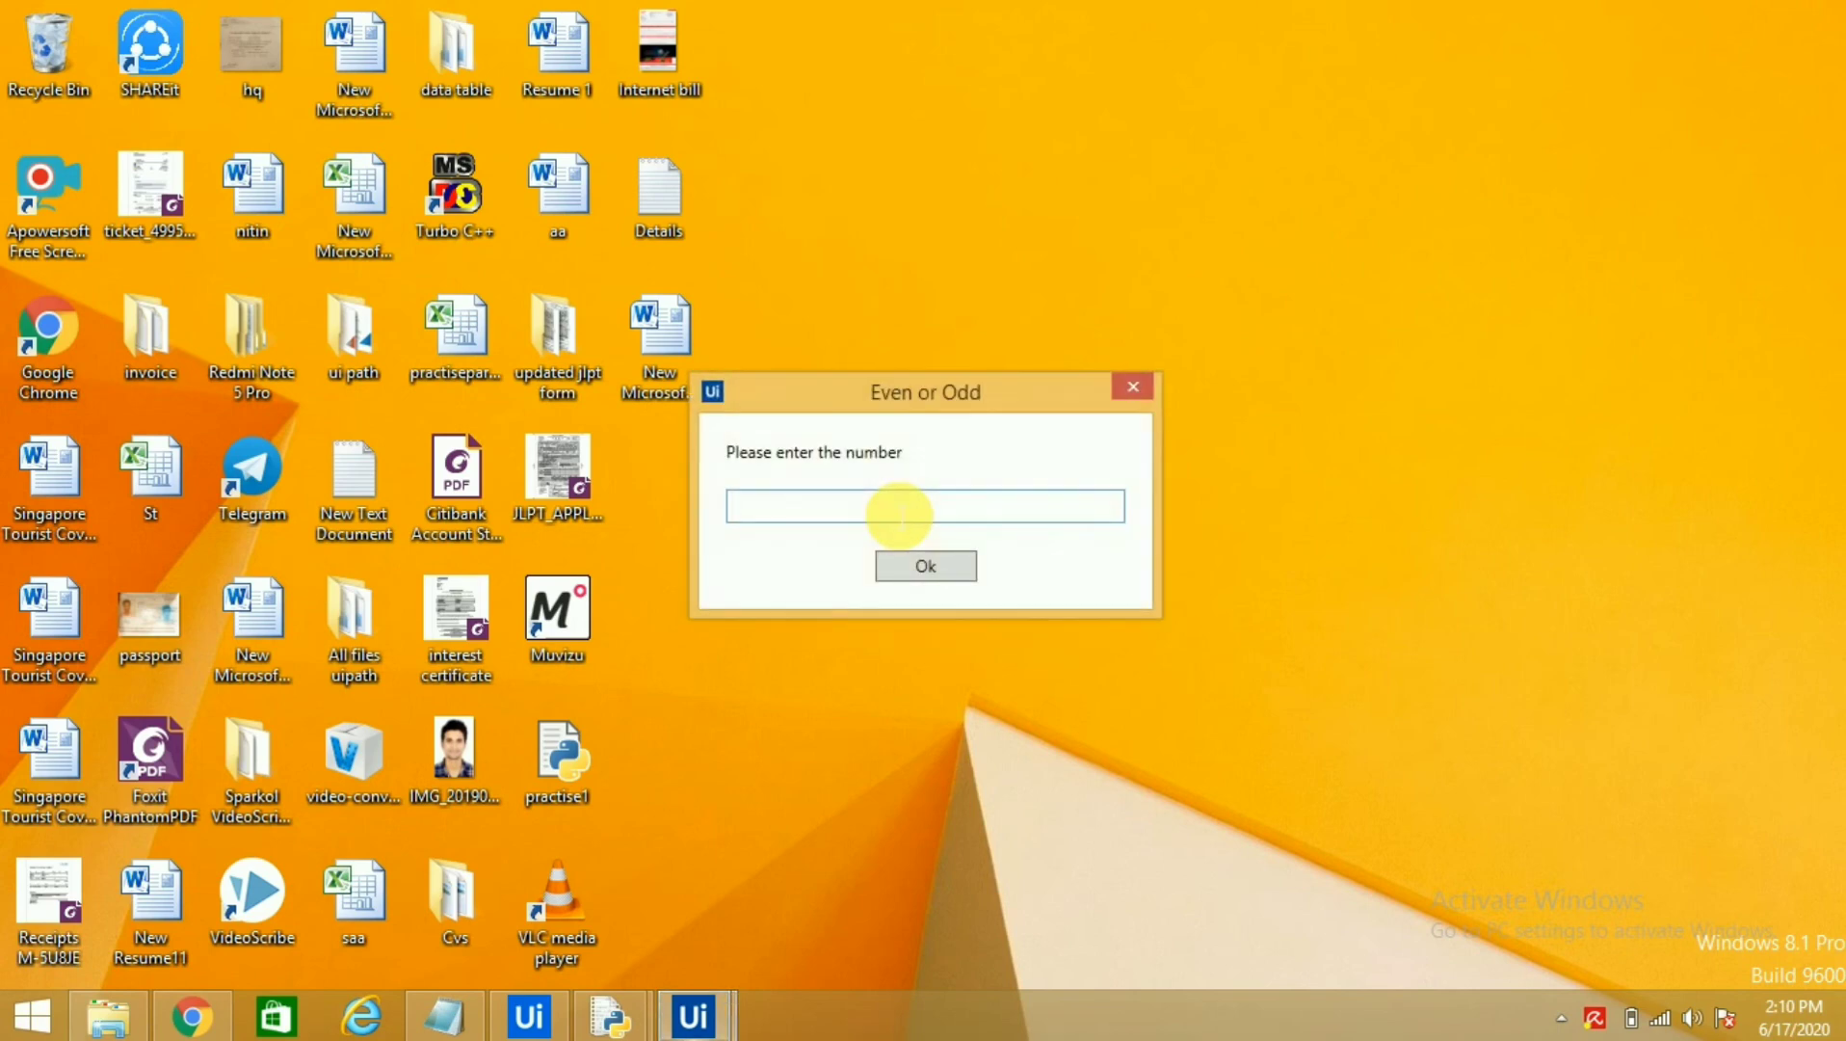
pyautogui.write('7')
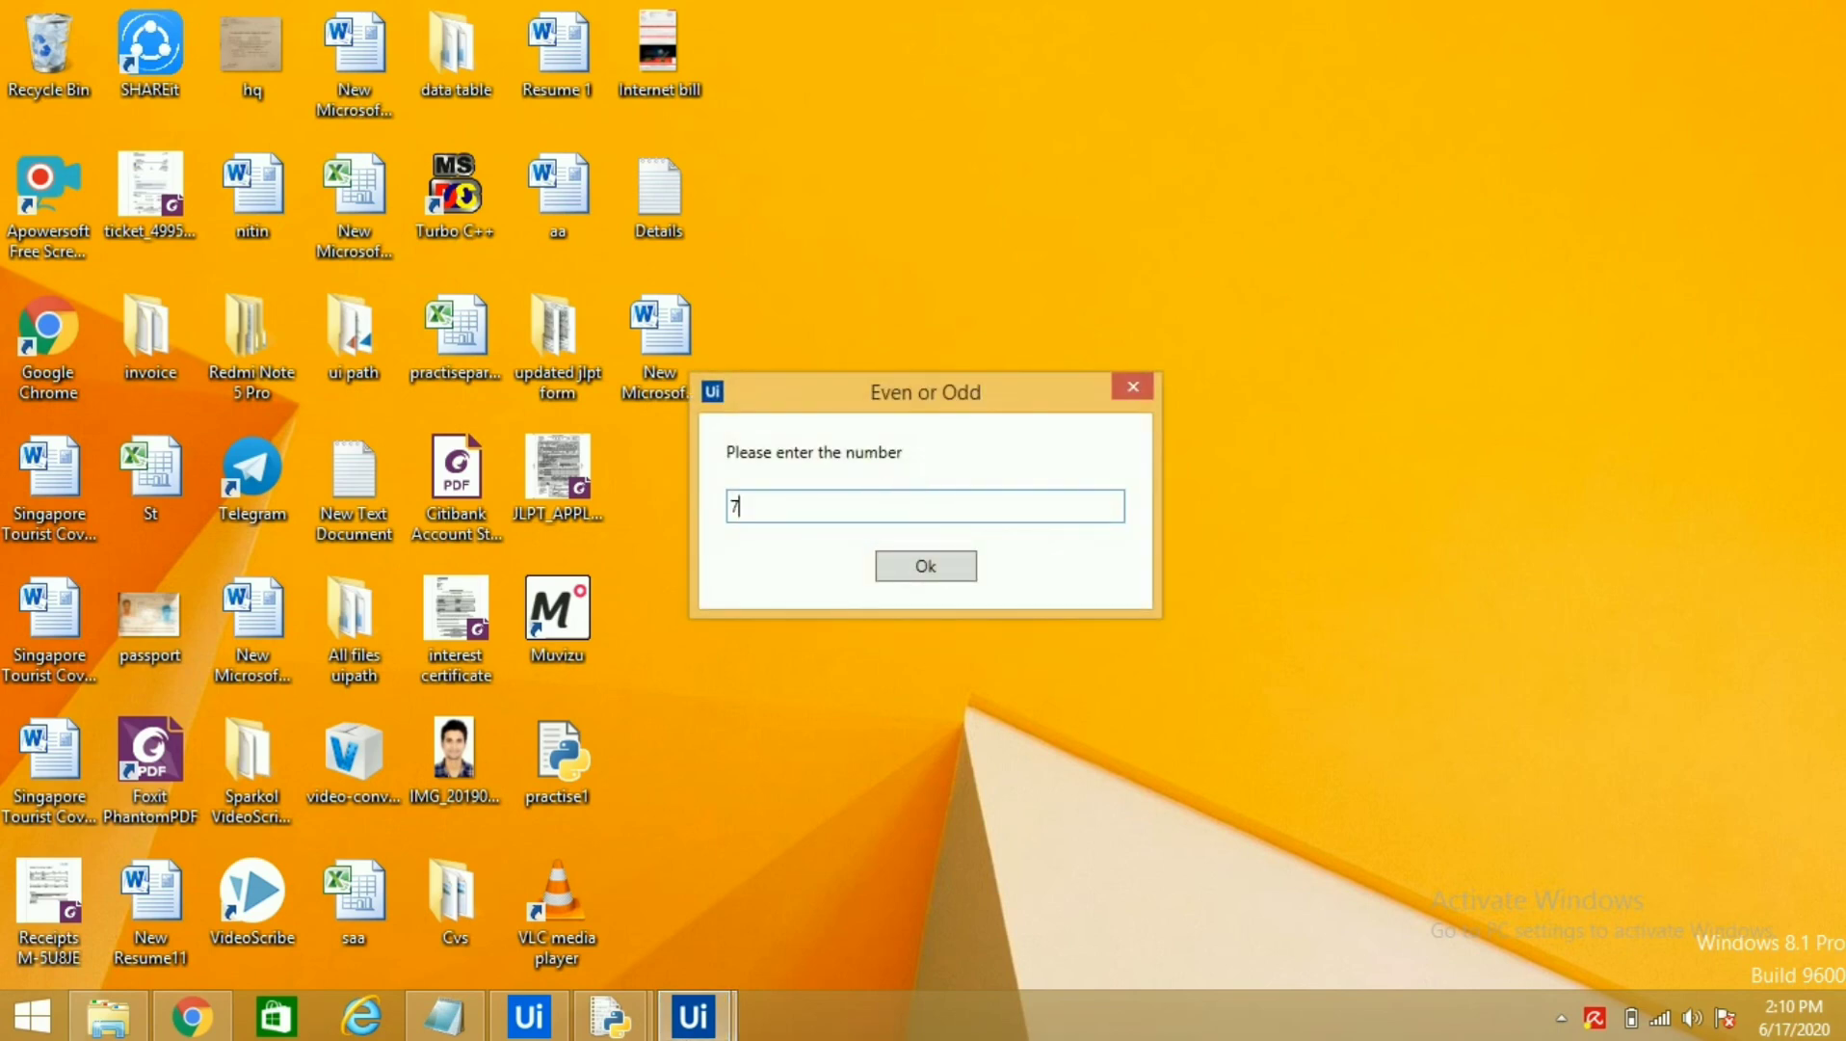
pyautogui.click(925, 565)
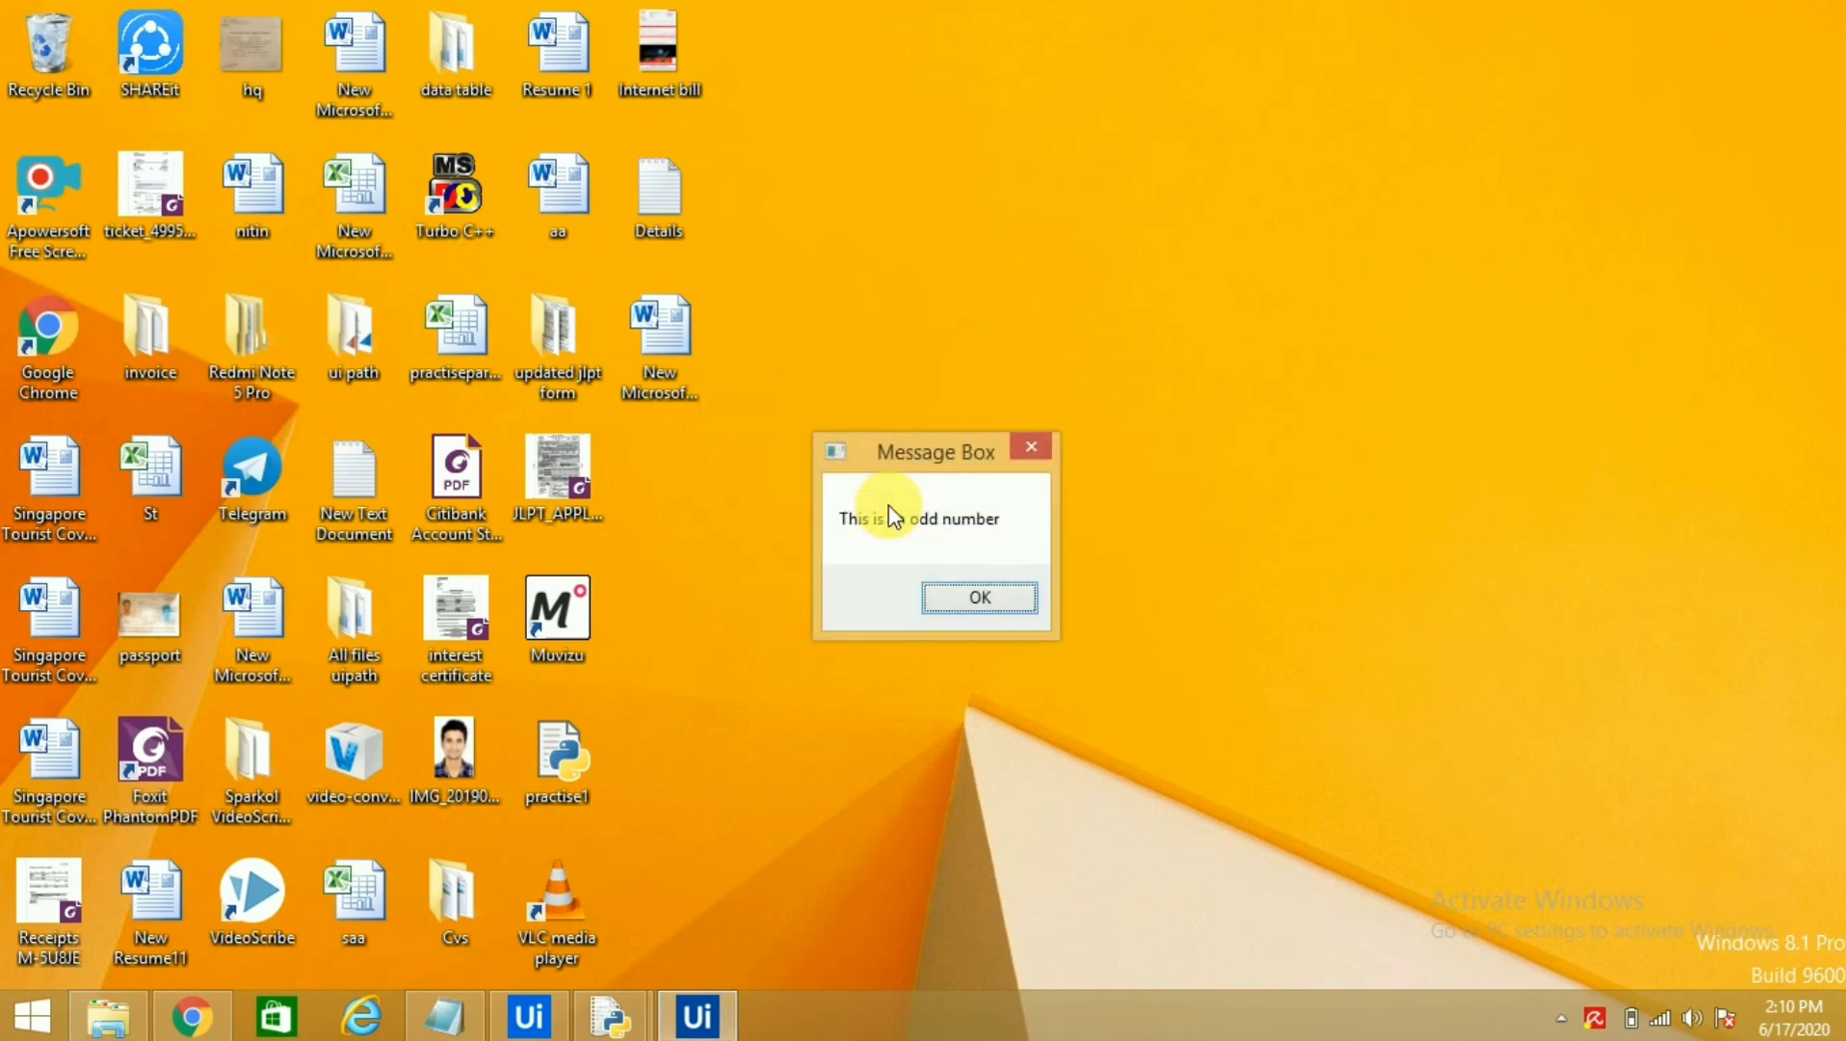
pyautogui.click(977, 598)
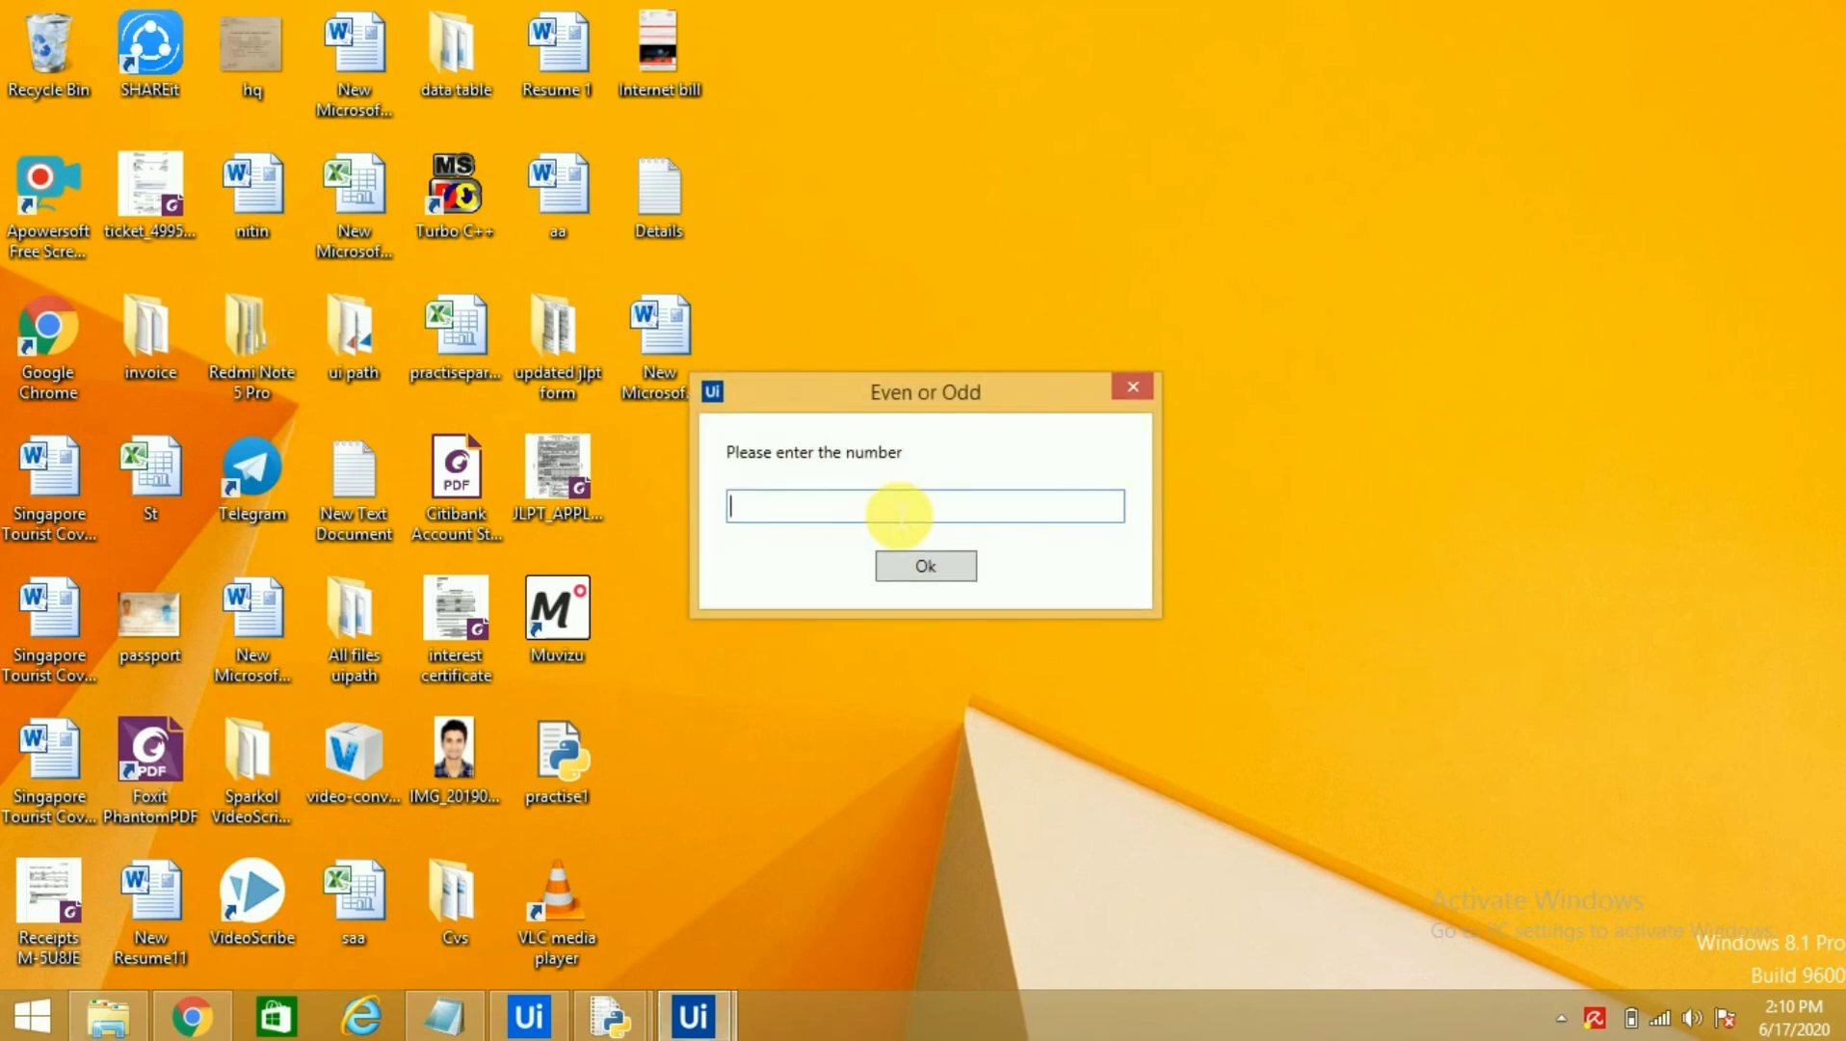
# Step: Enter 22 and confirm 'This is an even number' is reported
pyautogui.write('22')
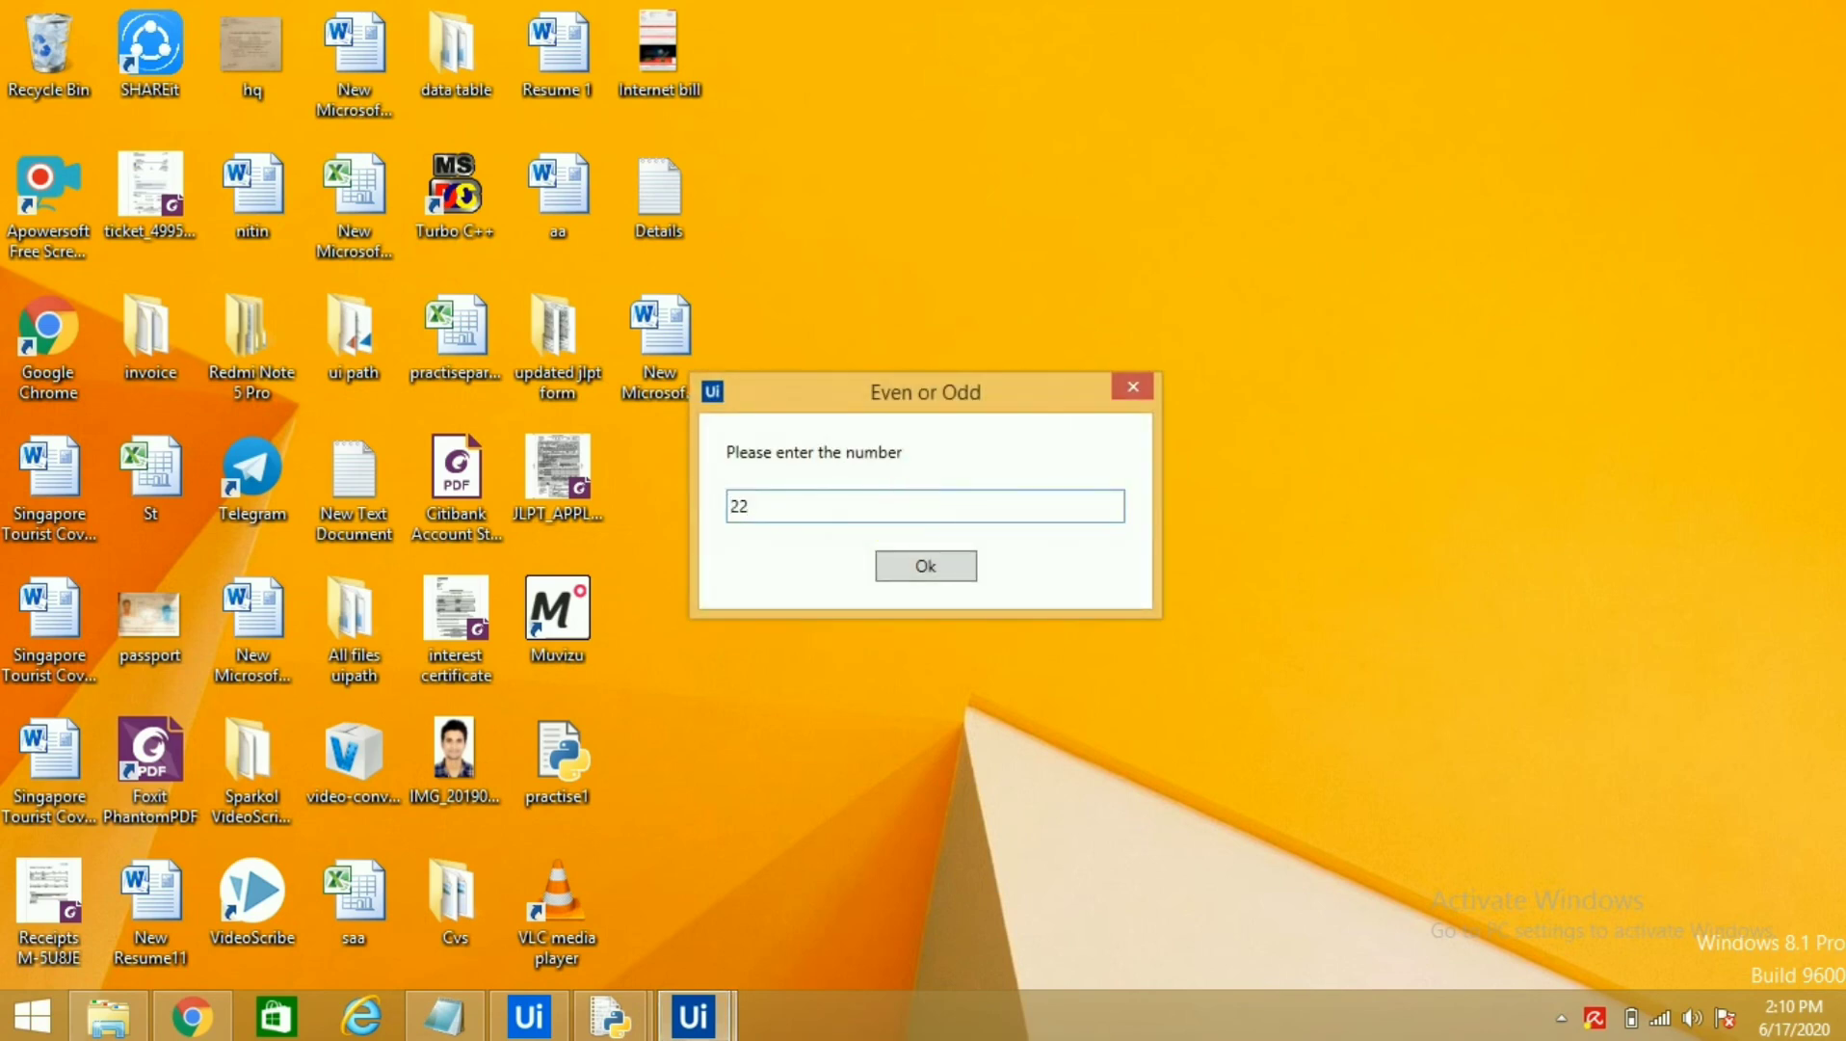
pyautogui.click(925, 565)
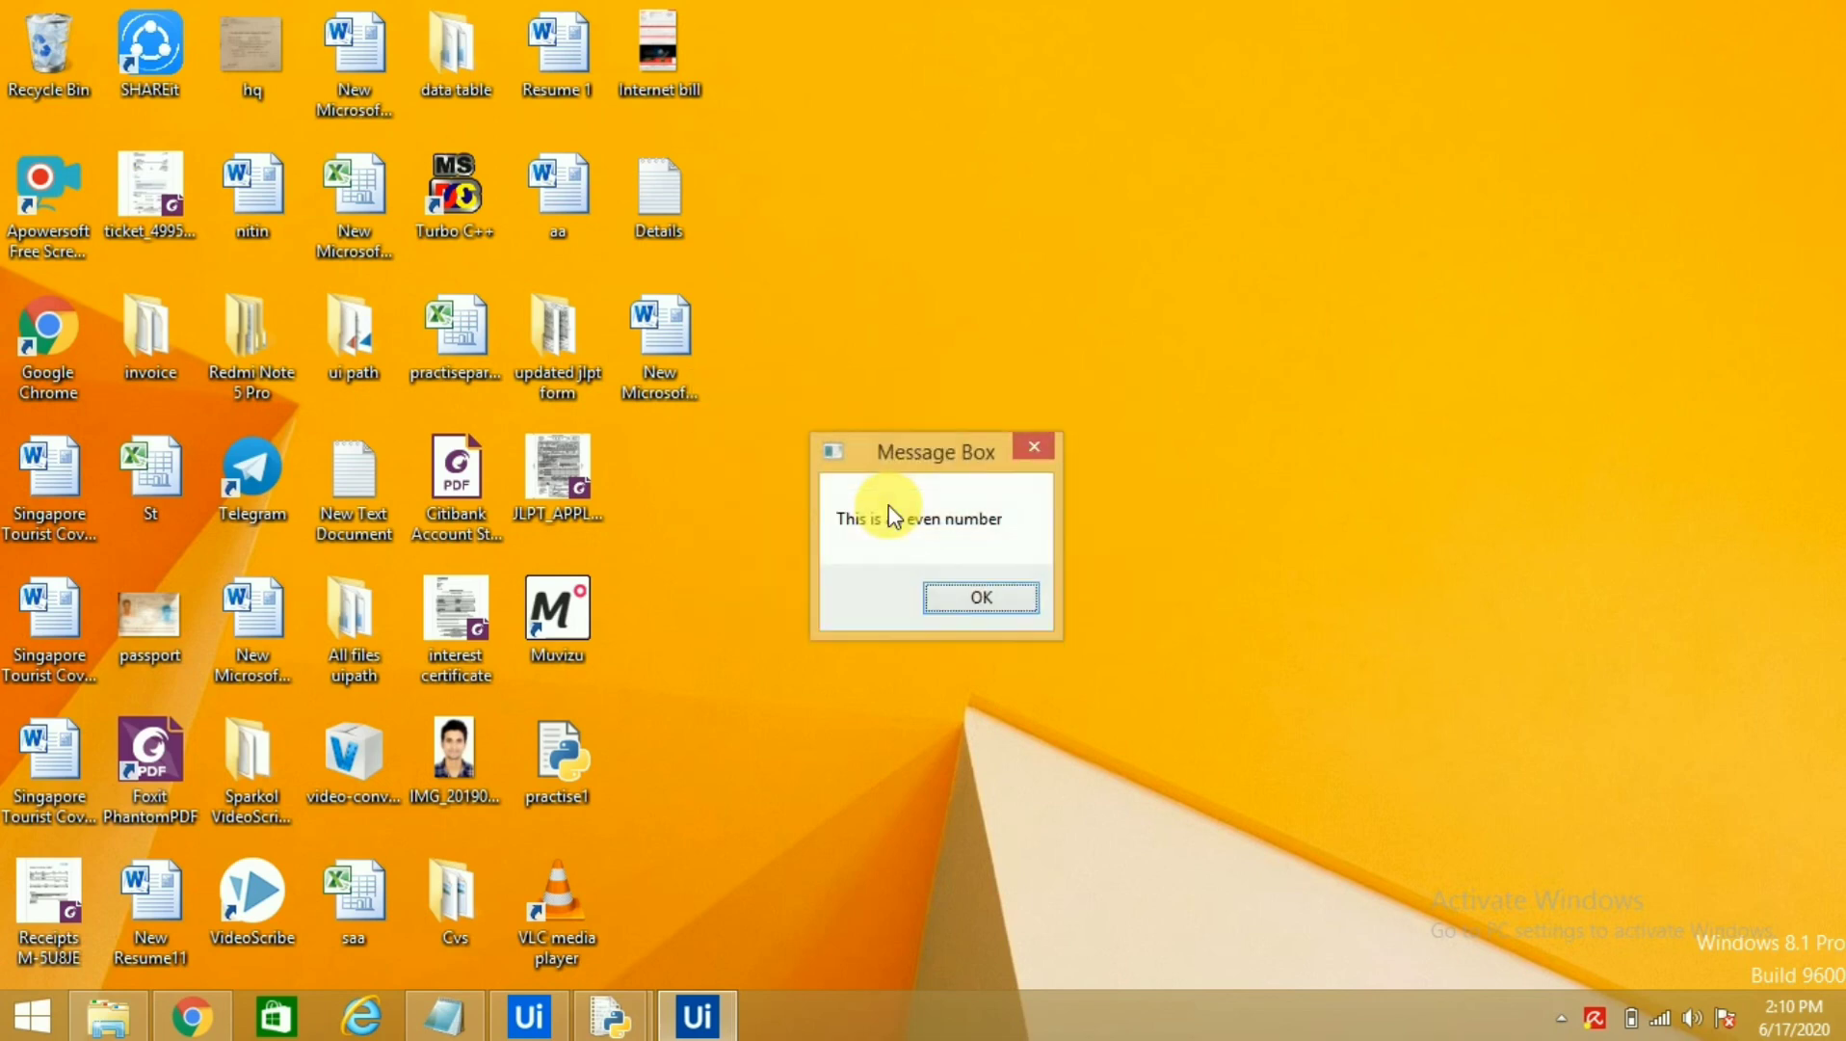